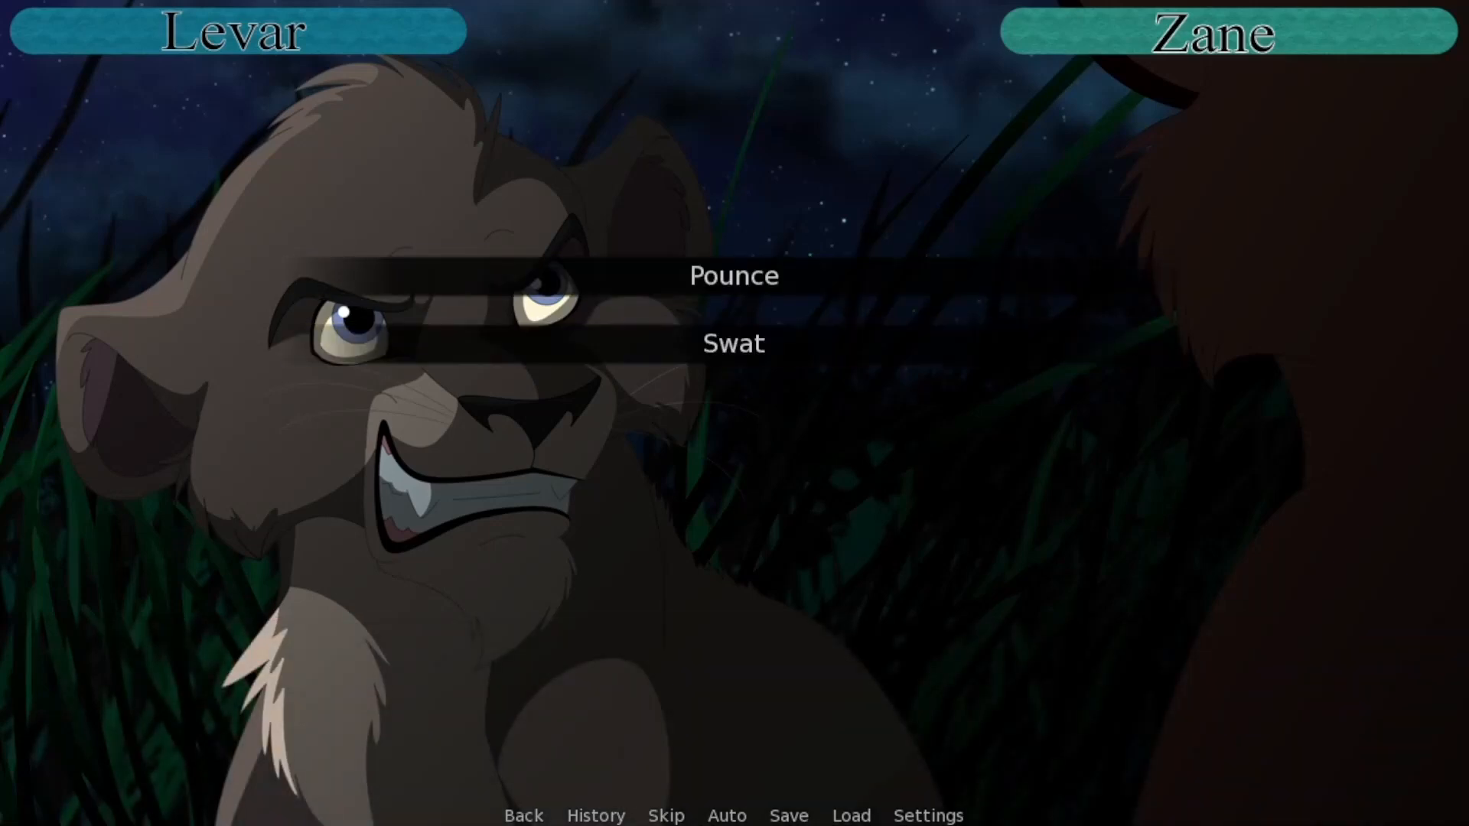
pyautogui.moveTo(733, 343)
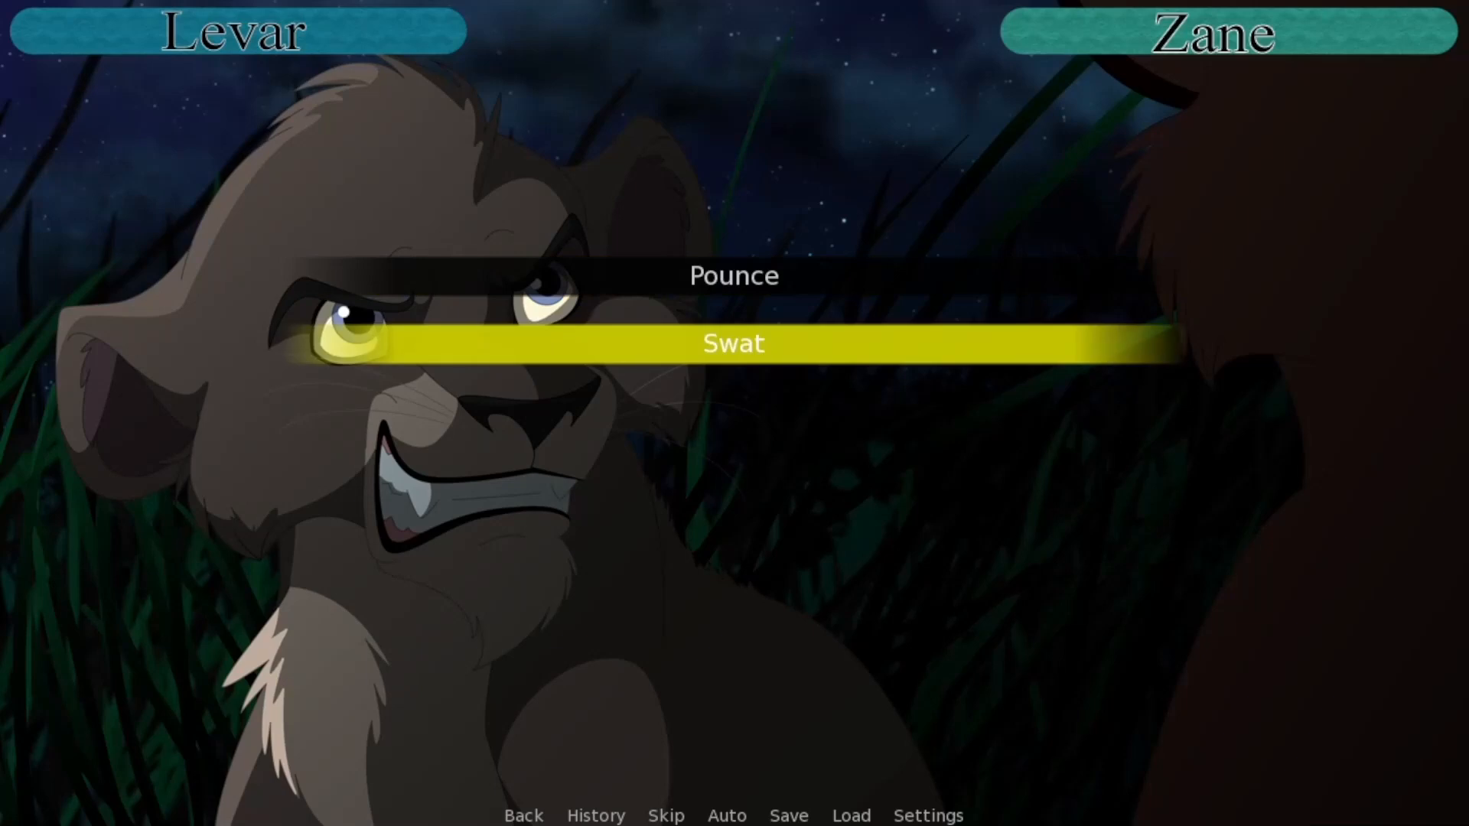
# Step: Play the fight choosing Swat, Hit Zane, then Dodge while the health bars drop
pyautogui.click(734, 343)
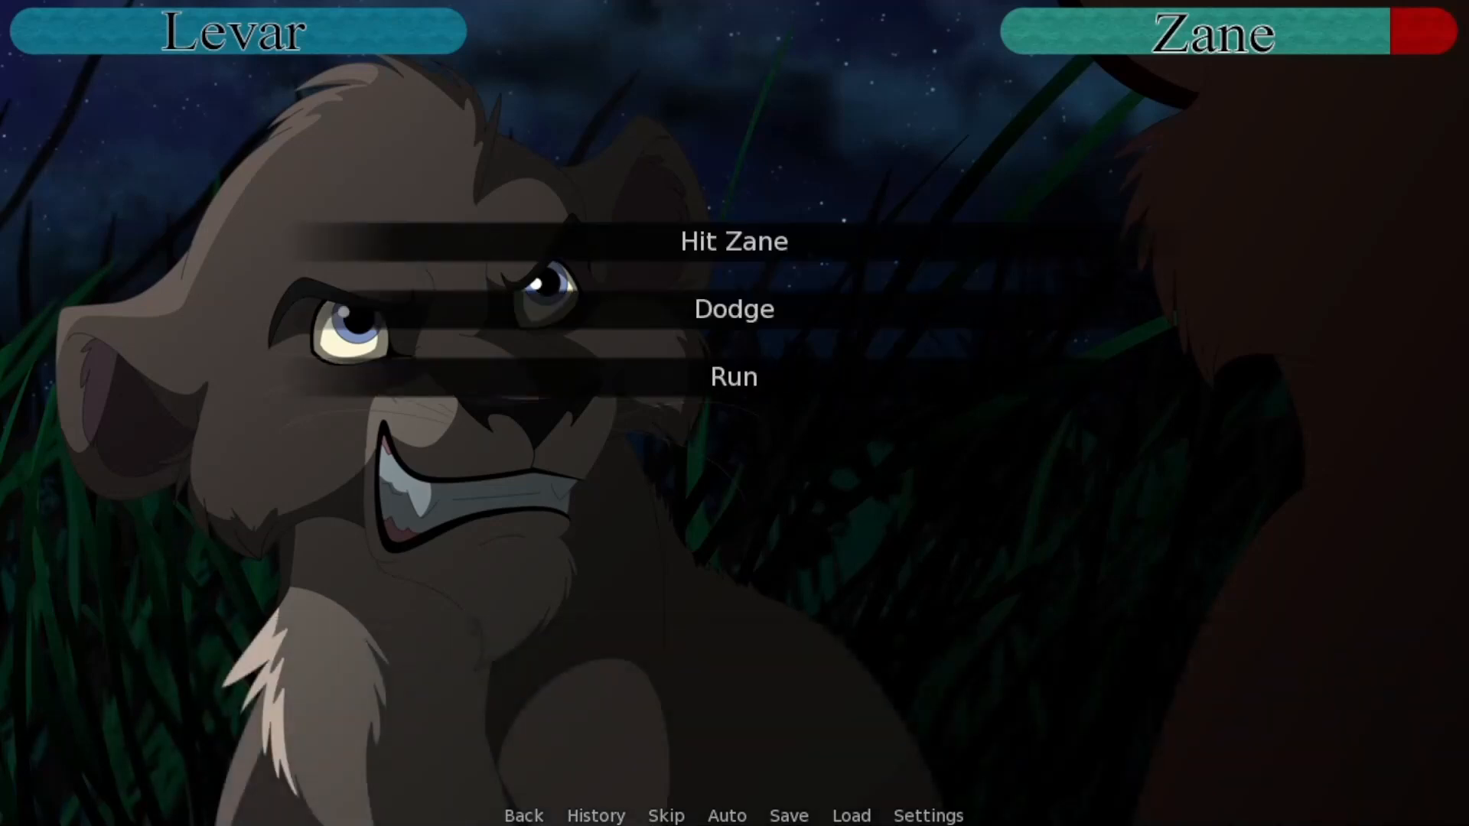
pyautogui.moveTo(734, 241)
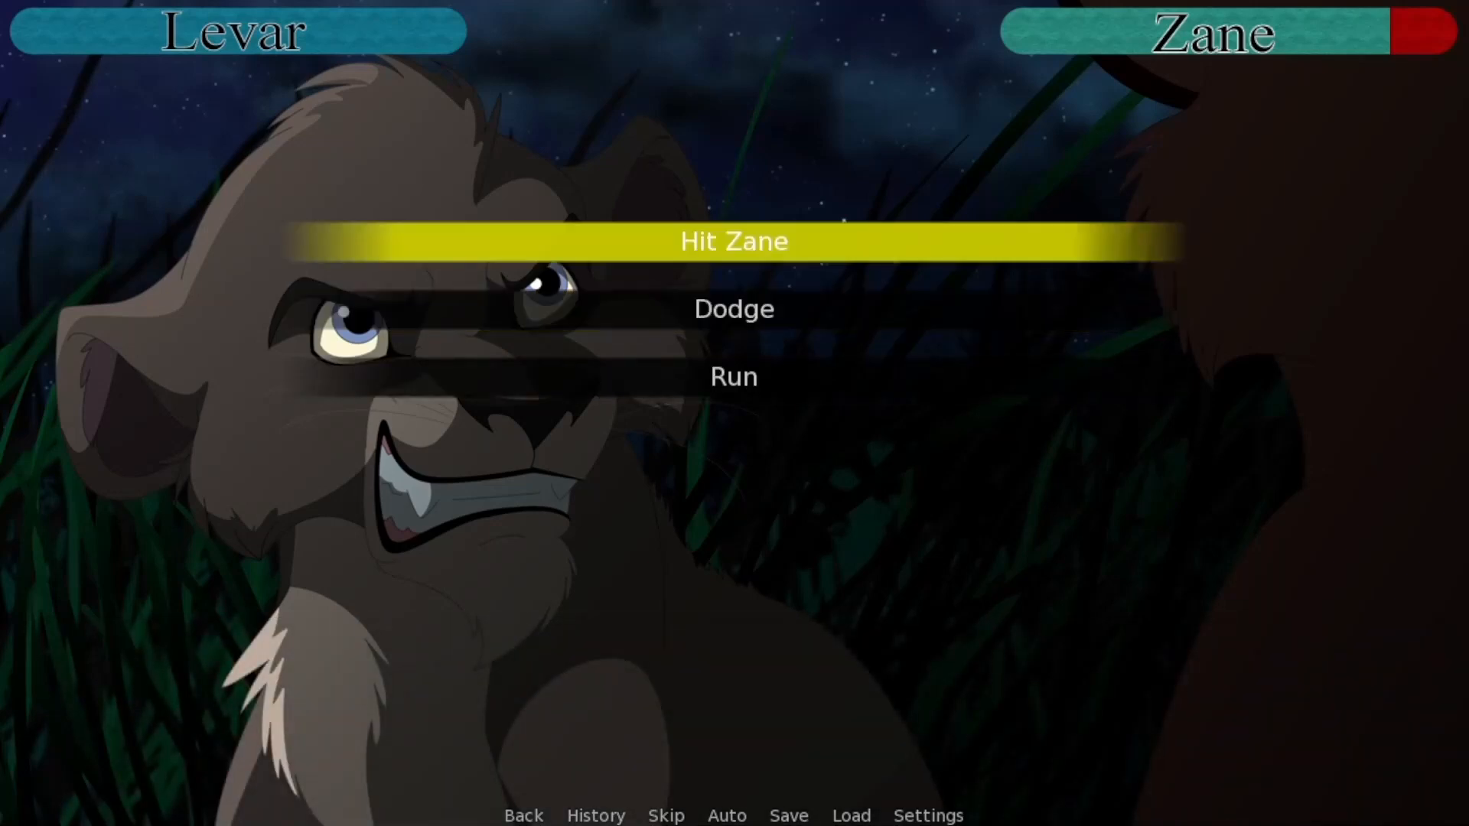
pyautogui.click(733, 240)
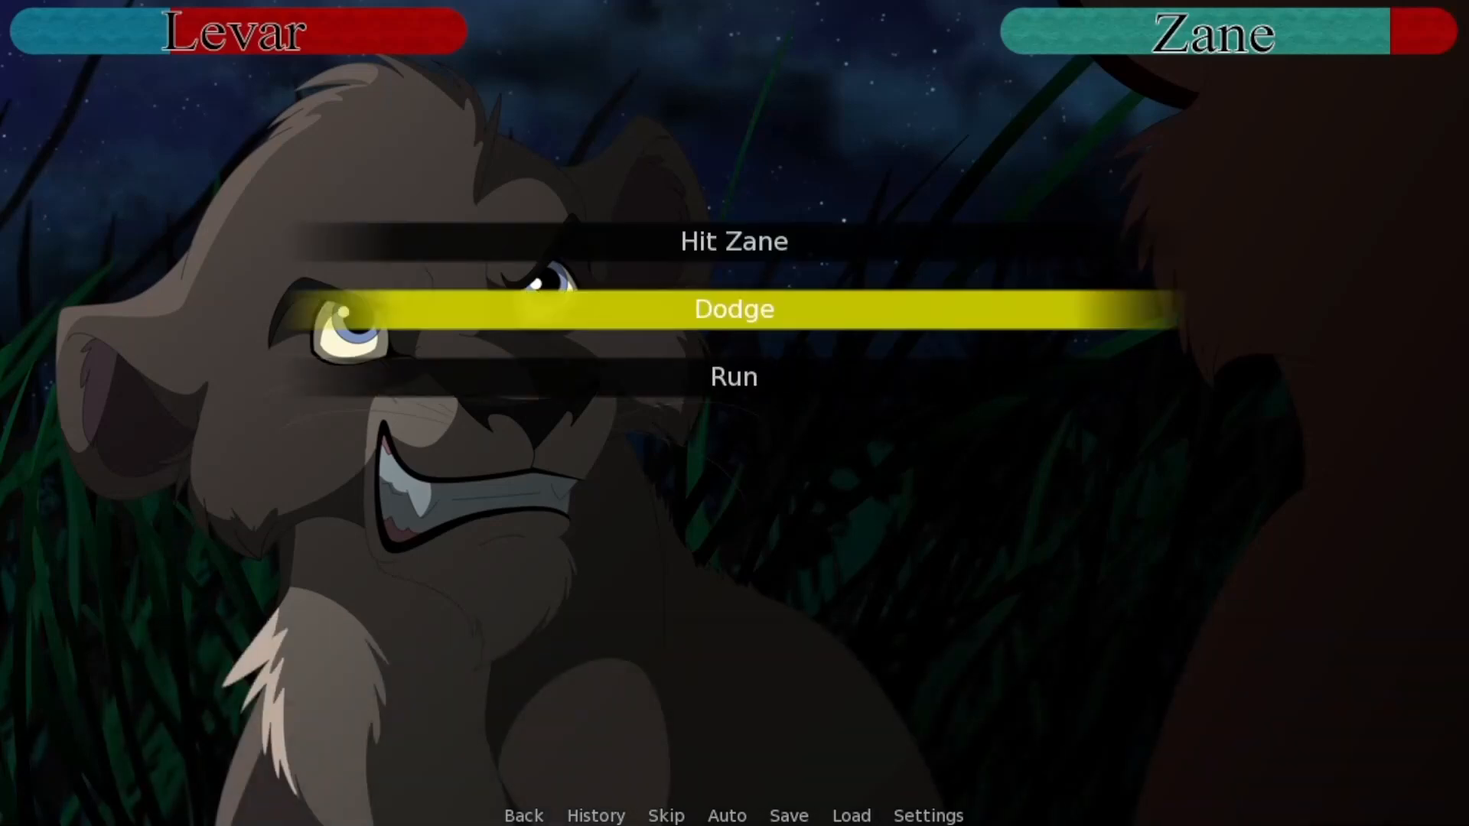
pyautogui.click(733, 309)
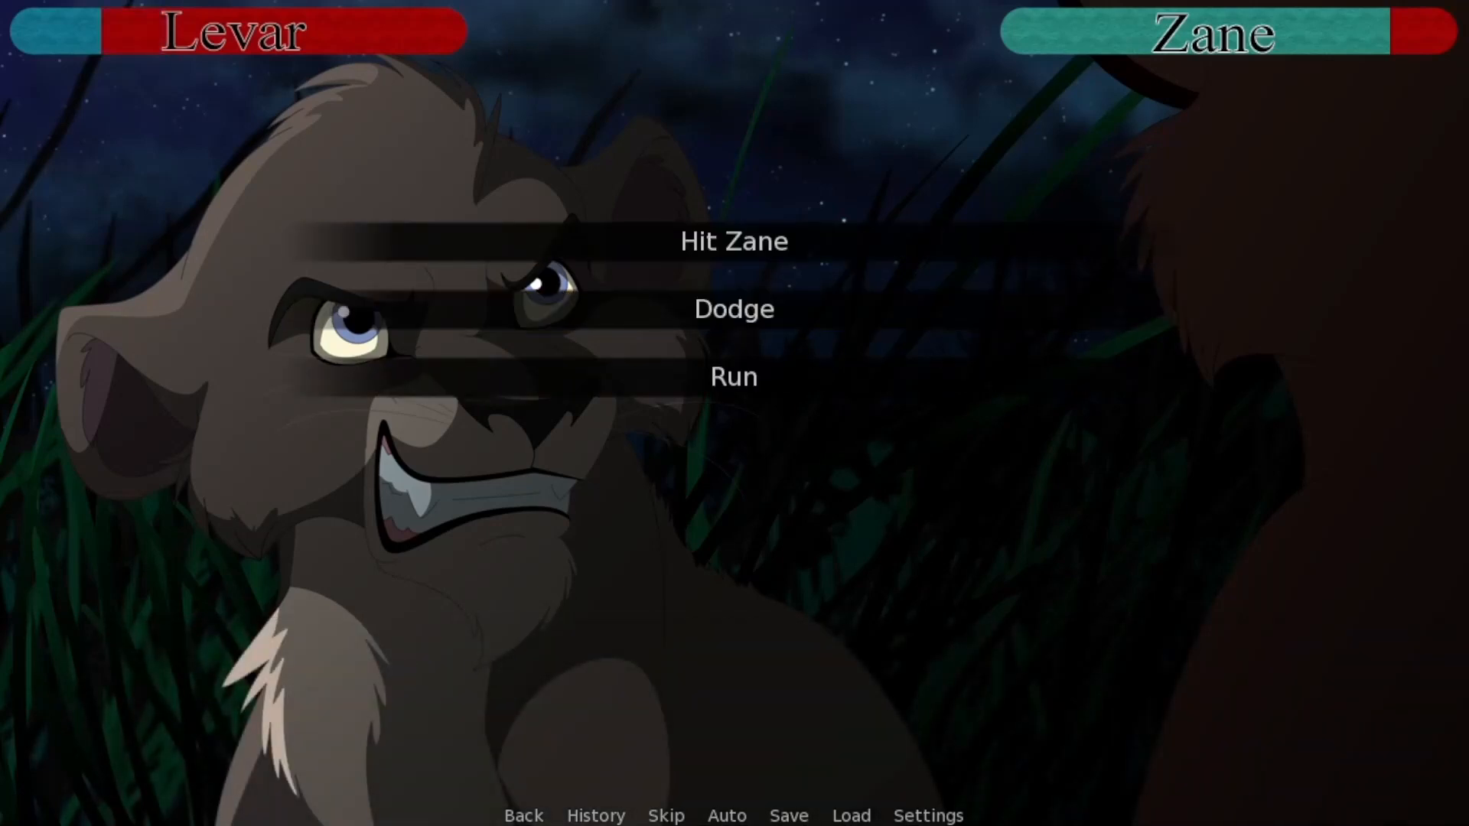
pyautogui.moveTo(733, 309)
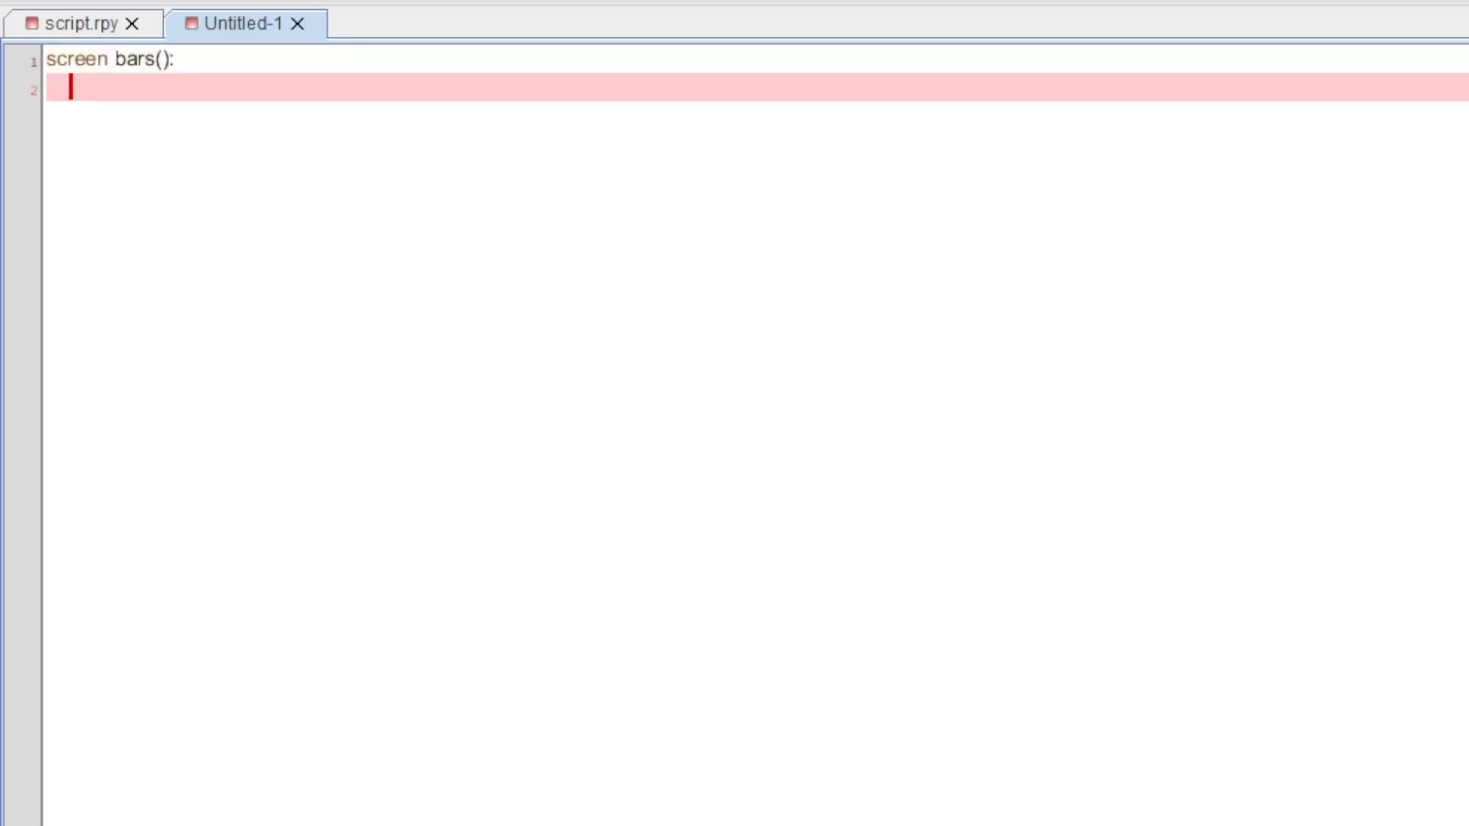
# Step: Define screen bars() with a 200x25 Levar bar using LevarBar/LevarBar2, aligned 0.7 and 0
pyautogui.write('bar:')
pyautogui.write('le')
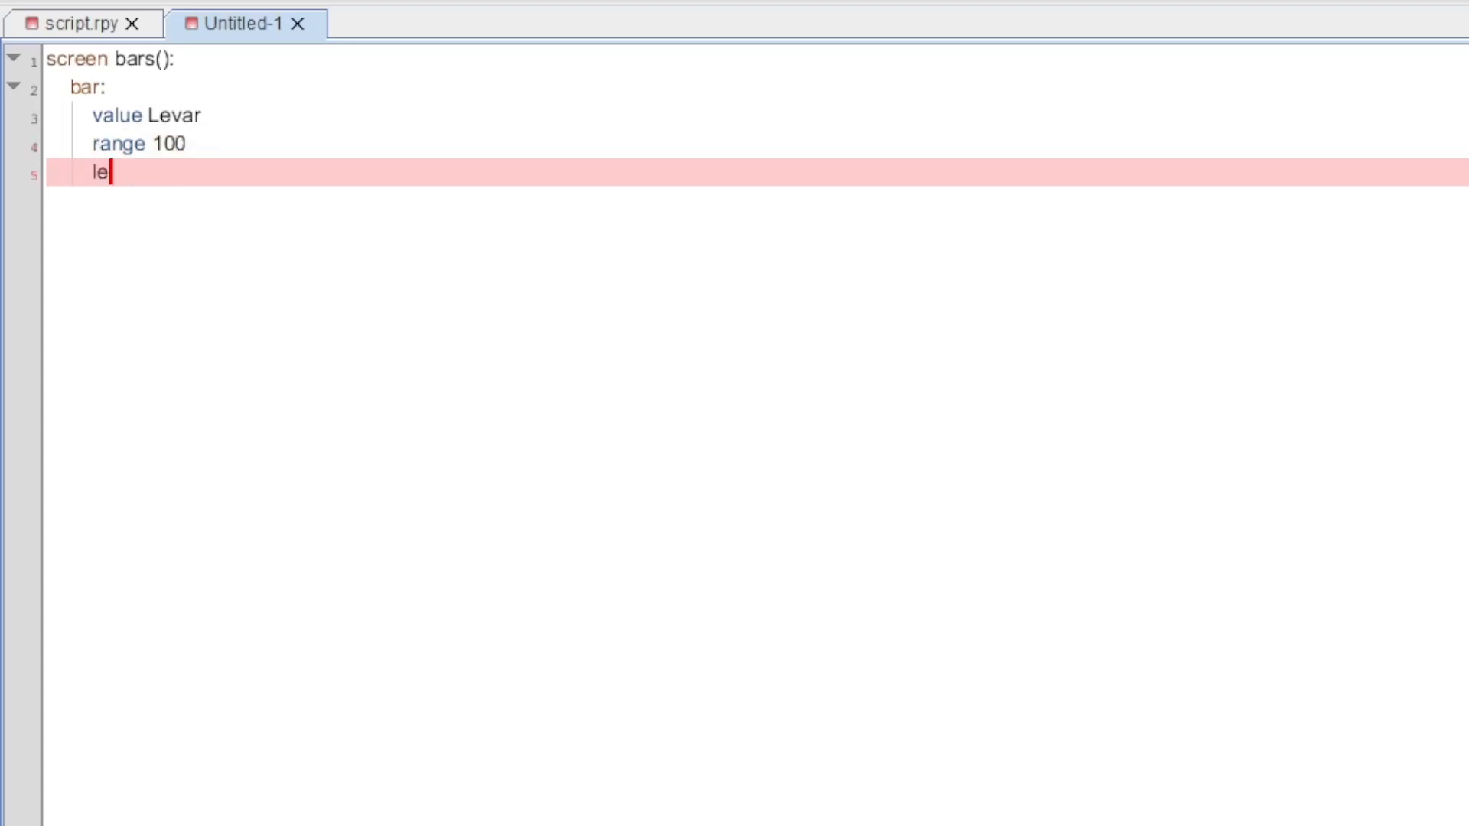
pyautogui.write('ft_bar "')
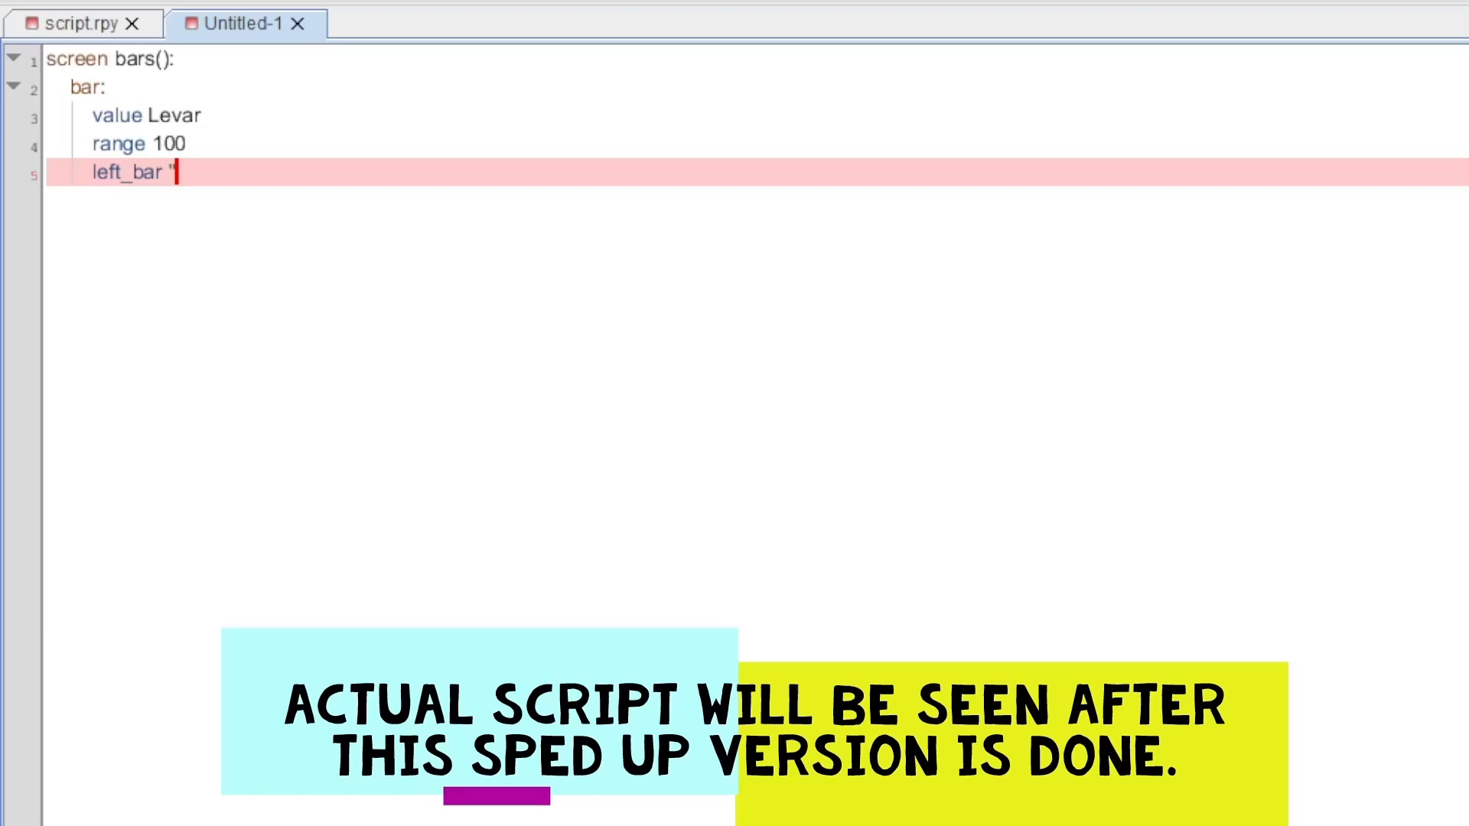
pyautogui.write('Levar')
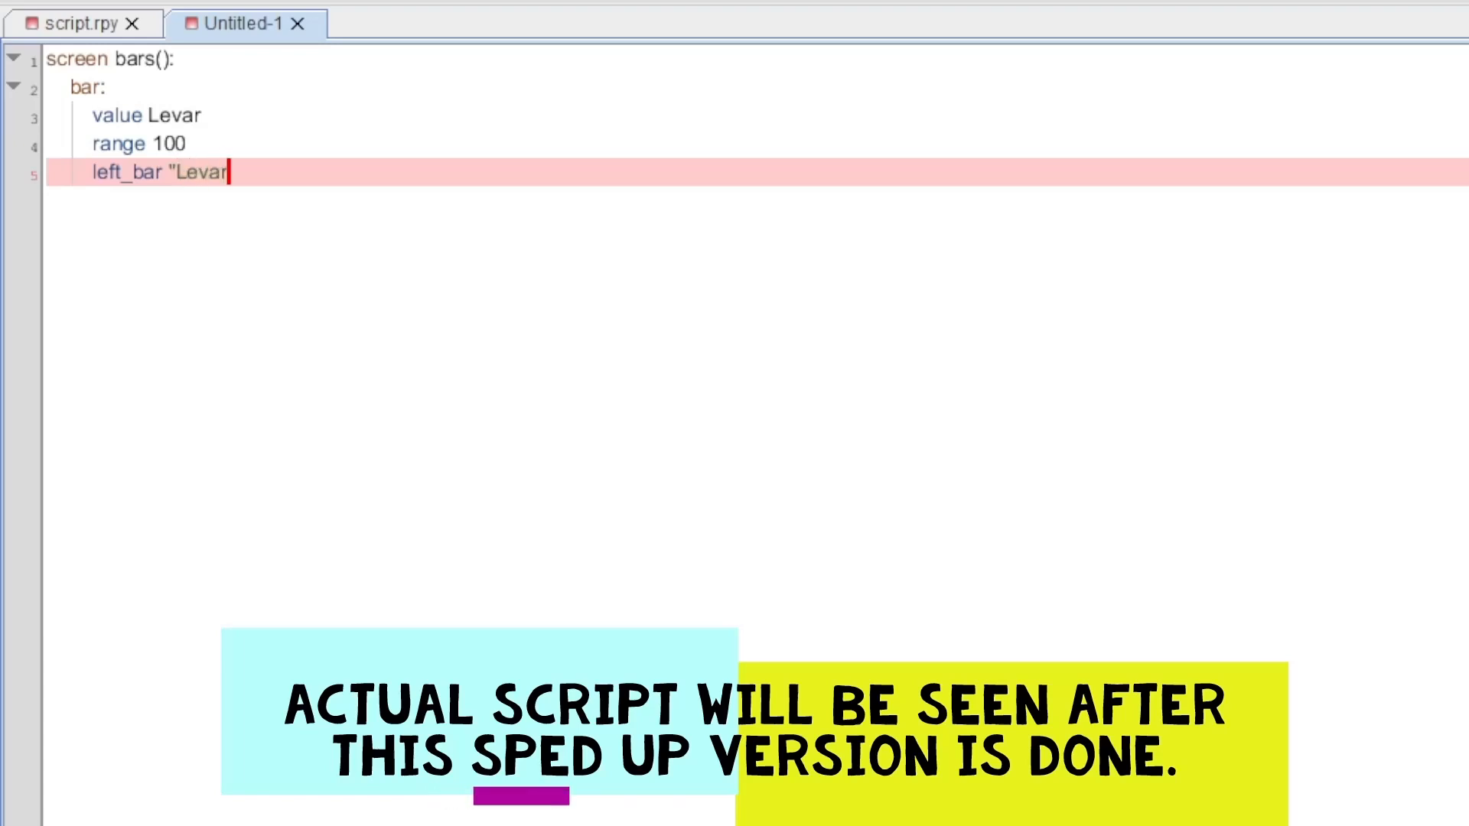
pyautogui.write('bar')
pyautogui.write('right')
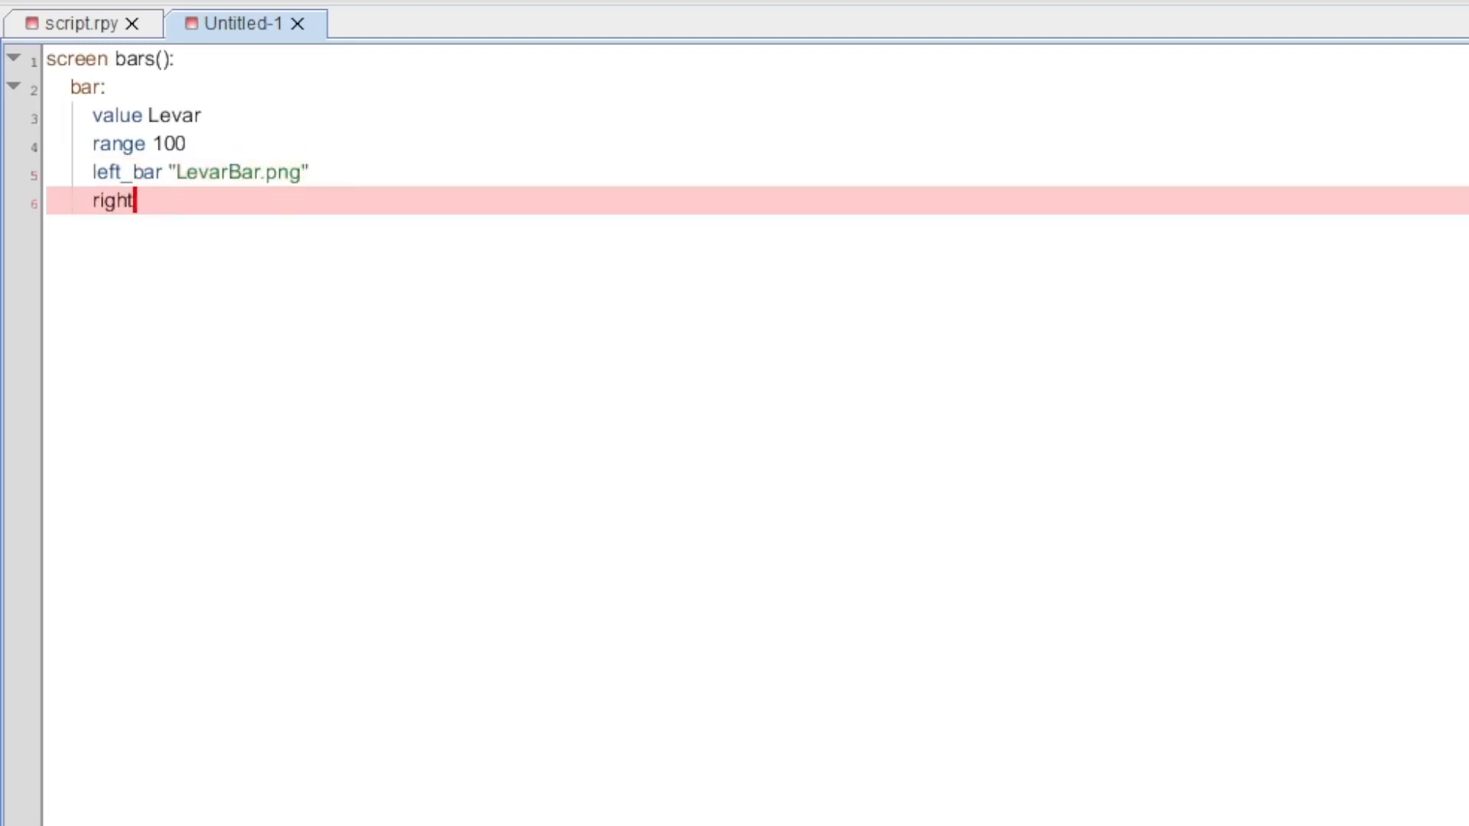
pyautogui.write('_bar "LevarBar2.png"')
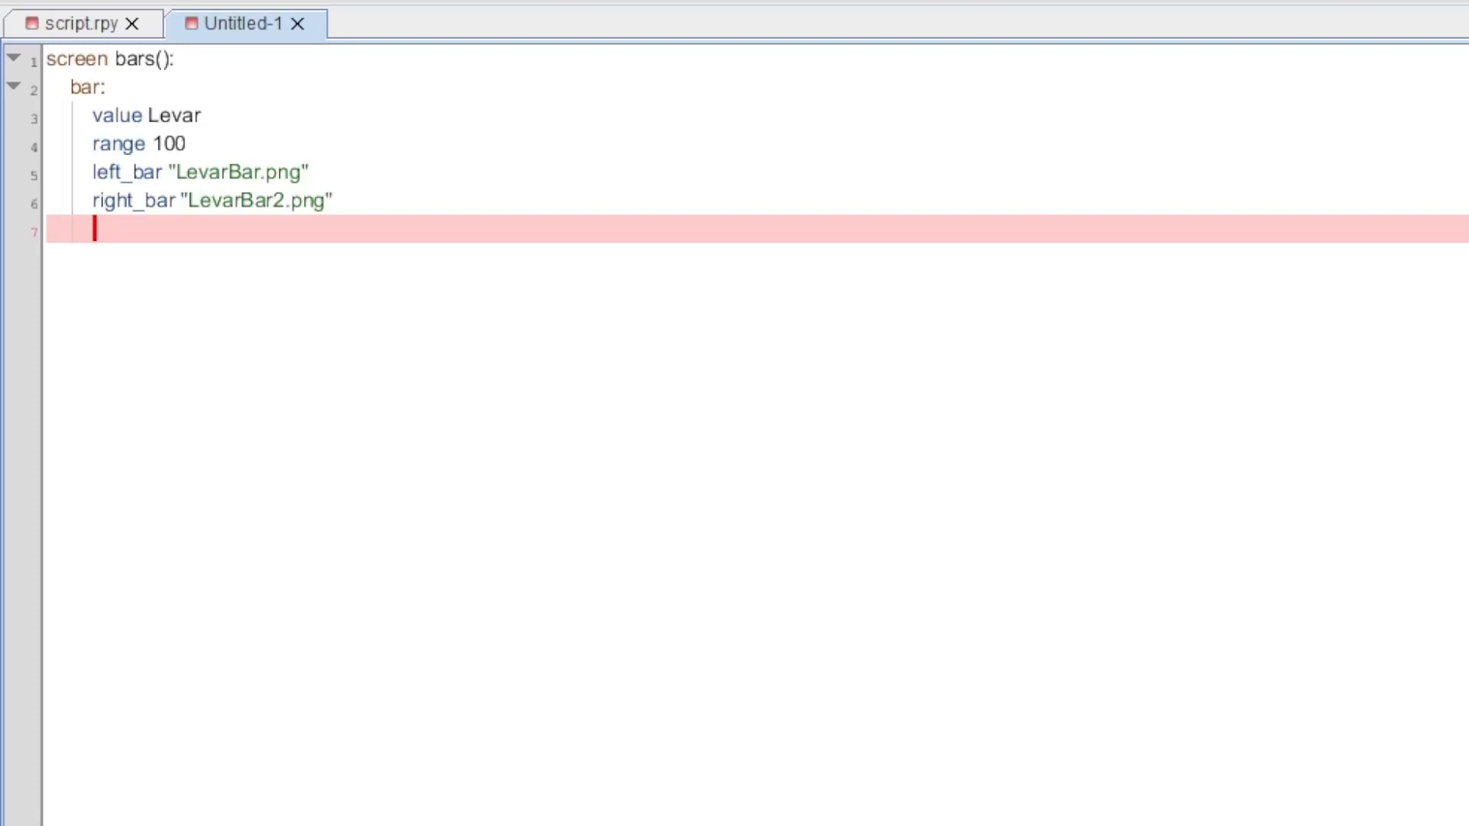
pyautogui.write('x')
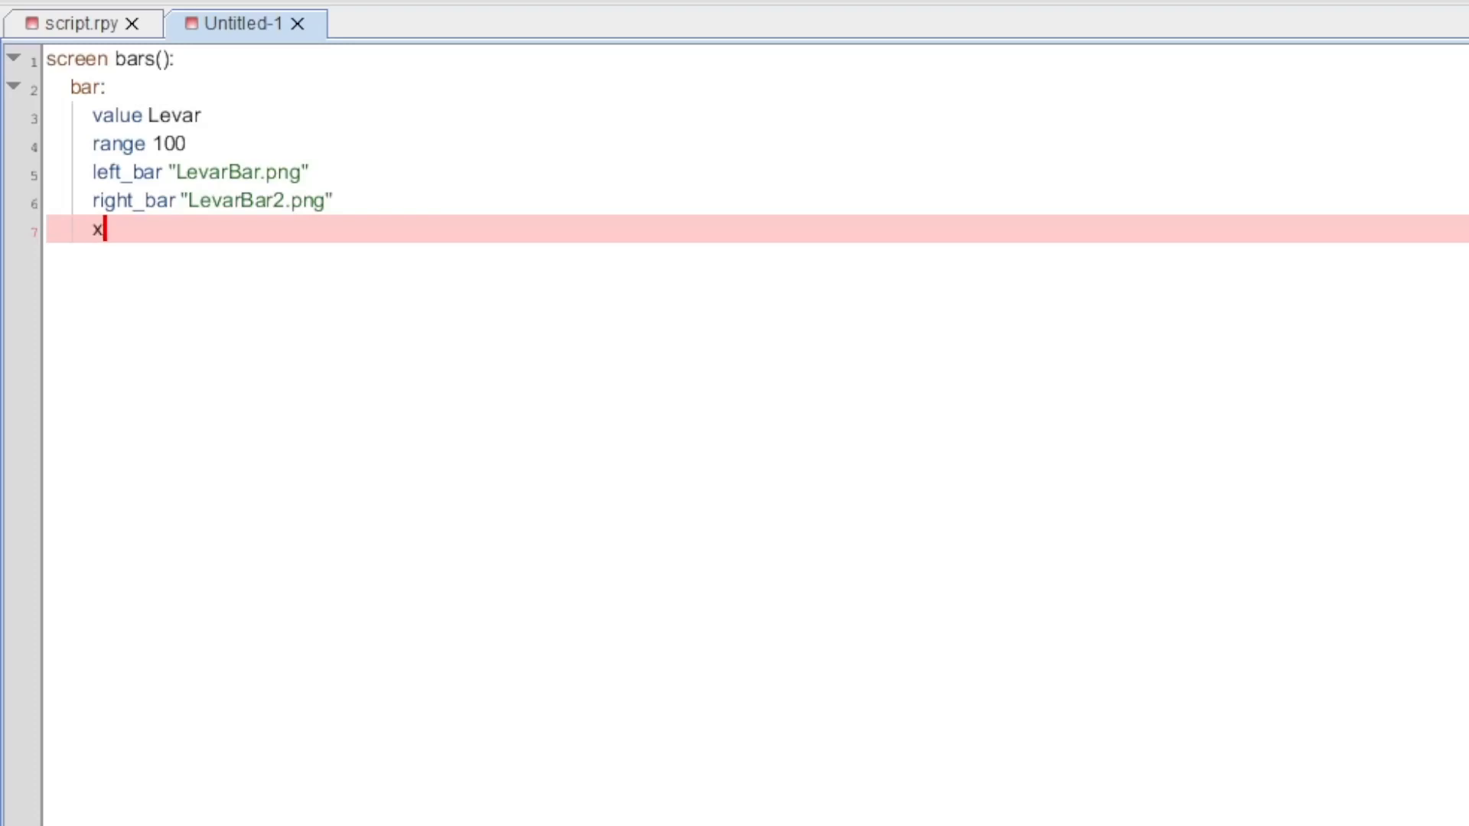
pyautogui.write('ysize(200,')
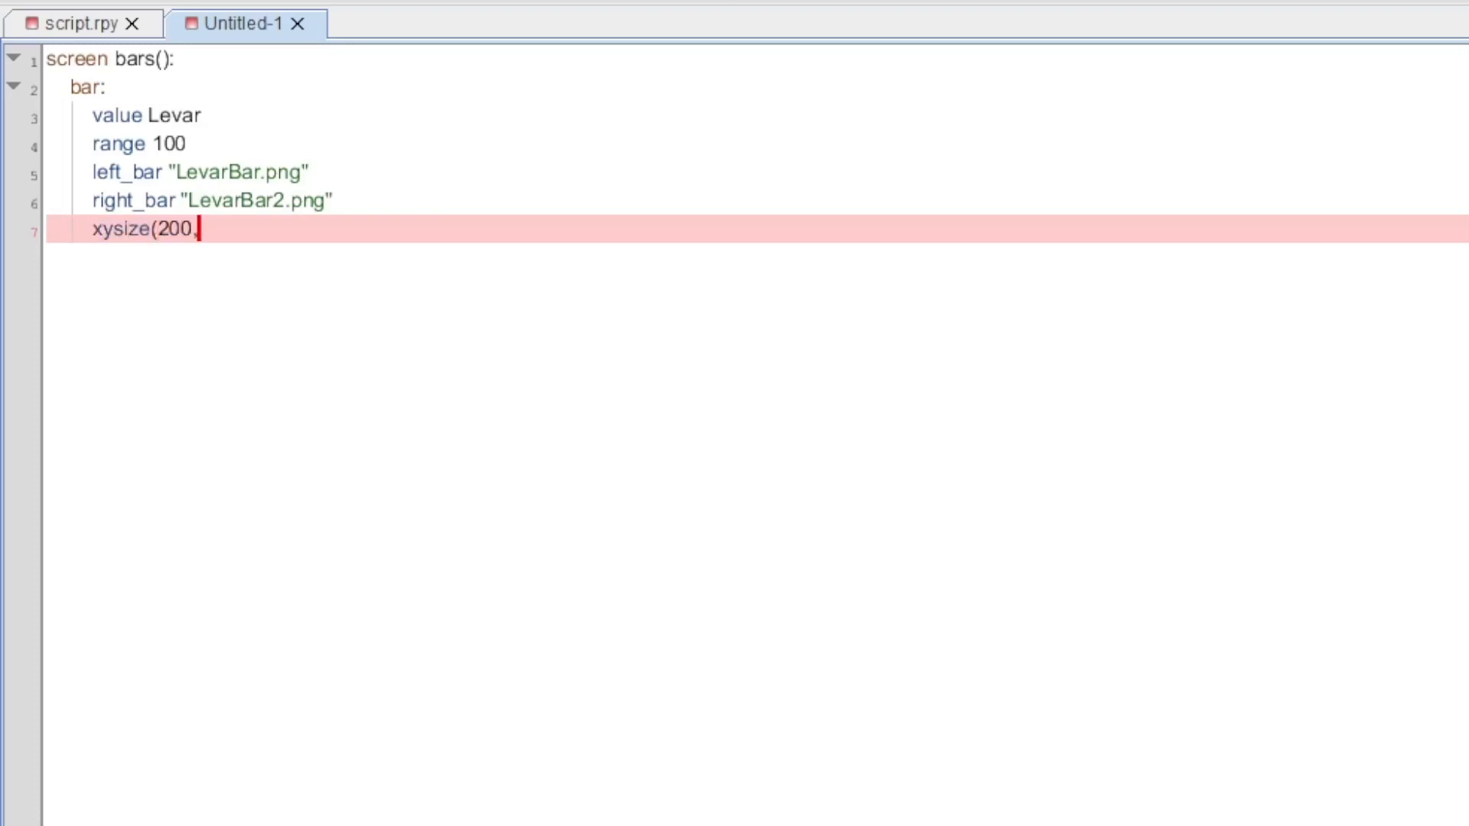
pyautogui.write('25)')
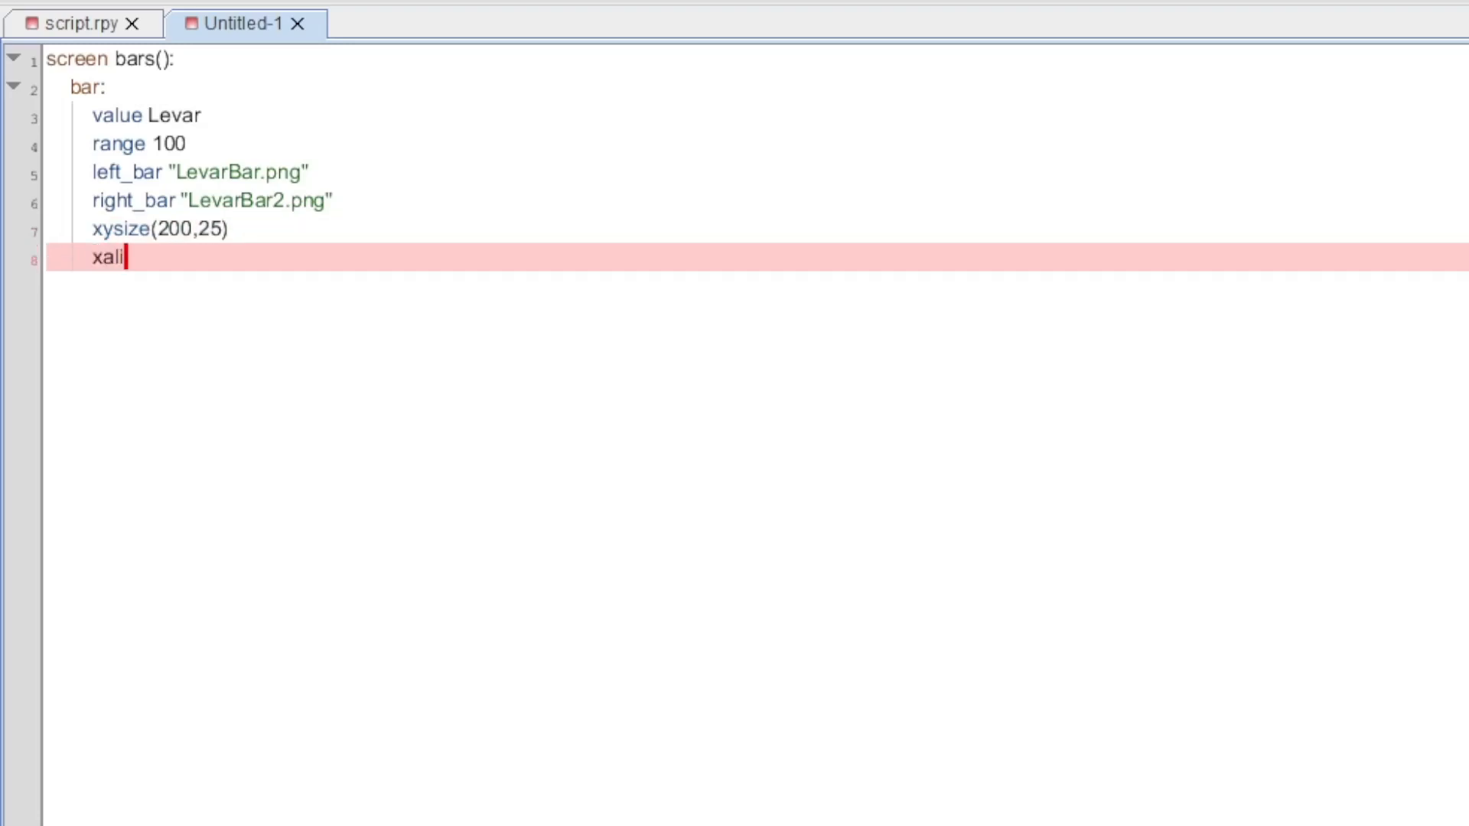
pyautogui.write('gn 0.7')
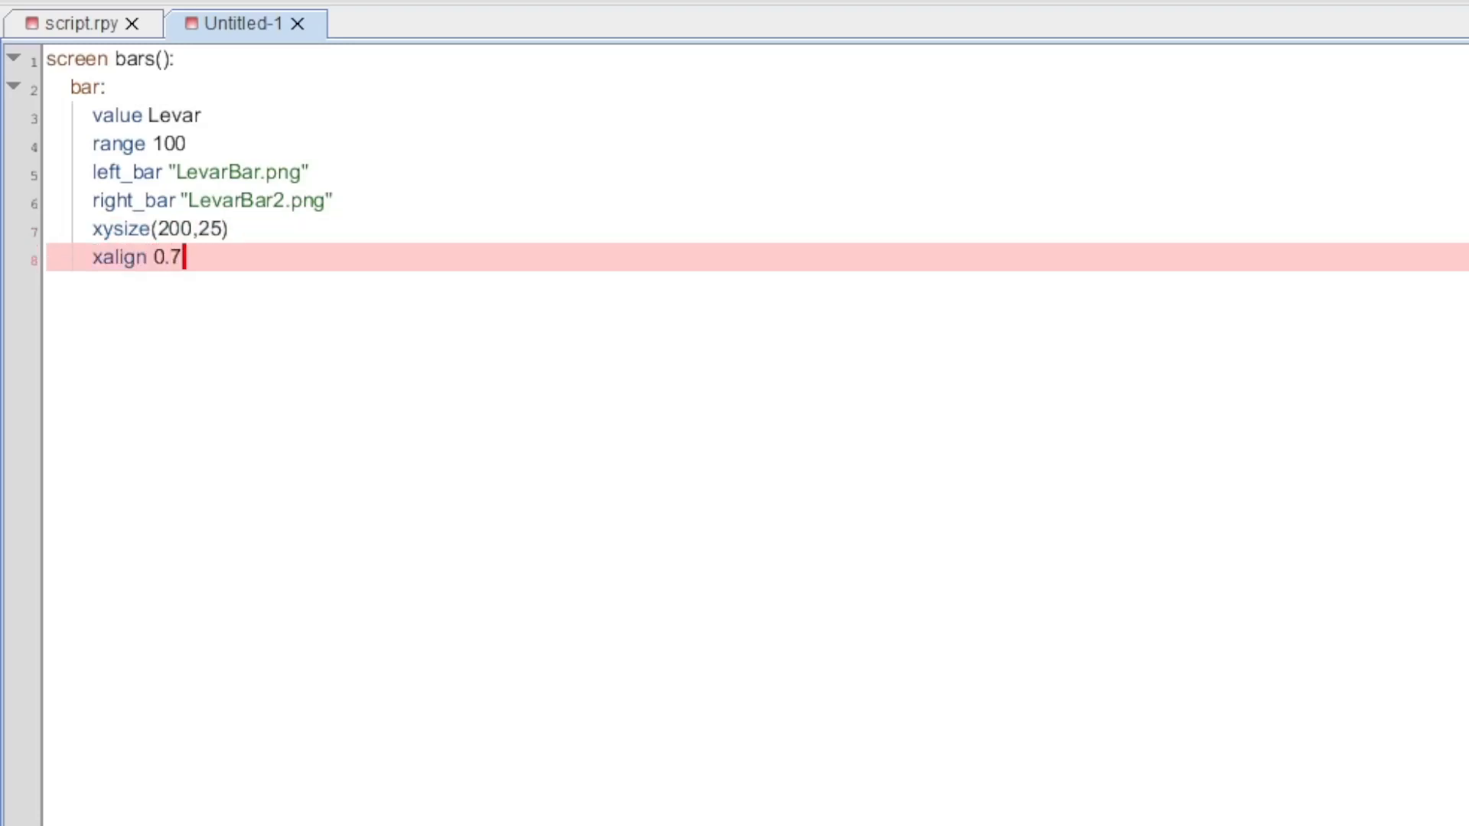
pyautogui.write('yalign 0.1')
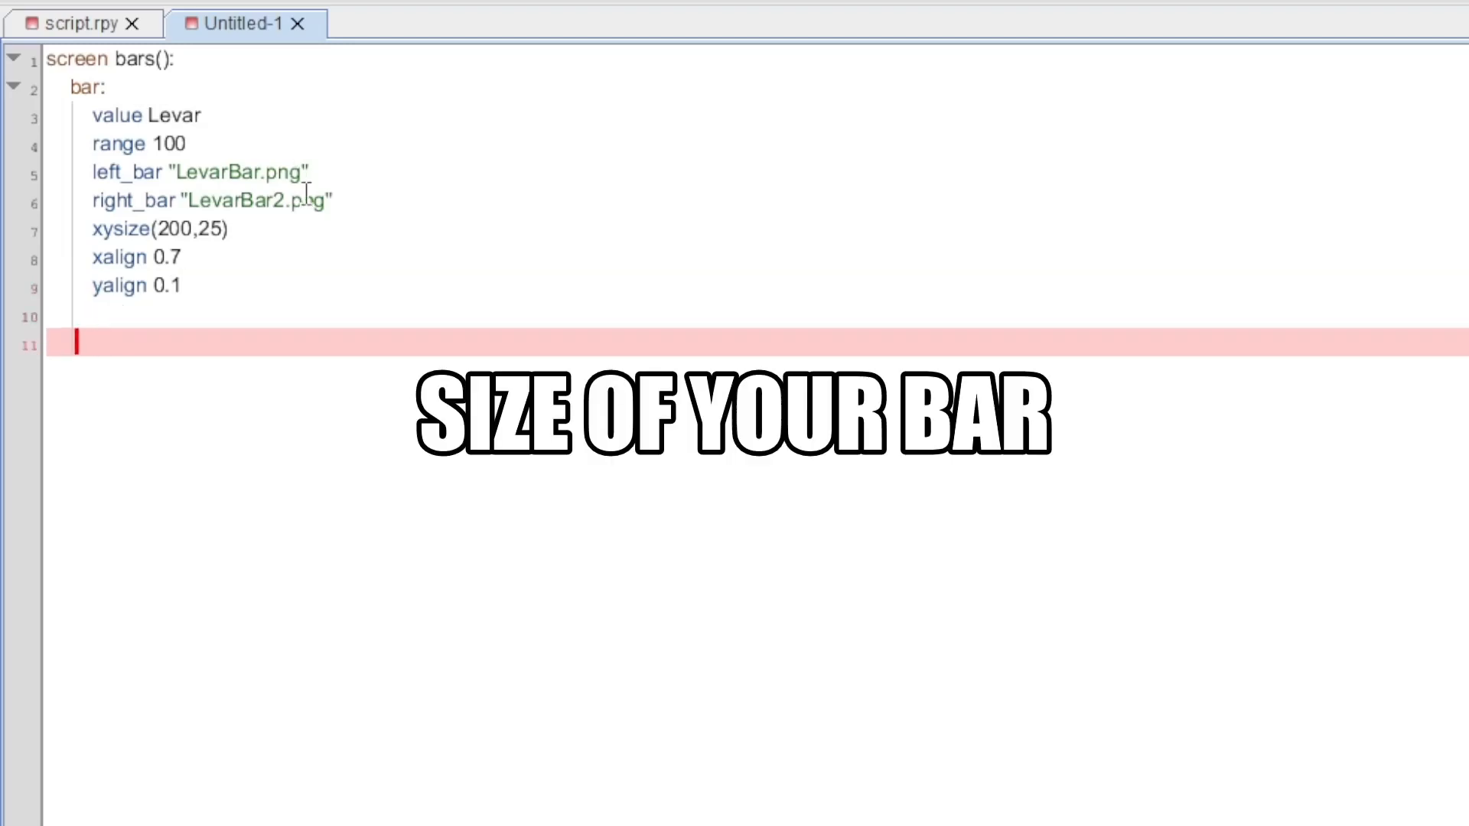
pyautogui.write('bar:')
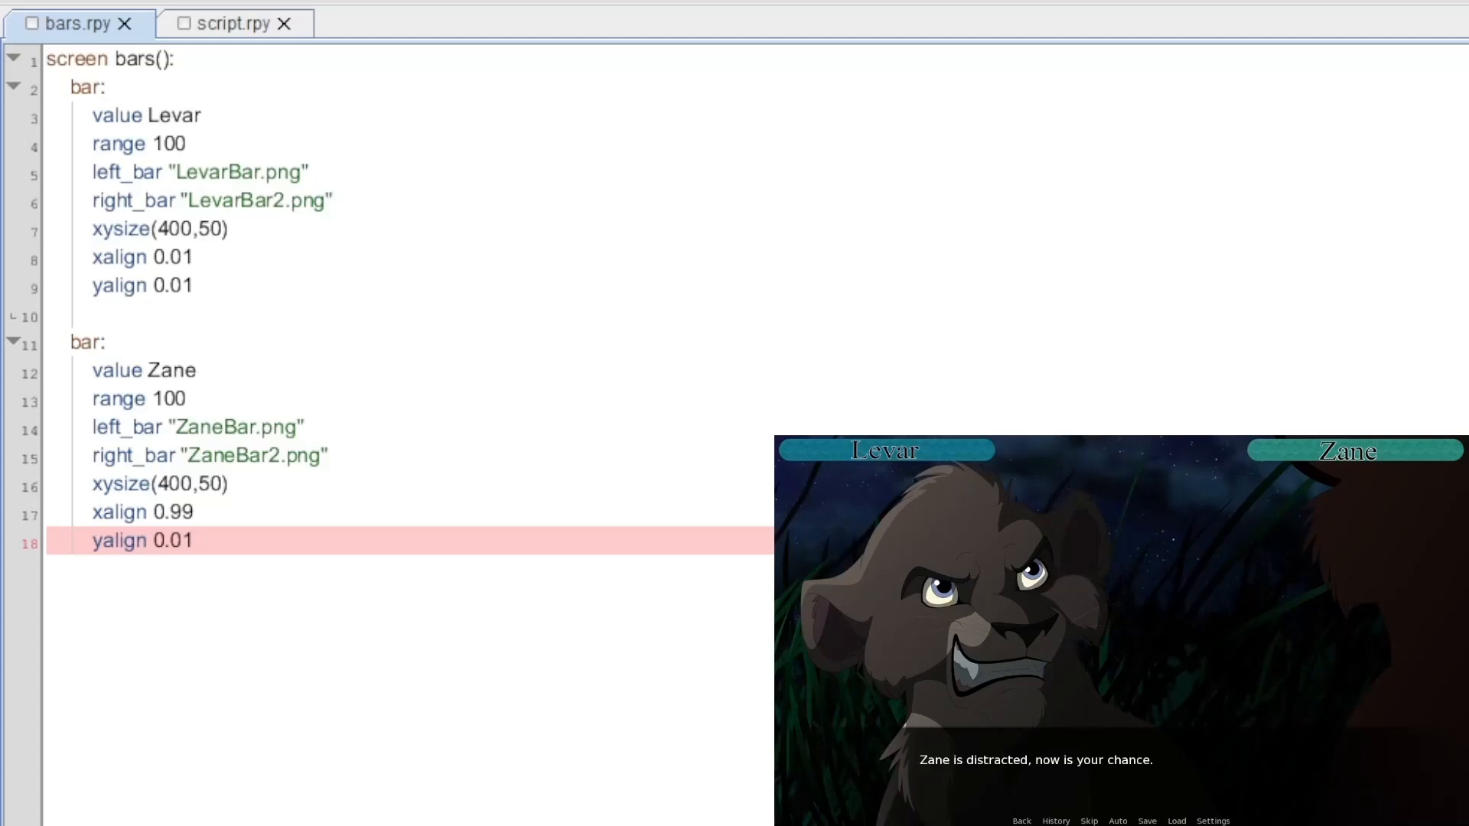
pyautogui.click(195, 540)
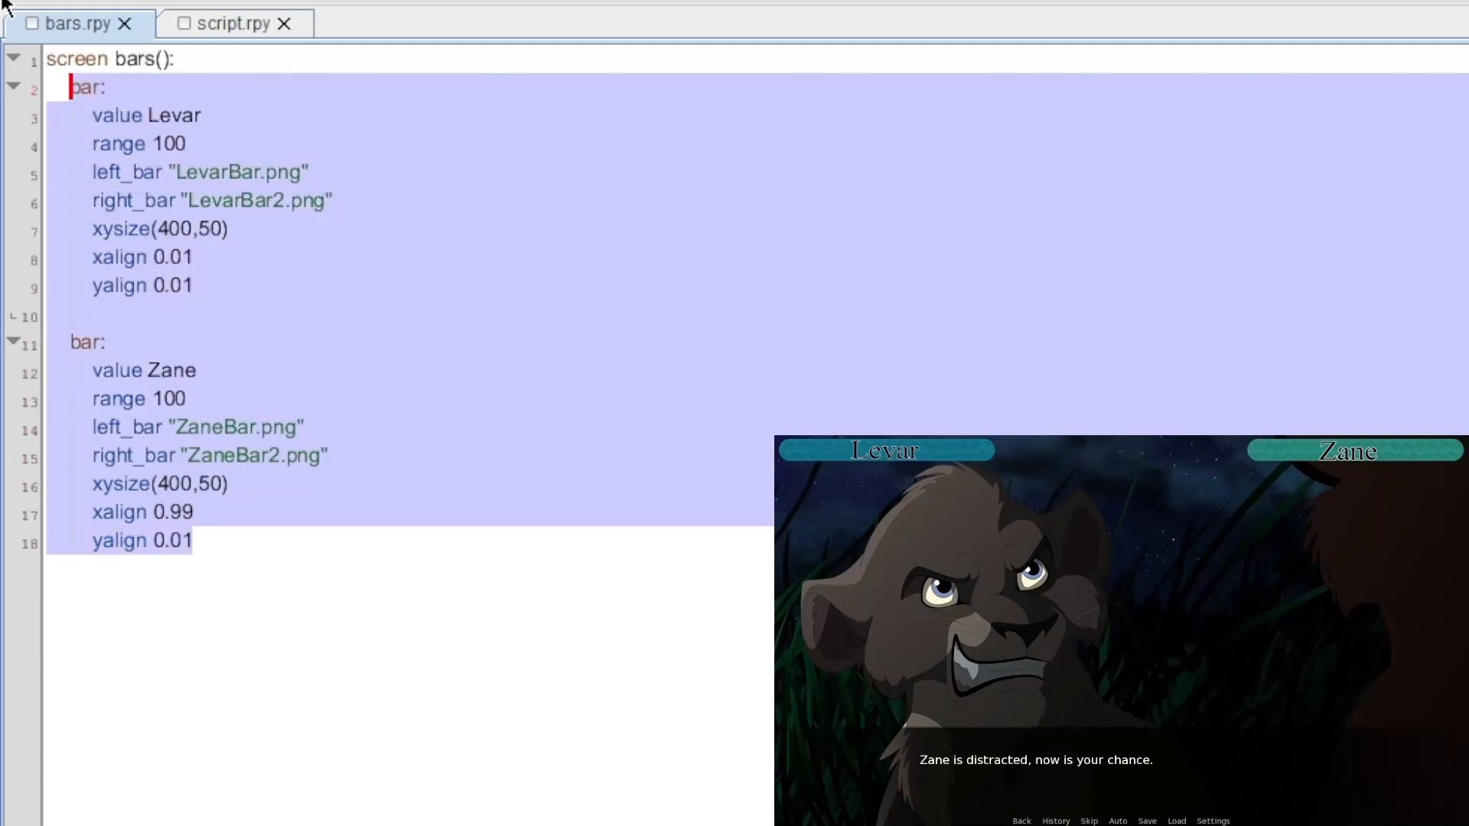
pyautogui.click(9, 9)
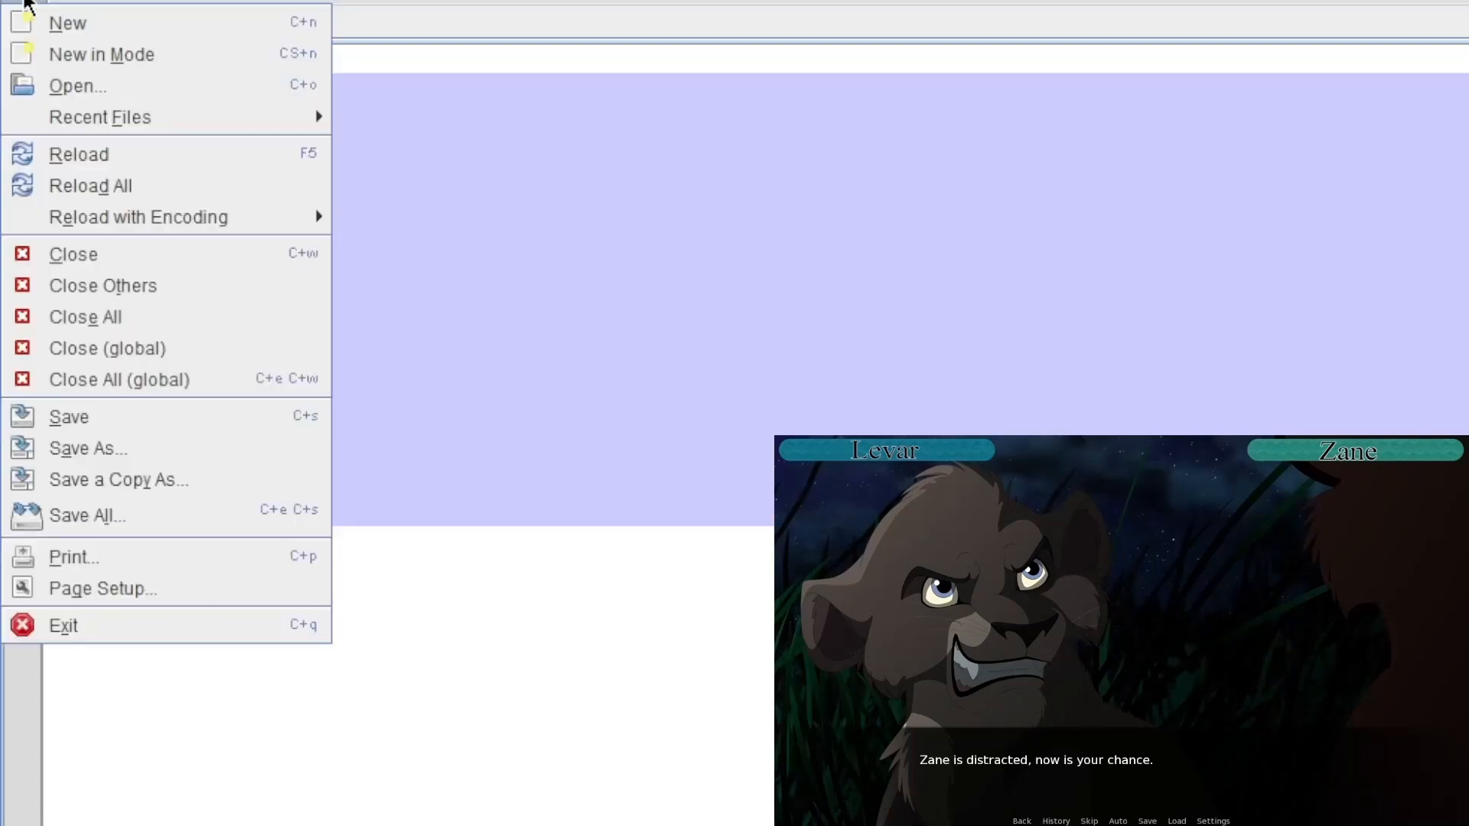
pyautogui.moveTo(67, 22)
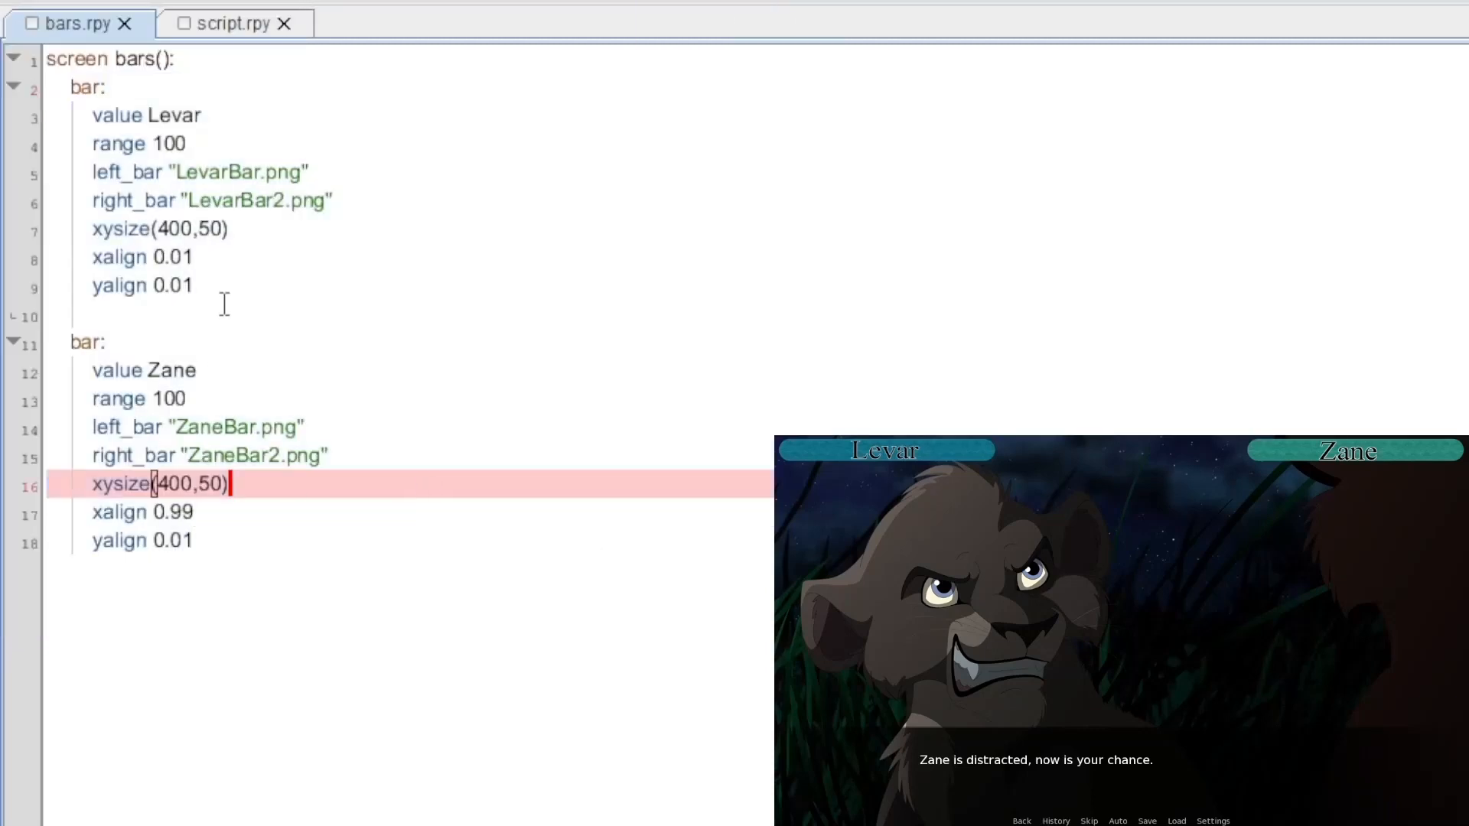
pyautogui.click(163, 58)
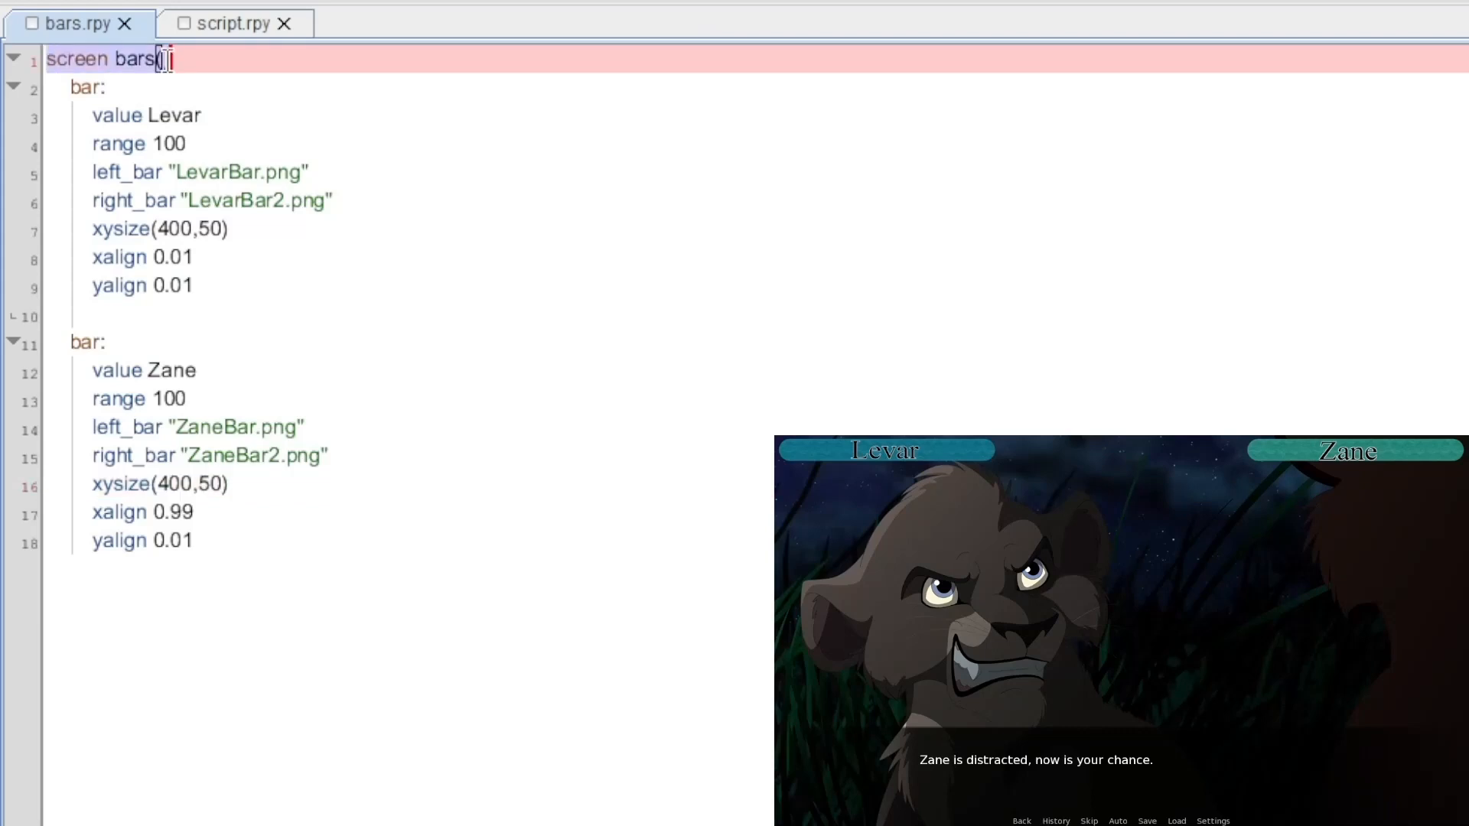
pyautogui.write(':')
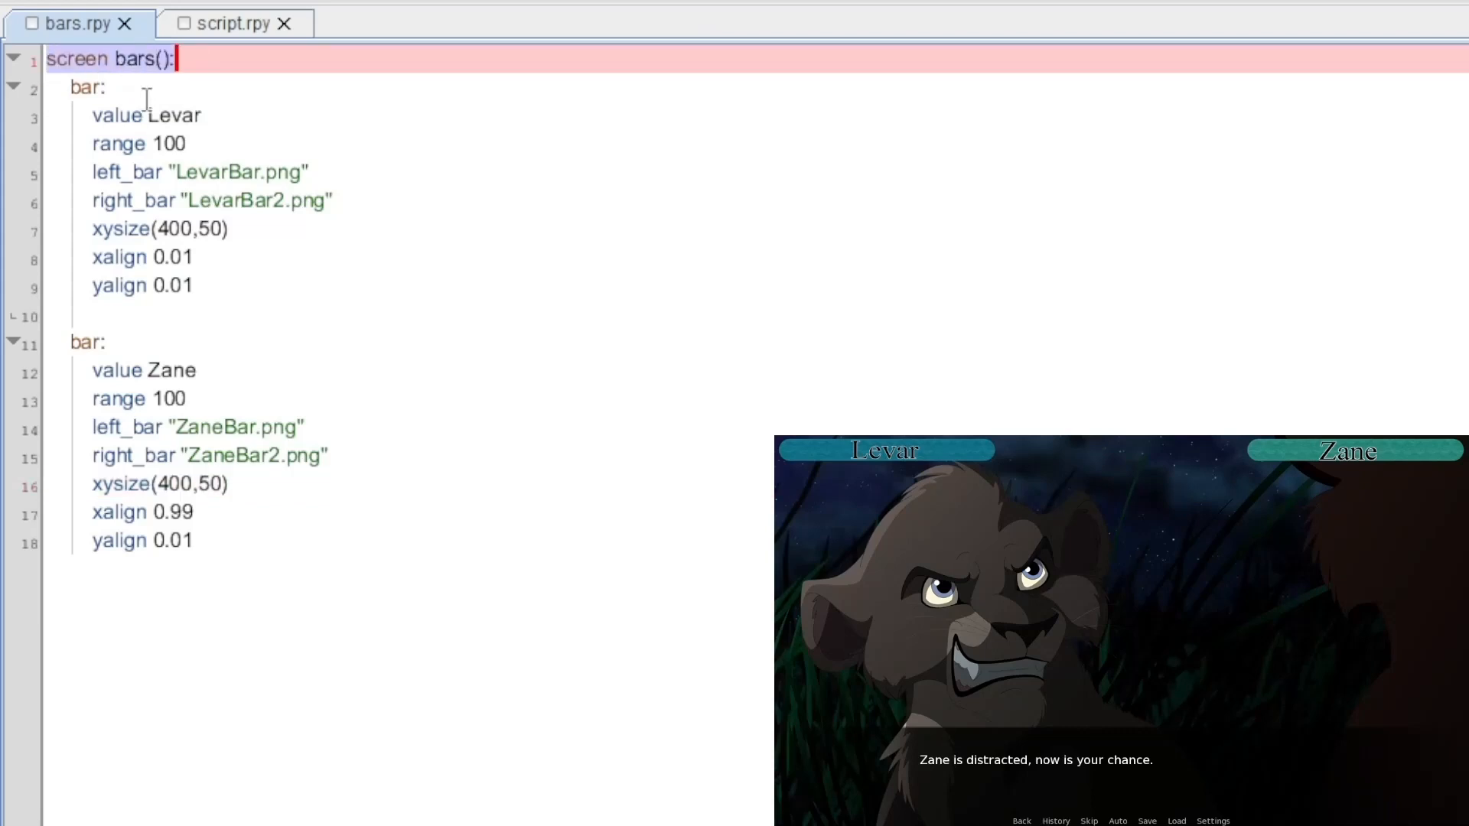
pyautogui.moveTo(228, 99)
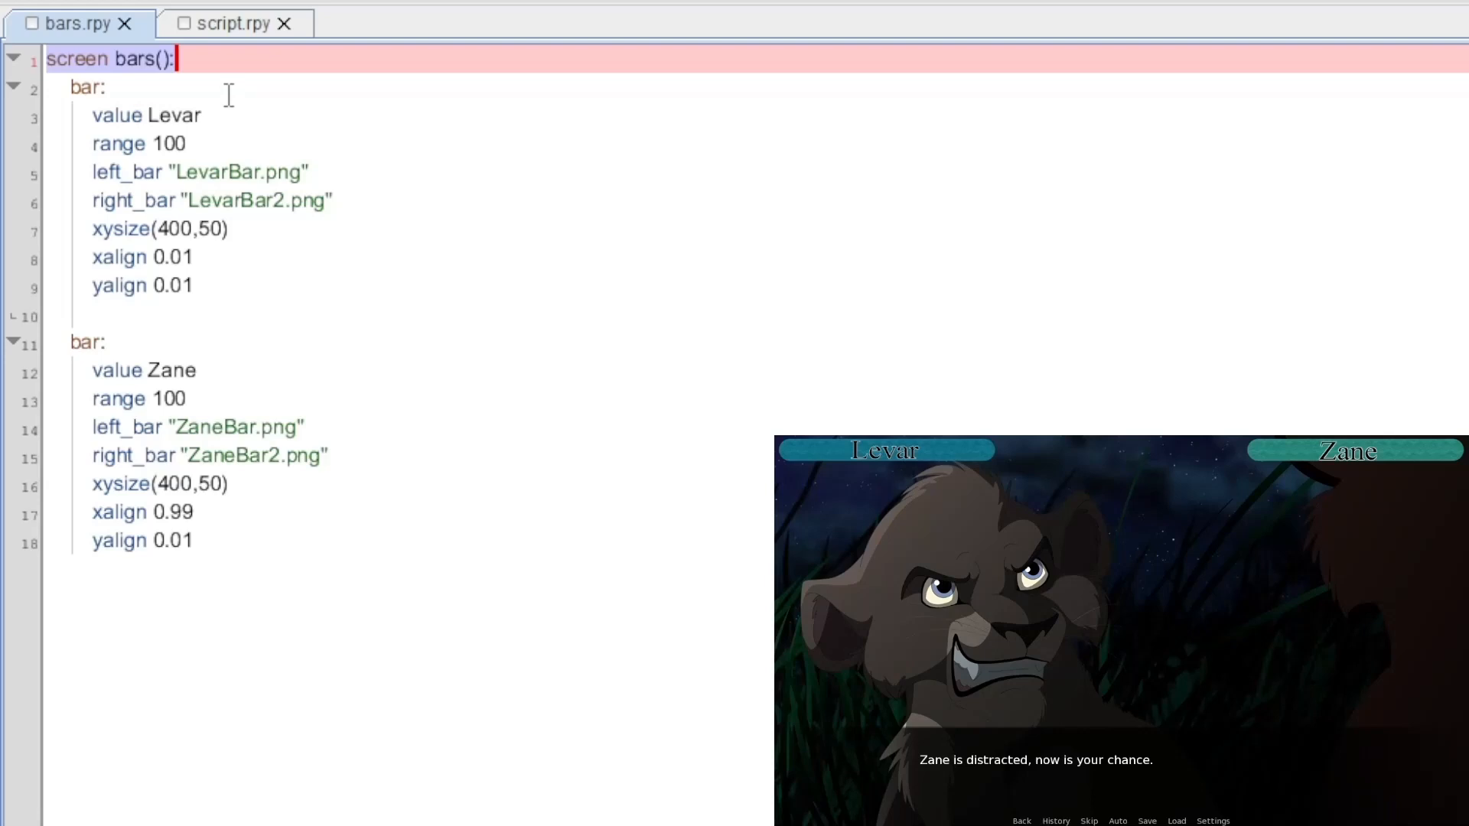
pyautogui.click(104, 87)
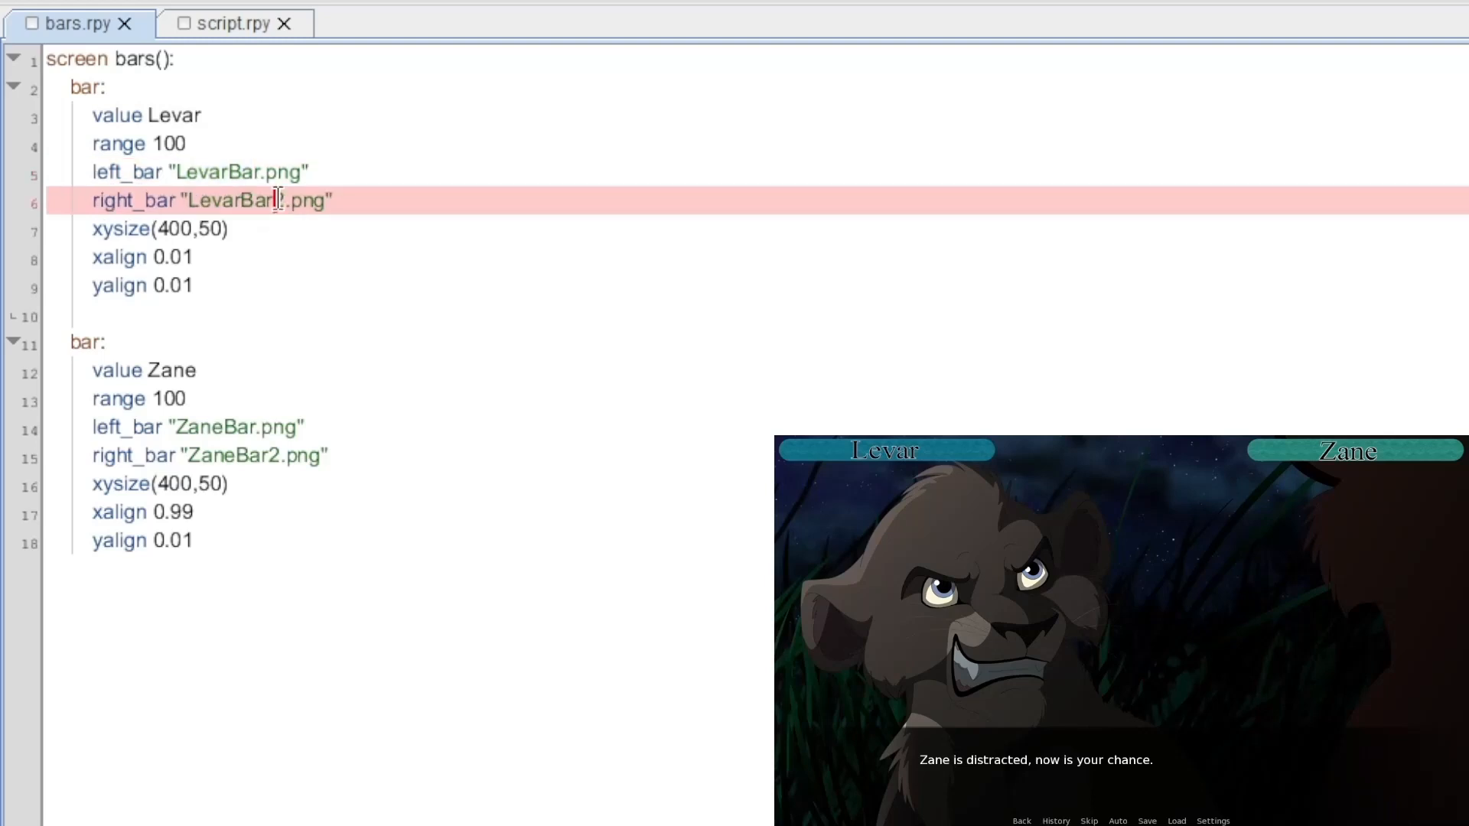
pyautogui.write('2')
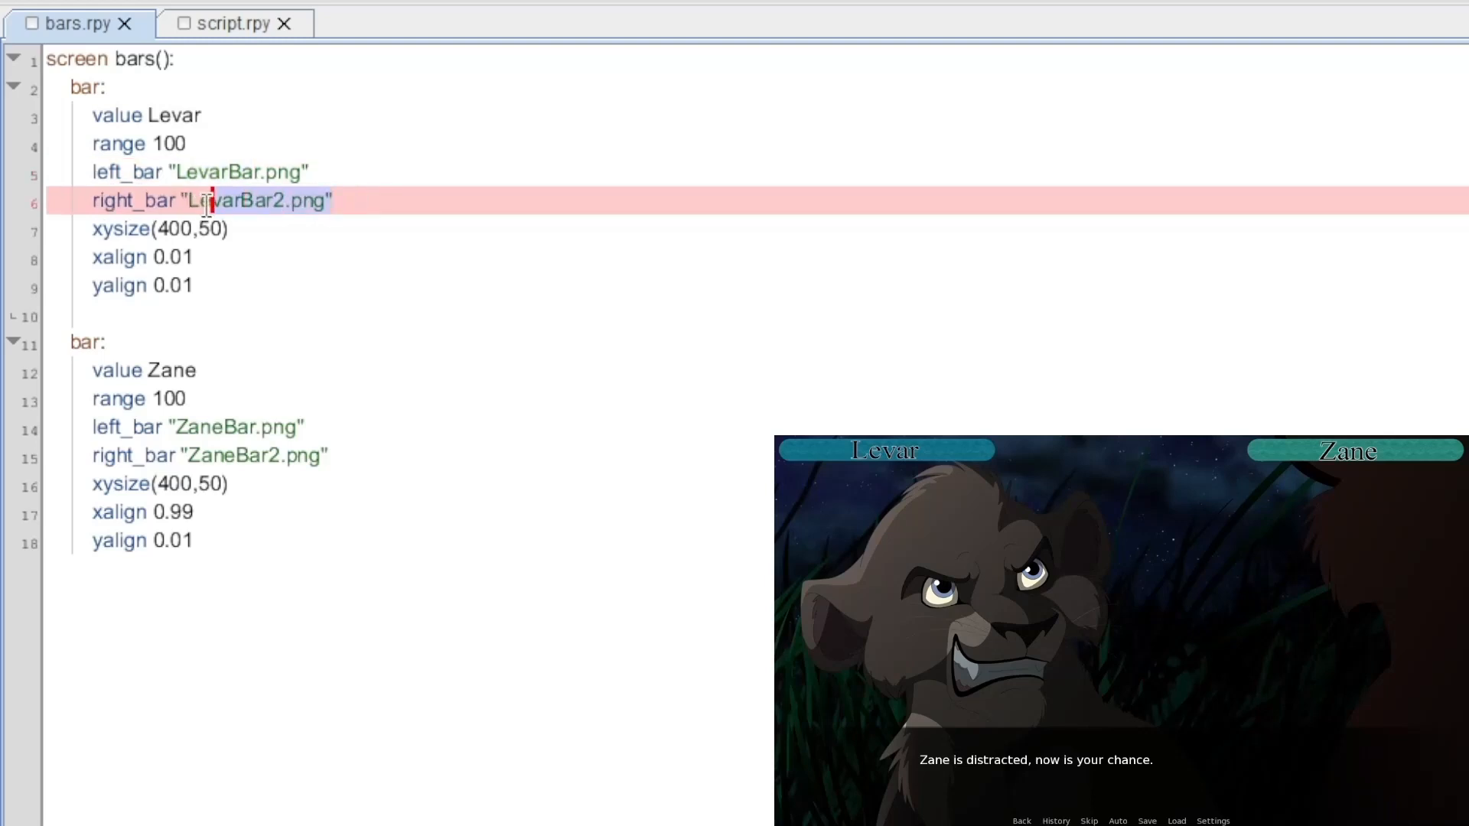
pyautogui.click(313, 172)
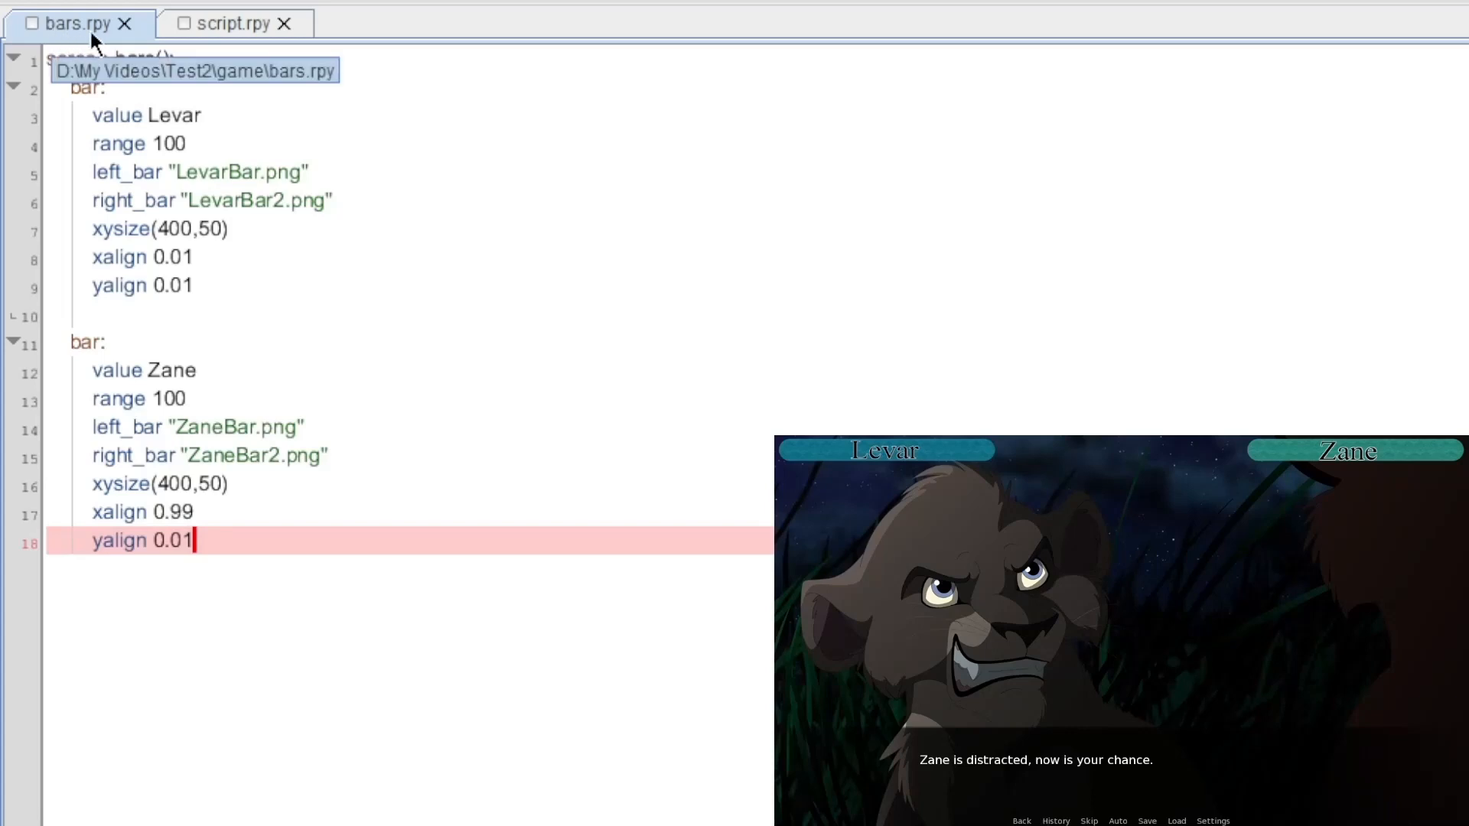
pyautogui.moveTo(117, 42)
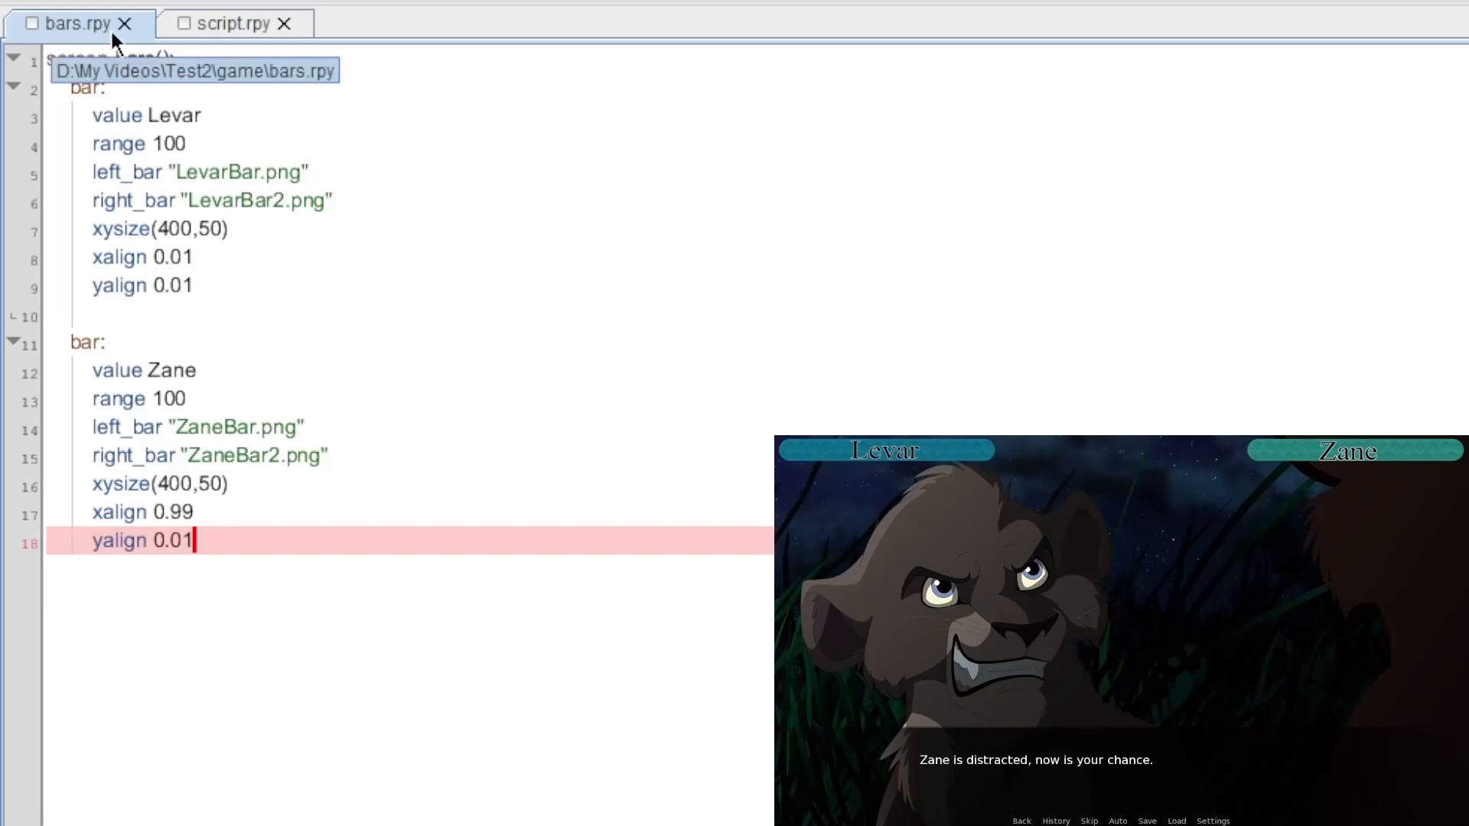
pyautogui.moveTo(232, 23)
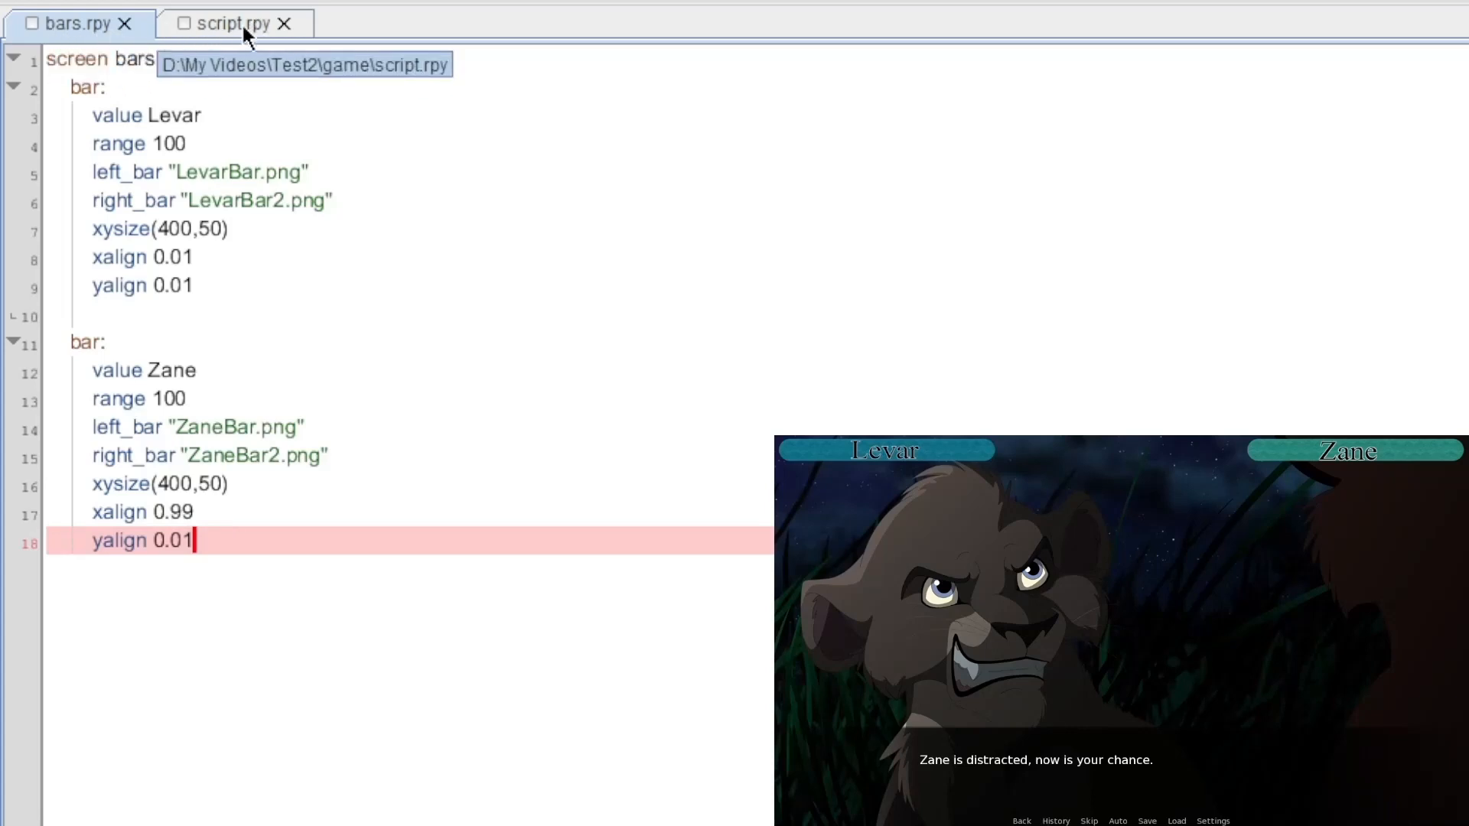
pyautogui.click(232, 22)
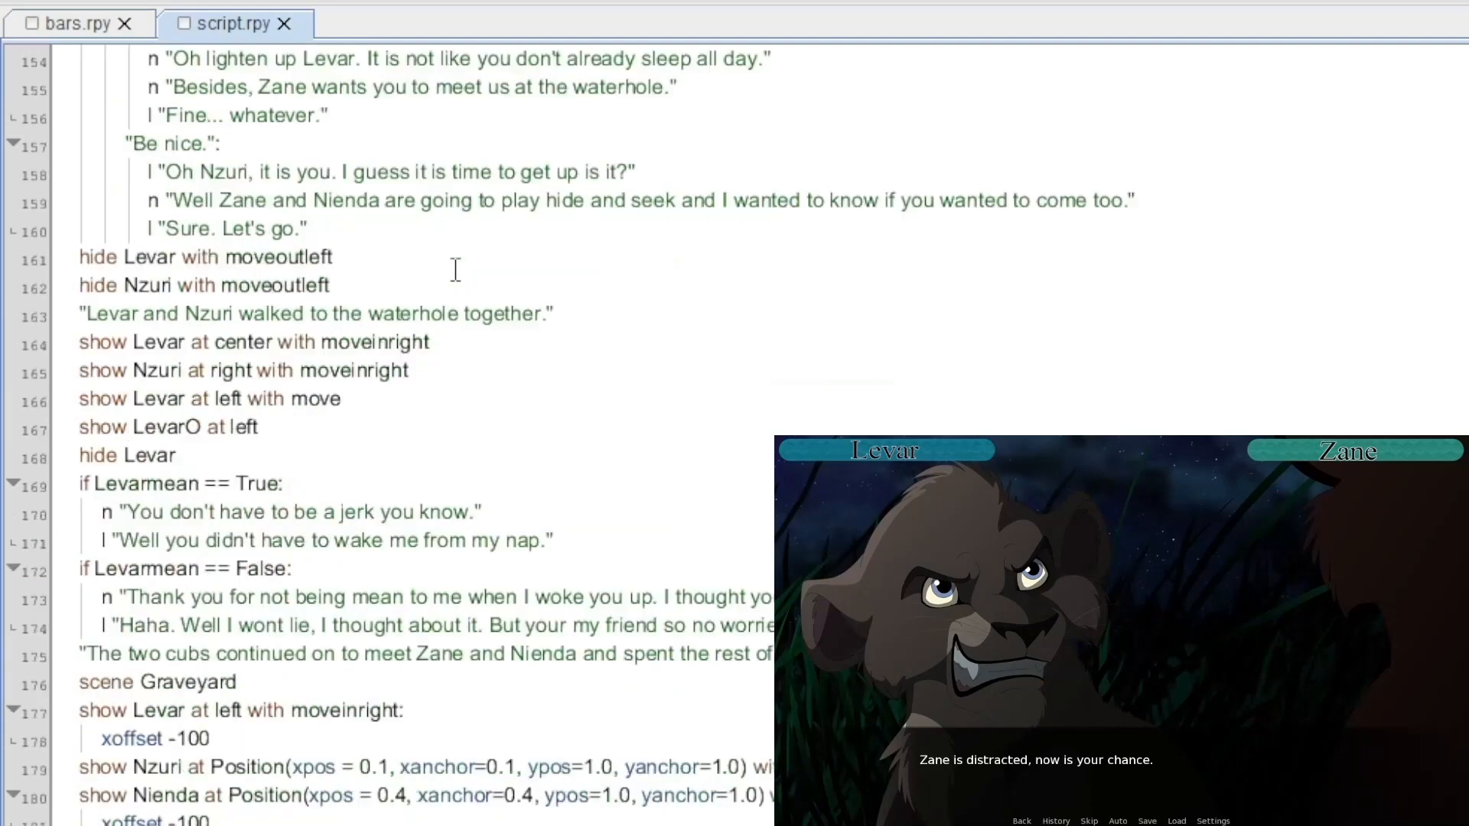
pyautogui.scroll(-3)
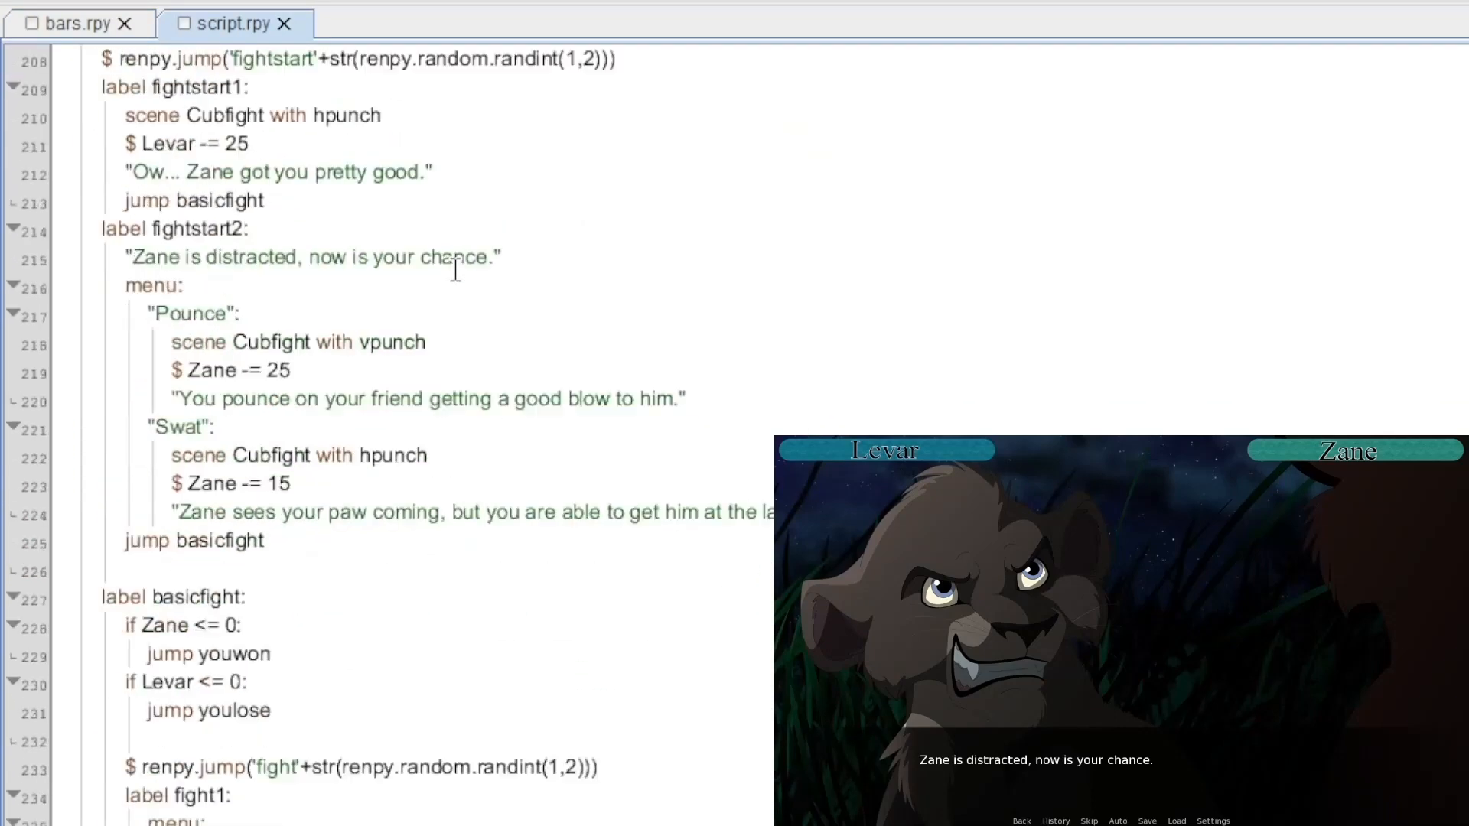
pyautogui.scroll(-3)
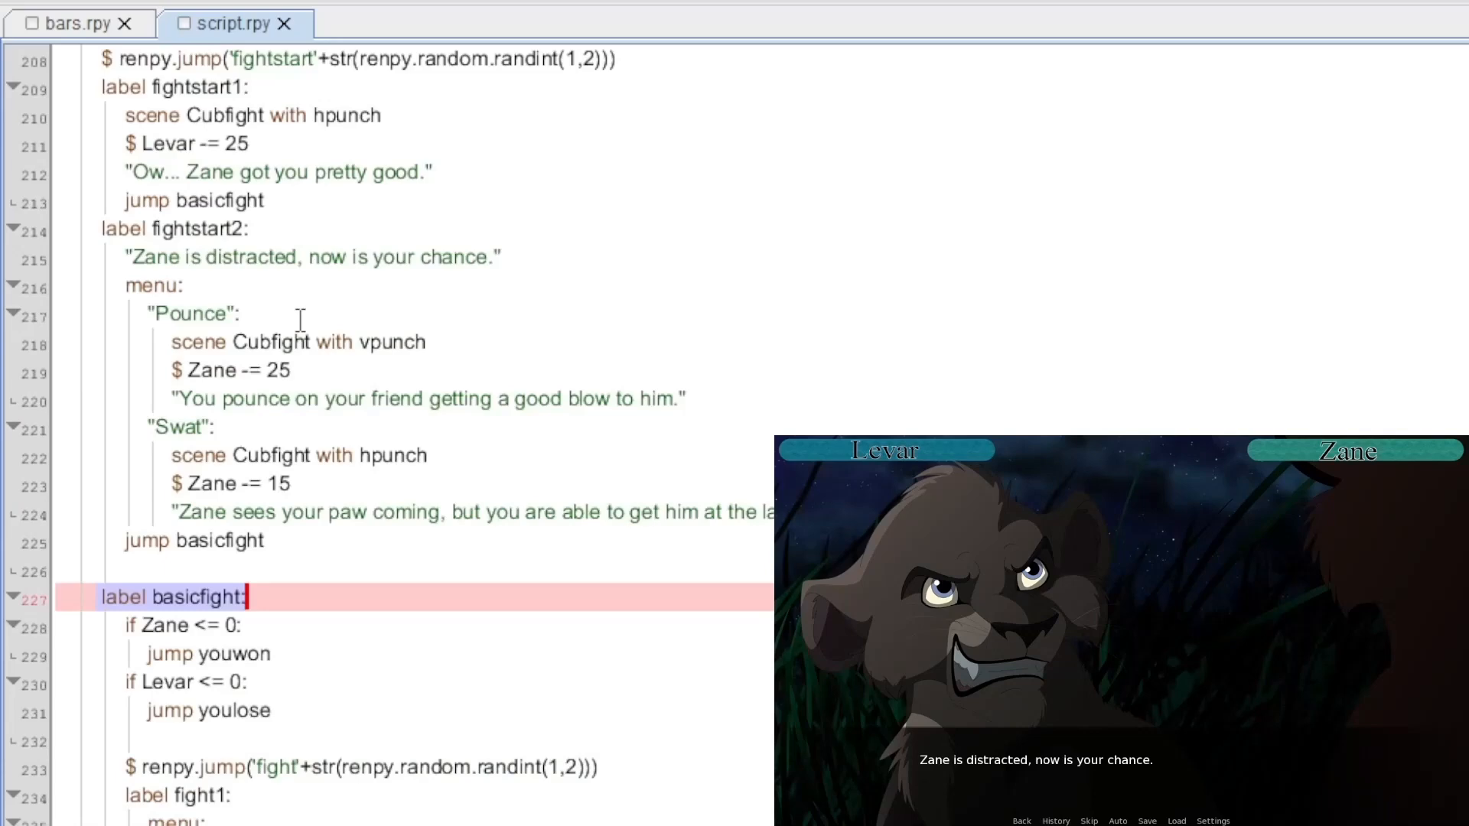
pyautogui.scroll(3)
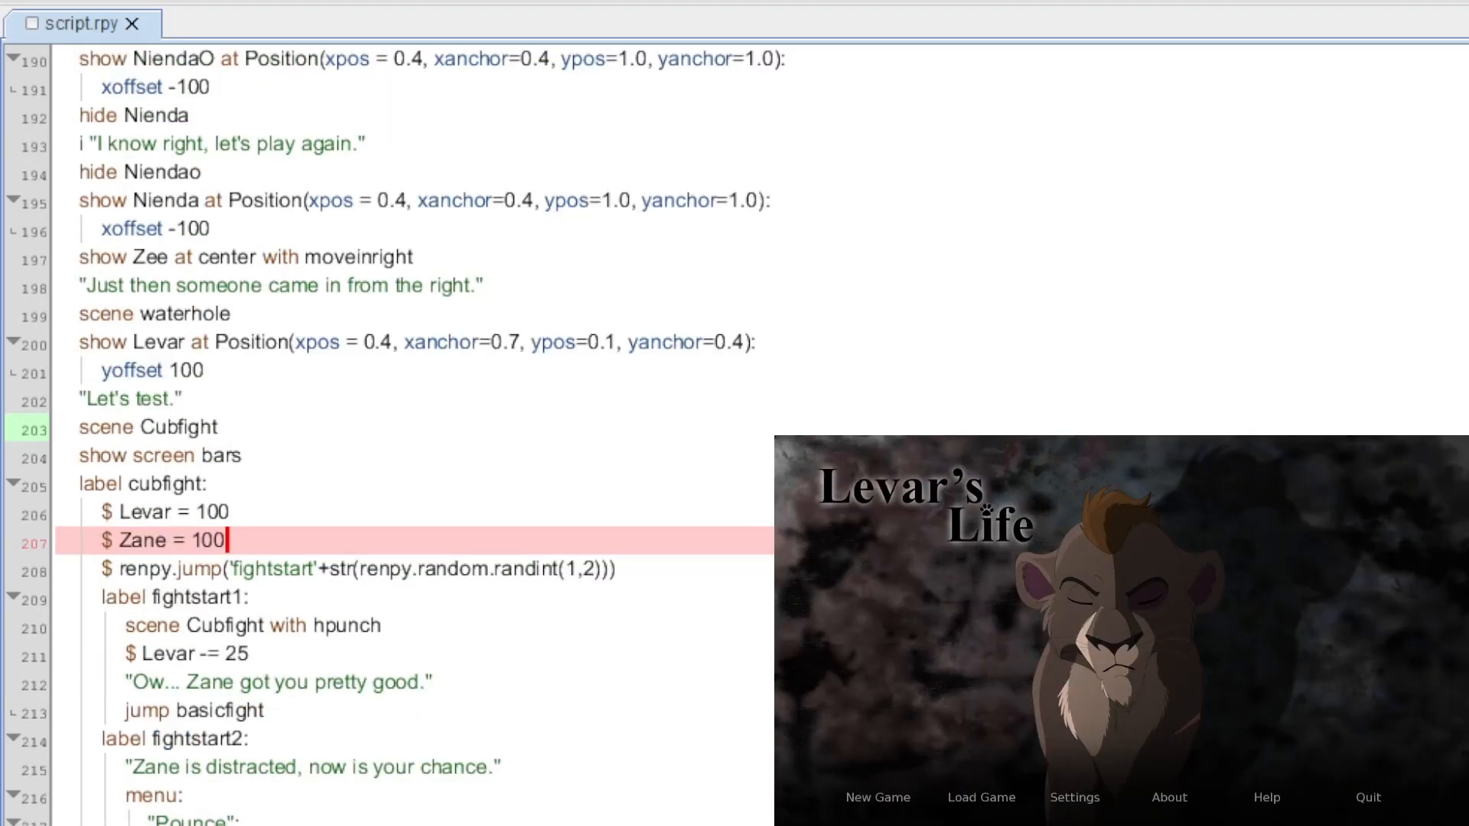
pyautogui.moveTo(417, 532)
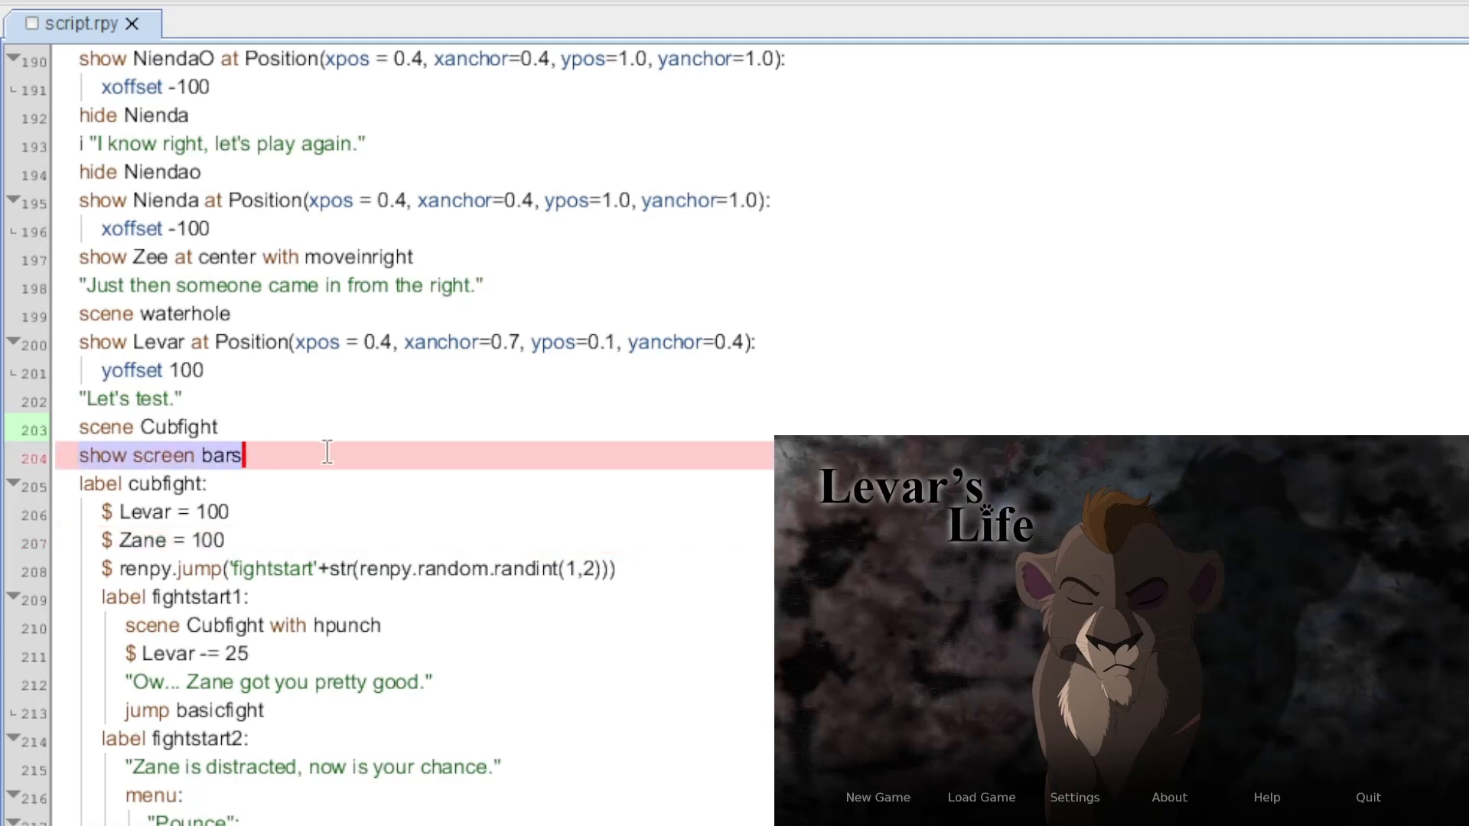
pyautogui.moveTo(187, 455)
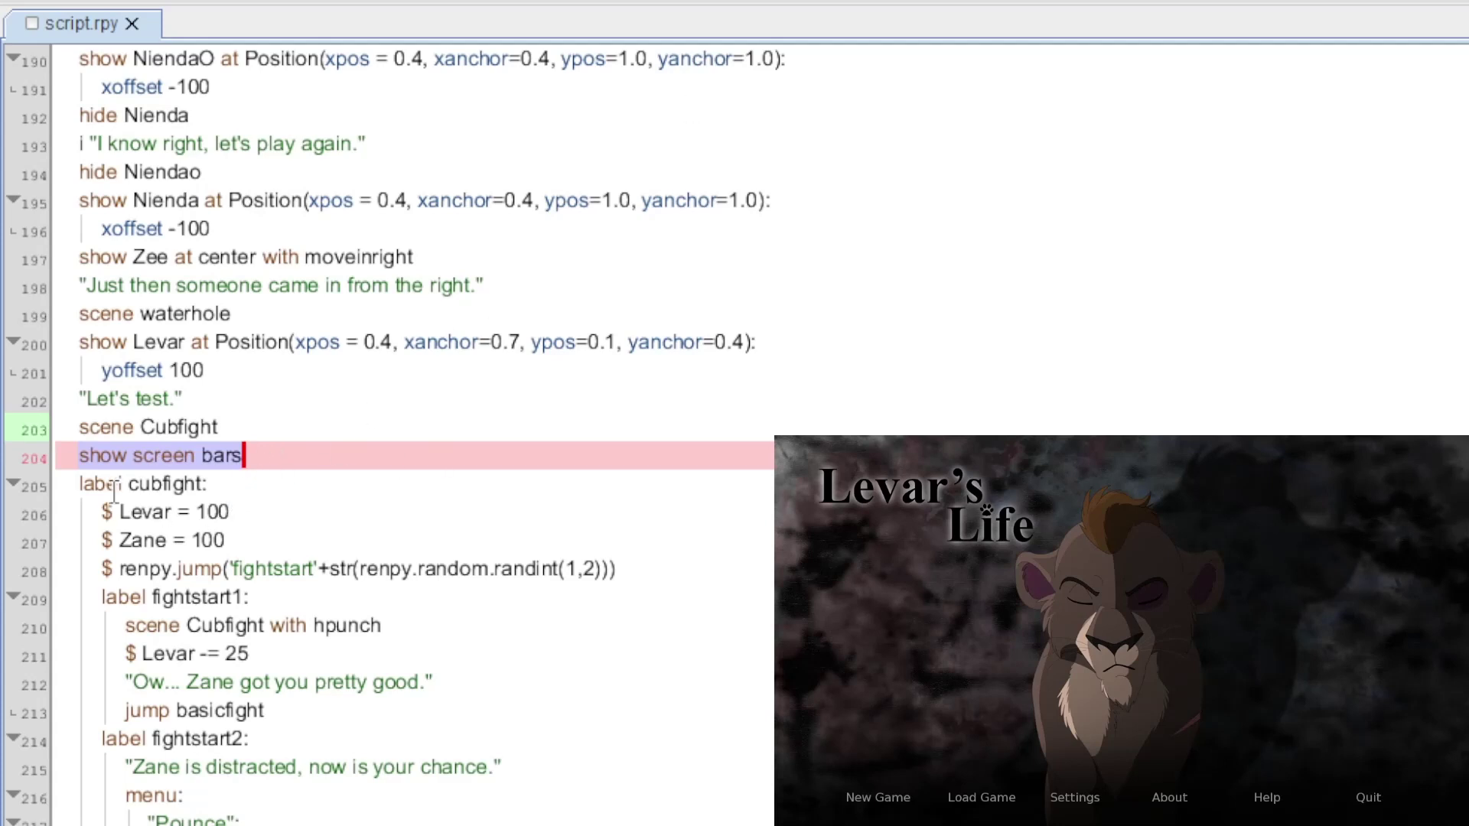
pyautogui.moveTo(340, 509)
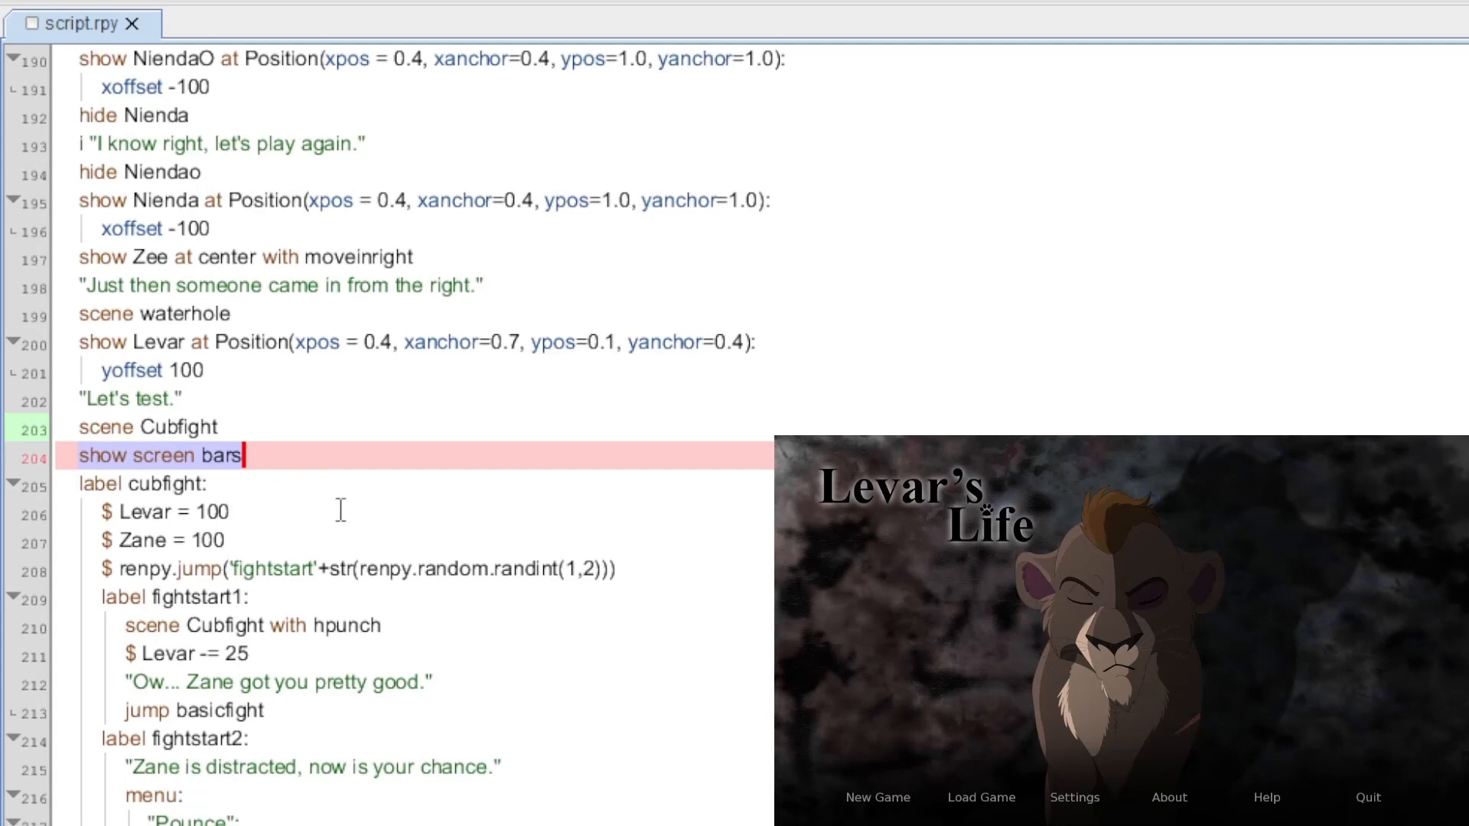
pyautogui.scroll(3)
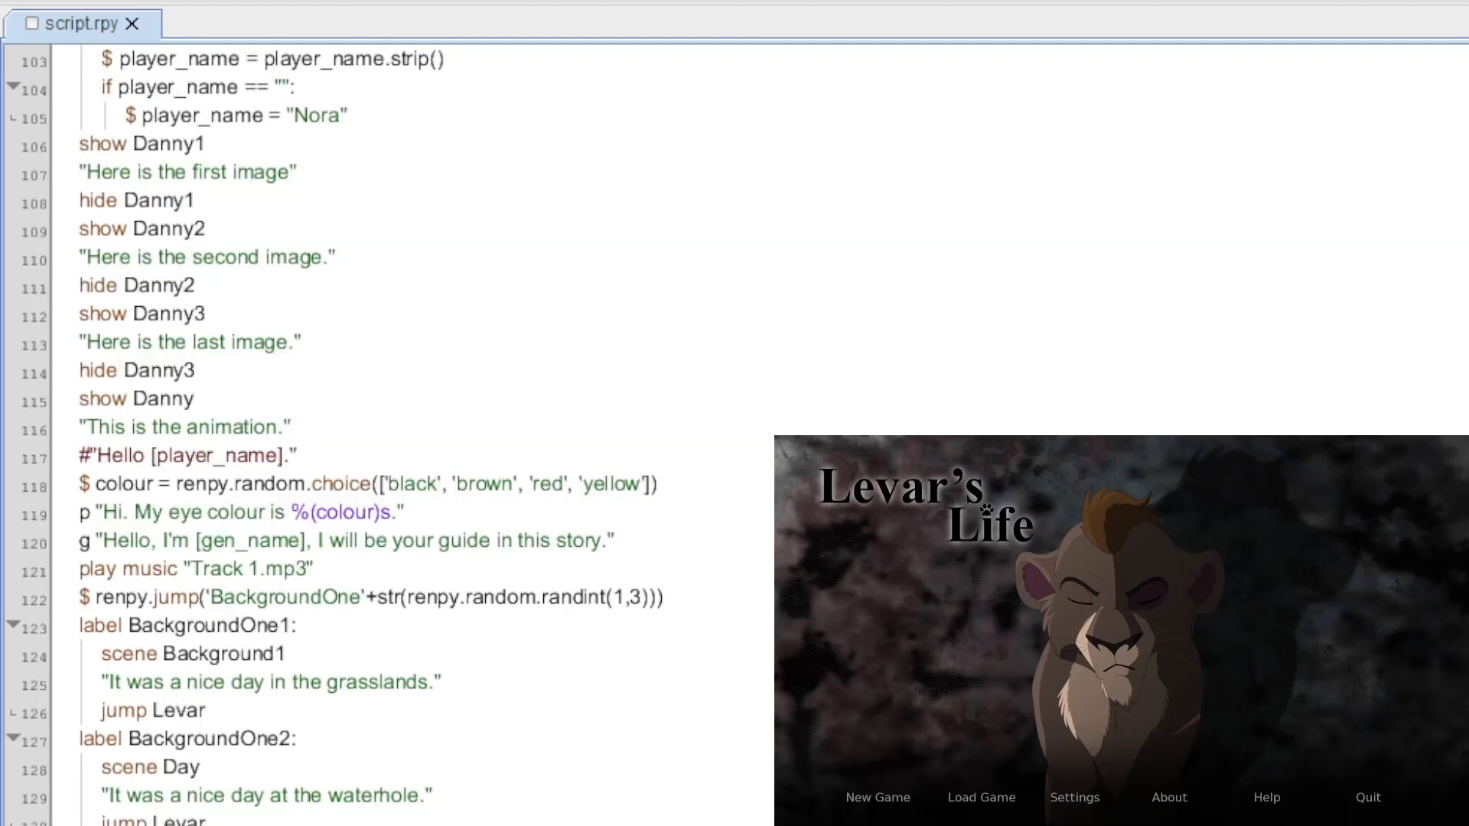
pyautogui.scroll(-3)
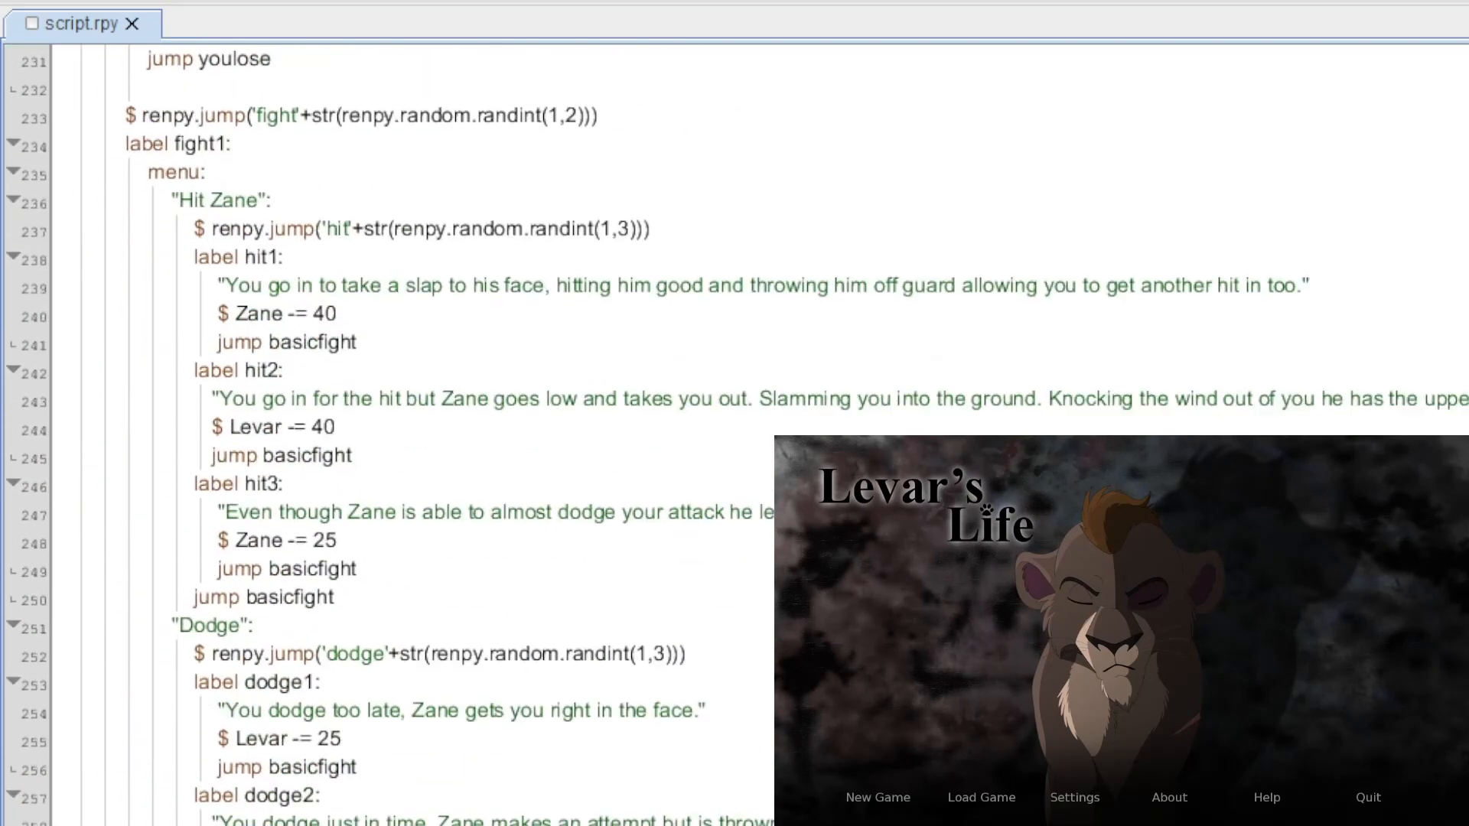
pyautogui.scroll(-3)
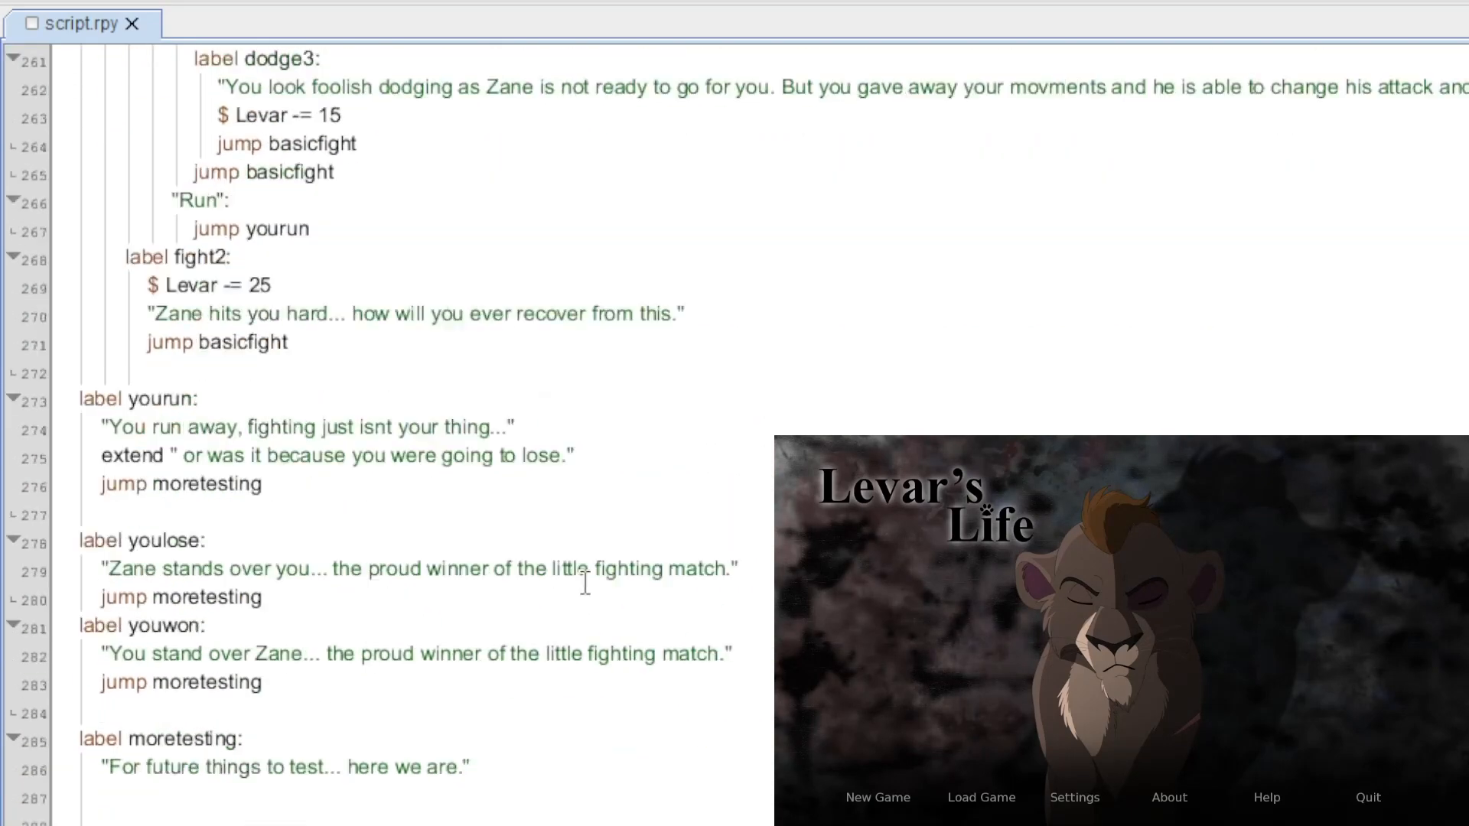
pyautogui.scroll(-3)
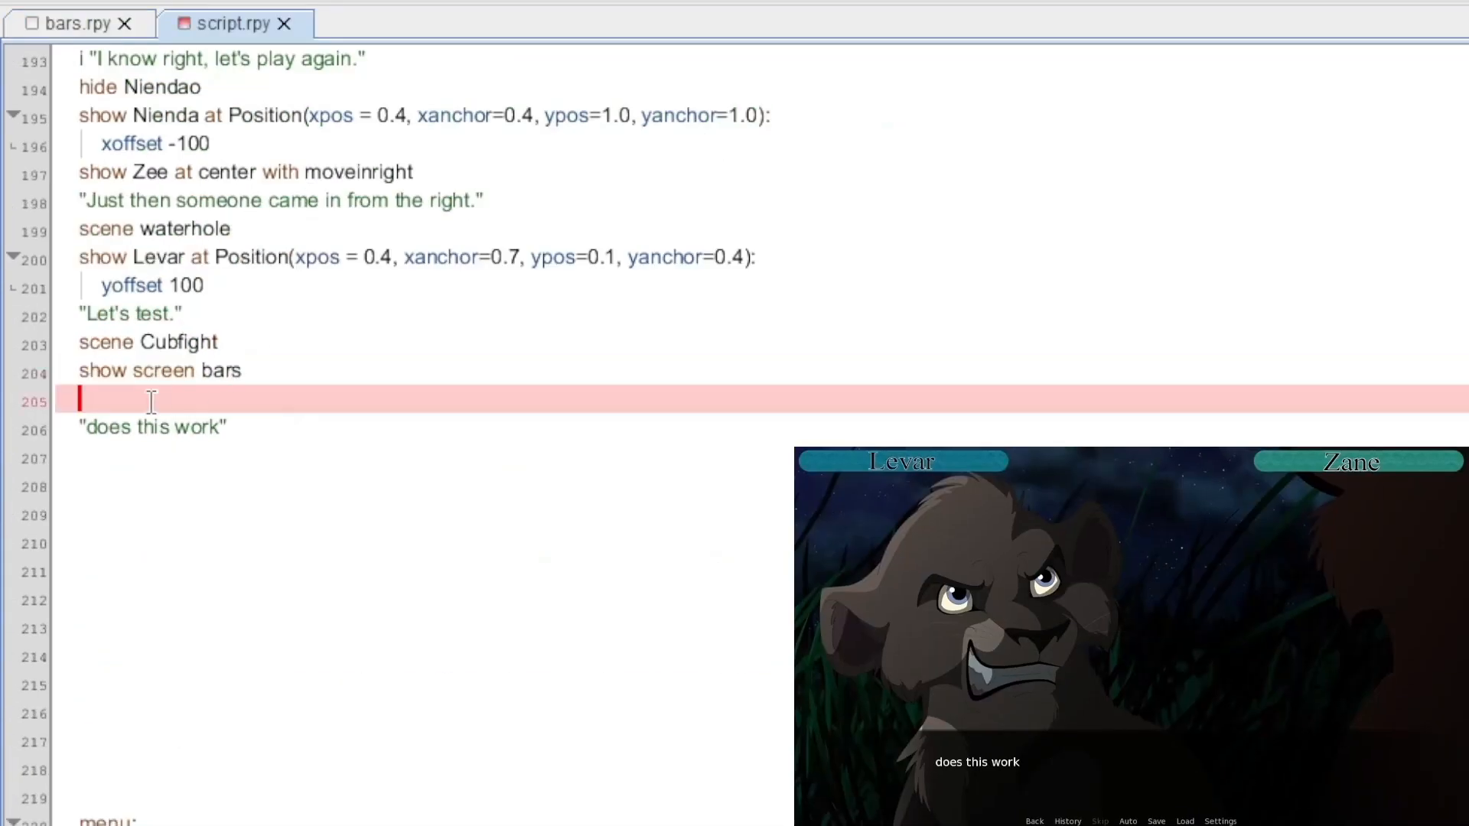
# Step: Add a random fightstart jump and fightstart1, with the Cubfight scene, dialogue and Levar -= 25
pyautogui.write("$ renpy.jump('BackgroundOne'+str(renpy.random.randint(1,3)))")
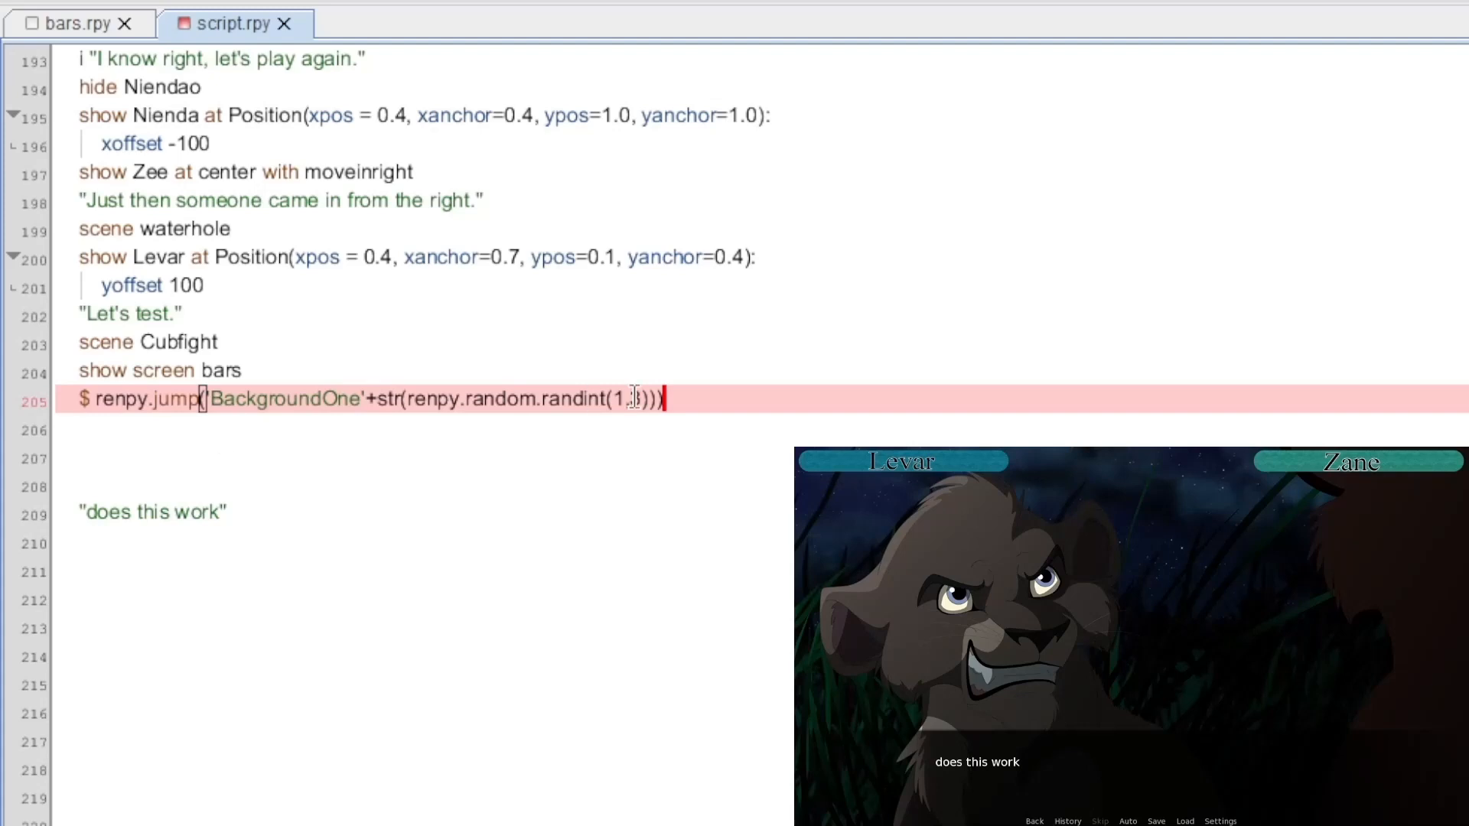
pyautogui.write('fightstart')
pyautogui.click(761, 429)
pyautogui.write('lable')
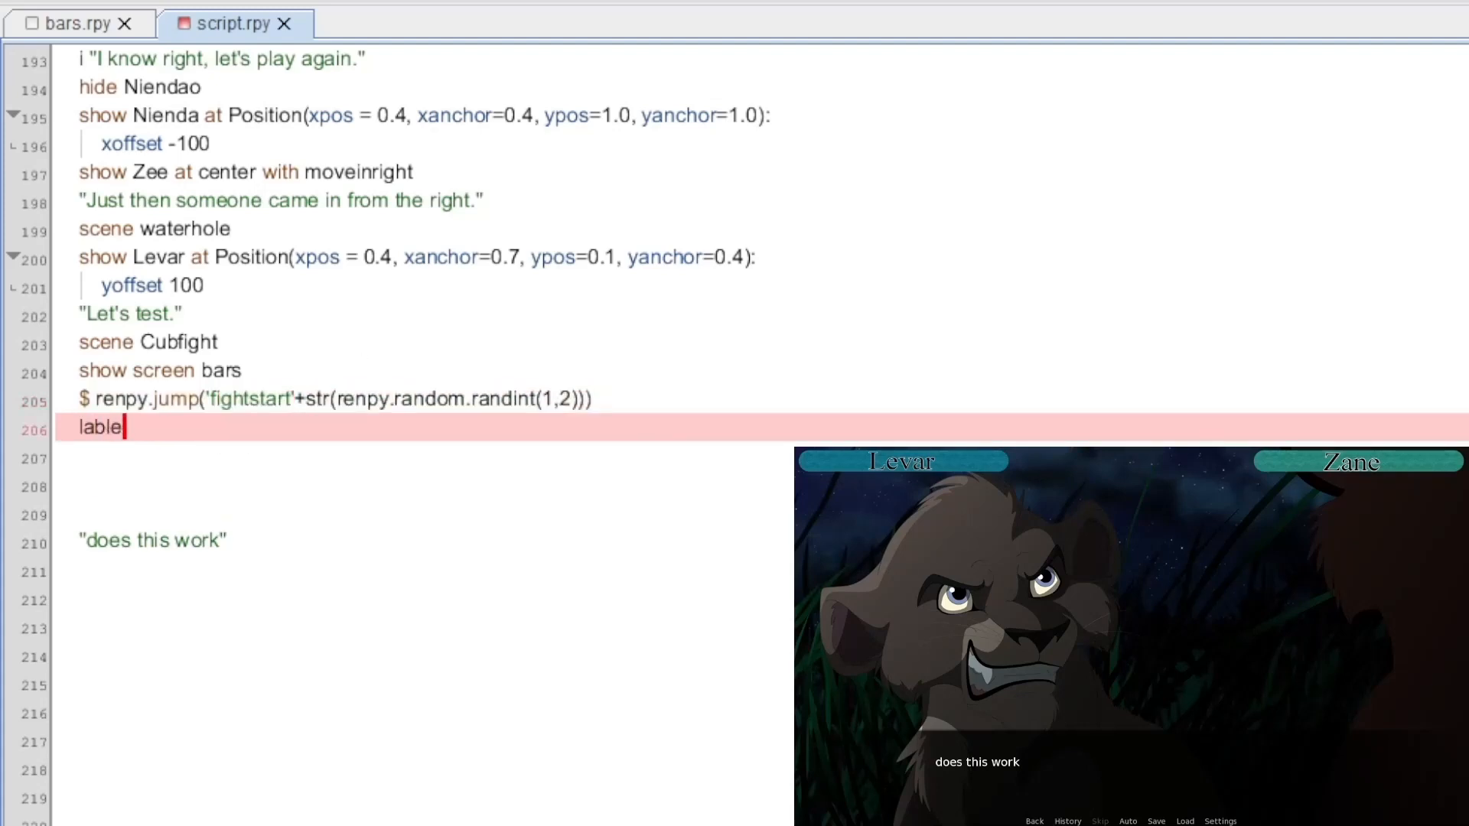
pyautogui.write('label fightstart')
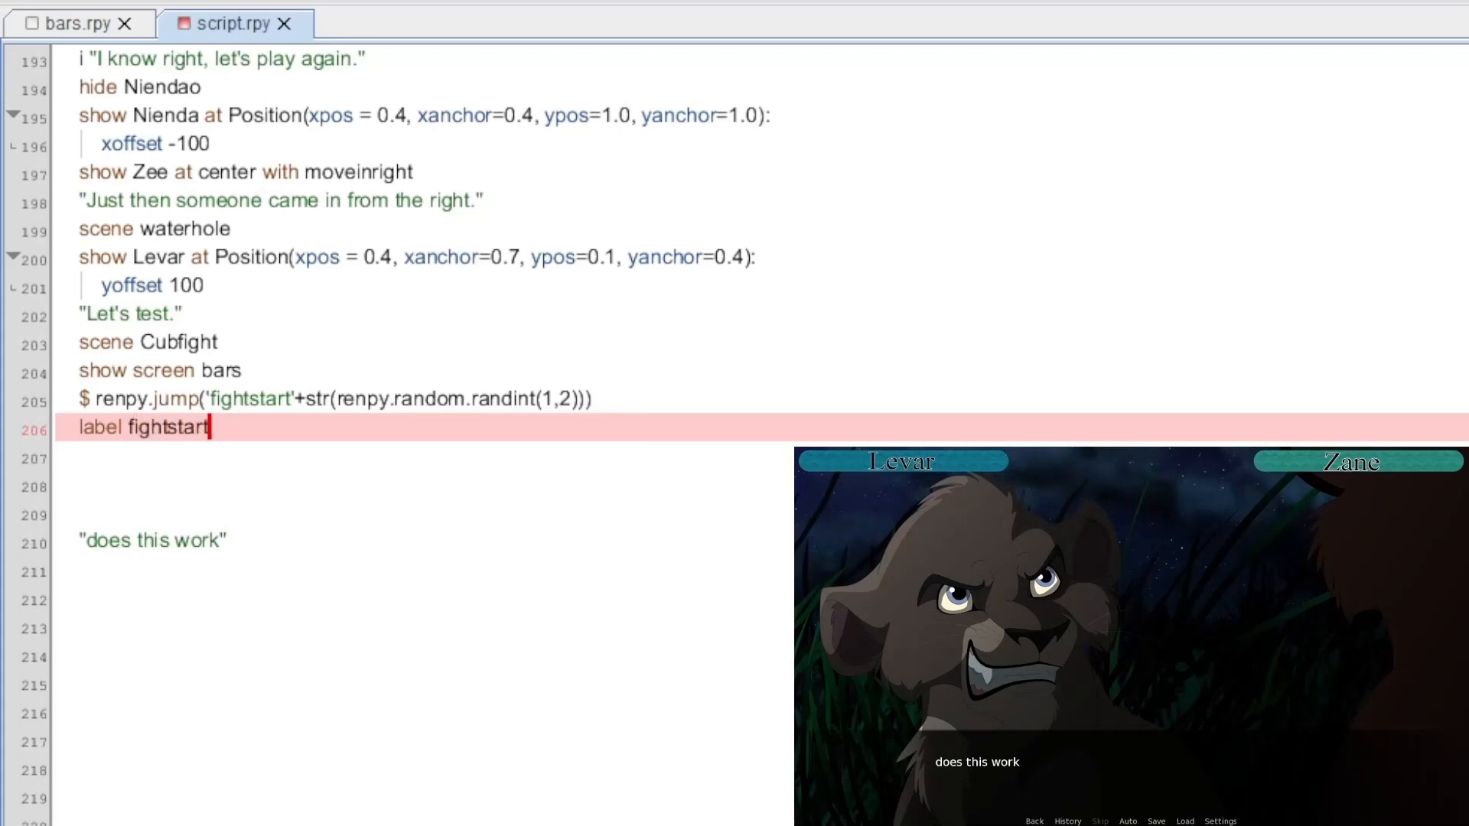
pyautogui.write('1:')
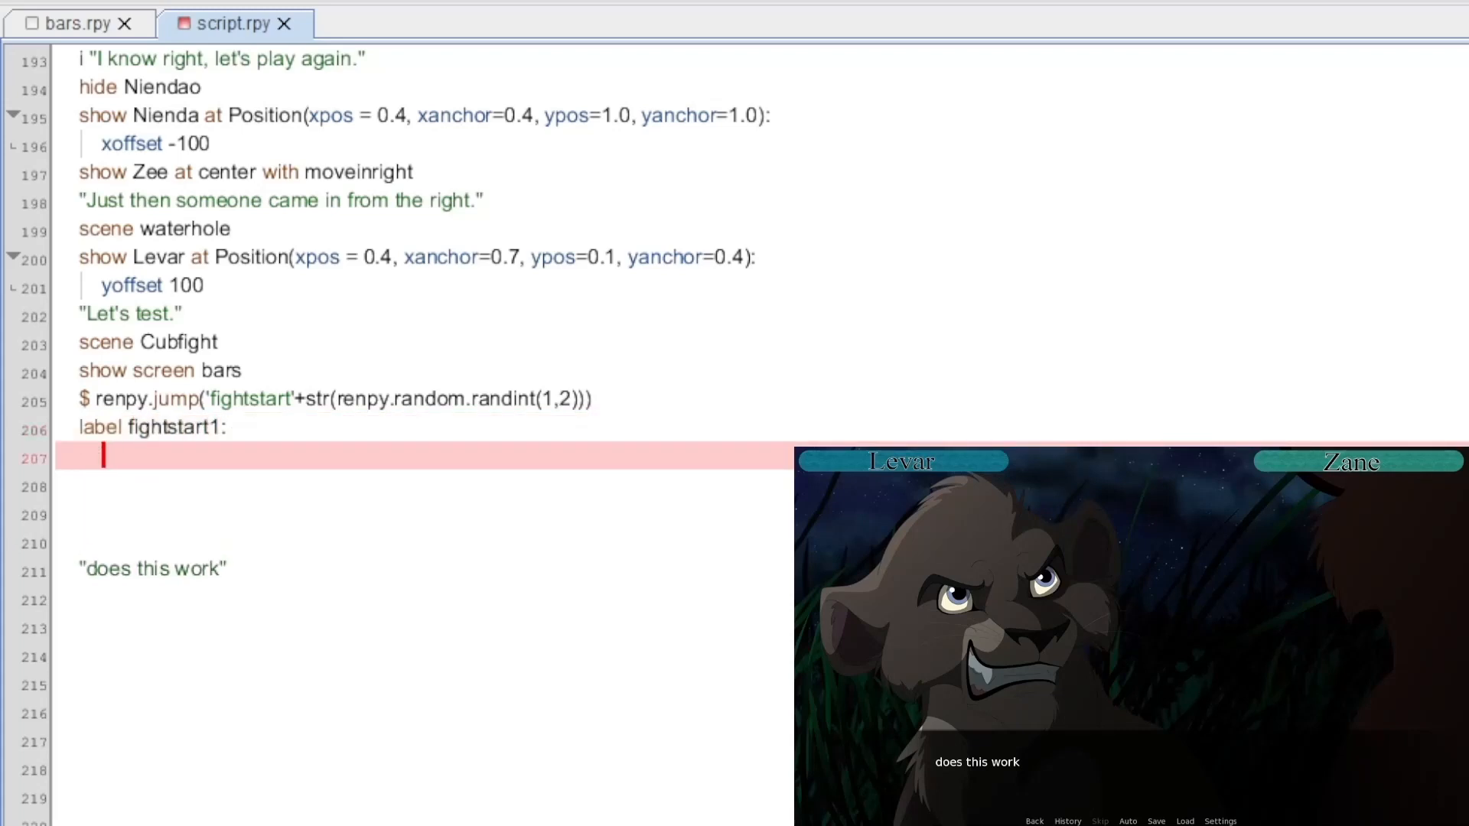
pyautogui.write('scene Cubfight with hpunch')
pyautogui.click(423, 486)
pyautogui.write('"O')
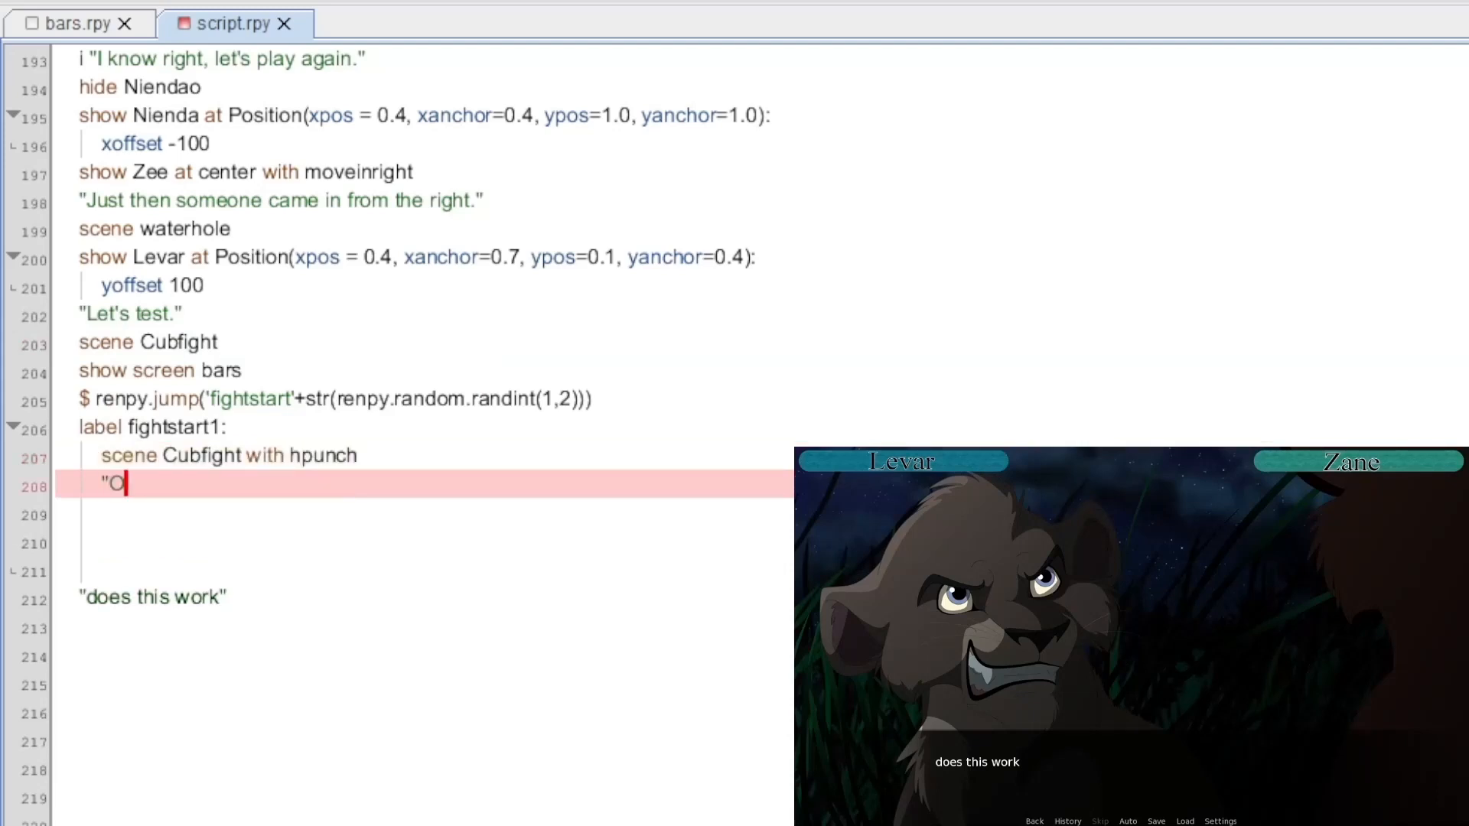
pyautogui.write('w... Zane got you pretty good"')
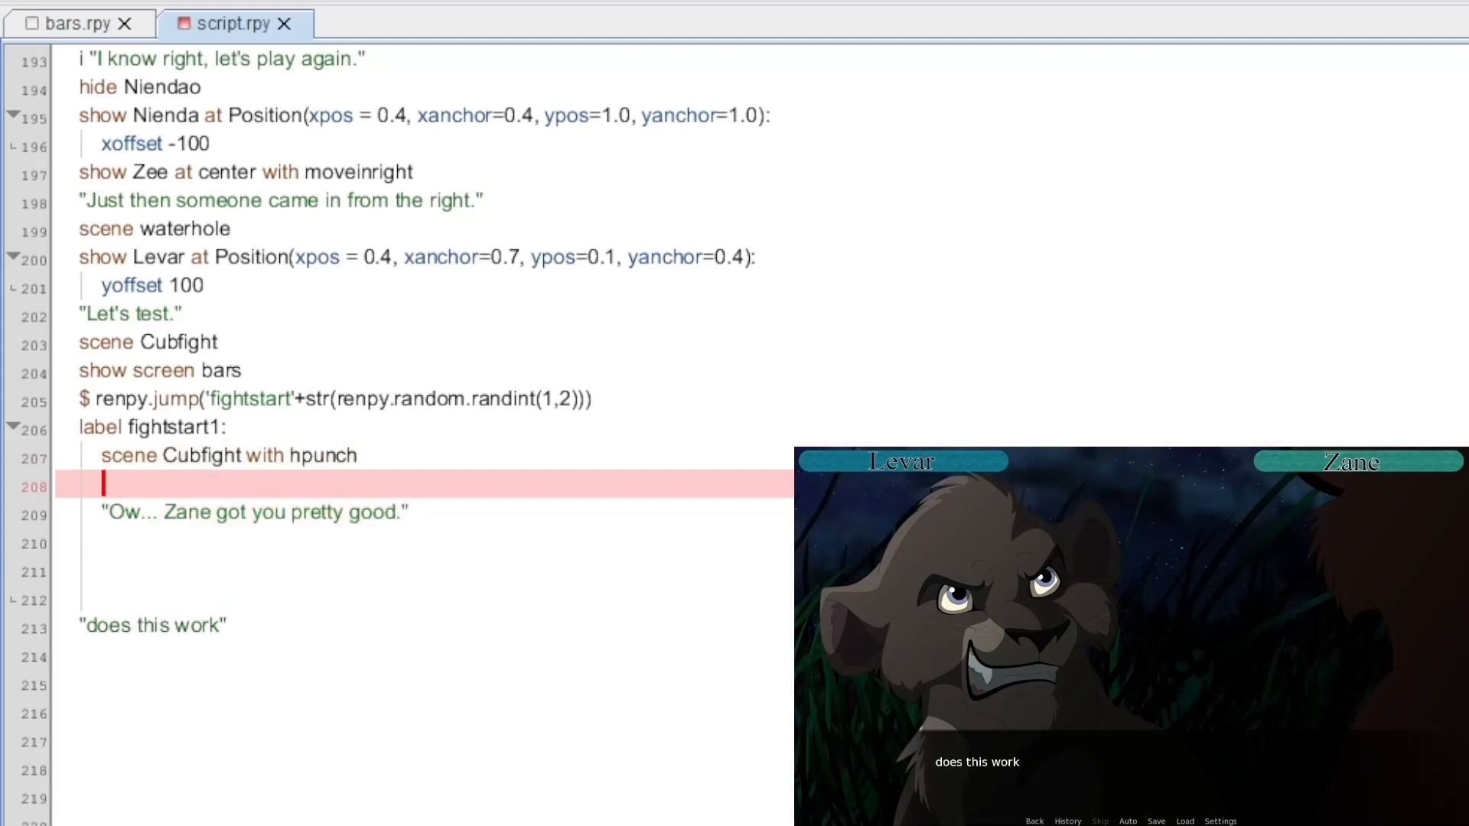
pyautogui.write('$ Levar -+')
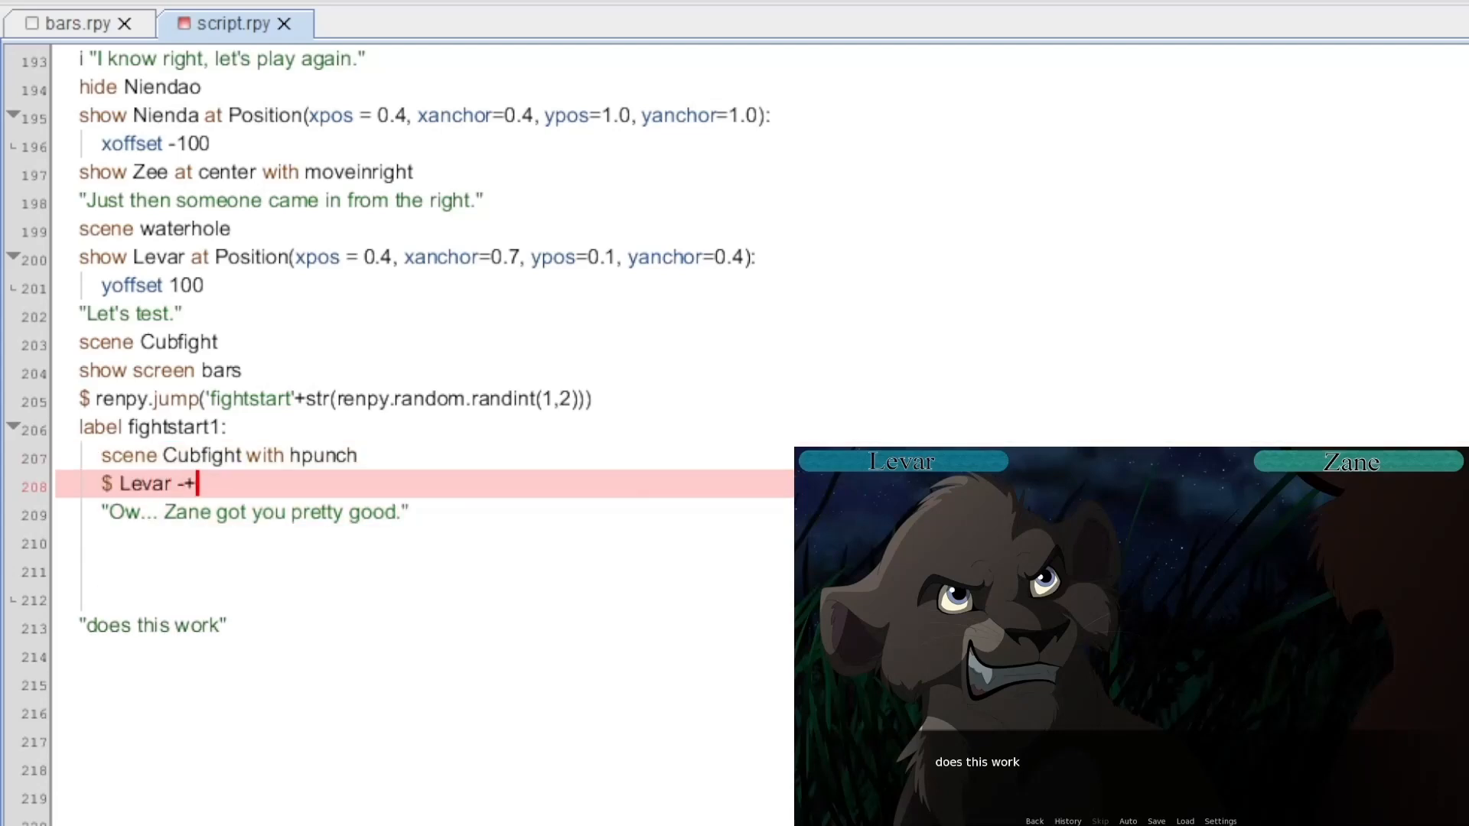
pyautogui.write('= 25')
pyautogui.click(424, 544)
pyautogui.write('label f')
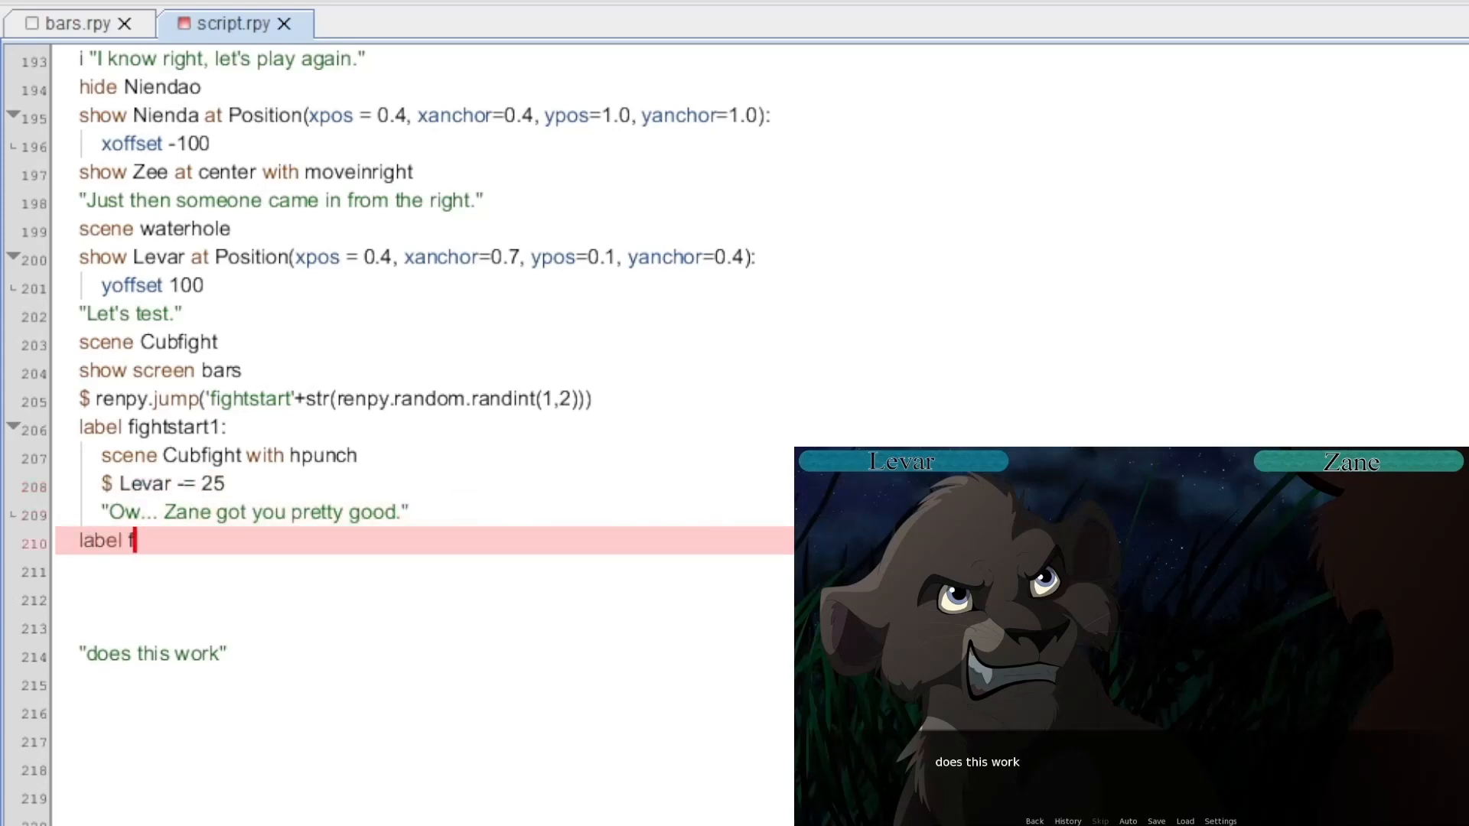
# Step: Start label fightstart2 with the distracted-Zane line and Swat and Pounce menu choices
pyautogui.write('ightstart2:')
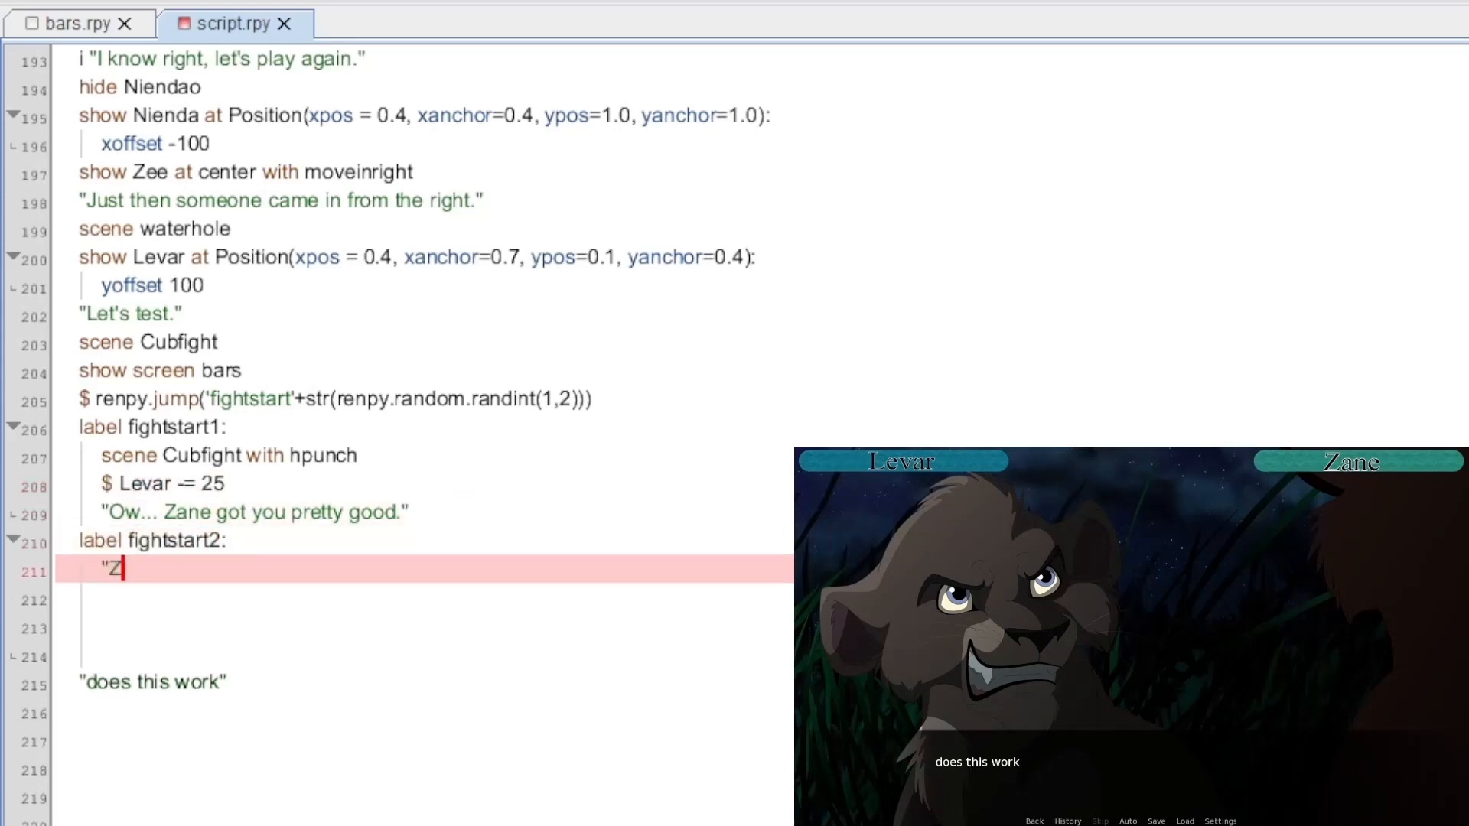
pyautogui.write('ane is distracted, now is your chance.')
pyautogui.write('"Pounce')
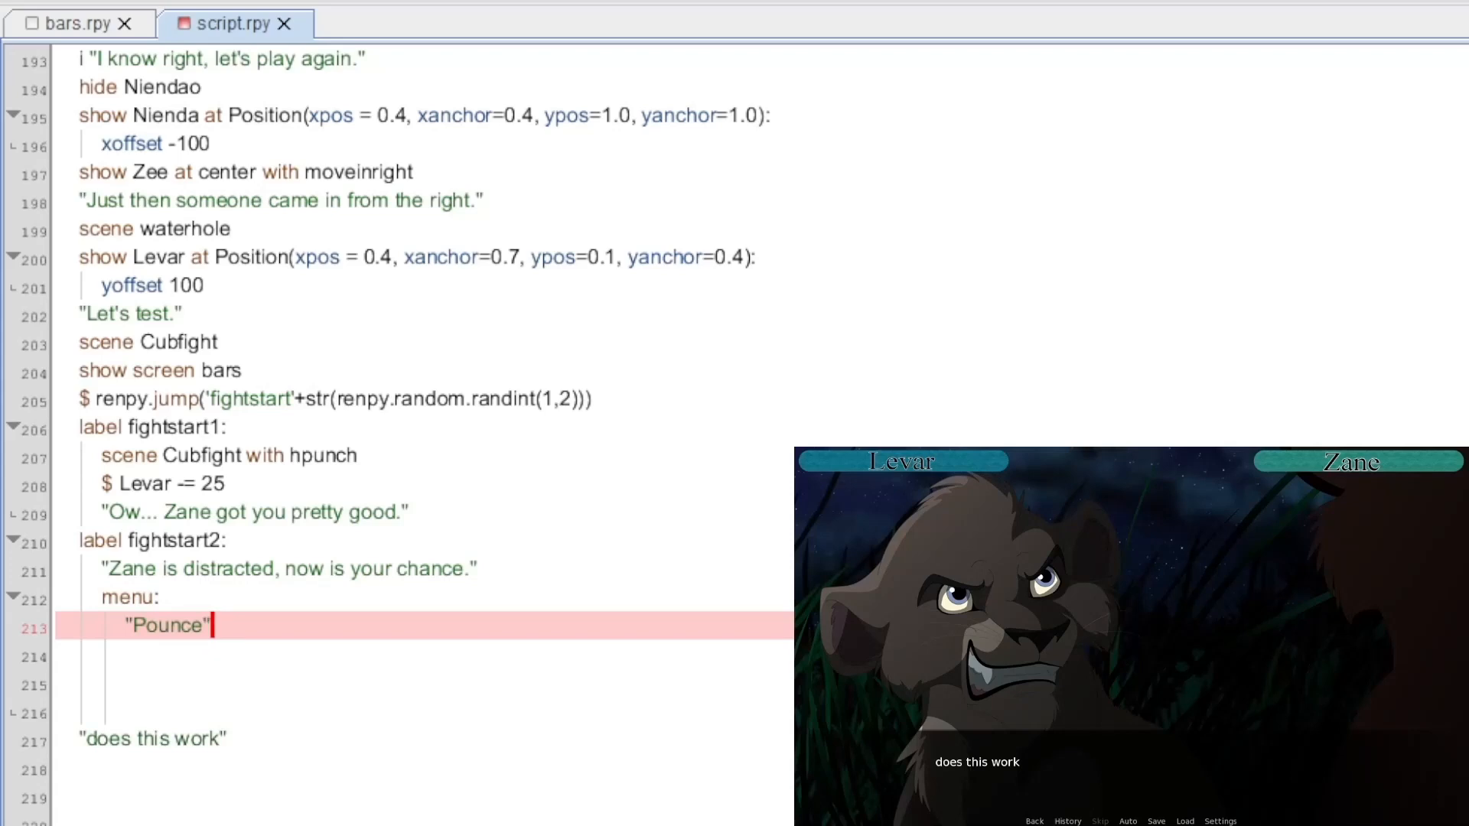
pyautogui.write('"Swat"')
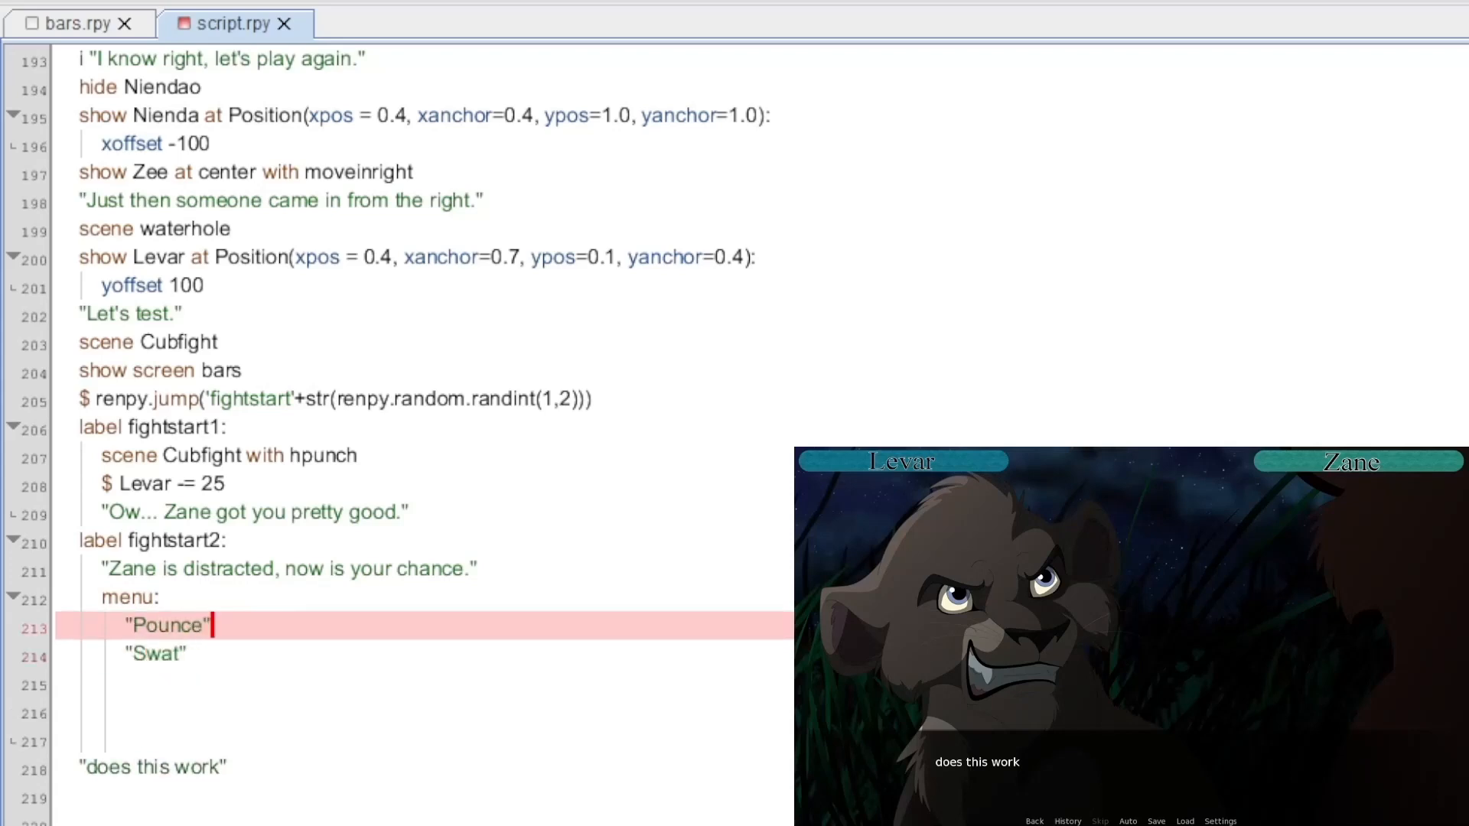
pyautogui.write(':')
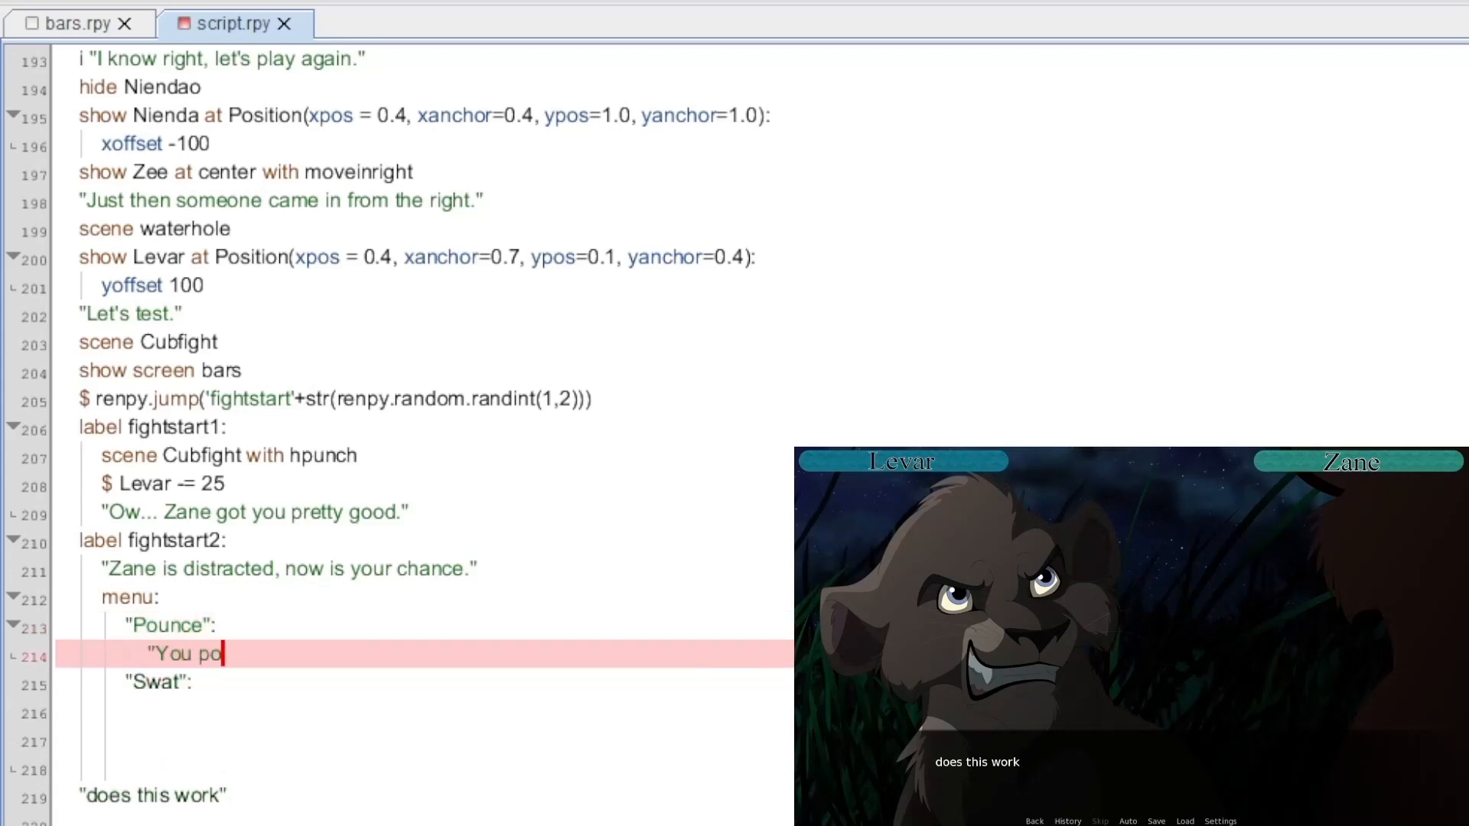
pyautogui.write('unce on your friend')
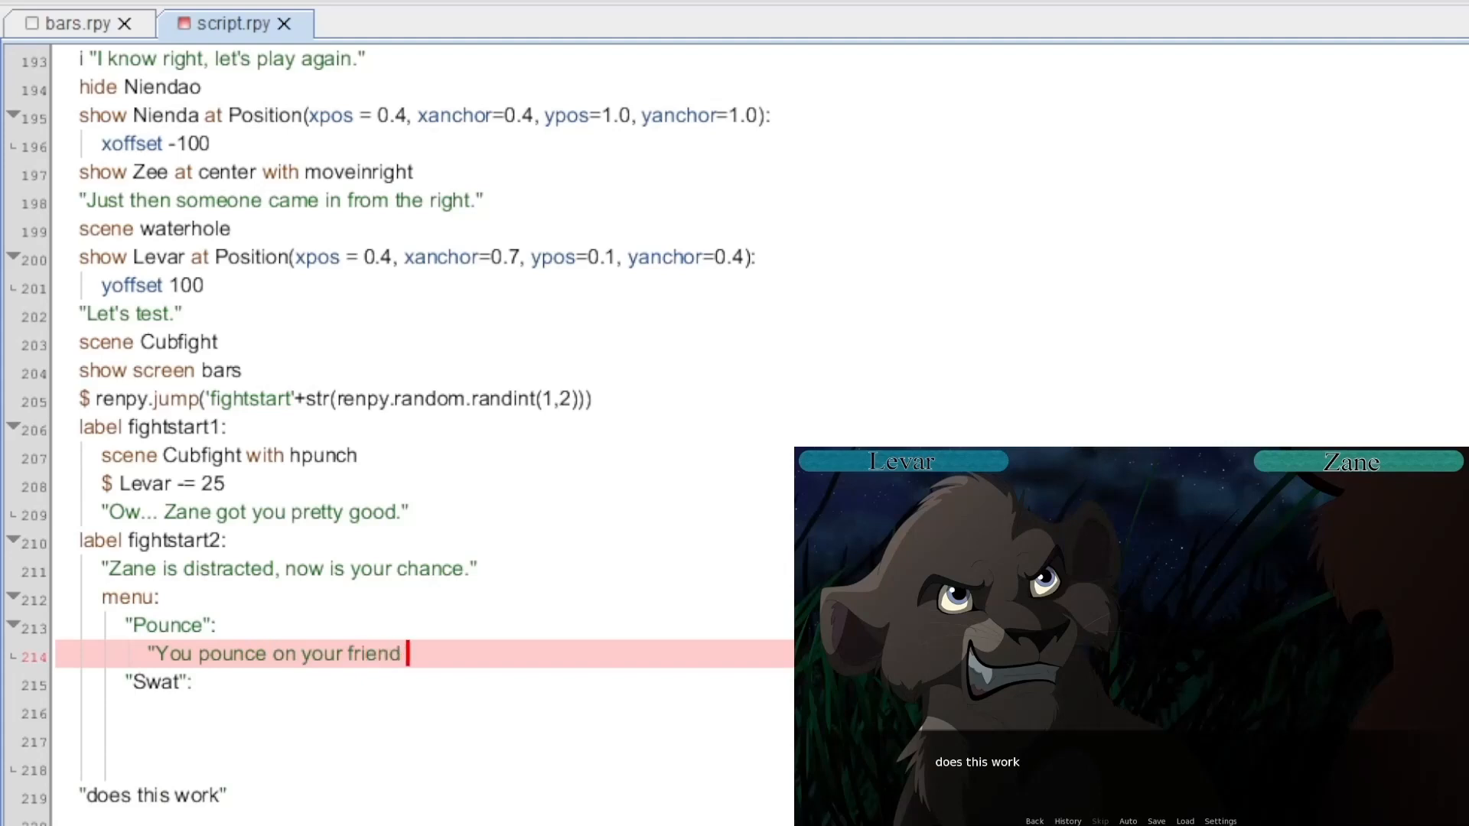
pyautogui.write('getting a good blow to him.')
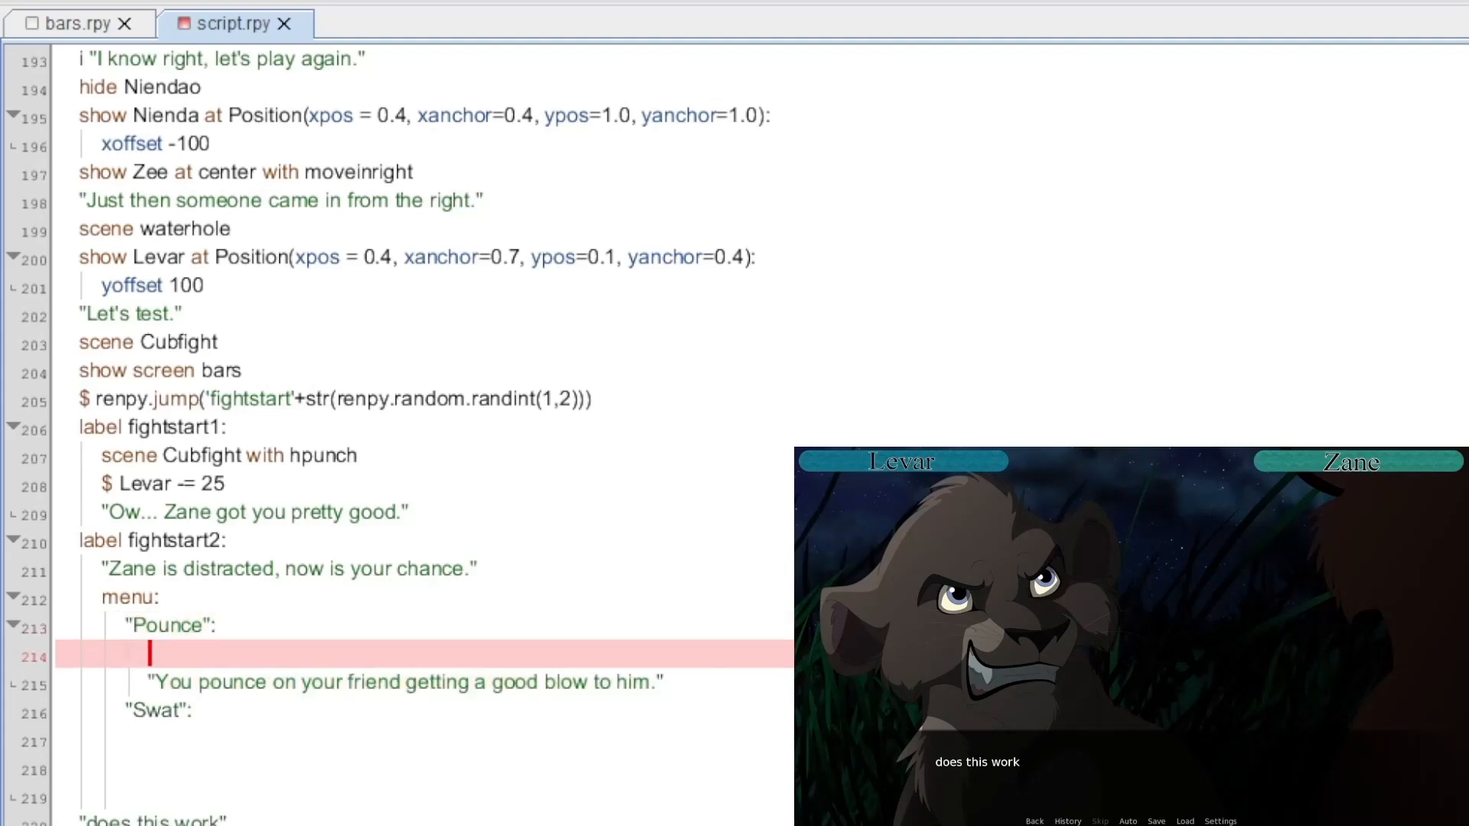
# Step: Give the branches a Cubfight shake, Zane -= 25, swat dialogue and a jump
pyautogui.write('scene Cubfight with vpunch')
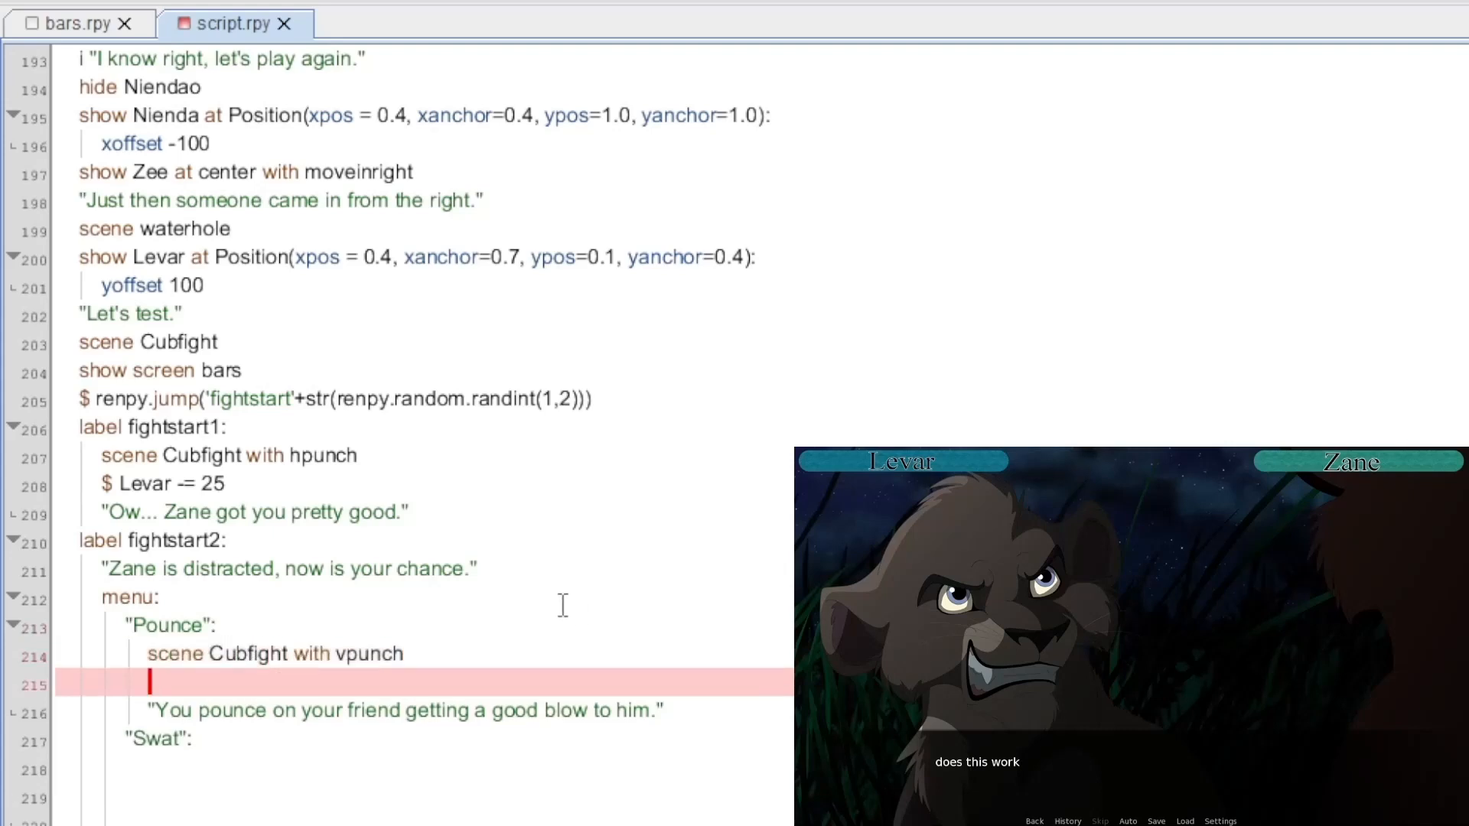
pyautogui.write('$ Zane -=')
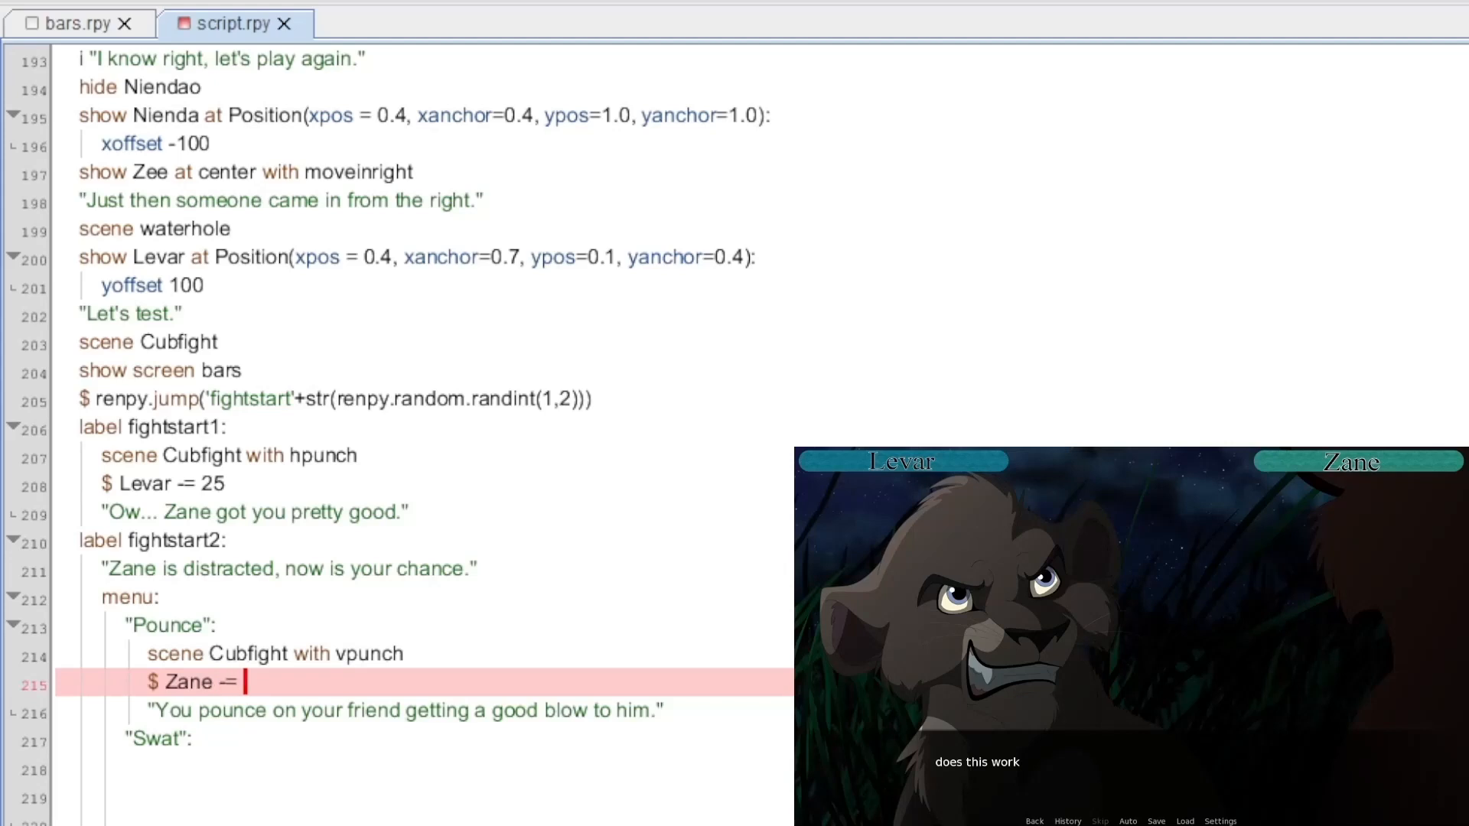
pyautogui.write('25')
pyautogui.click(424, 769)
pyautogui.write('"Za')
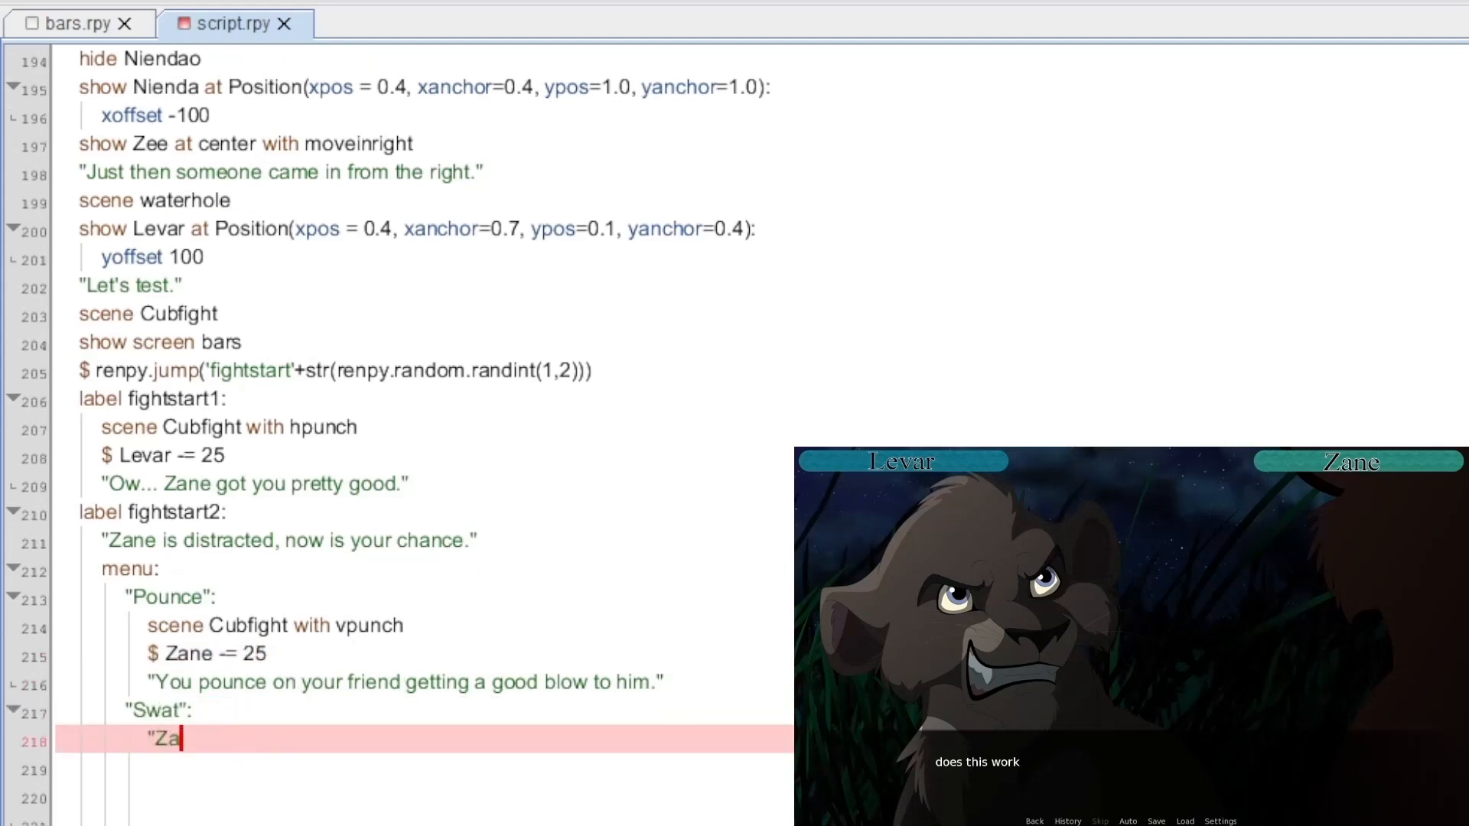
pyautogui.write('ne sees your paw coming, but you are able')
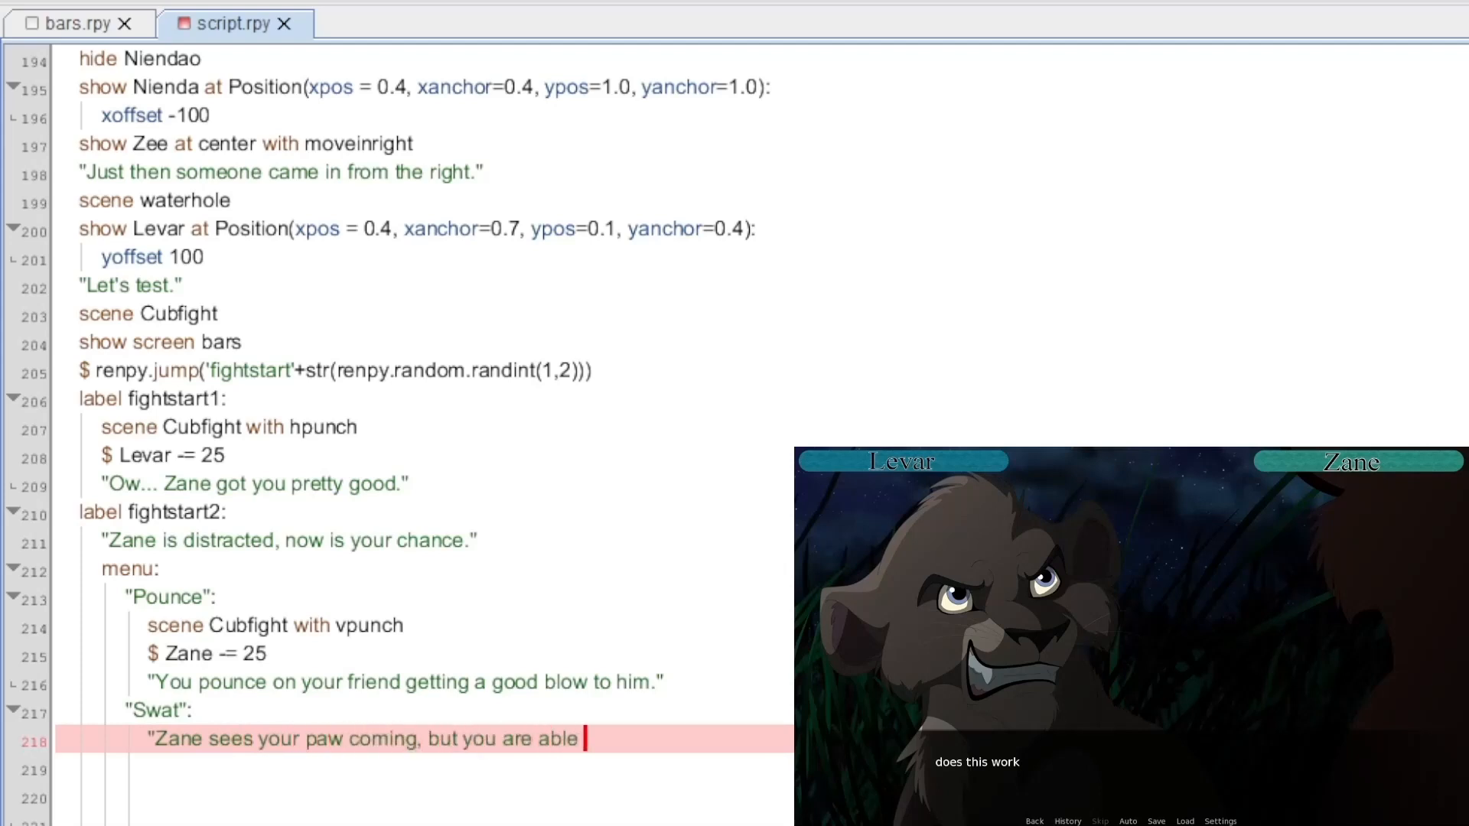
pyautogui.write('o get him at the last se')
pyautogui.write('scene Cubfight with hpunch')
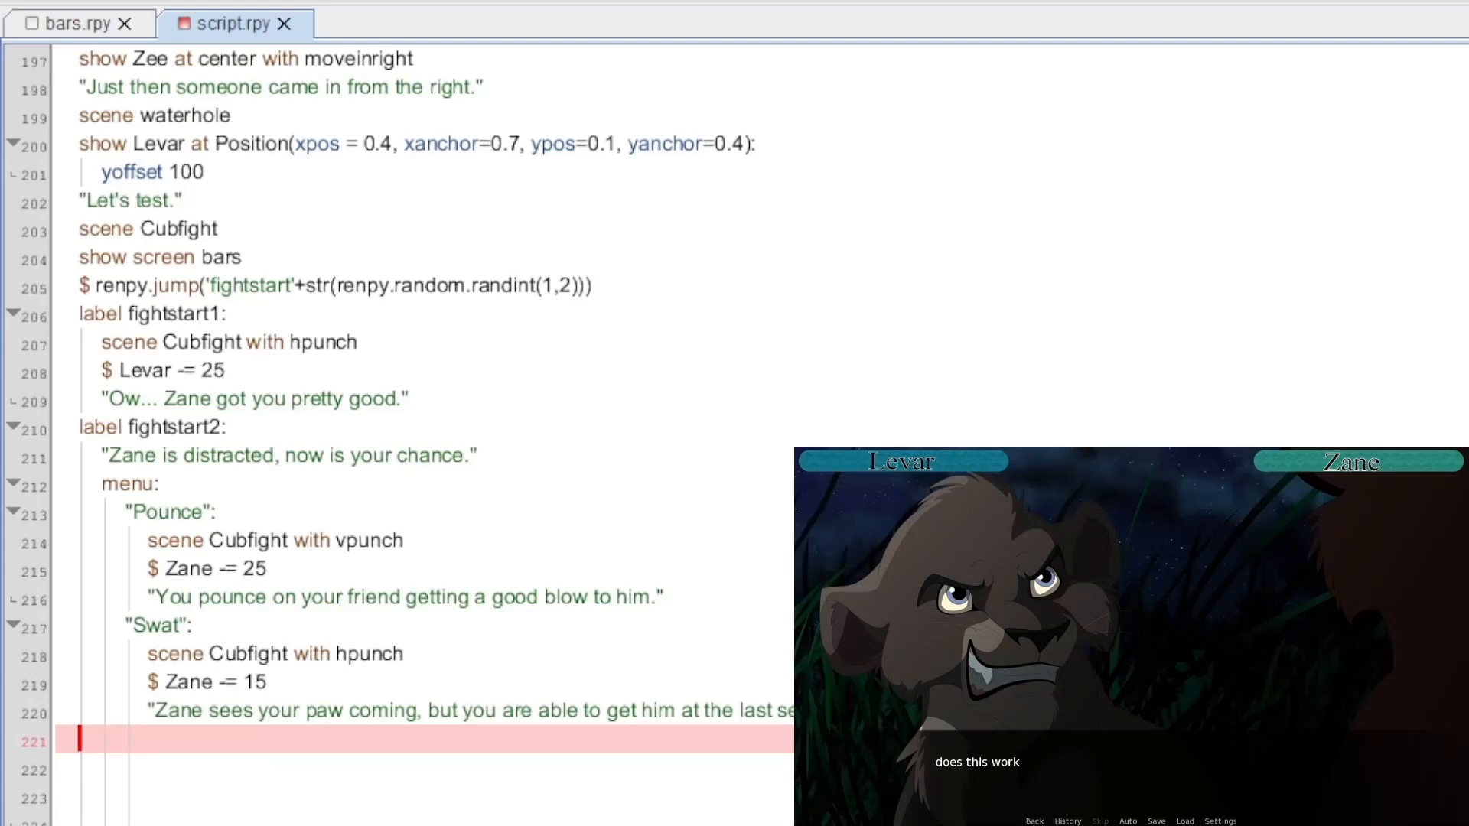
pyautogui.write('jump basicfight')
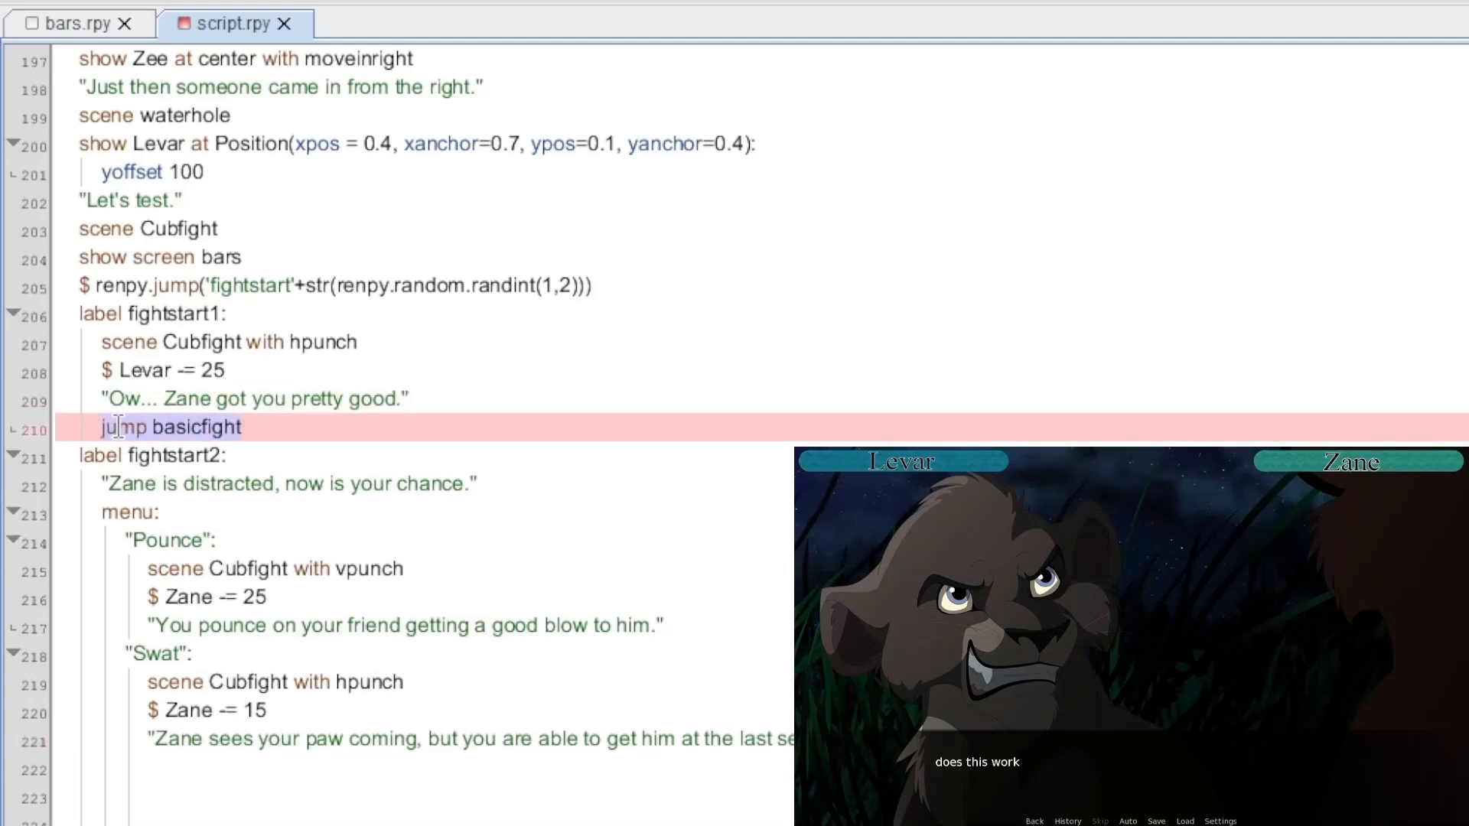
# Step: Add basicfight checks: Zane <= 0 jumps to youwon, Levar <= 0 jumps to youlose
pyautogui.scroll(-3)
pyautogui.write('if')
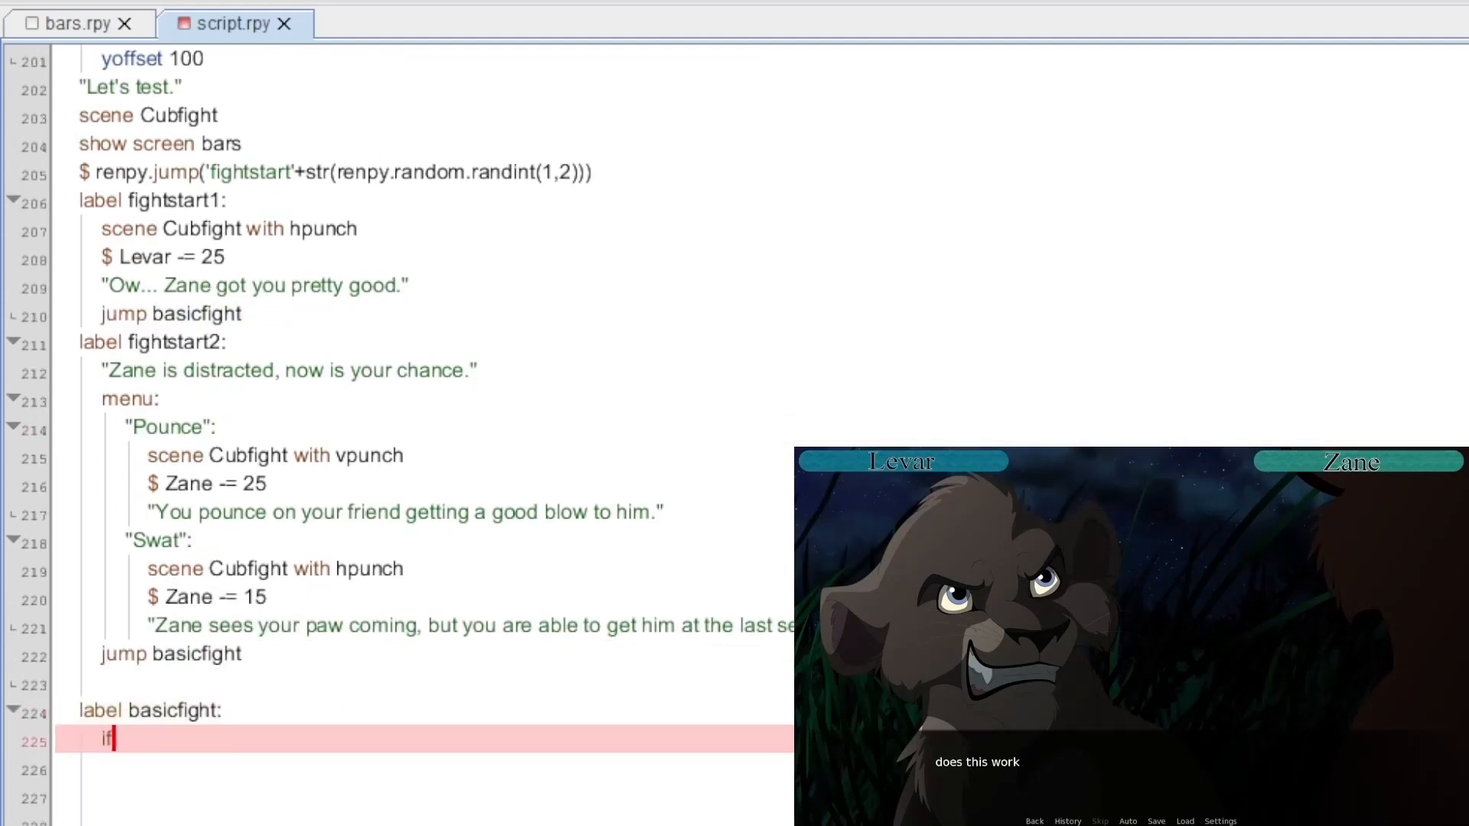
pyautogui.write('Zane')
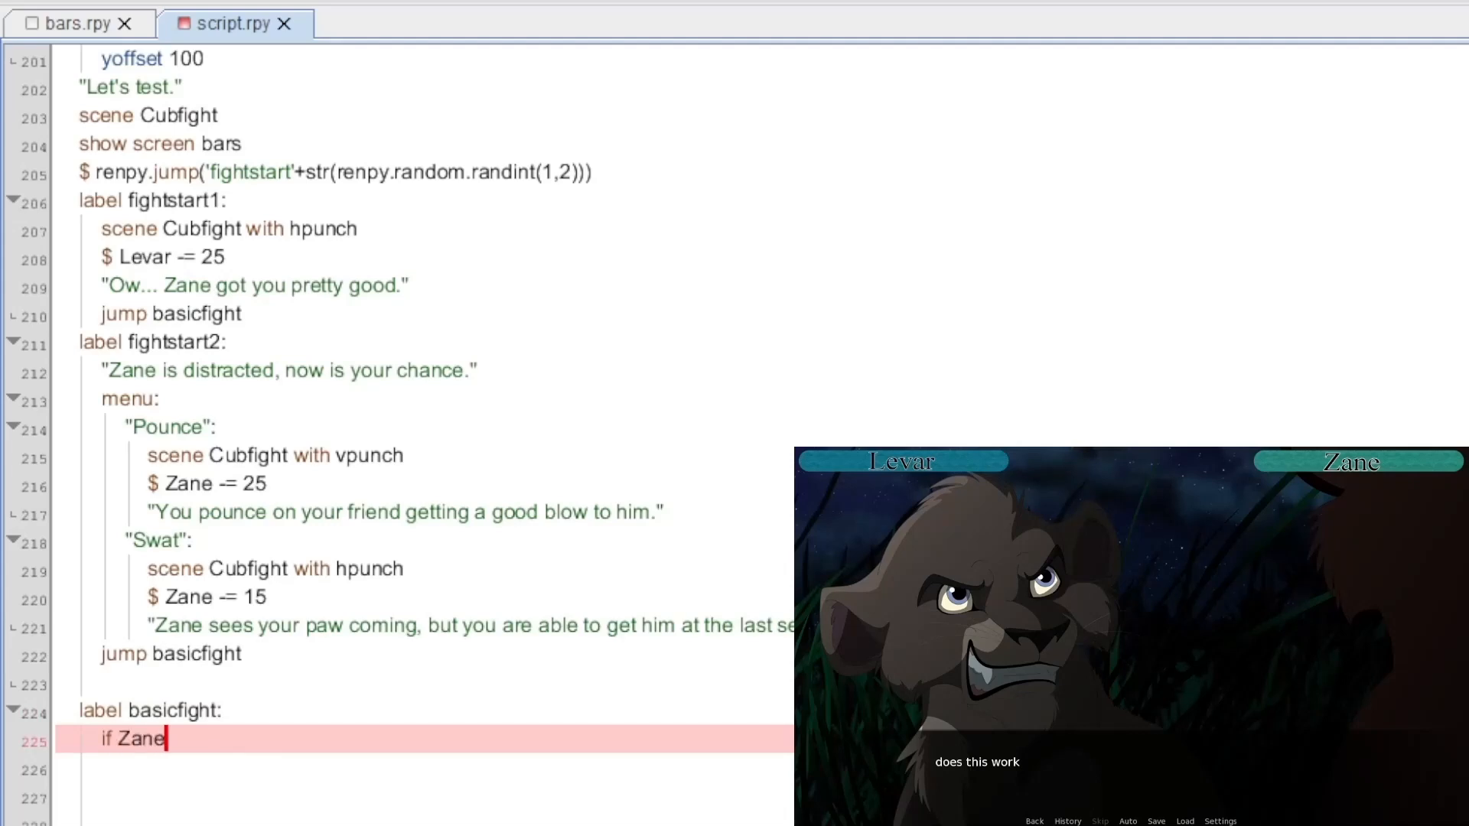
pyautogui.write('== 0')
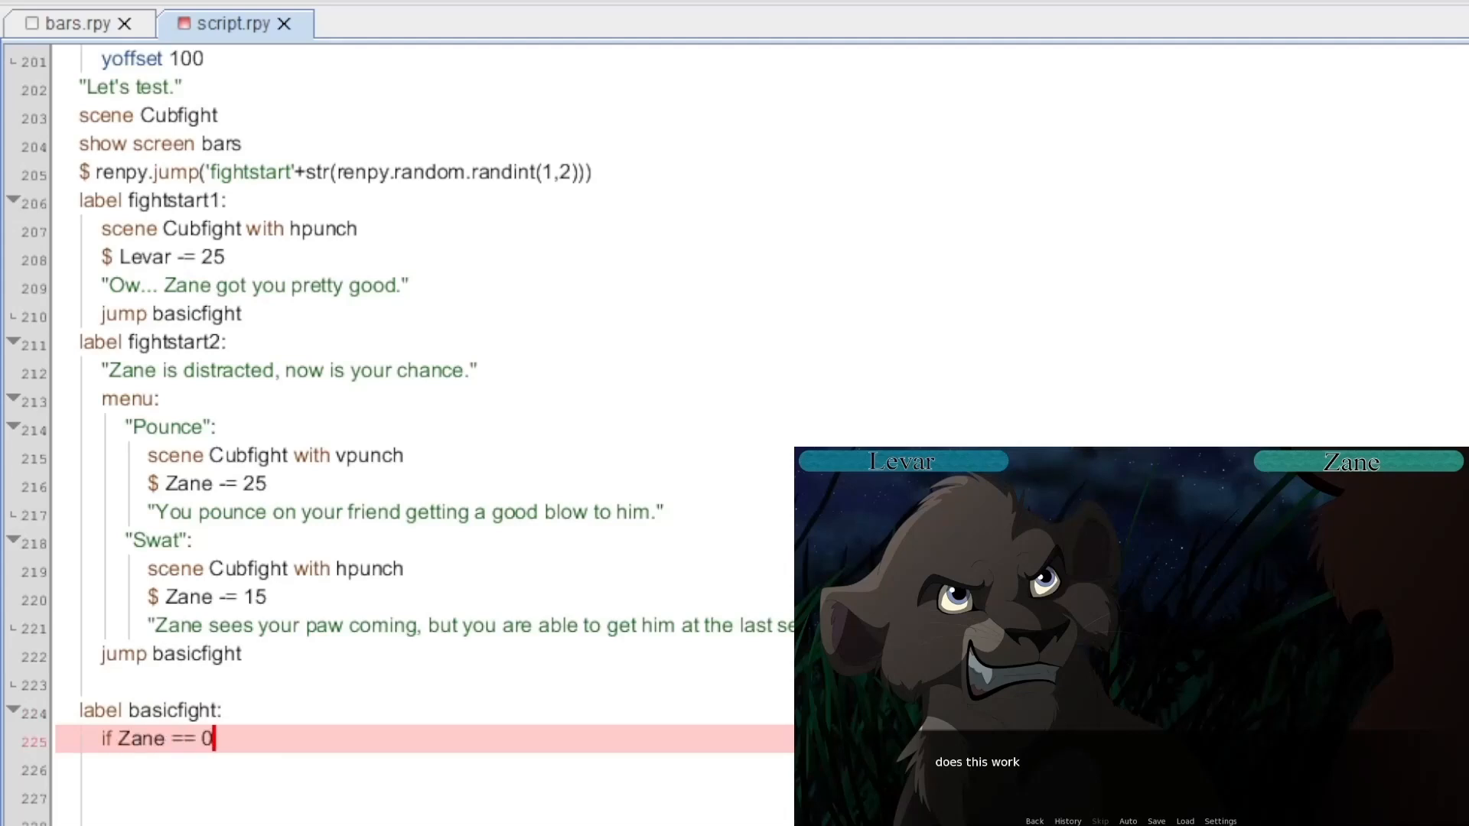
pyautogui.write('<=')
pyautogui.click(423, 769)
pyautogui.write('jump youwon')
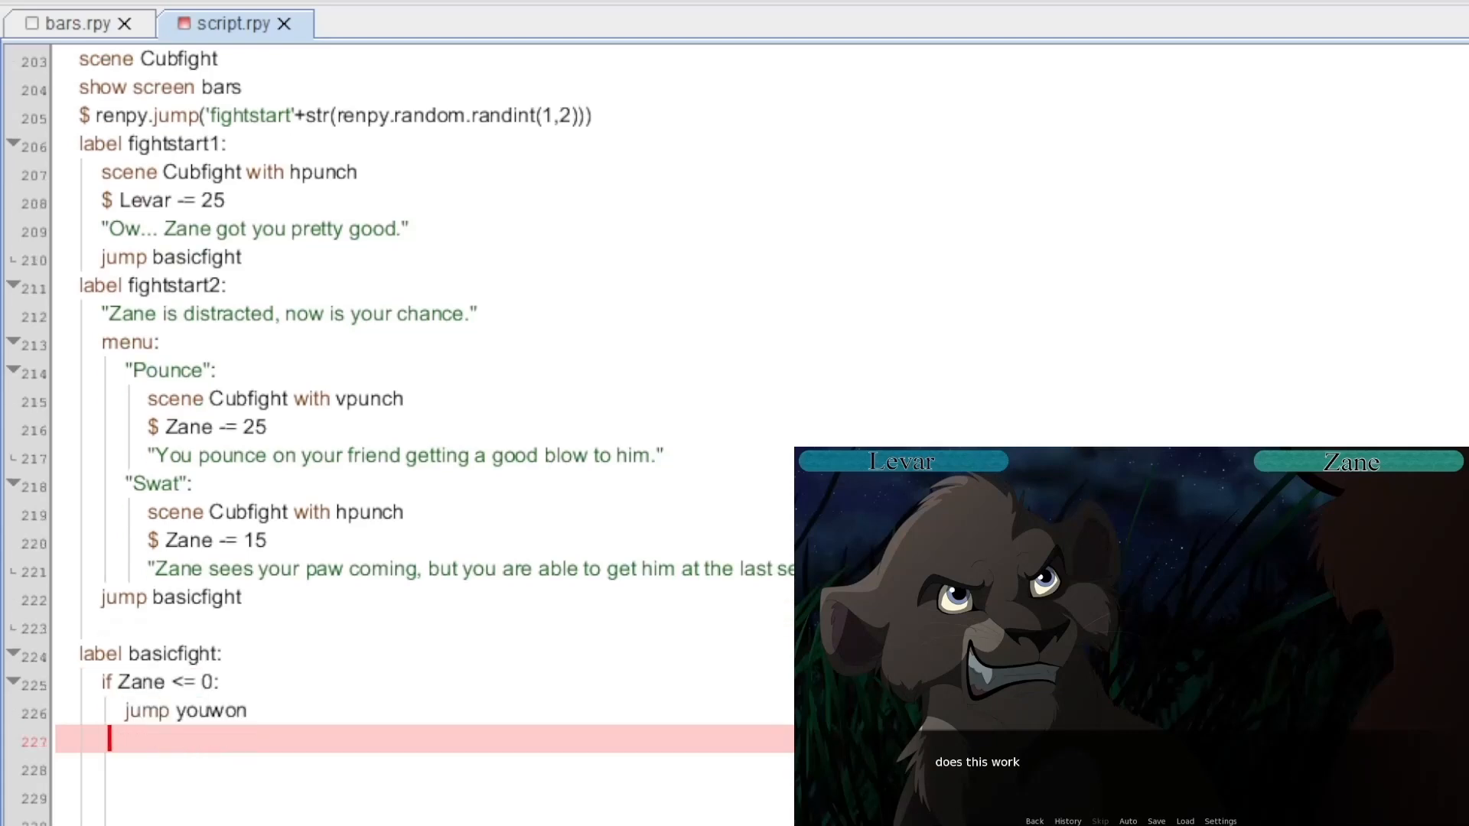
pyautogui.write('if Levar <= 0:')
pyautogui.click(423, 771)
pyautogui.write('ju')
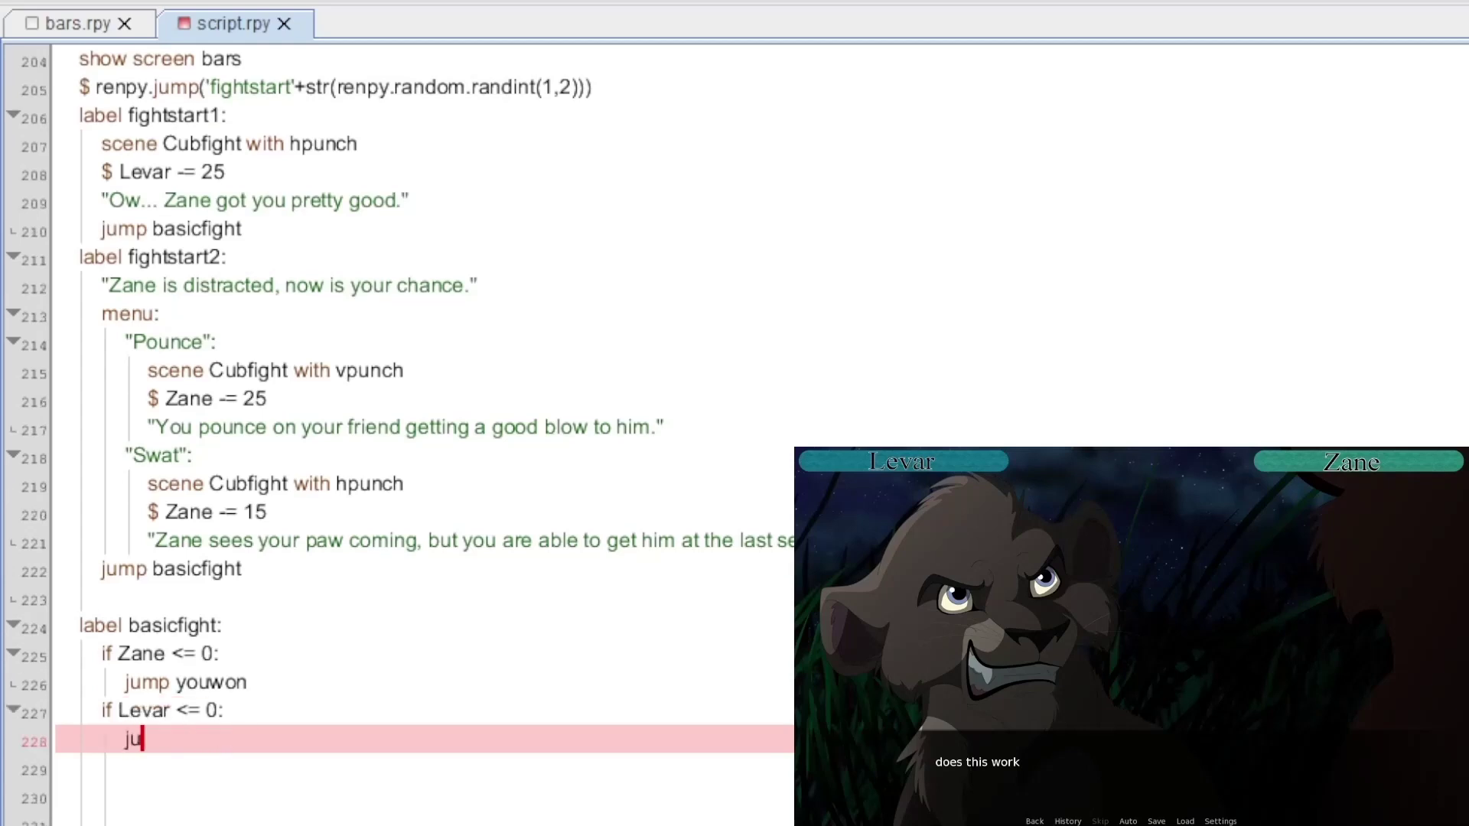
pyautogui.write('mp youlose')
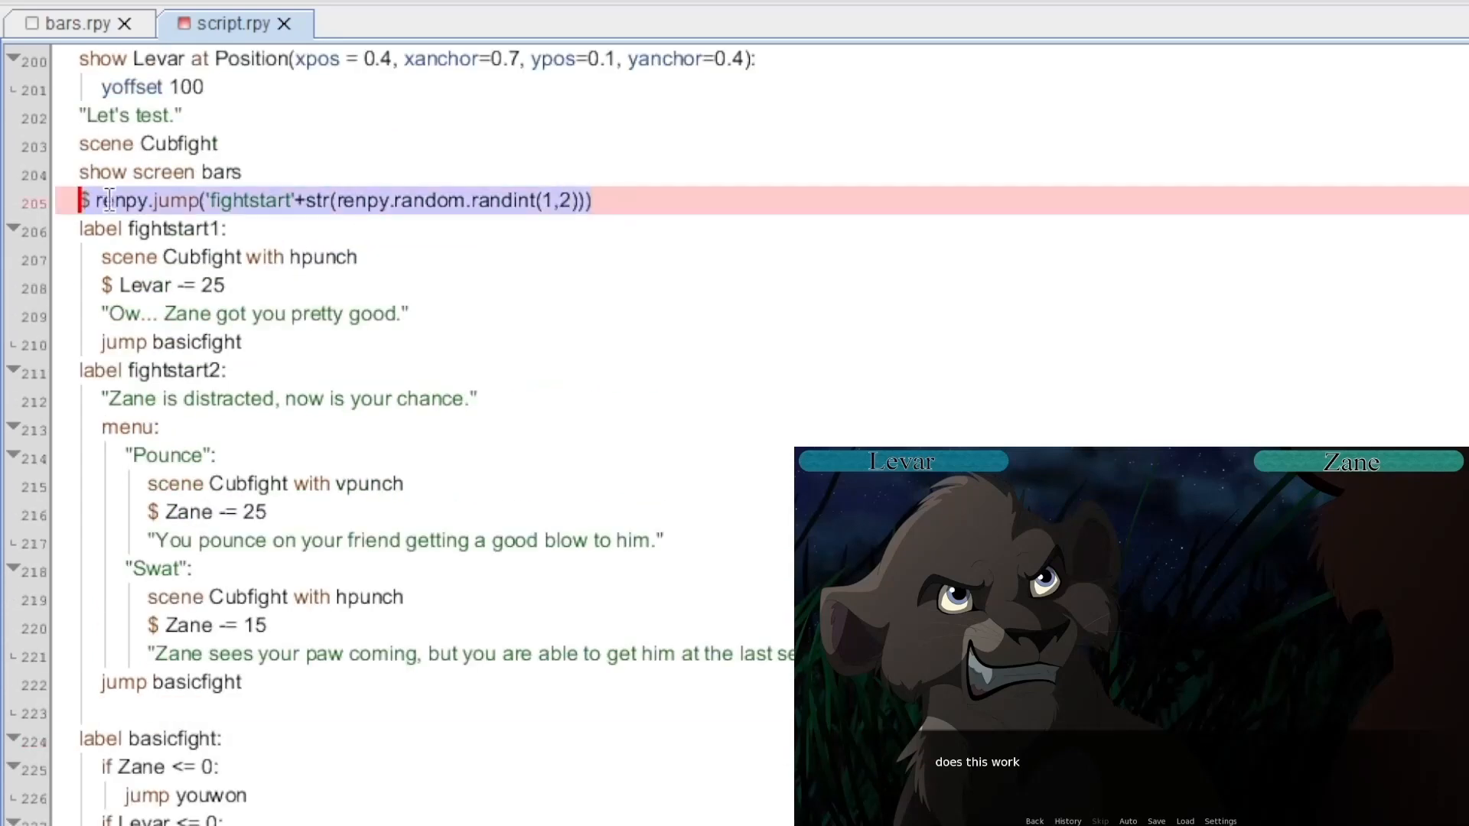
pyautogui.scroll(-3)
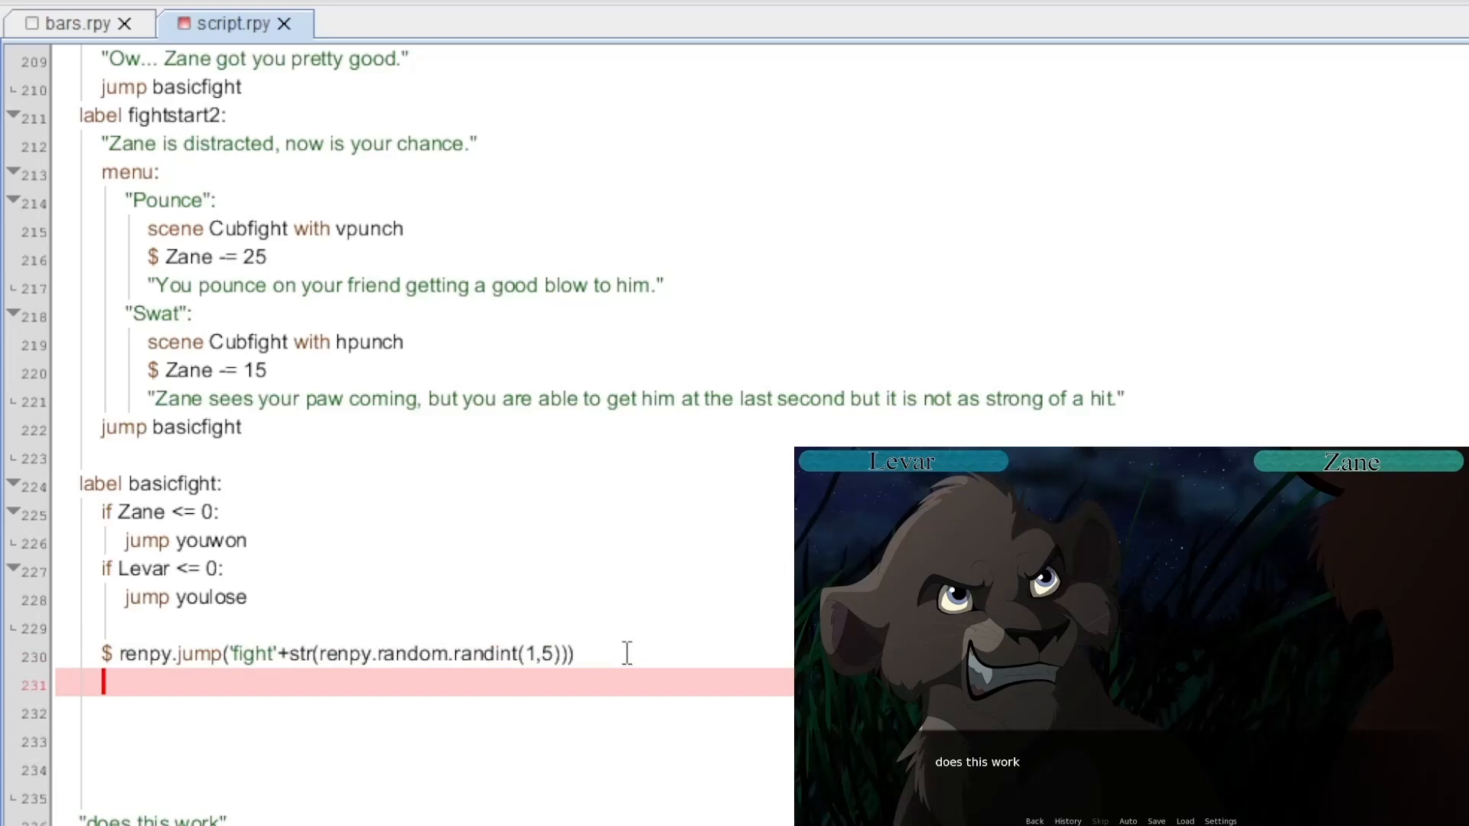
pyautogui.moveTo(542, 654)
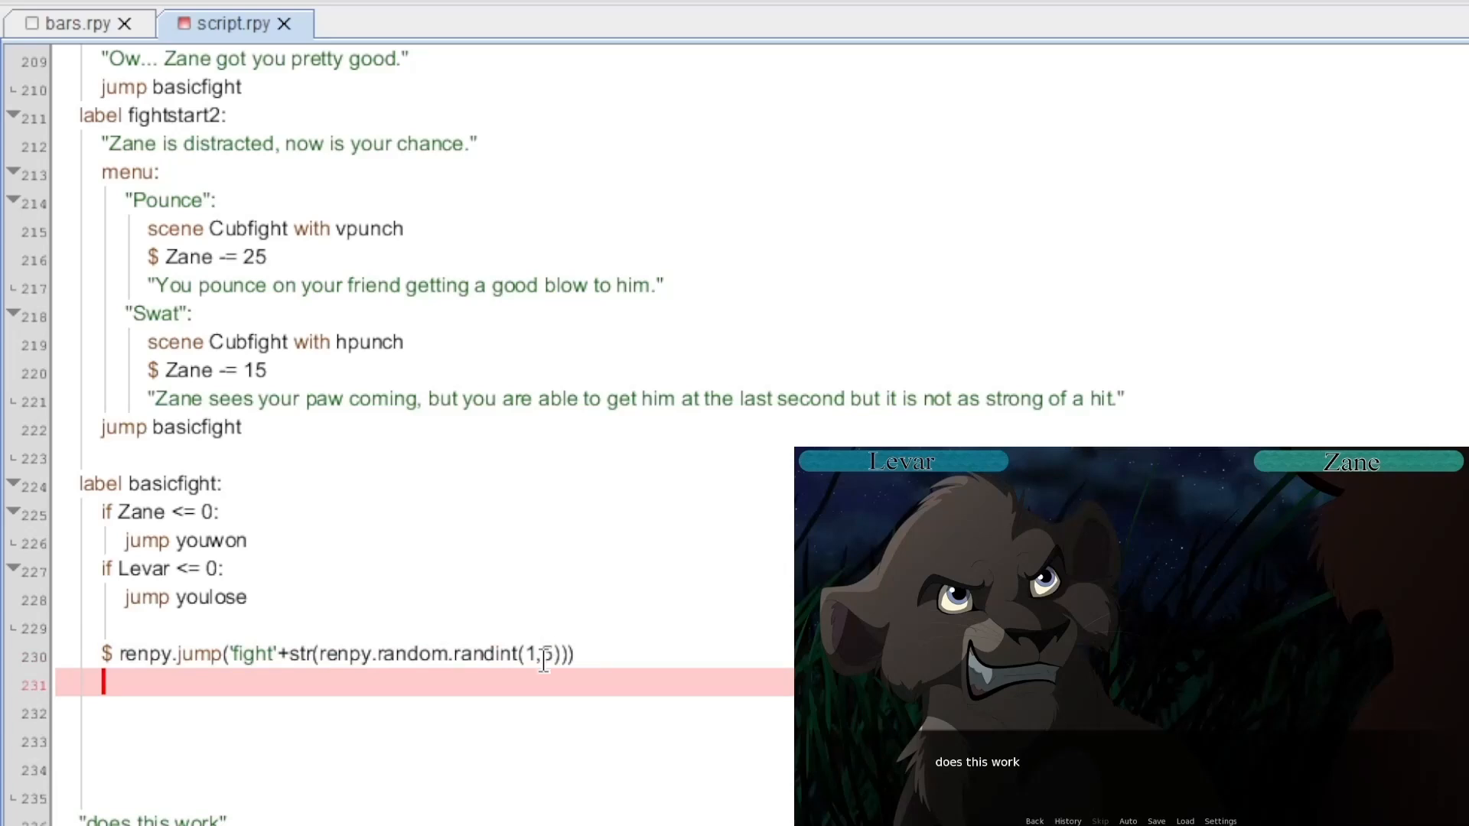
# Step: Add label fight1 with a menu, a random dodge jump, and dodge1 costing Levar 15
pyautogui.write('label')
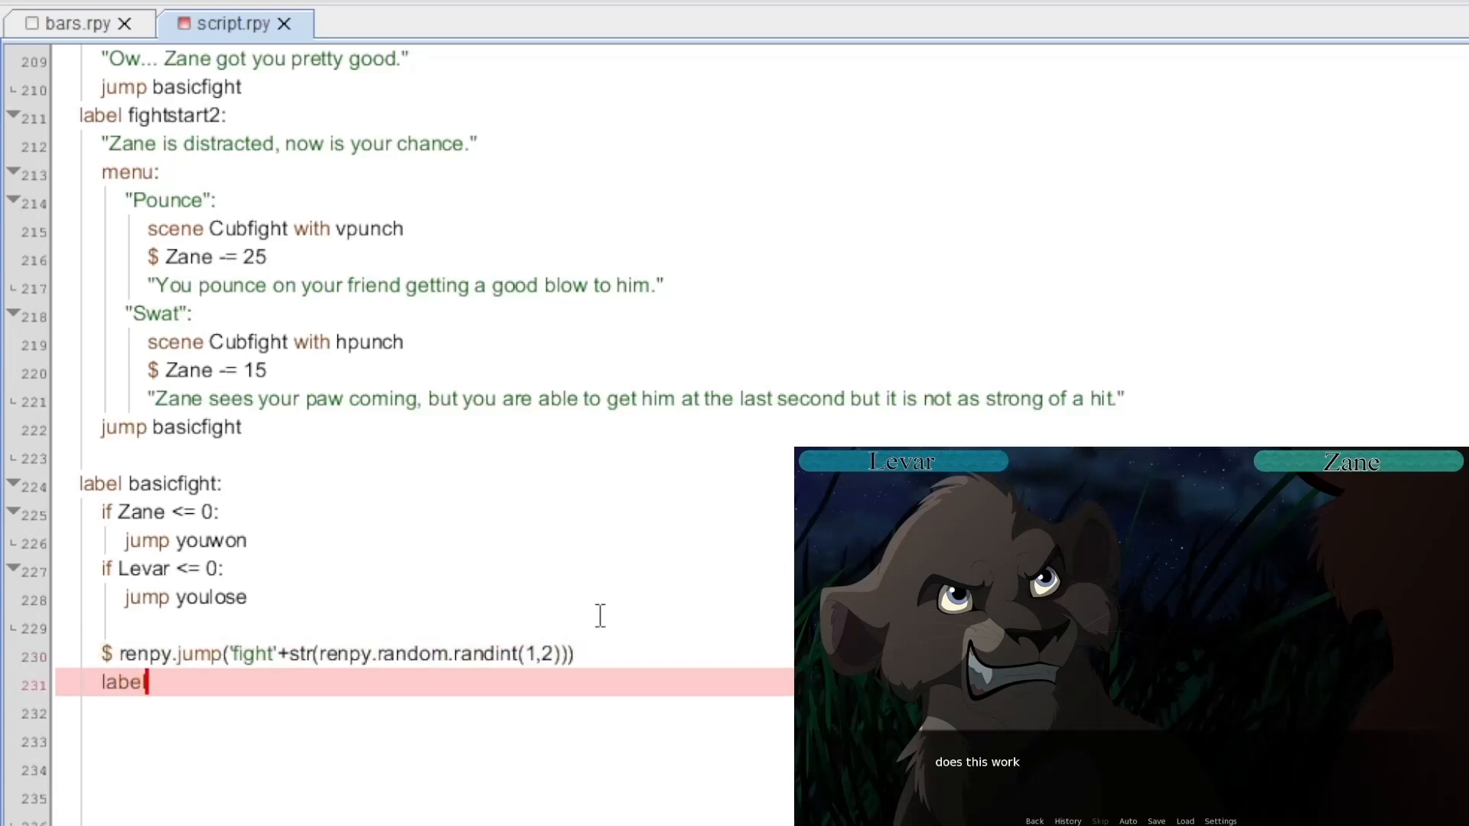
pyautogui.write('fight1:')
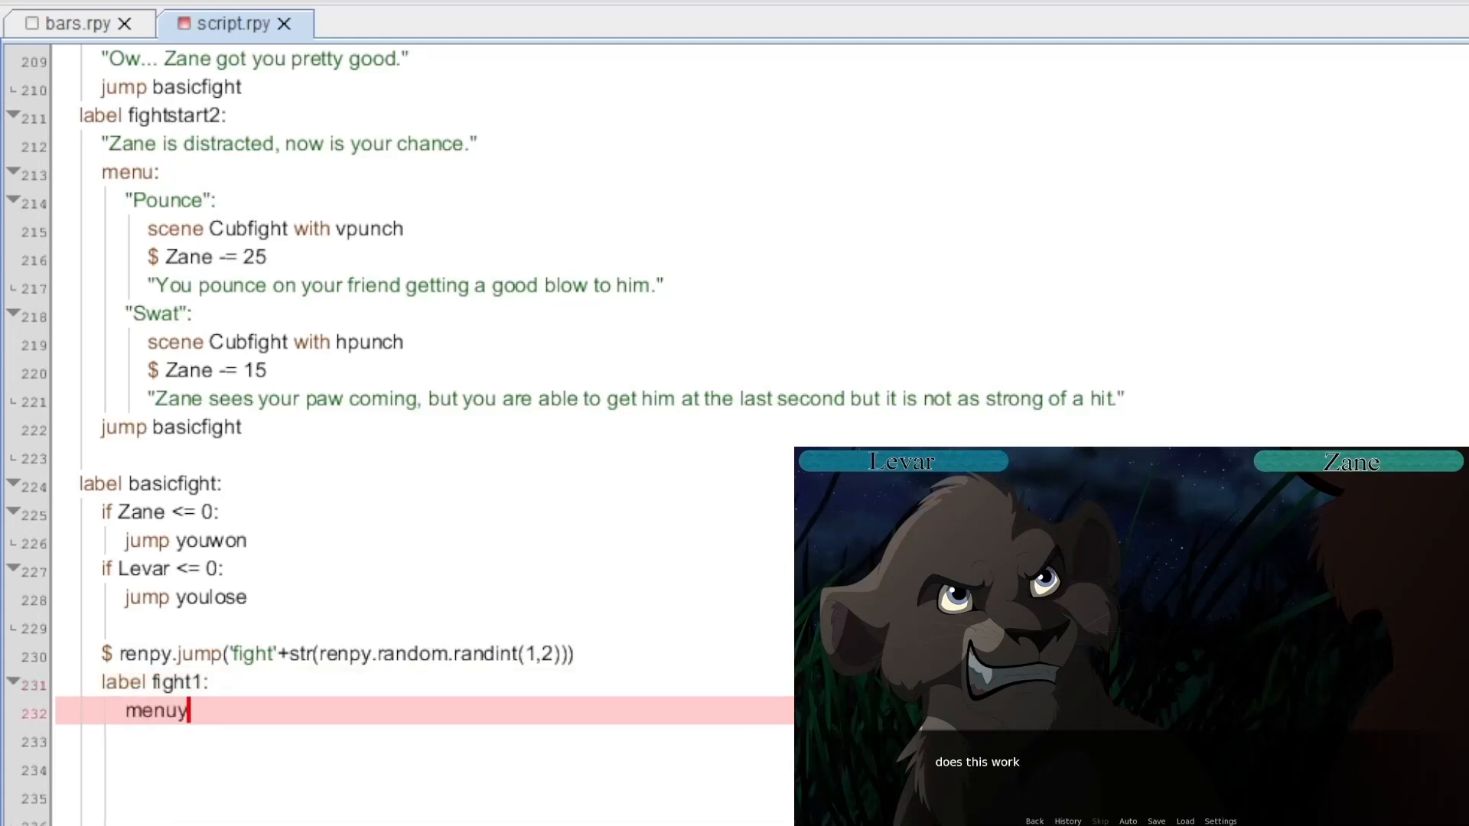
pyautogui.write(':')
pyautogui.write('"Dodge')
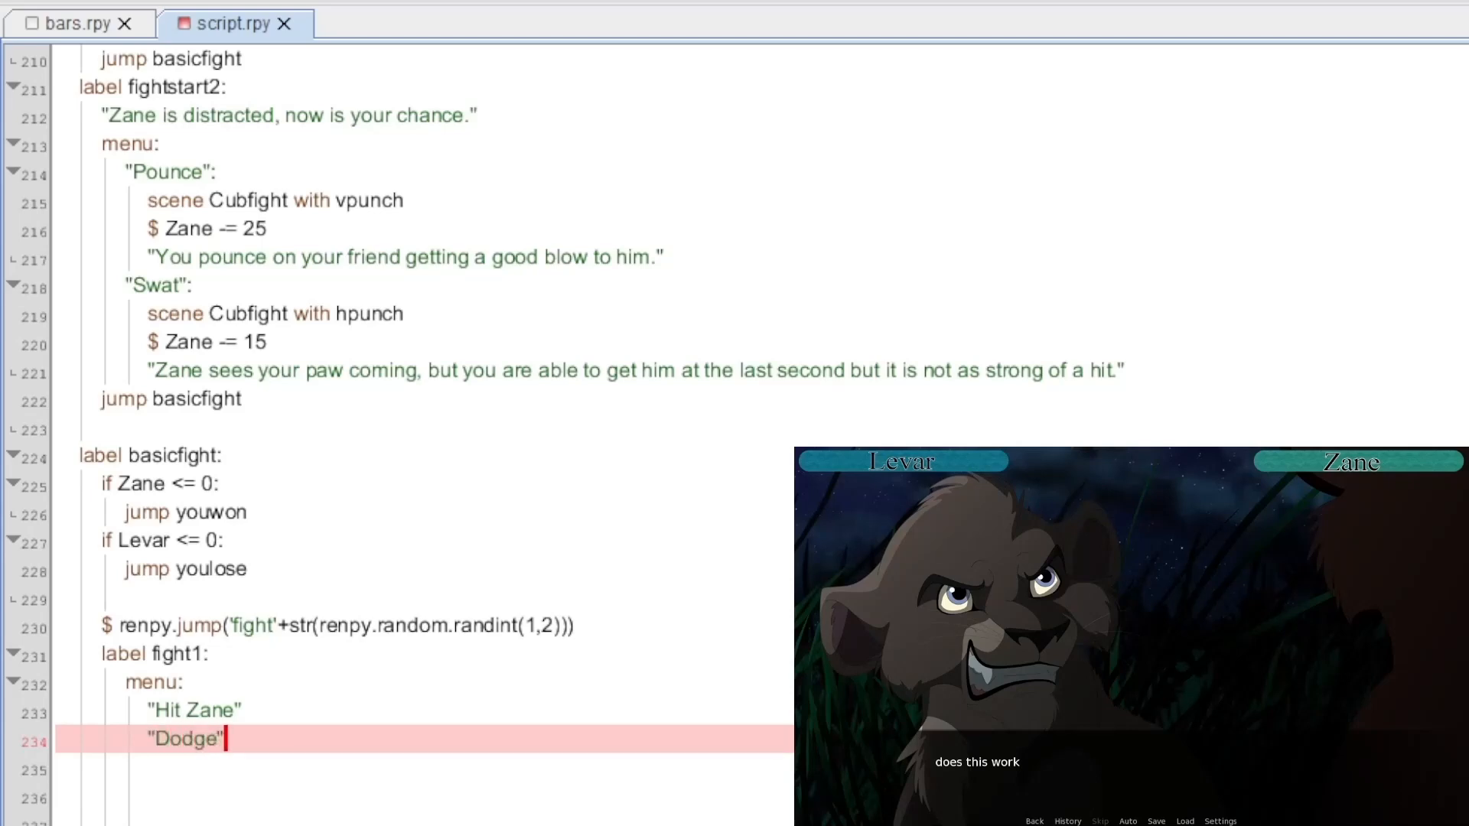
pyautogui.write(':')
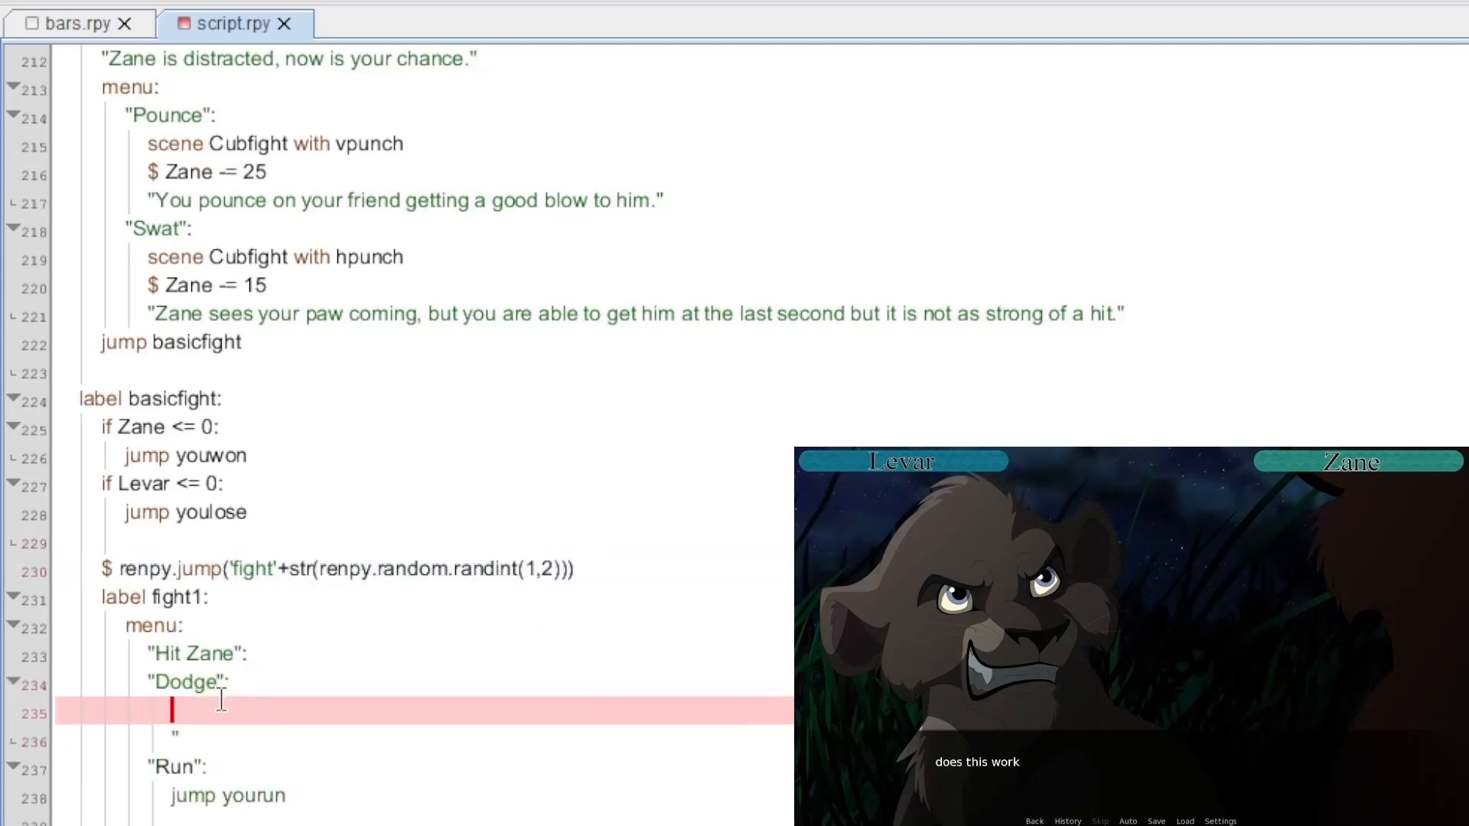
pyautogui.write("$ renpy.jump('dodge'+str(renpy.random.randint(1,2)))")
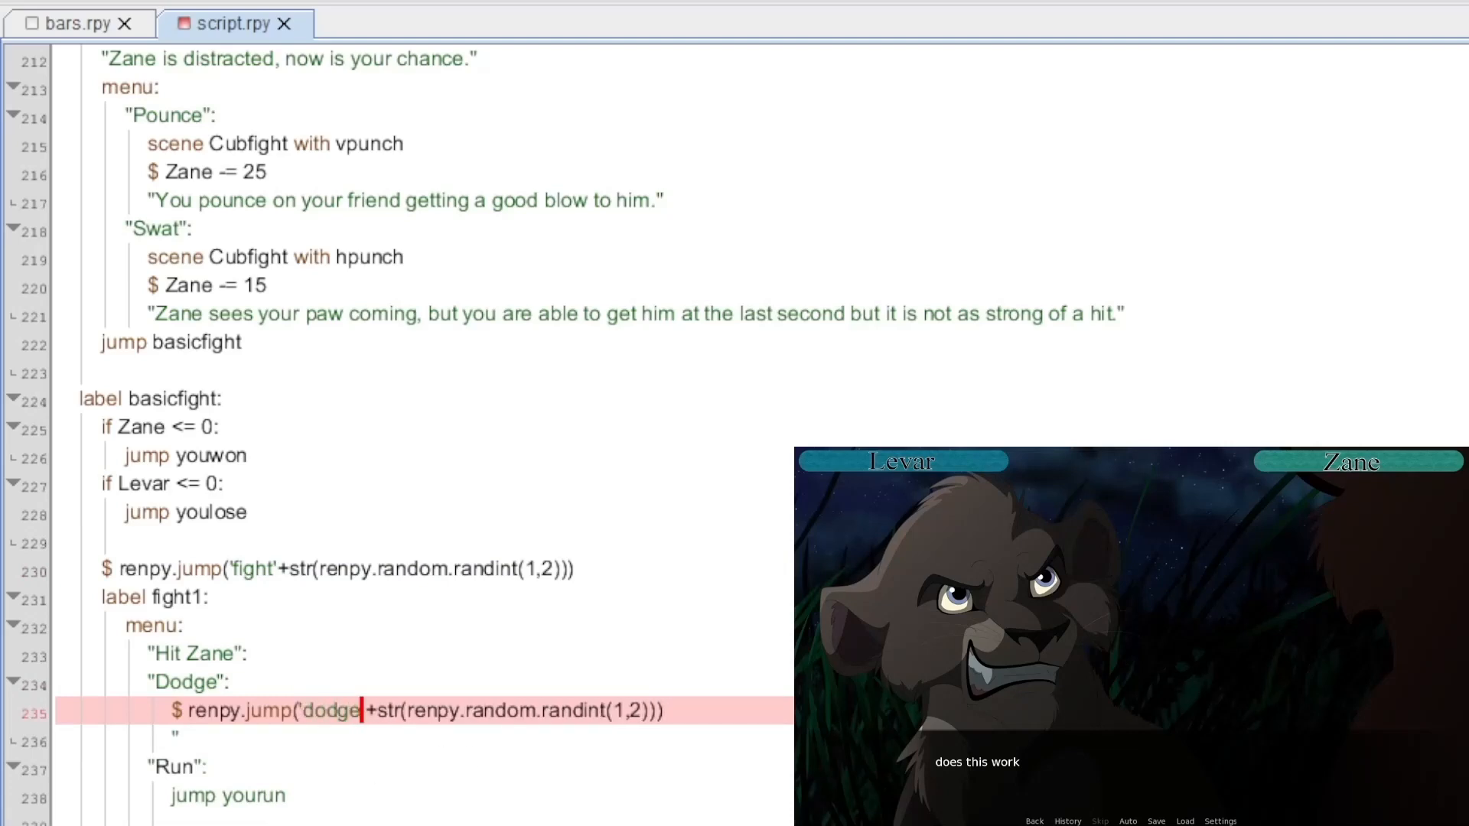
pyautogui.write('label dodge1:')
pyautogui.click(423, 741)
pyautogui.write('You dodge too late')
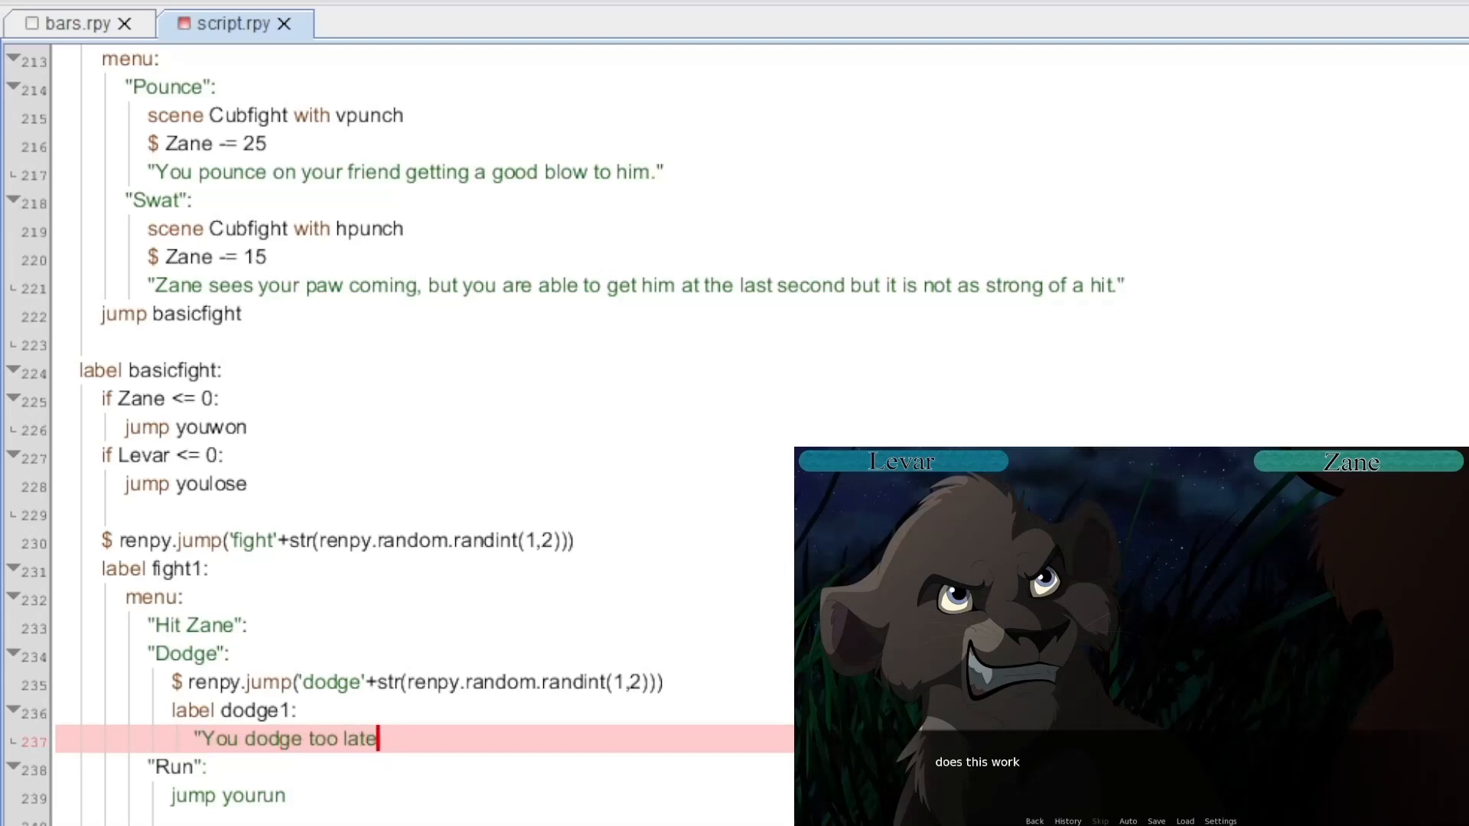
pyautogui.write(', Zane gets you right in the face."')
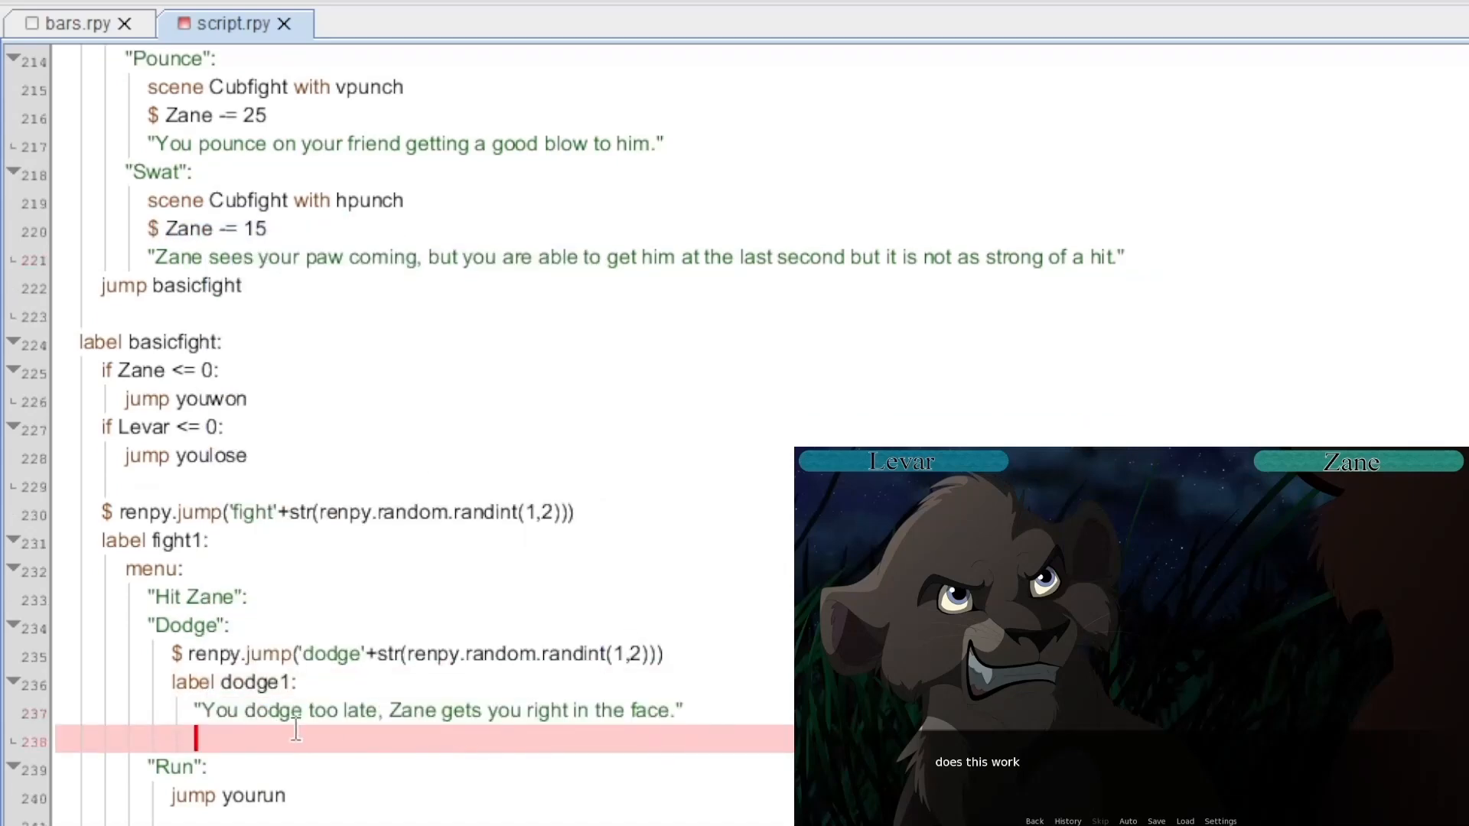
pyautogui.write('$ Levar -= 15')
pyautogui.write('"You dodge just in time, Z')
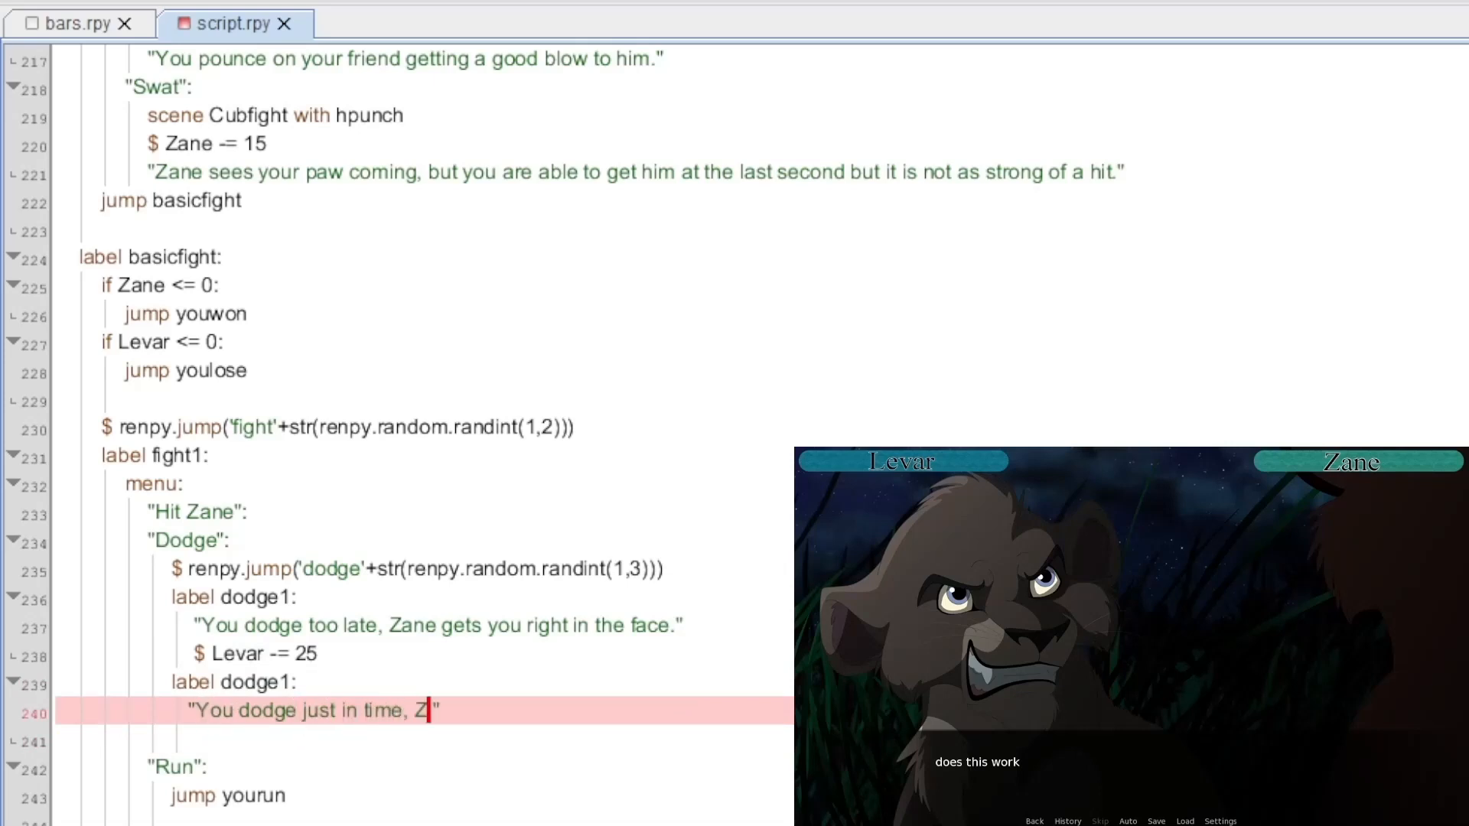
# Step: Write the other dodge outcomes: Zane thrown off, and Levar looking foolish dodging
pyautogui.write('ane makes an attempt but is throw')
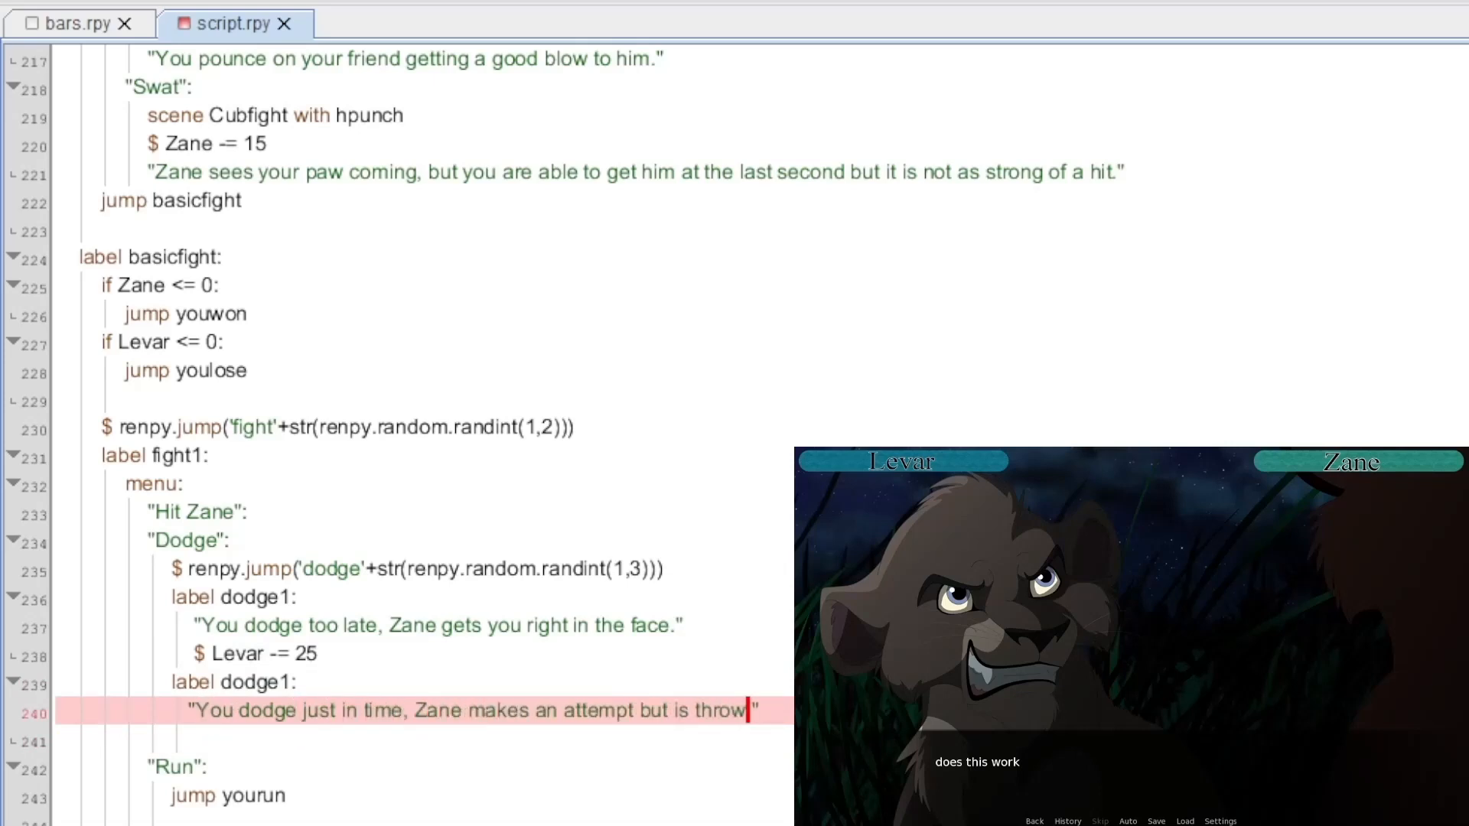
pyautogui.write('n off')
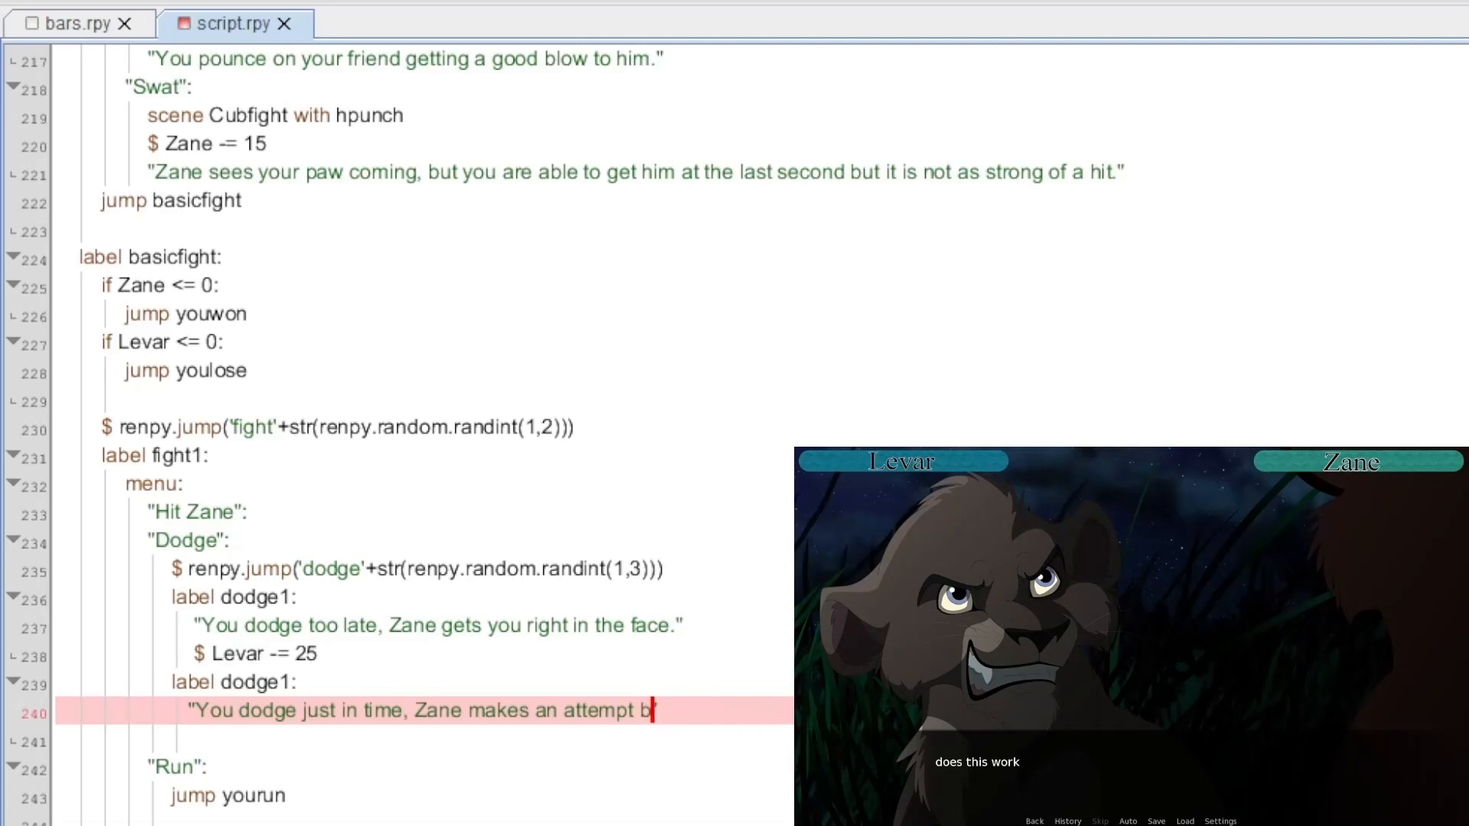
pyautogui.write('ut is thrown off')
pyautogui.click(425, 742)
pyautogui.write('$ Zane -= 15')
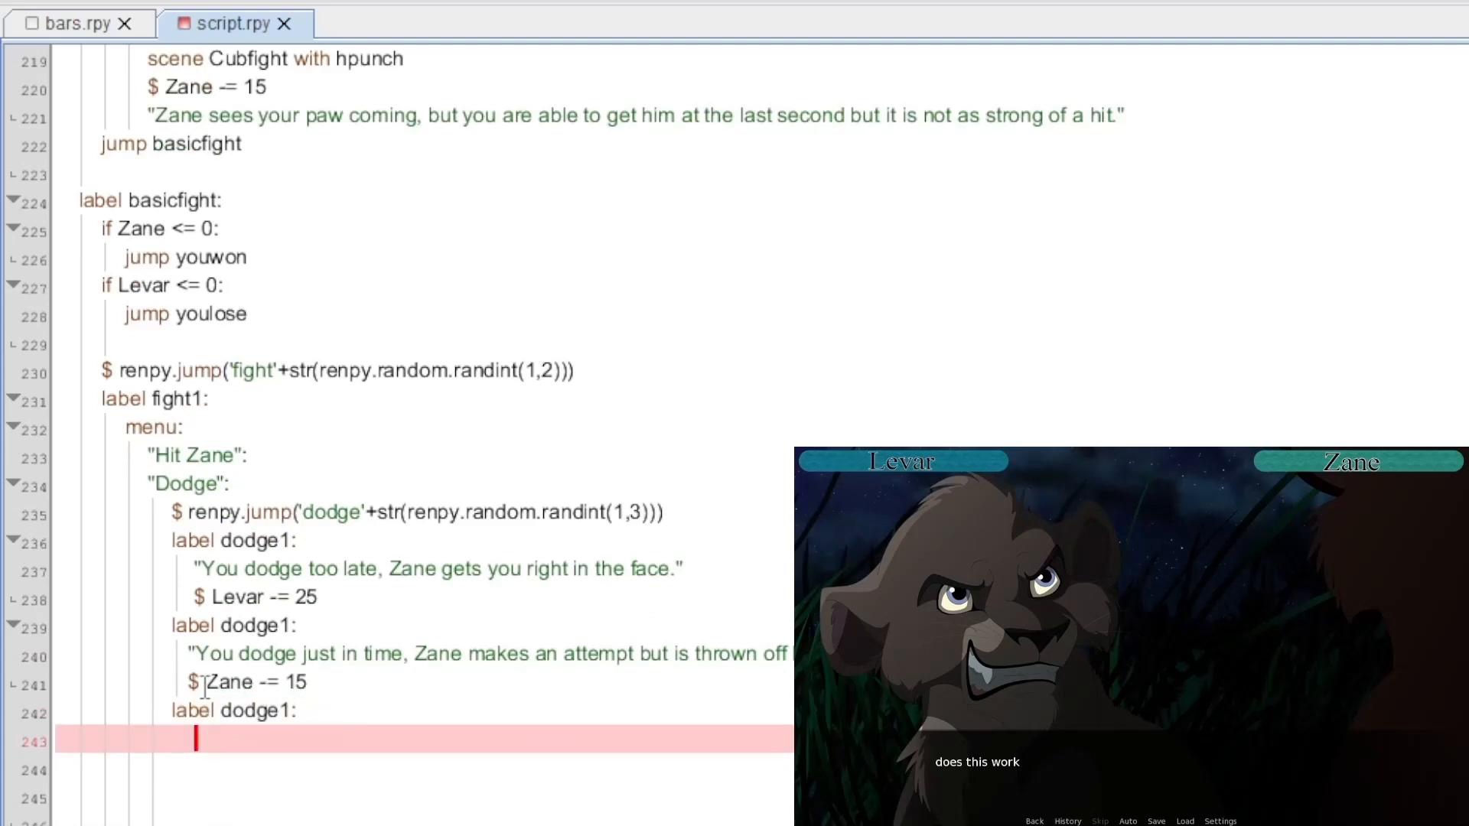
pyautogui.moveTo(276, 750)
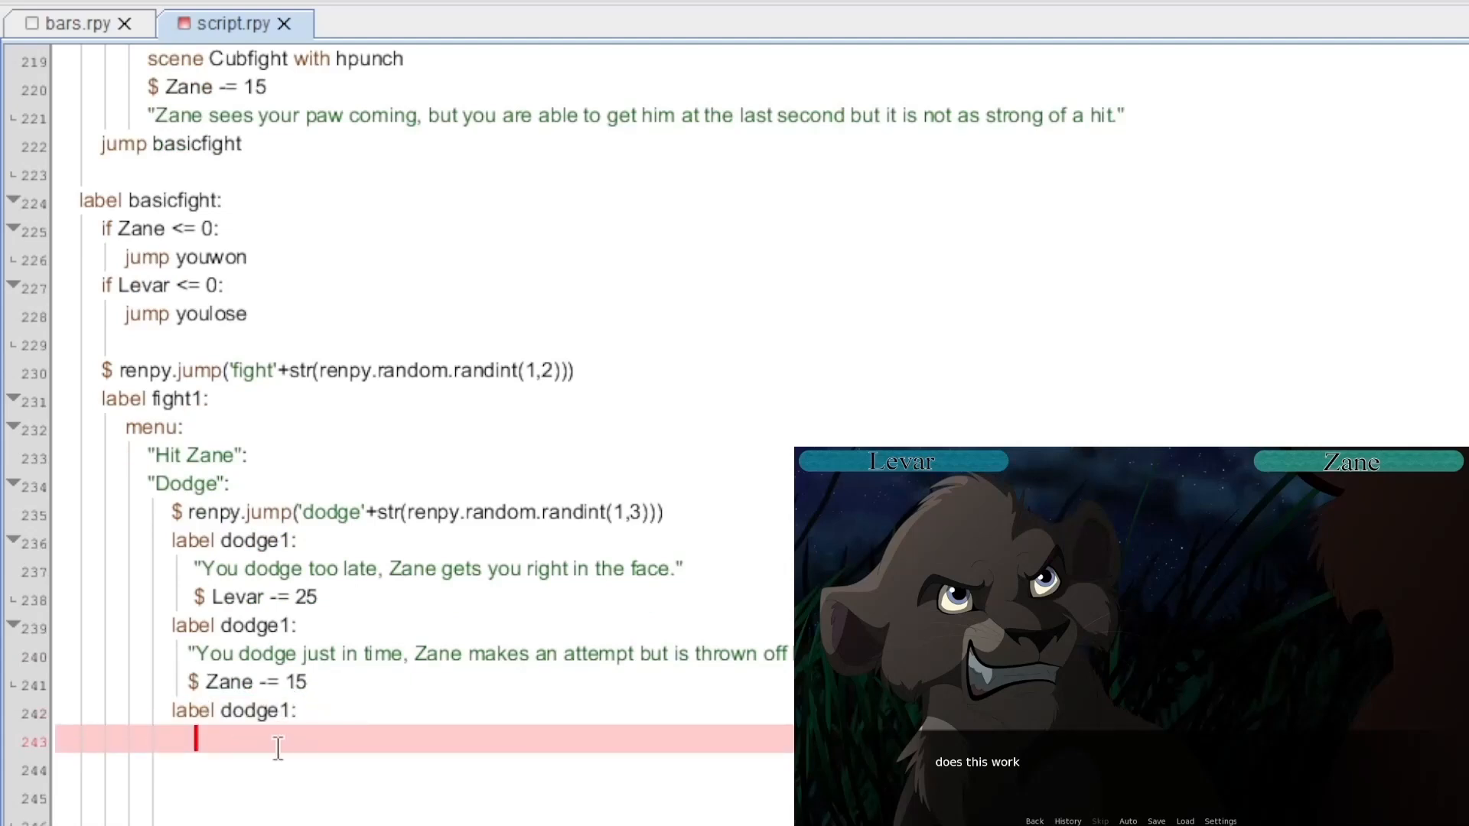
pyautogui.write('"You look foolish dodg')
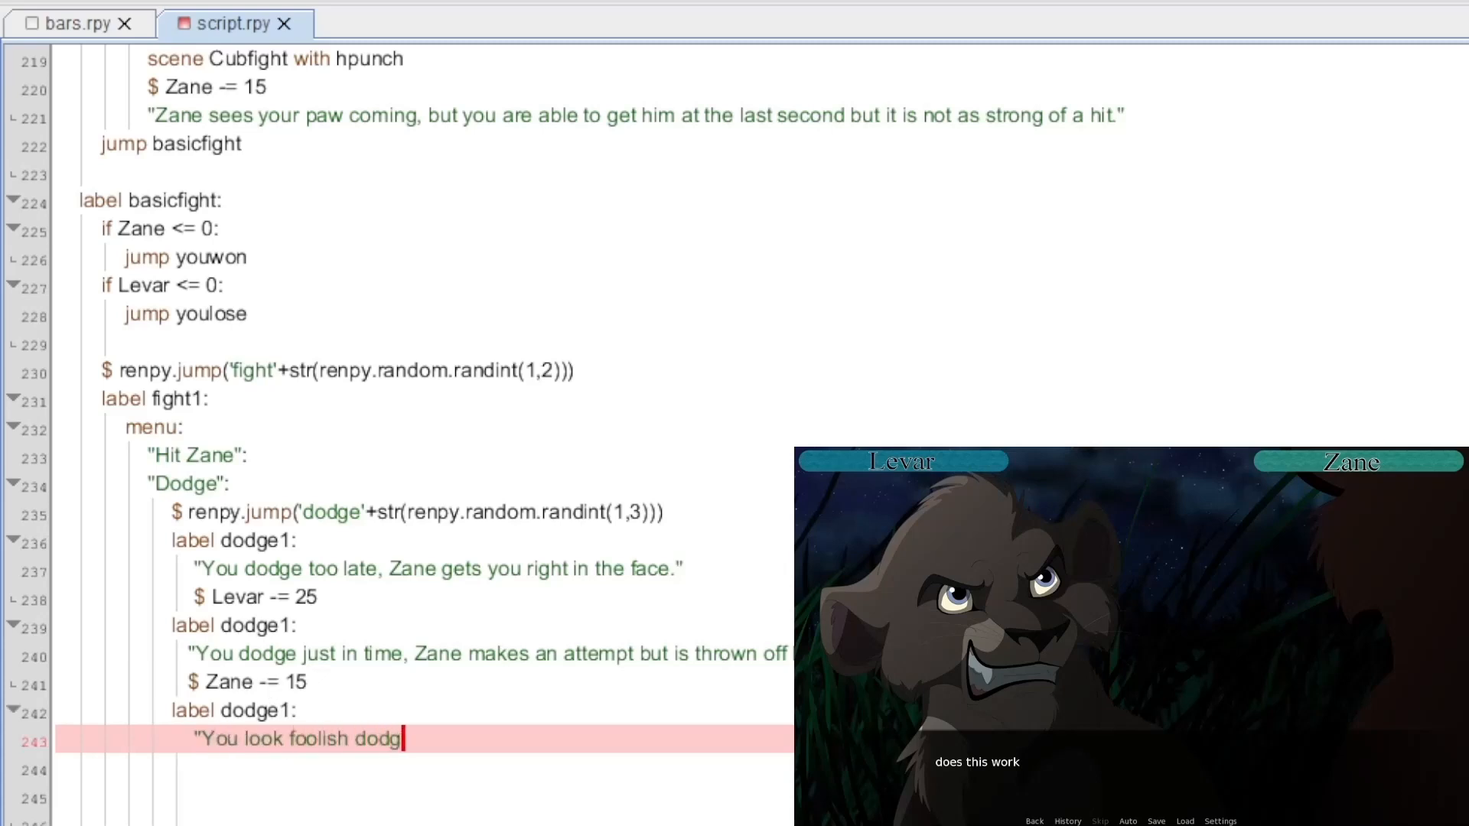
pyautogui.write('ing as Zane is')
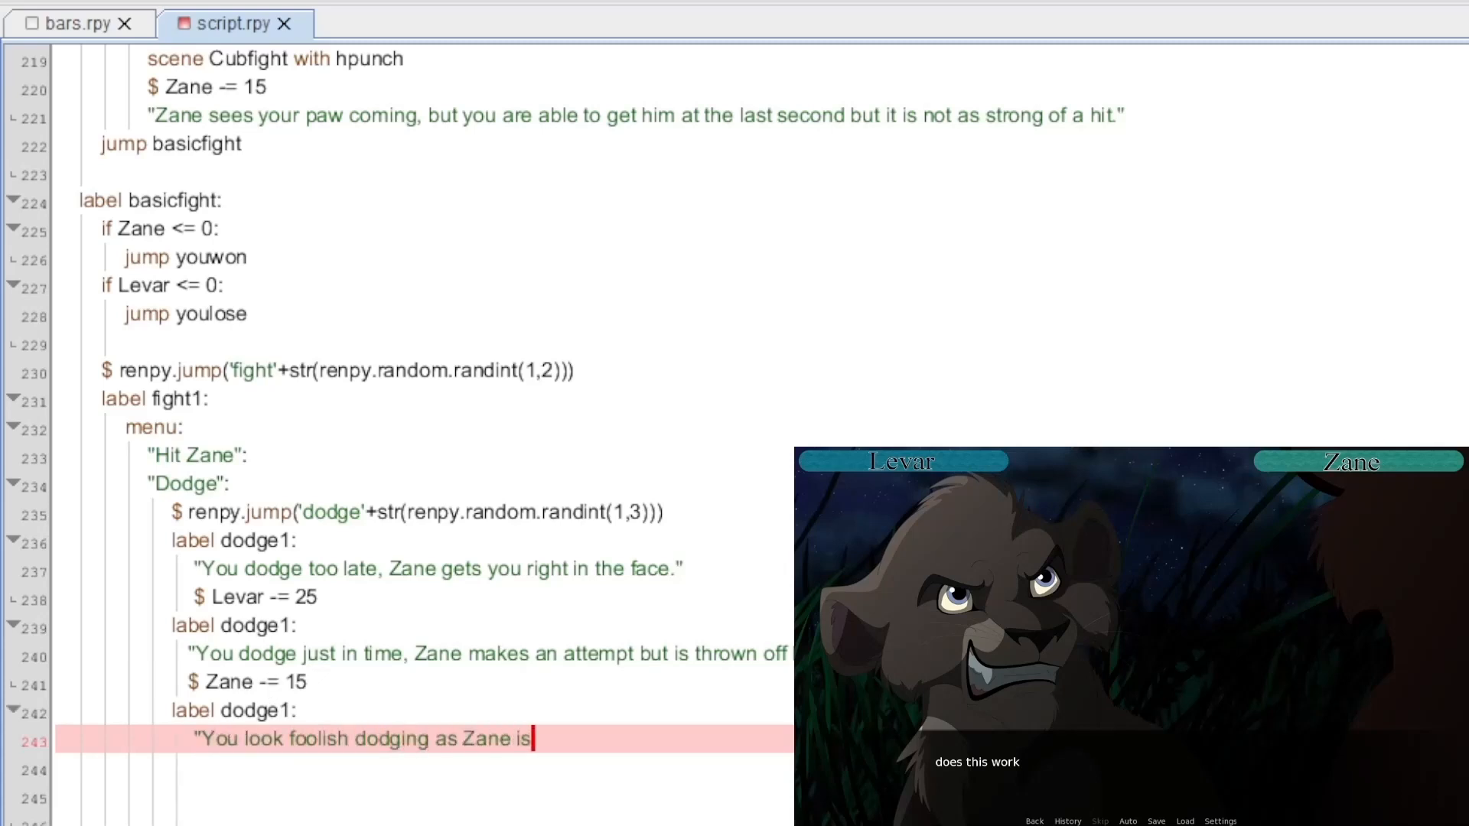
pyautogui.write('not ready to go for you. But')
pyautogui.click(424, 771)
pyautogui.write('$ Levar -= 15')
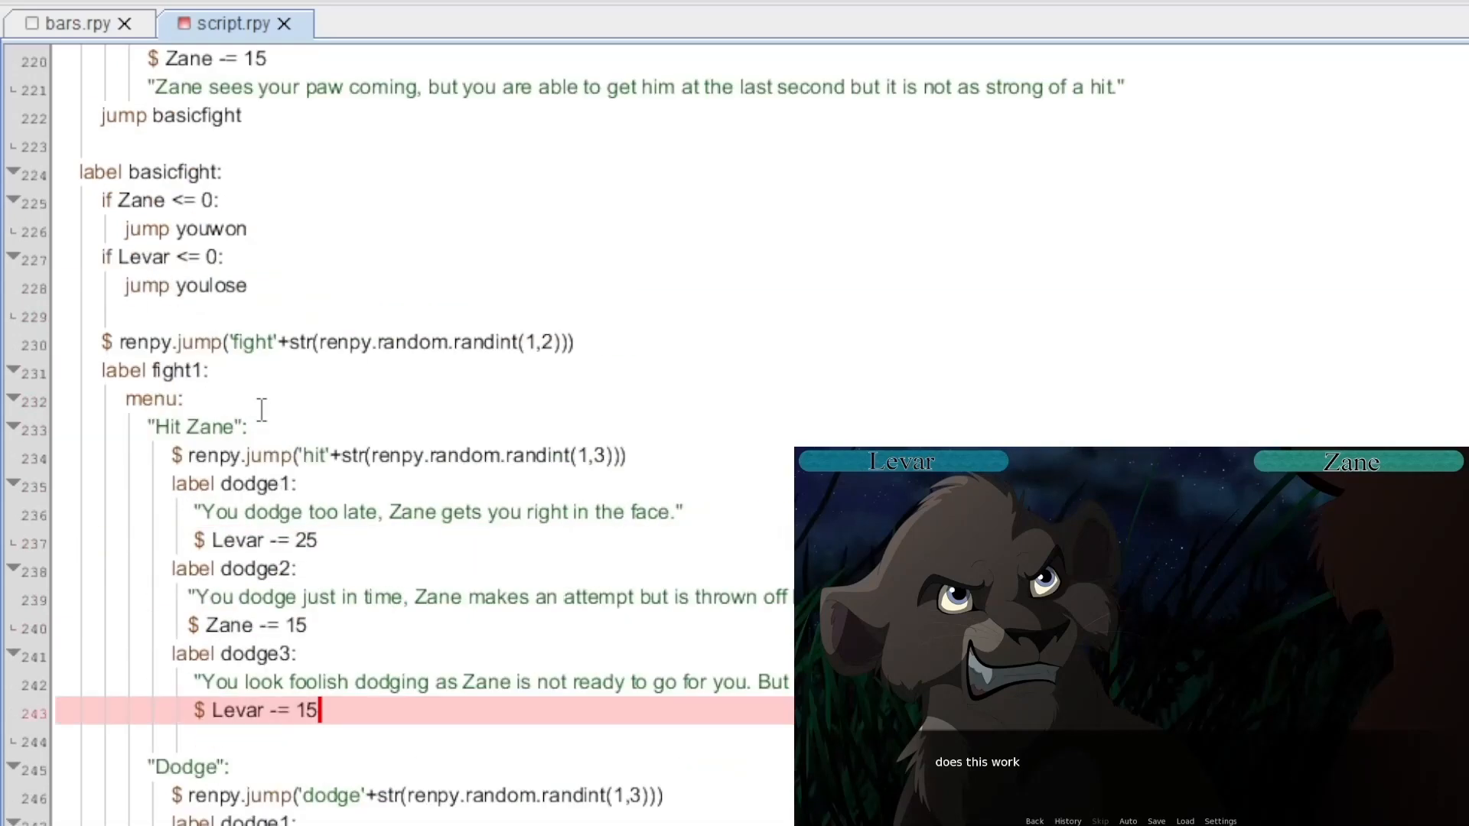
# Step: Write hit outcomes: throwing Zane off guard for another hit, and Zane winding Levar
pyautogui.scroll(-3)
pyautogui.write('jump basicfight')
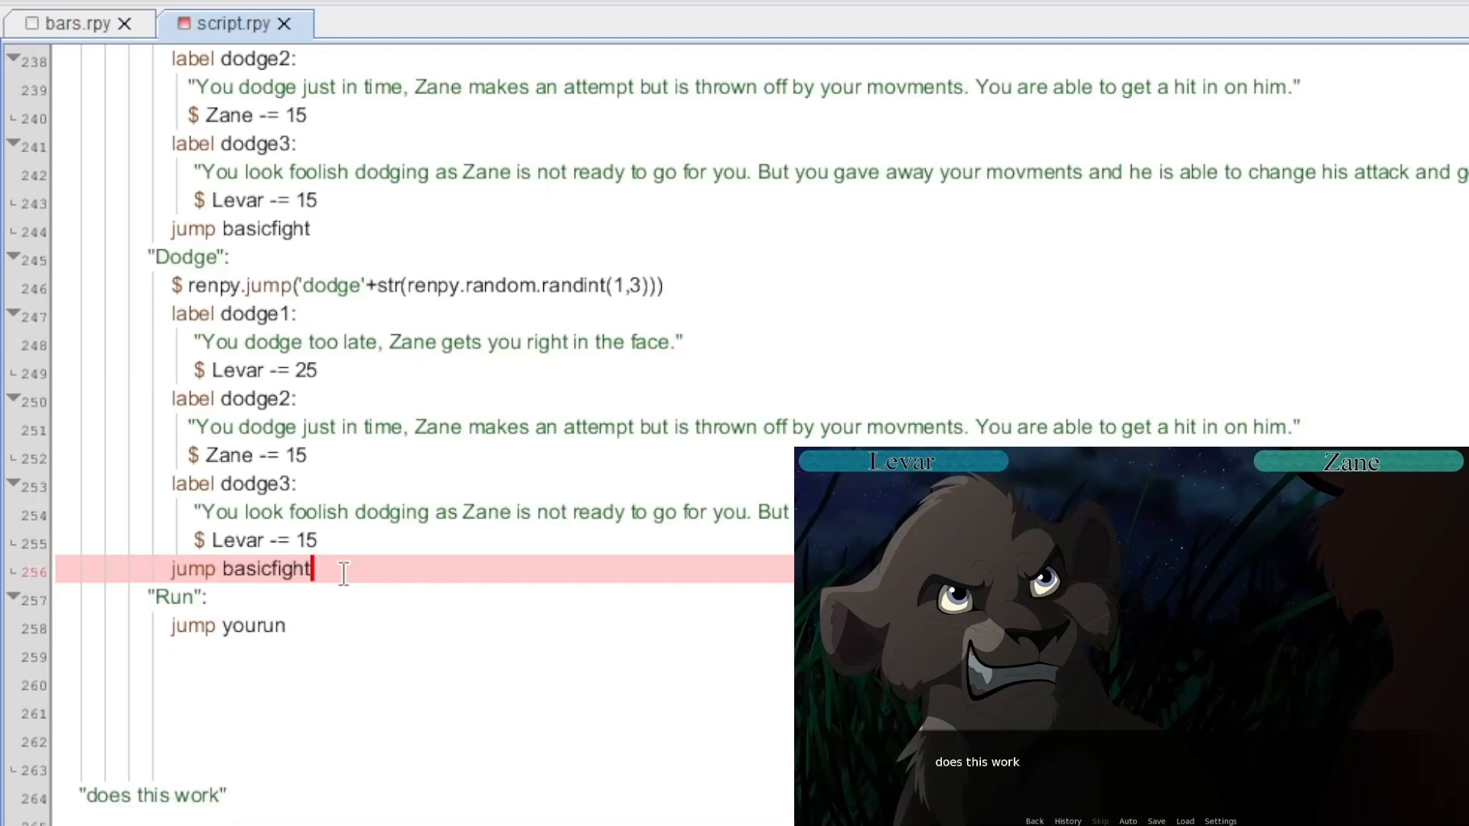
pyautogui.scroll(3)
pyautogui.write('"You go in to take a slap to his face, hitting him good')
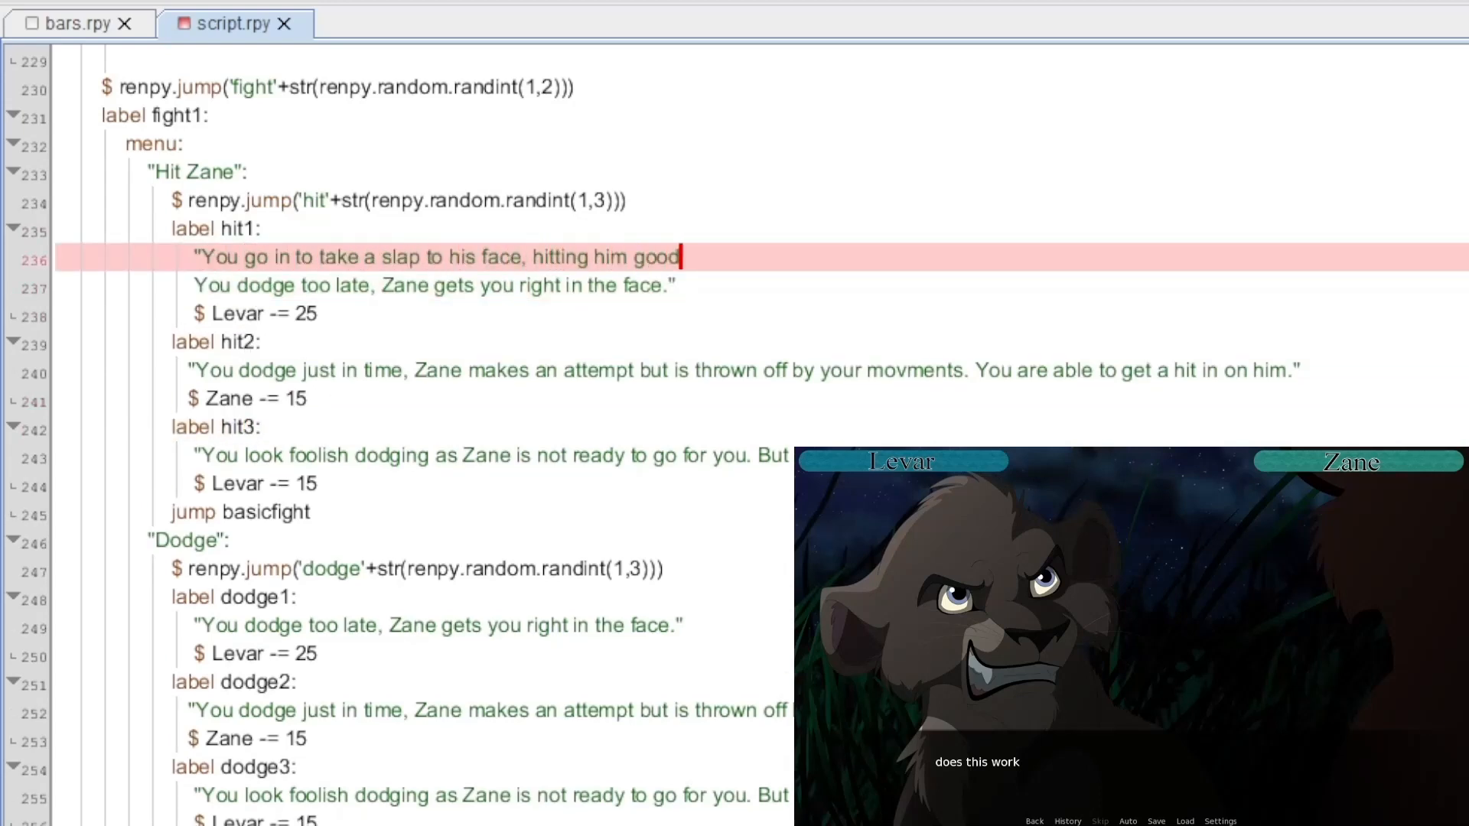
pyautogui.write('and throwing him off guard allowing you to get another')
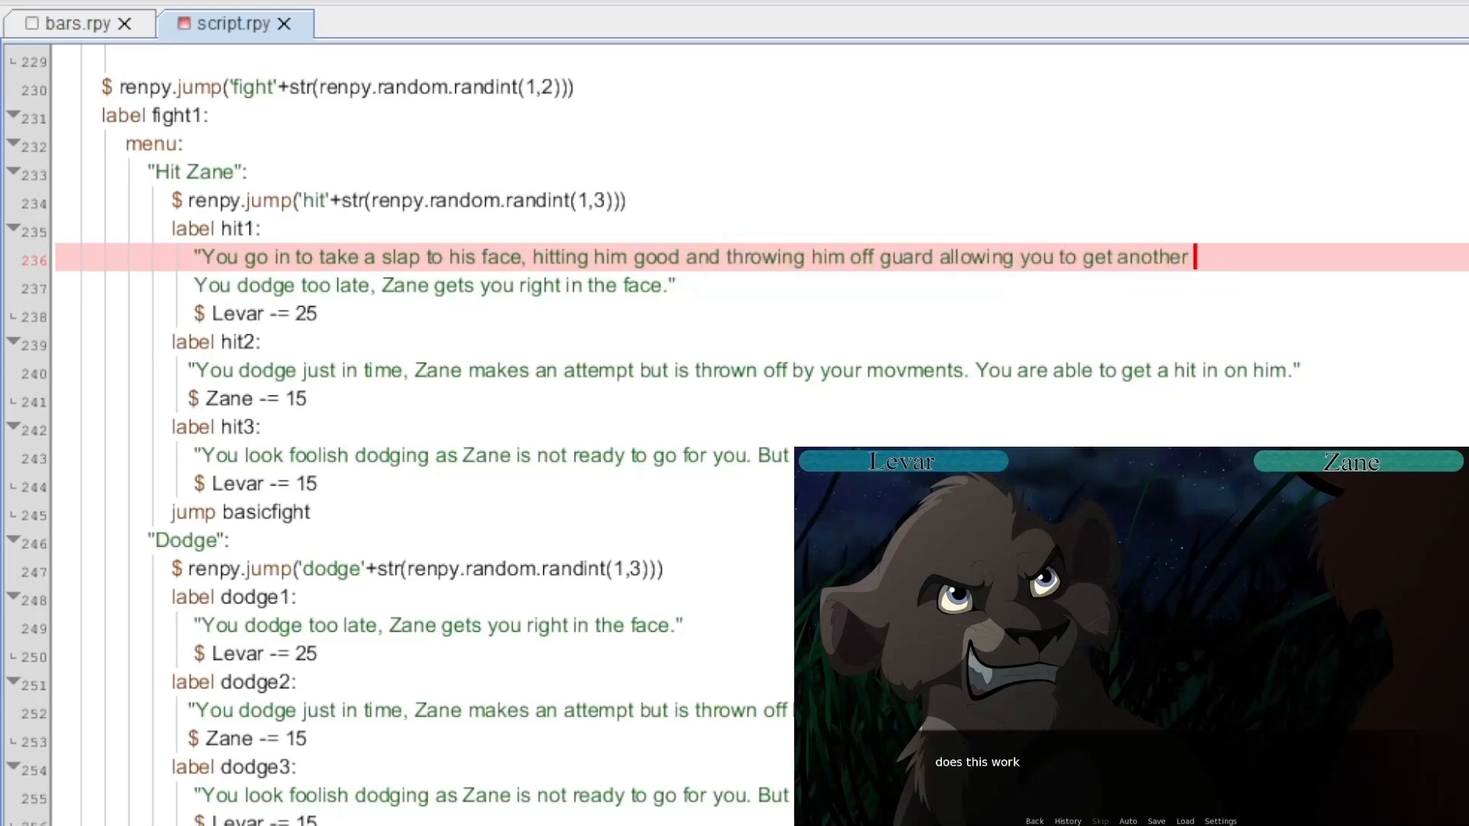
pyautogui.write('hit in too."')
pyautogui.click(743, 370)
pyautogui.write('"You go in for the hit but Zane goes low and takes you out. Slamming you into the gro')
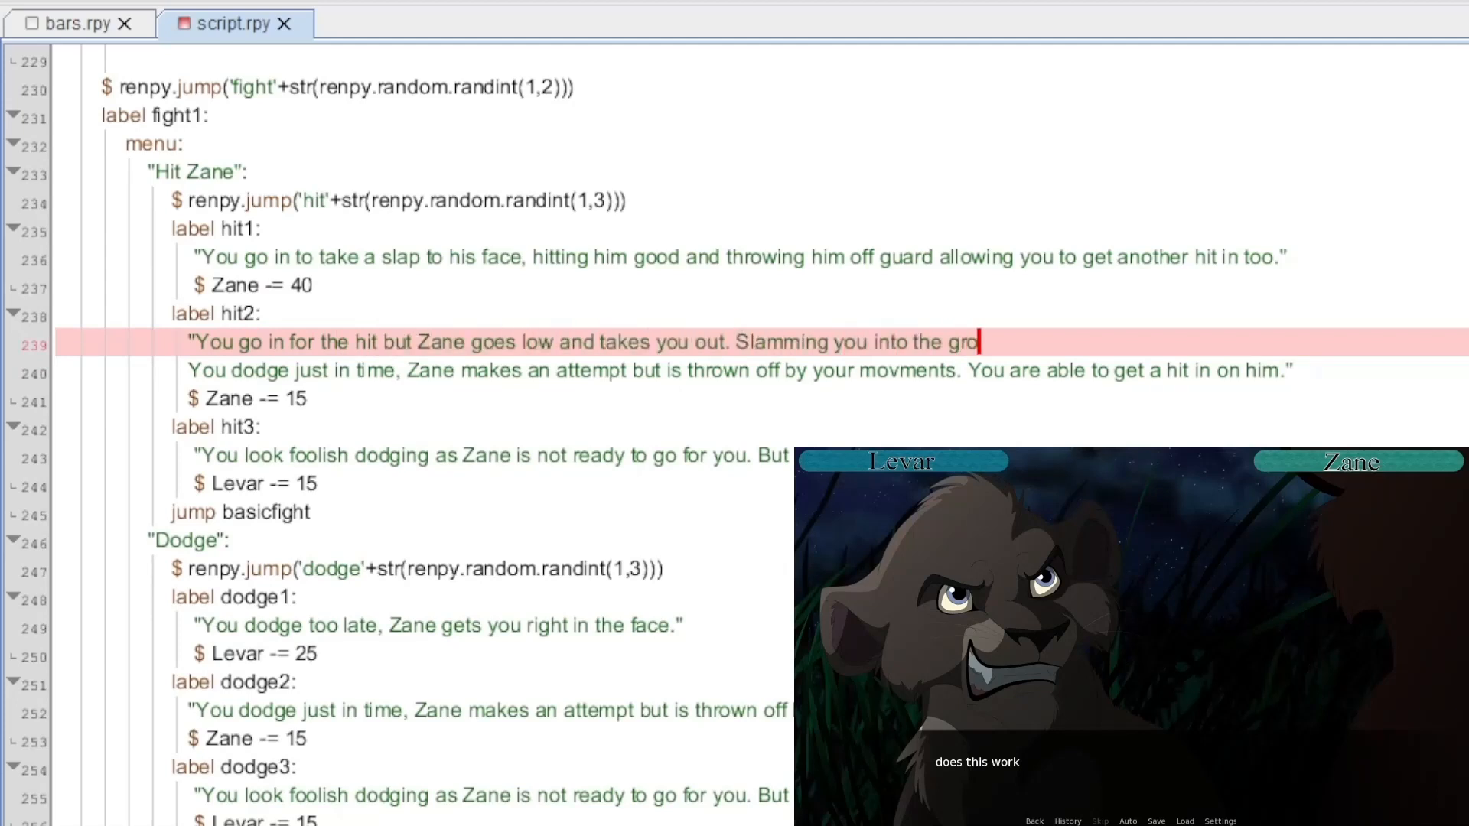
pyautogui.write('und. He is able to get a good hit out of you')
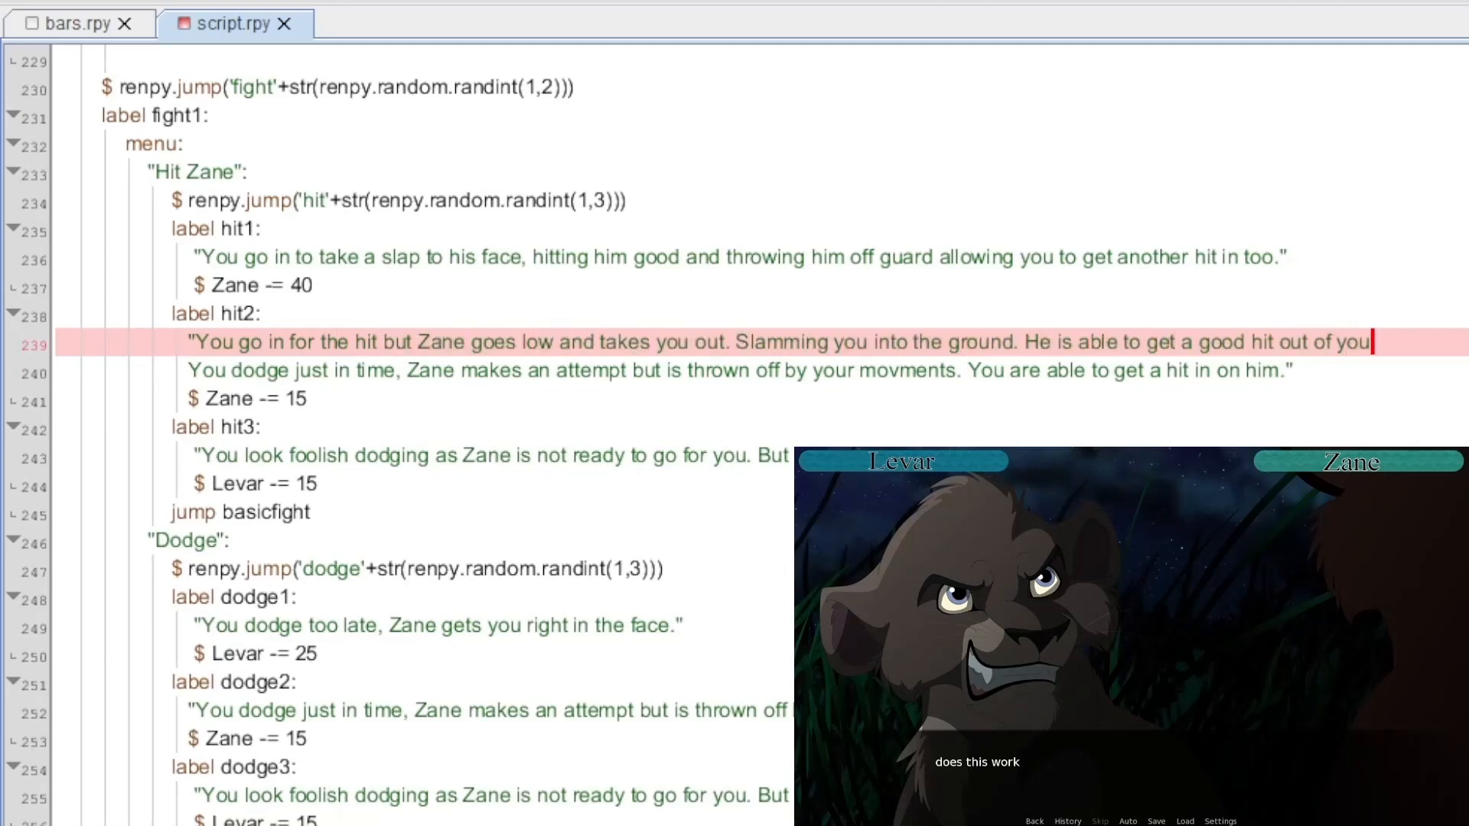
pyautogui.write('Knocking the wind out o')
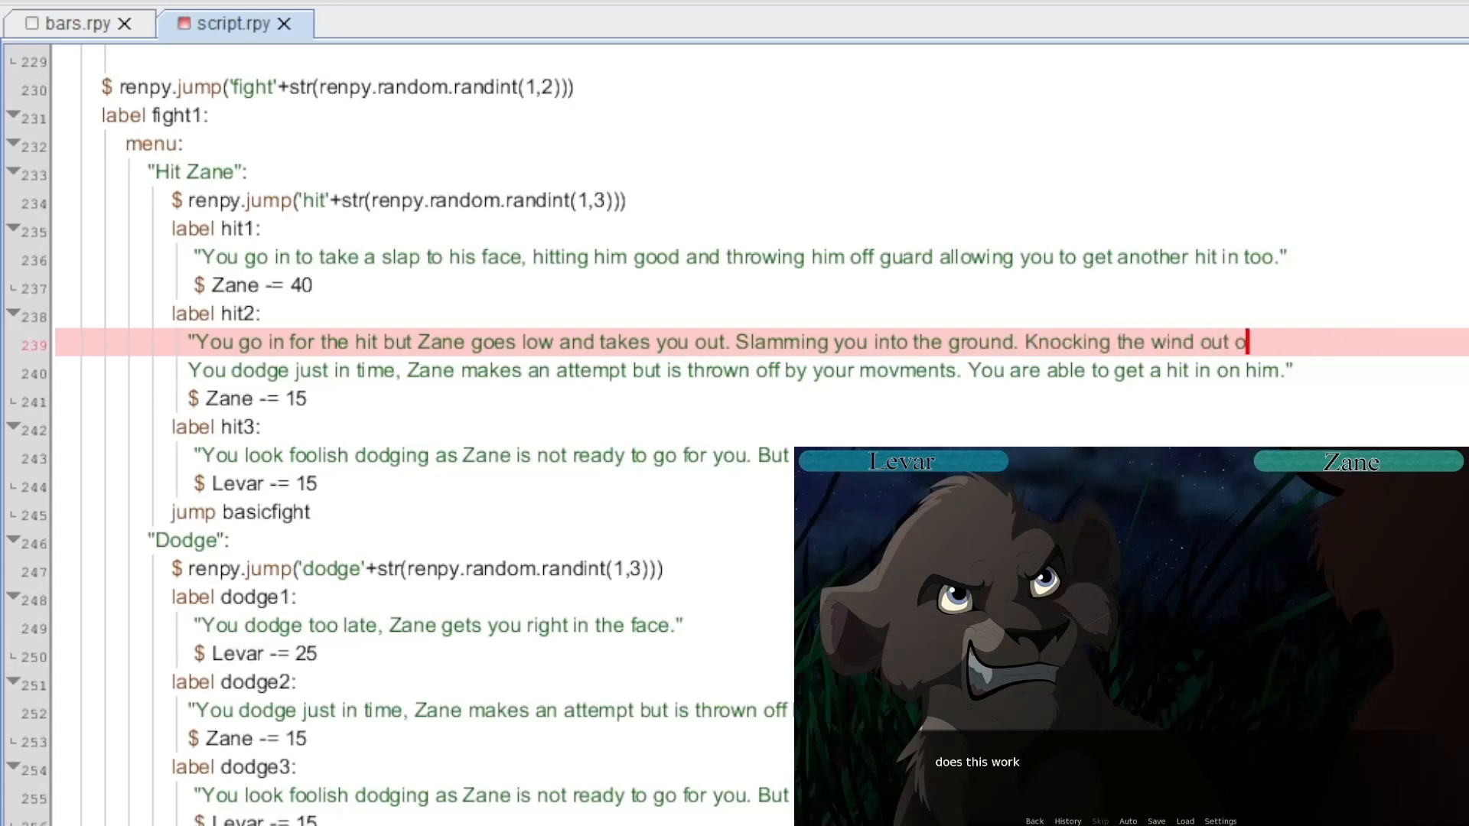
pyautogui.write('f you he has the upper h')
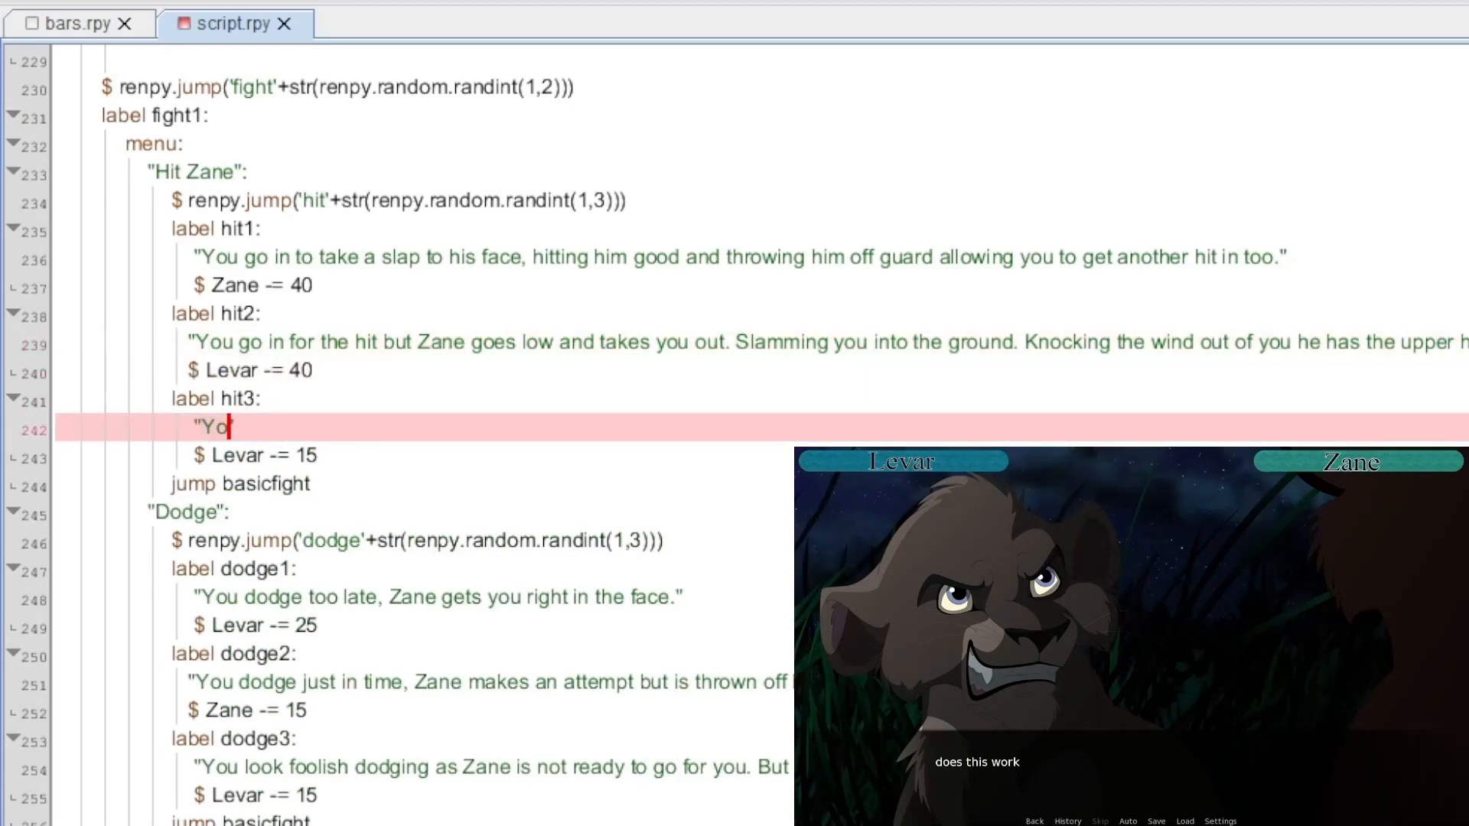
# Step: Write the hit3 narration where Zane leaves himself open and Levar lands a good hit
pyautogui.write('Even though Zane is able to almost')
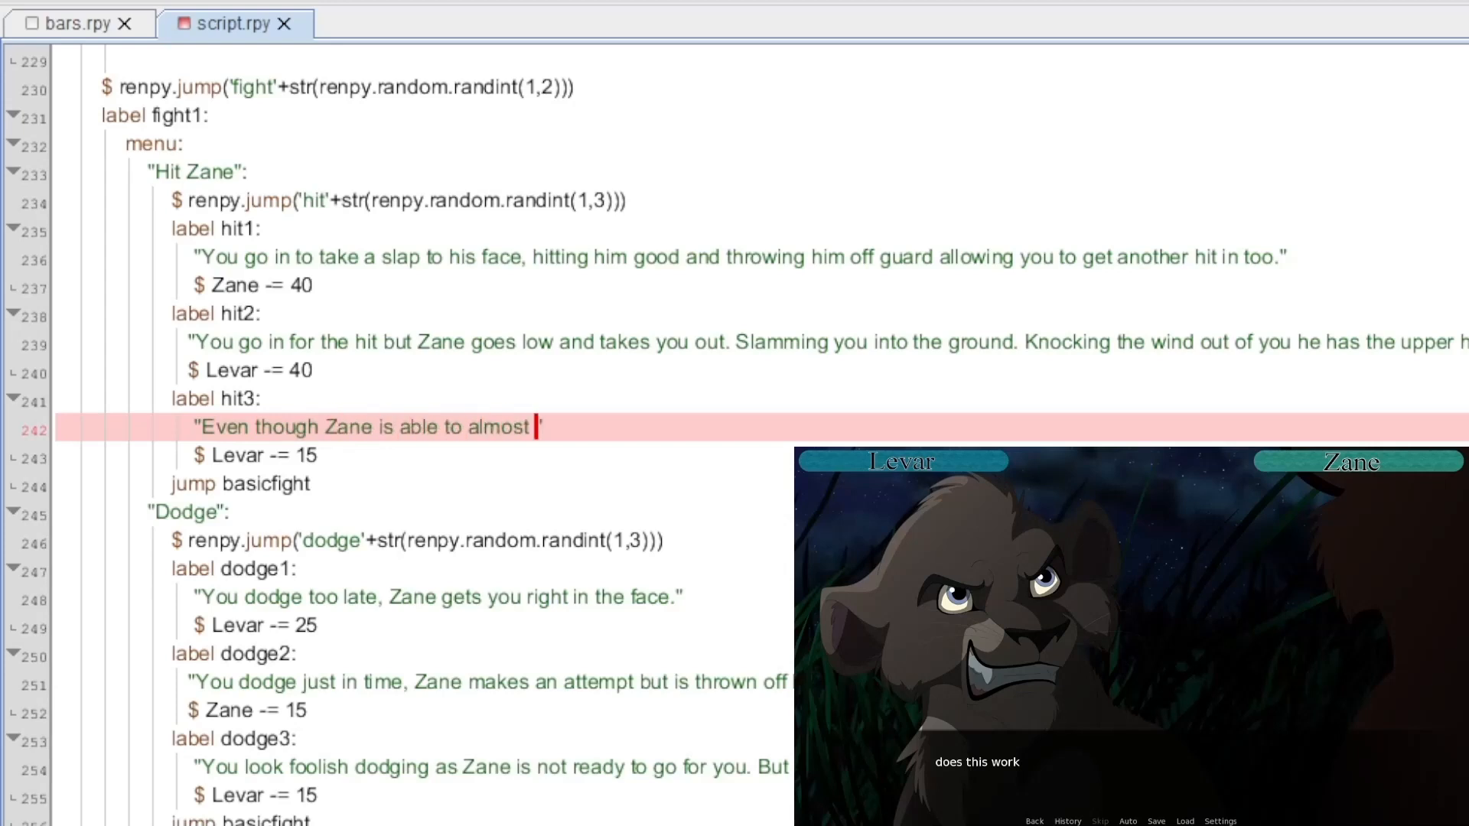
pyautogui.write('dodge your attack he')
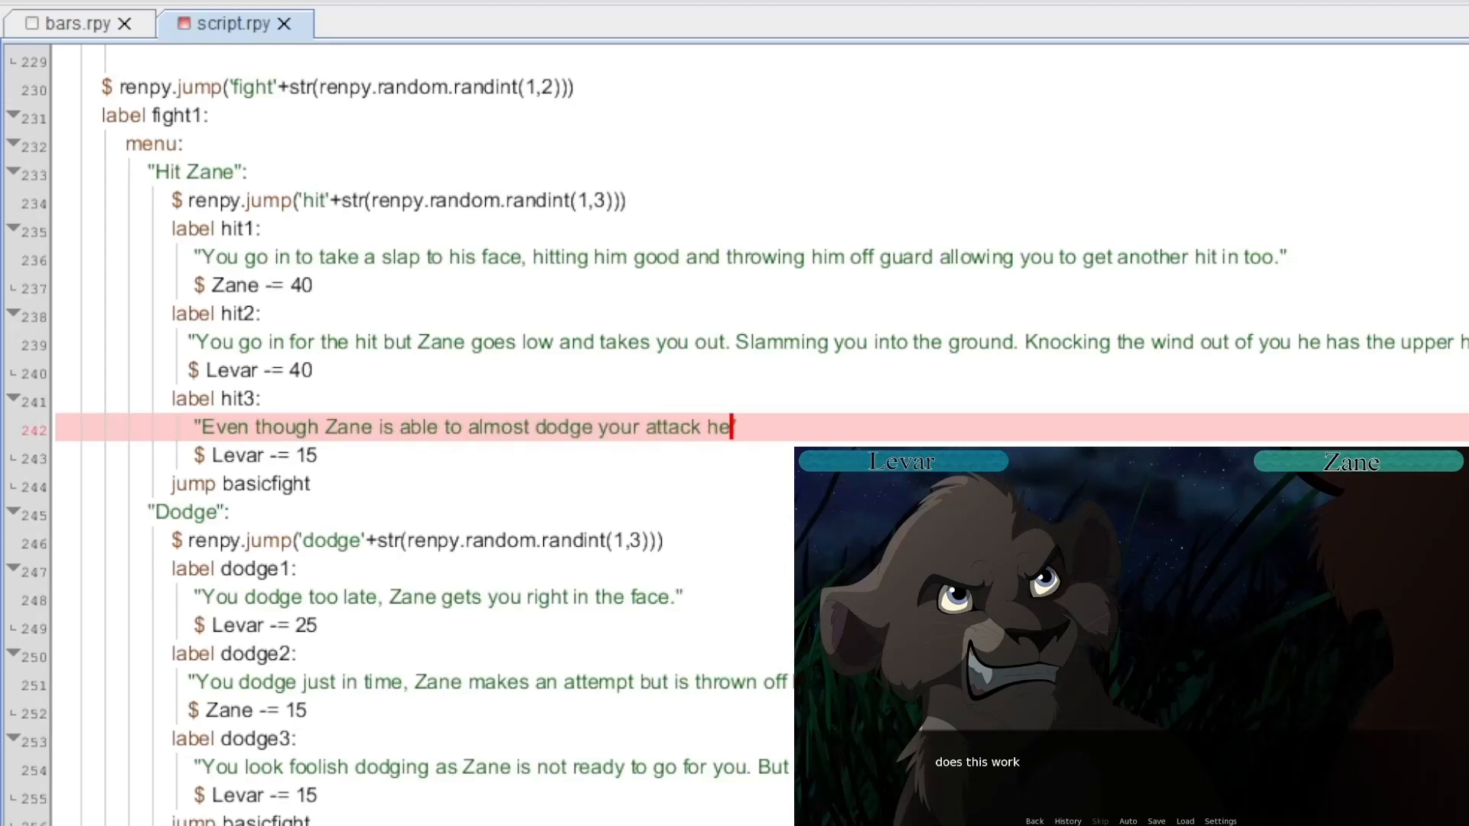
pyautogui.write('left himself open and you have caught it."')
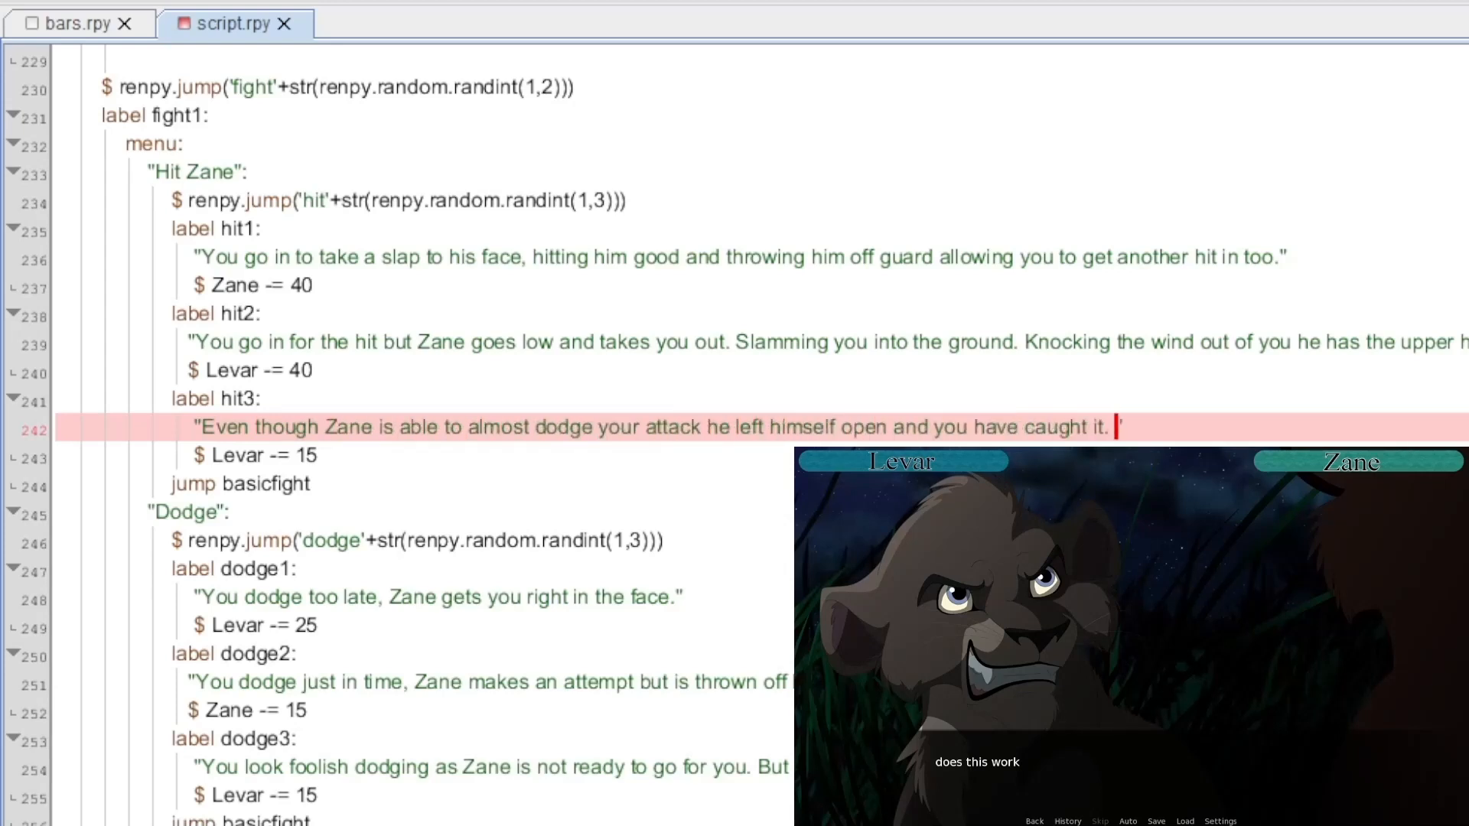
pyautogui.write('Taking your opertunity you get a good hit into the')
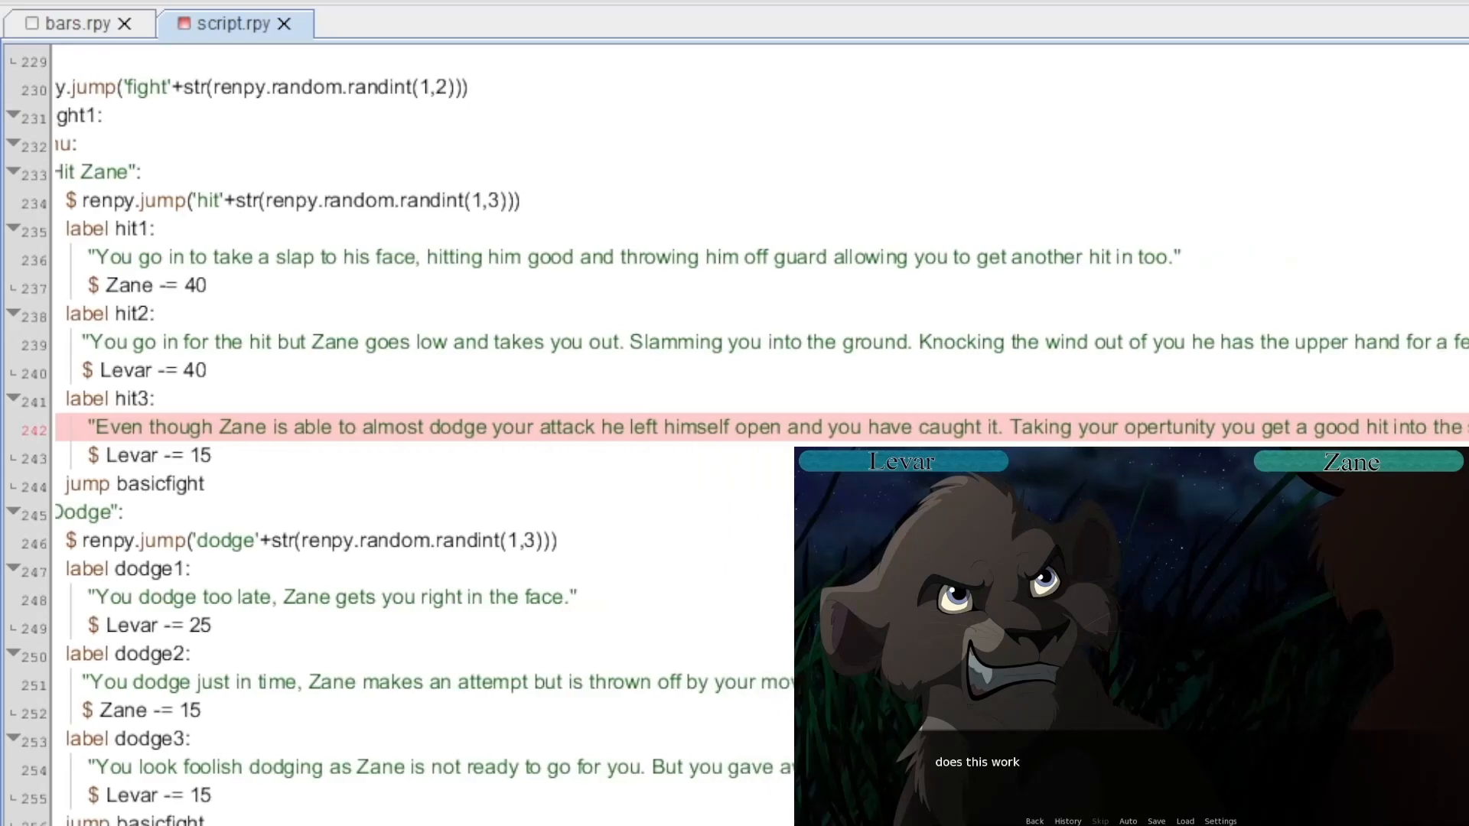
pyautogui.hscroll(3)
pyautogui.write('Zan')
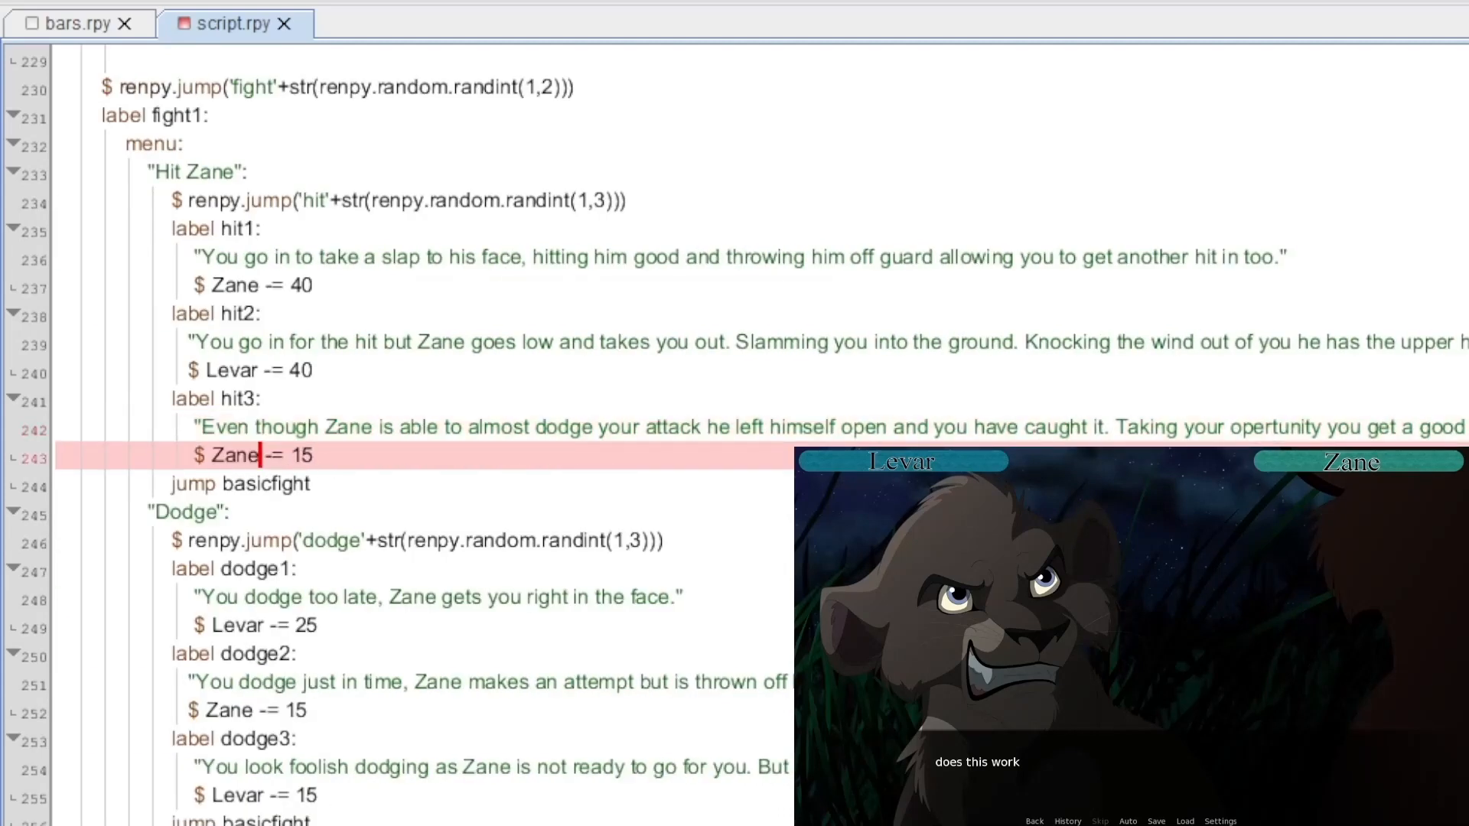
pyautogui.scroll(-3)
pyautogui.write('"Y')
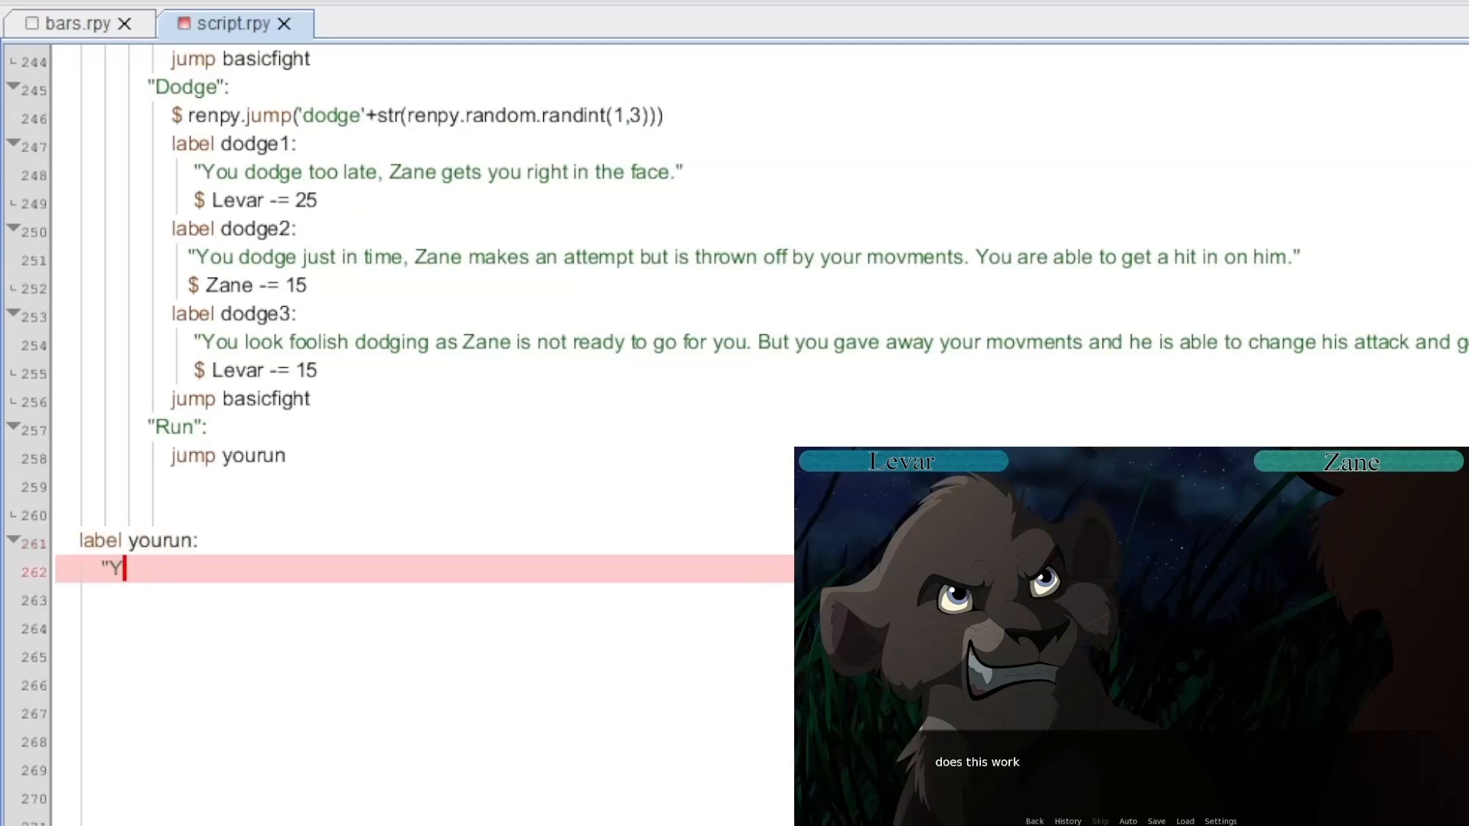
# Step: Write the yourun narration about running away and jump to moretesting
pyautogui.write('ou run away, fighting just isnt your thing... or was')
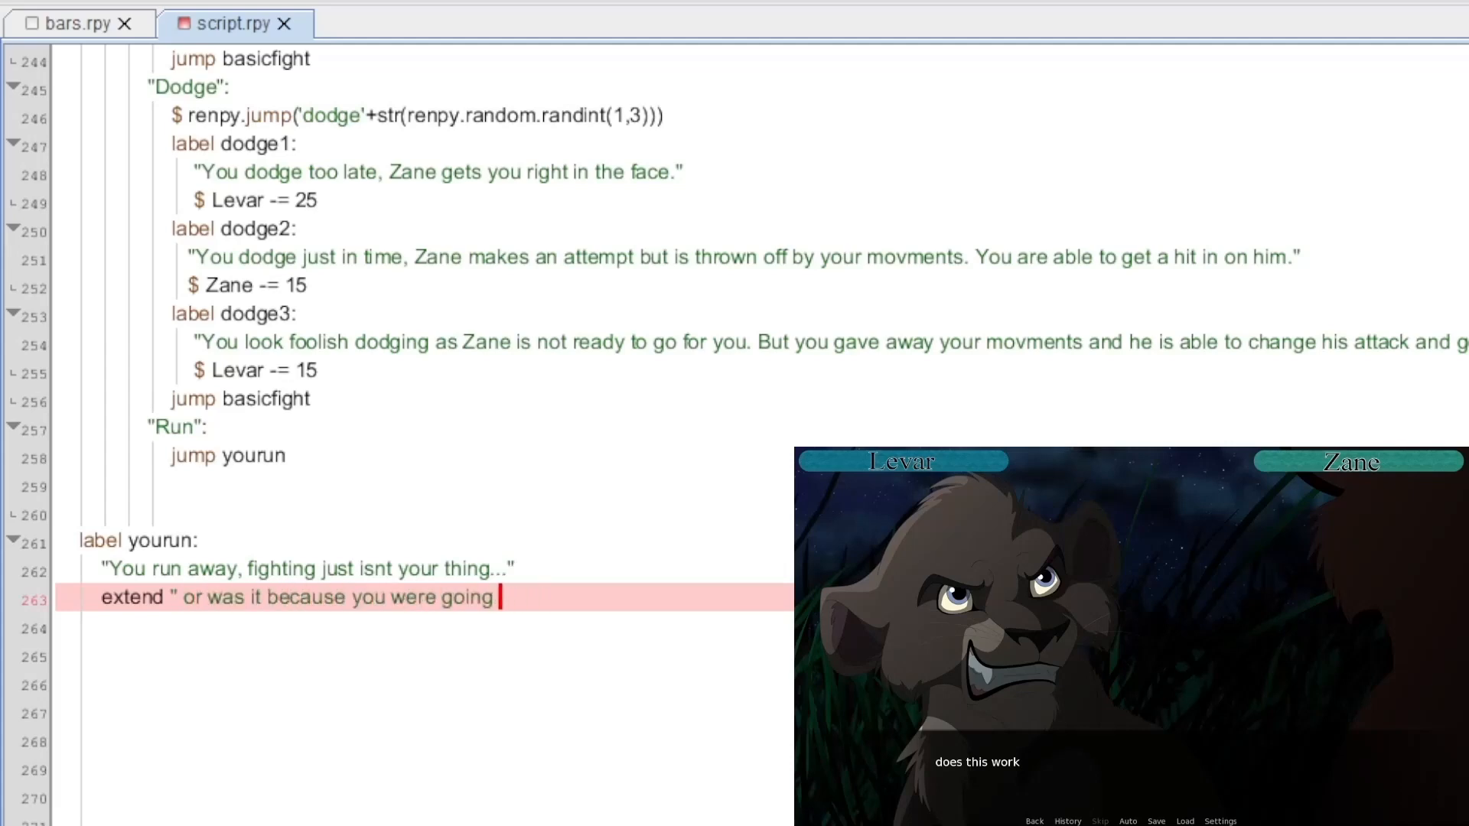
pyautogui.write('to lose."')
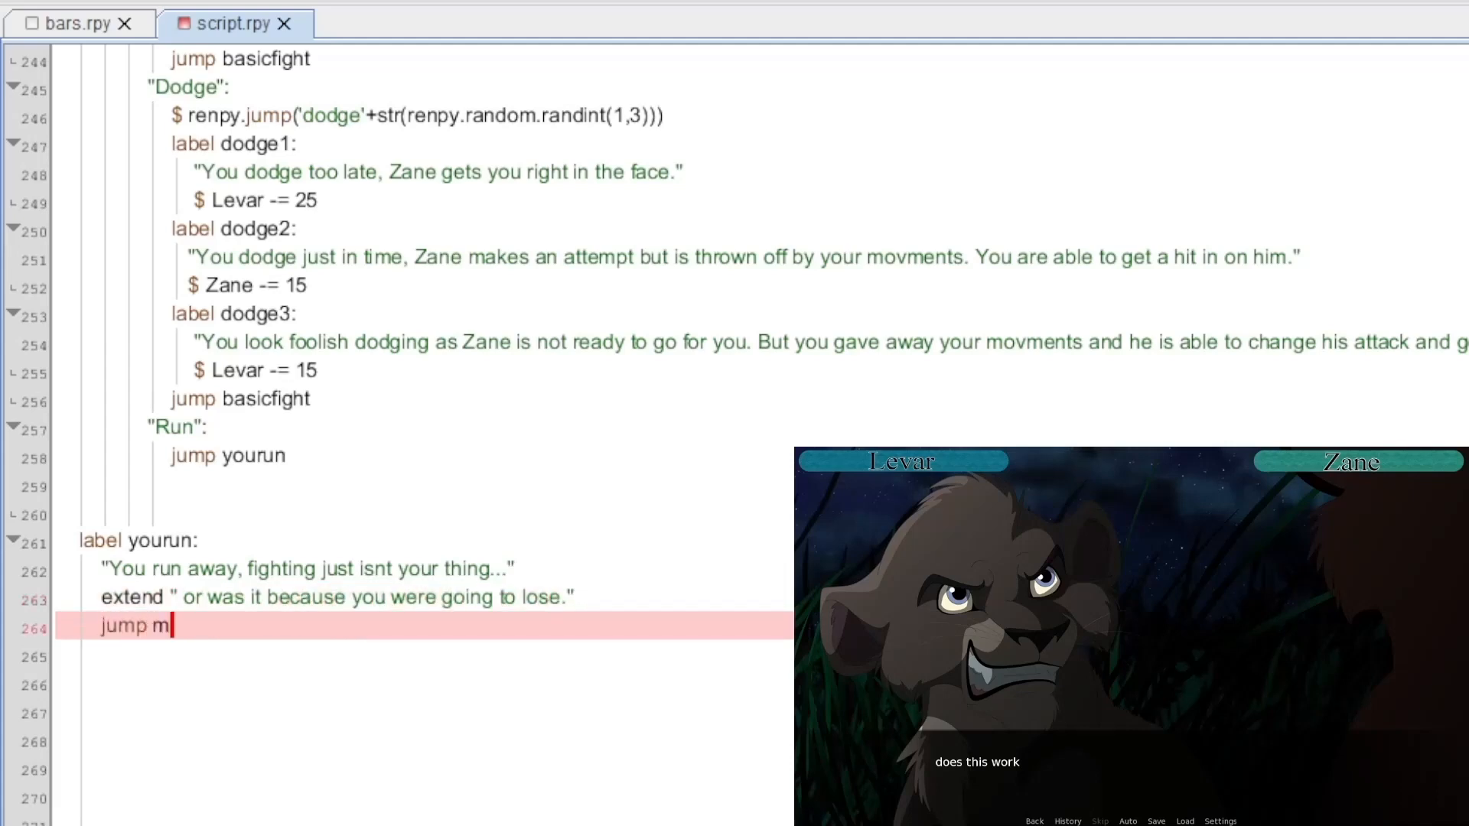
pyautogui.write('oretesting')
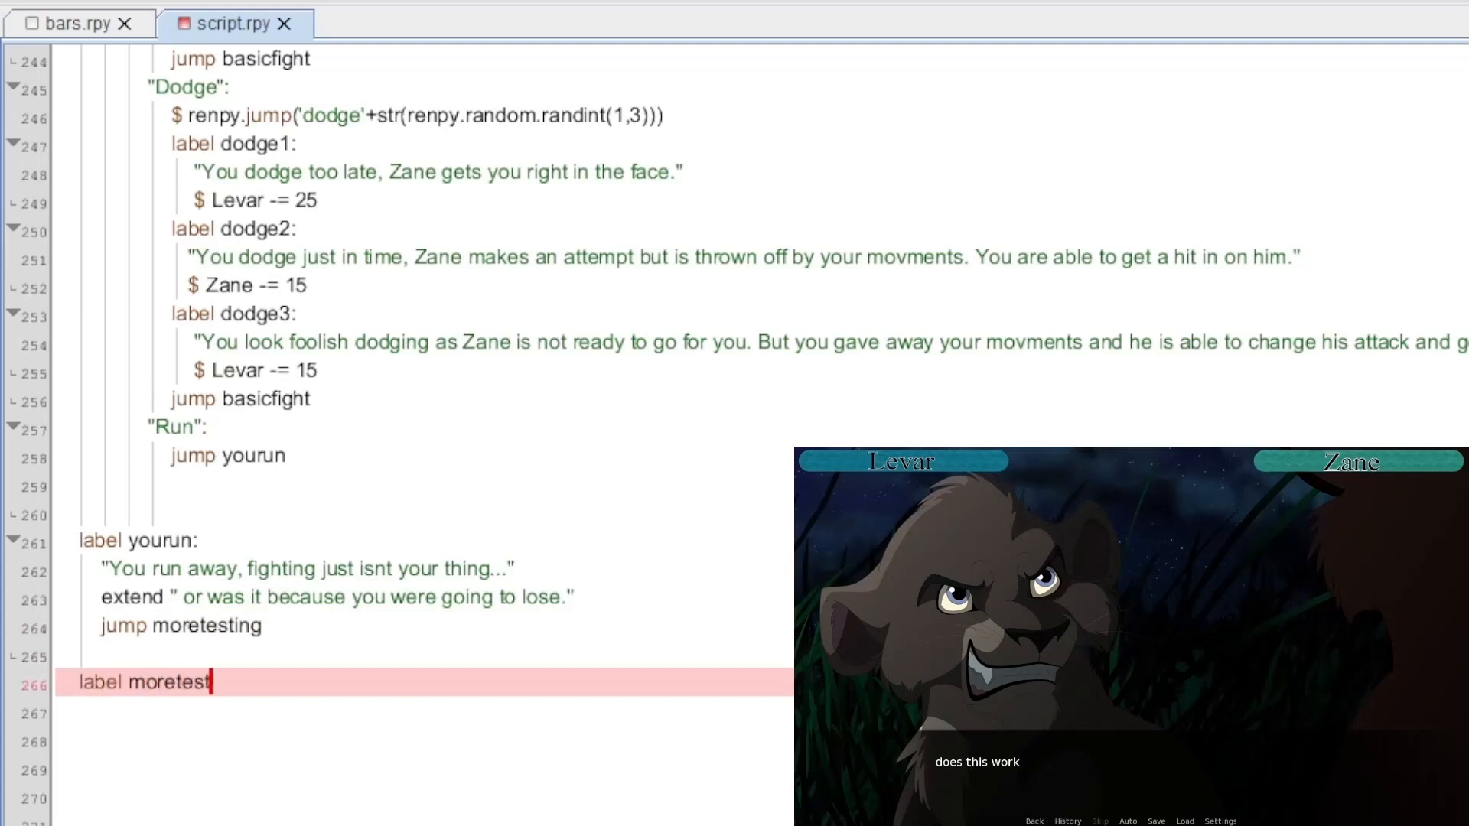
pyautogui.write('ing:')
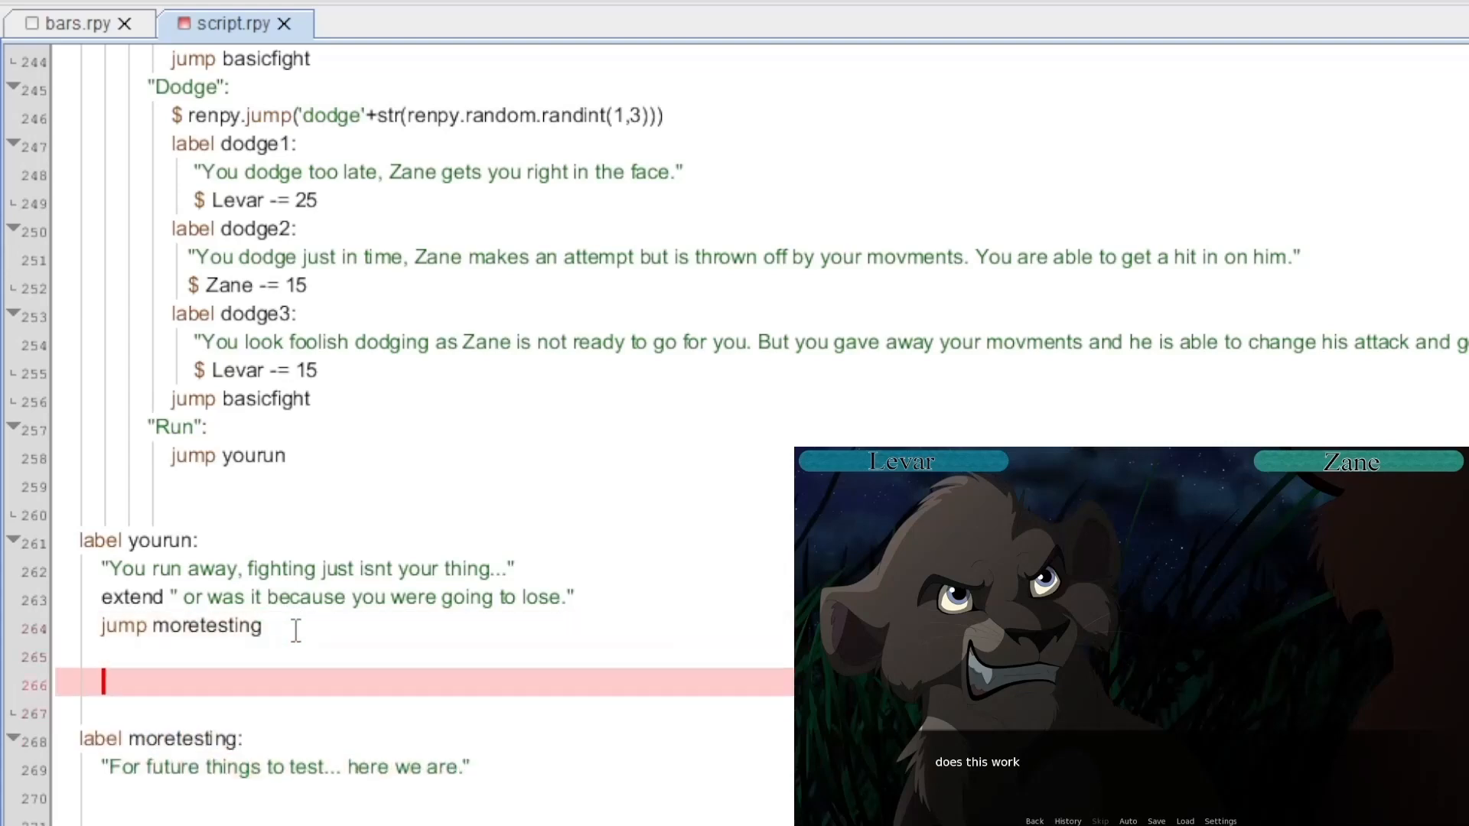
# Step: Add youlose and youwin labels with proud-winner narration for Zane and Levar
pyautogui.write('label youlose:')
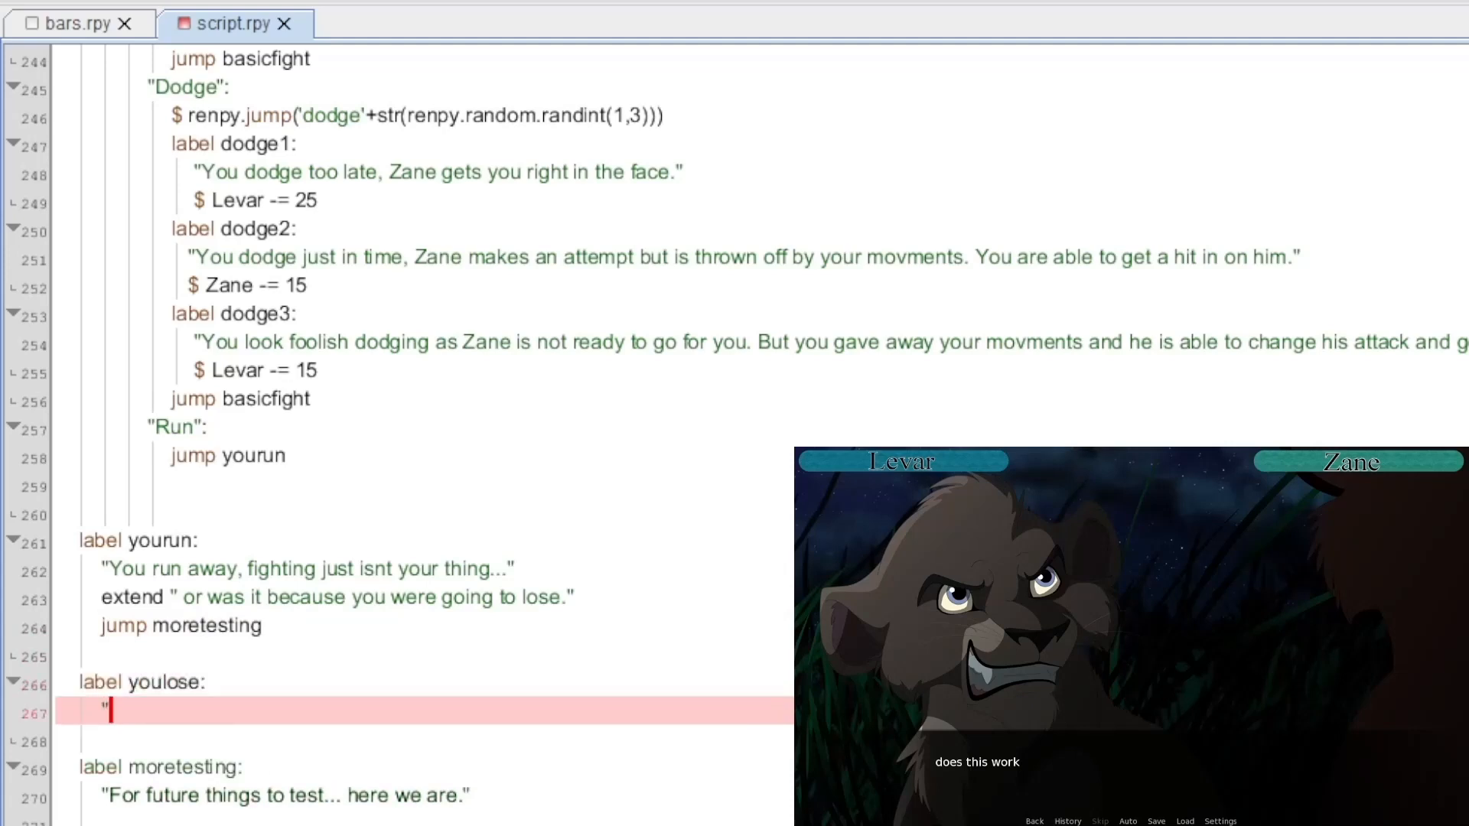
pyautogui.write('Zane stands over you... the proud winner of the little fighting match.')
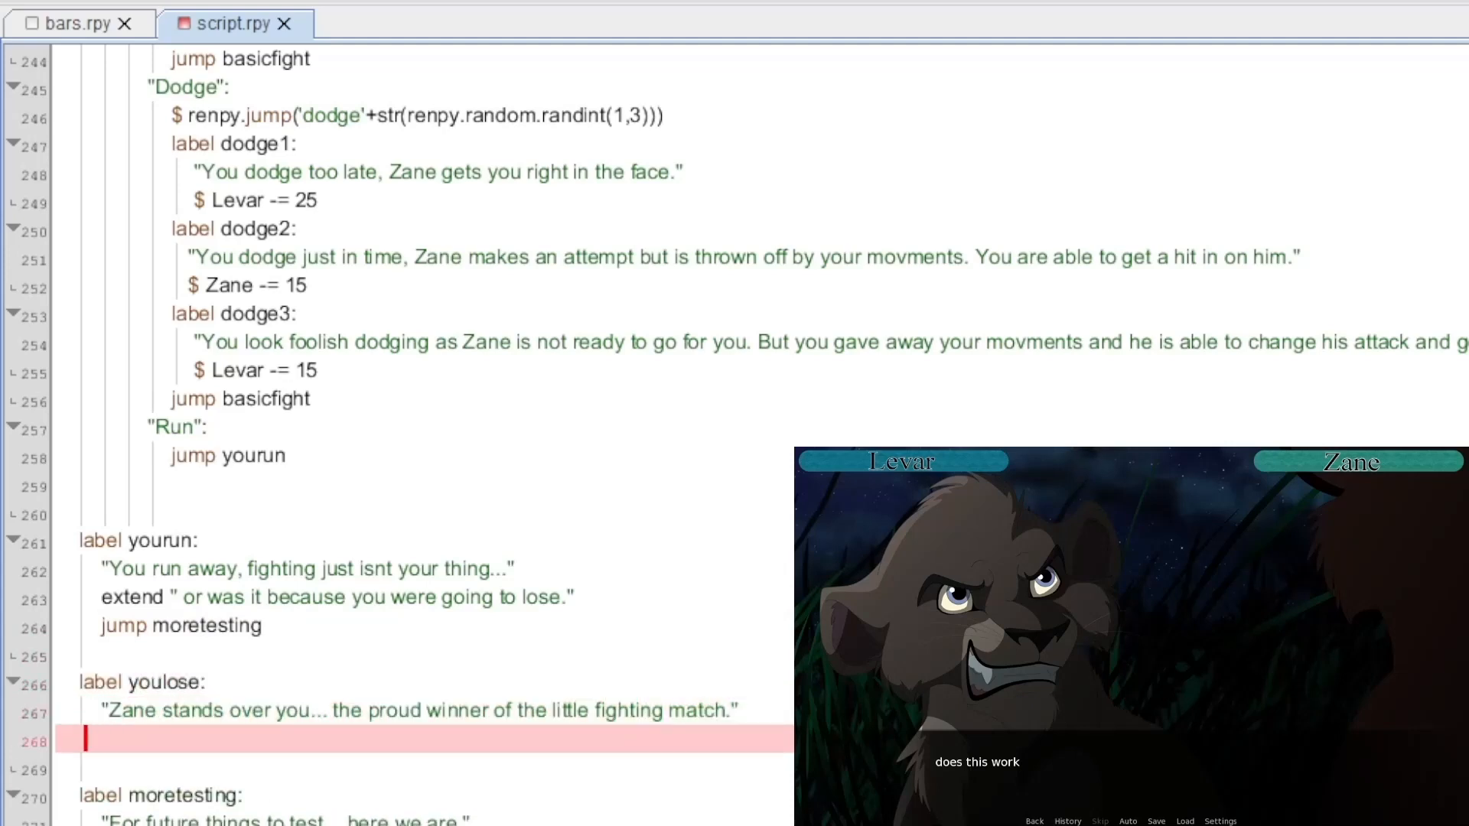
pyautogui.write('label youwin:')
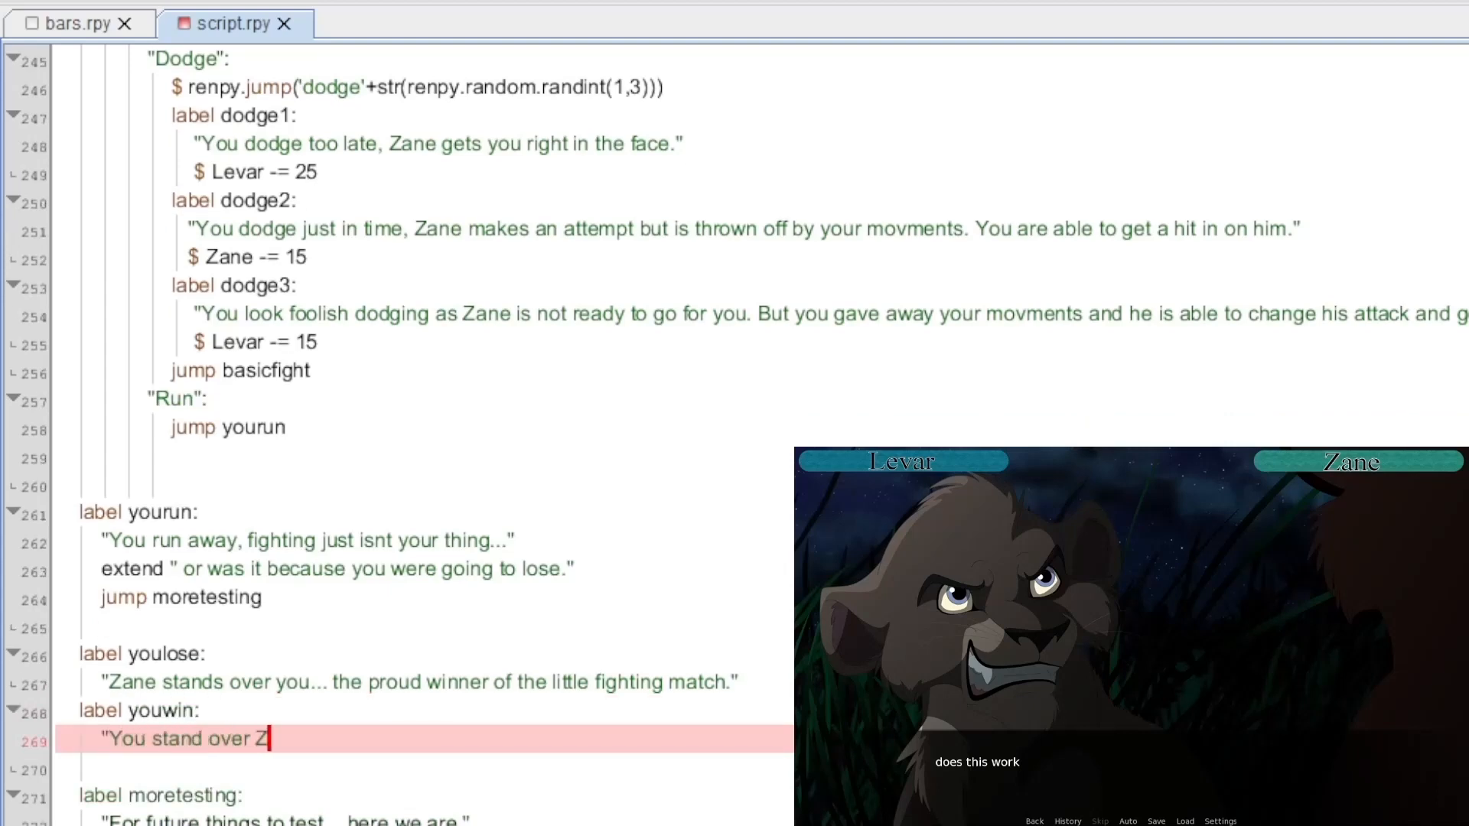
pyautogui.write('ane... the proud winner of')
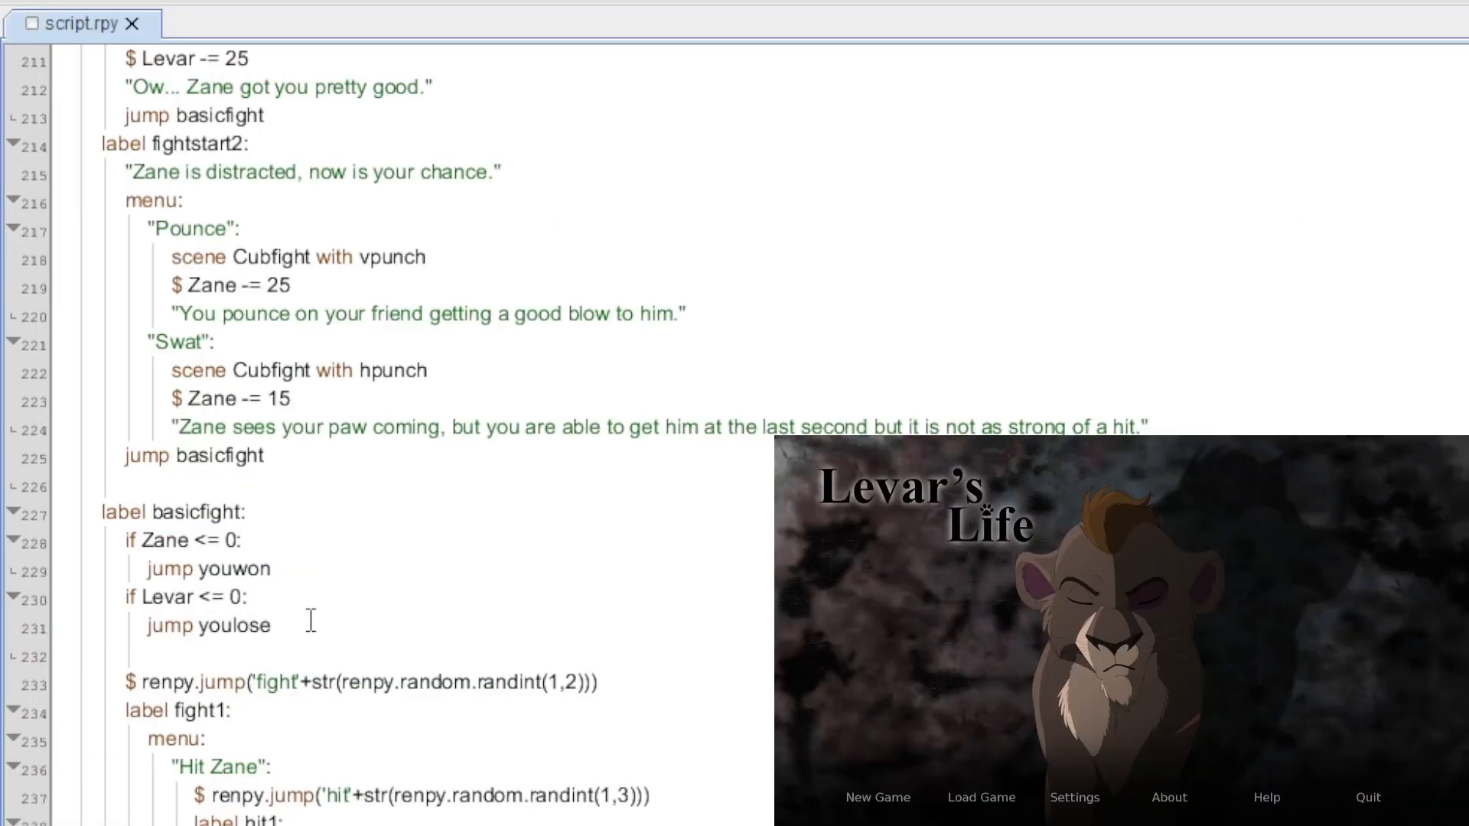
# Step: Add 'hide screen bars' as the first line under label moretesting
pyautogui.scroll(-3)
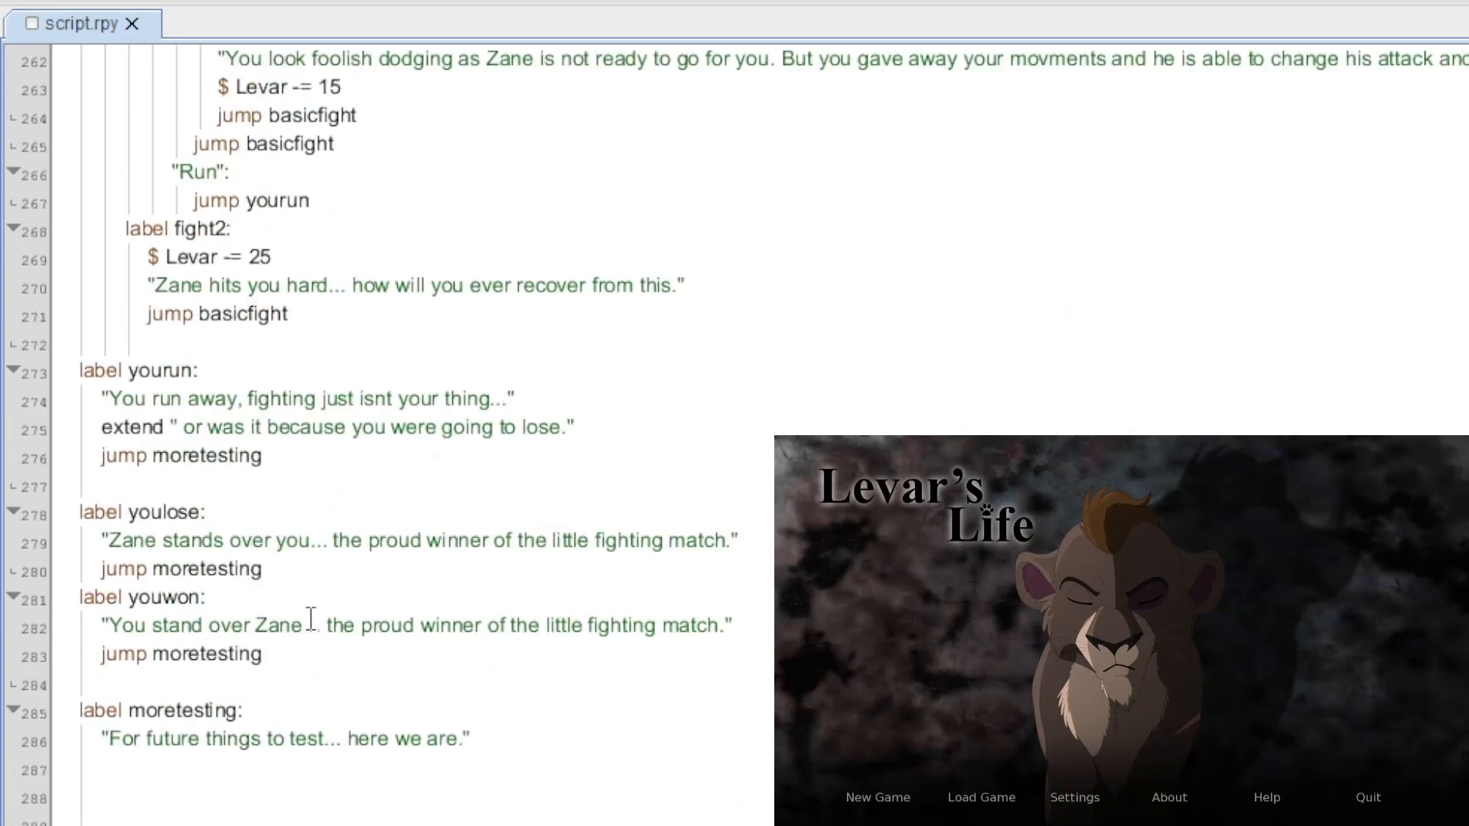
pyautogui.scroll(3)
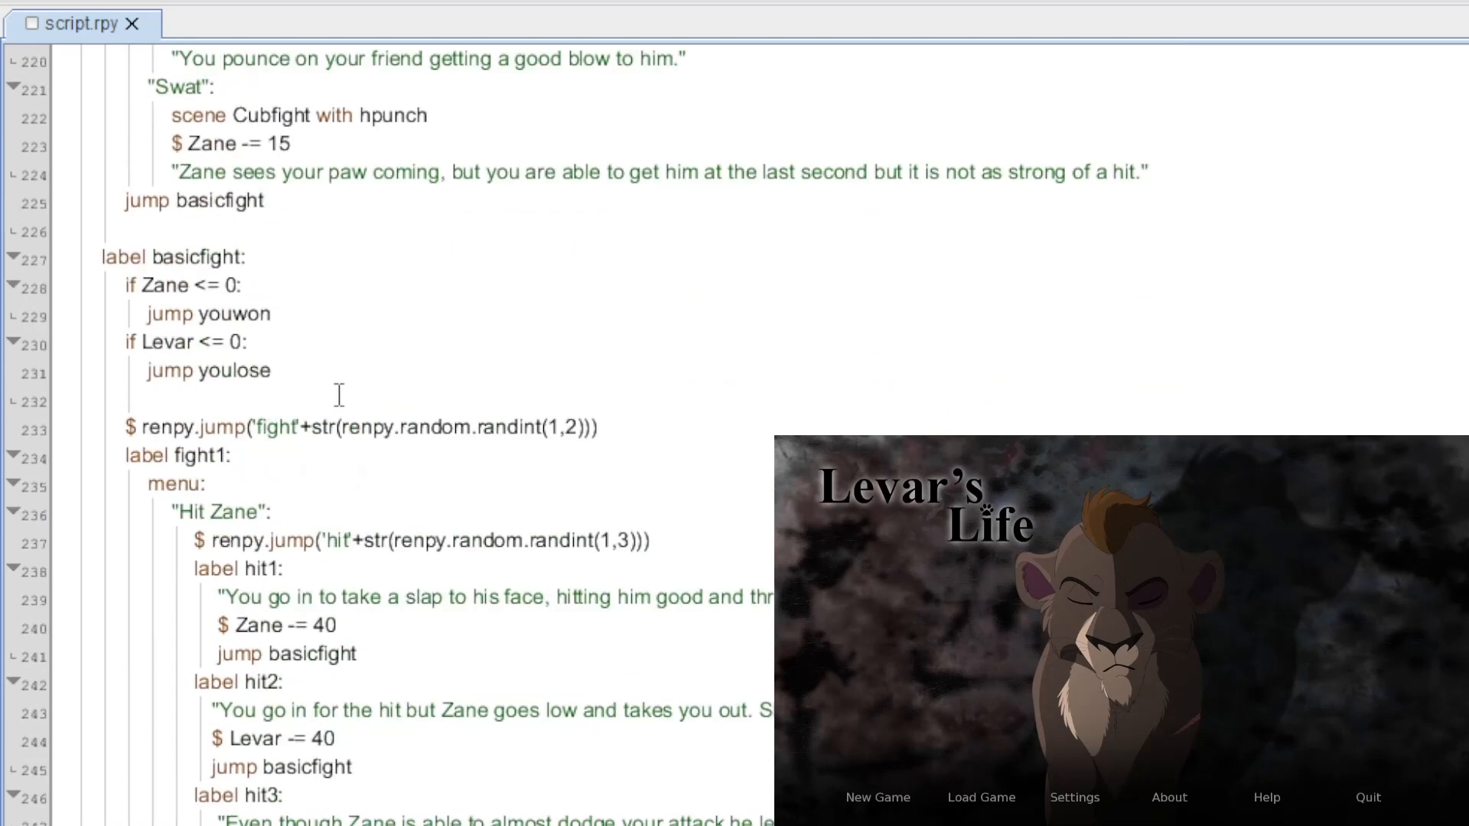
pyautogui.scroll(3)
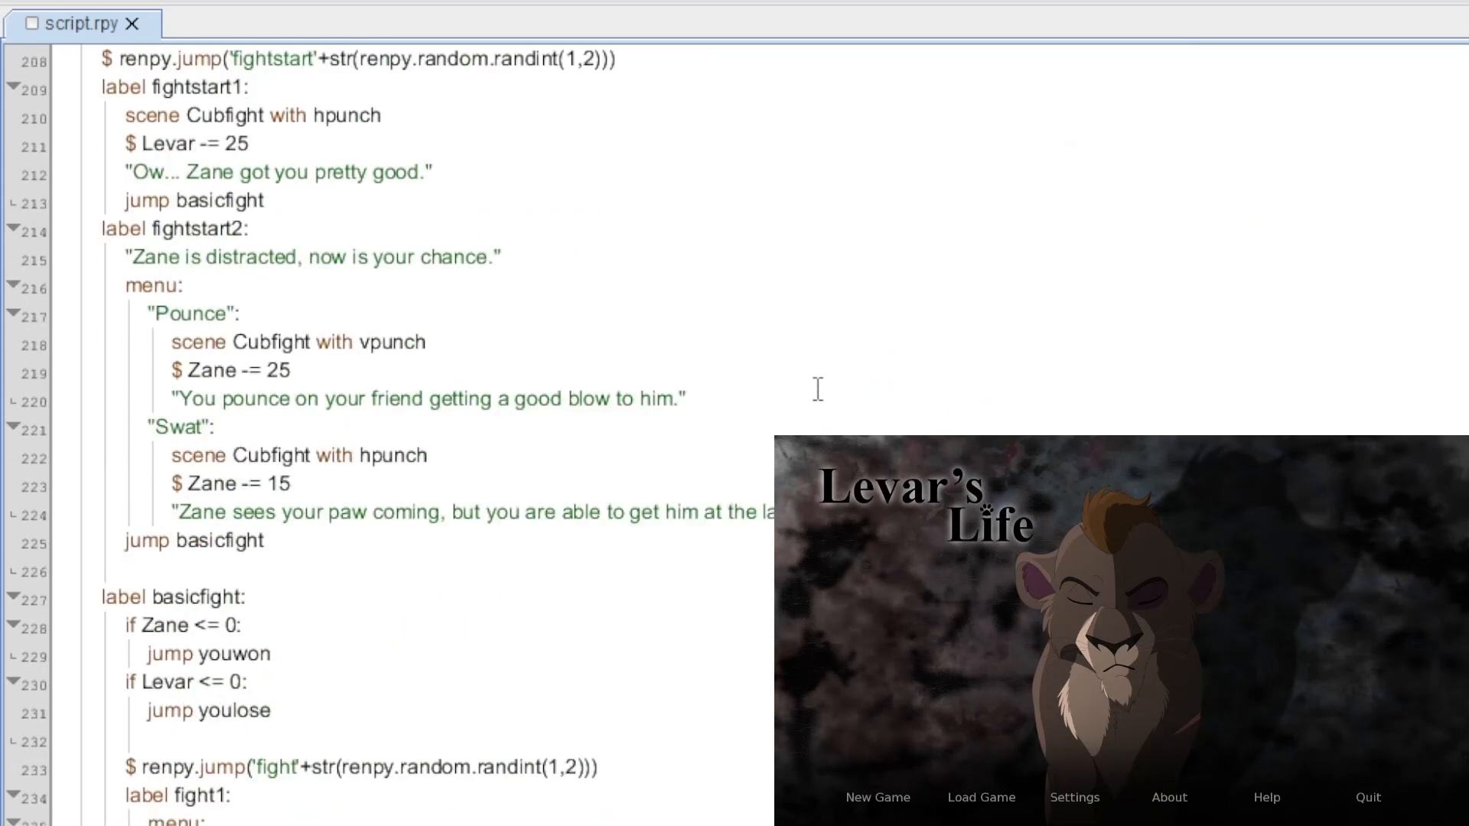
pyautogui.scroll(-3)
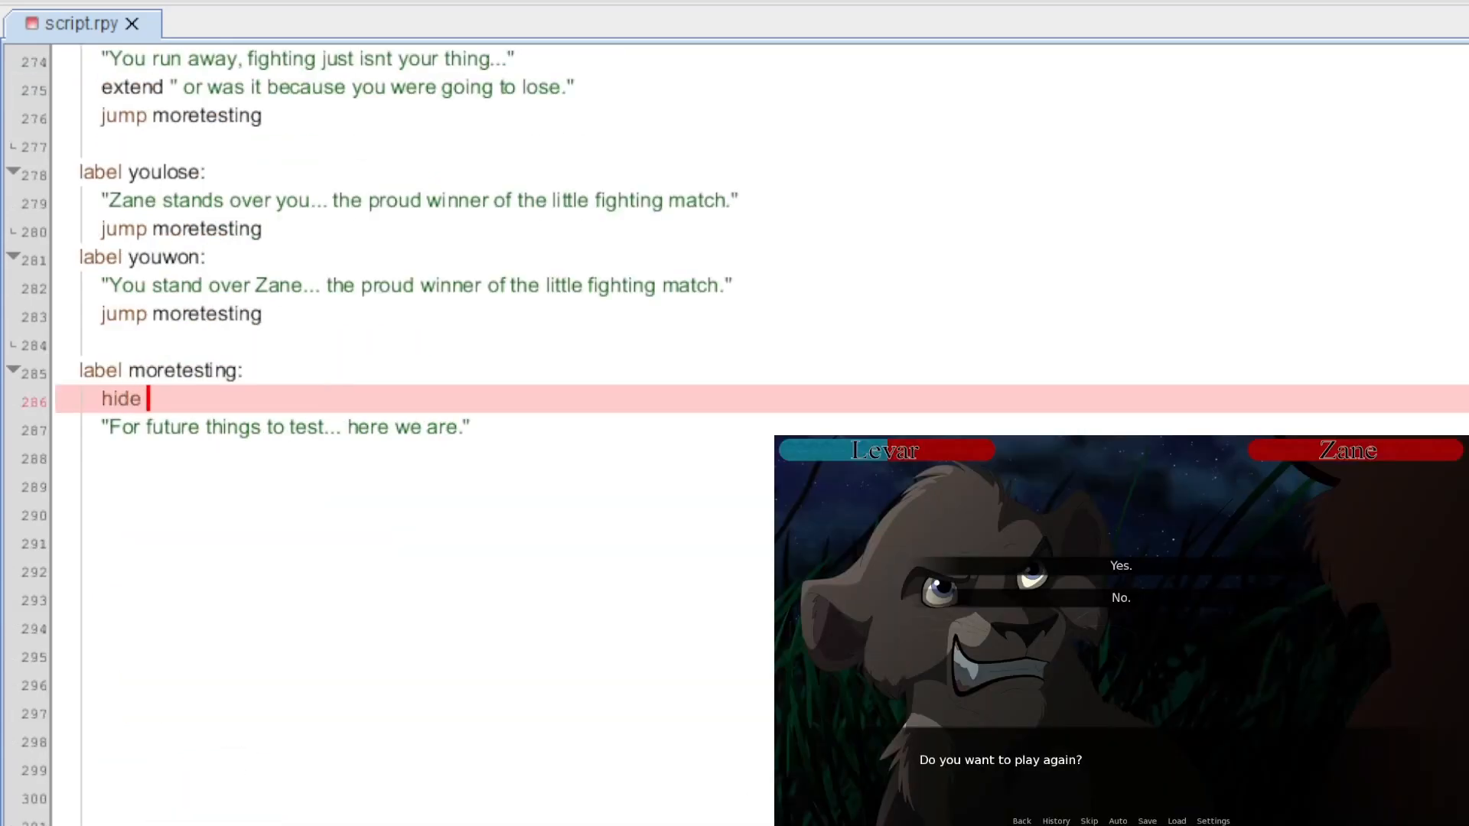
pyautogui.write('screen ba')
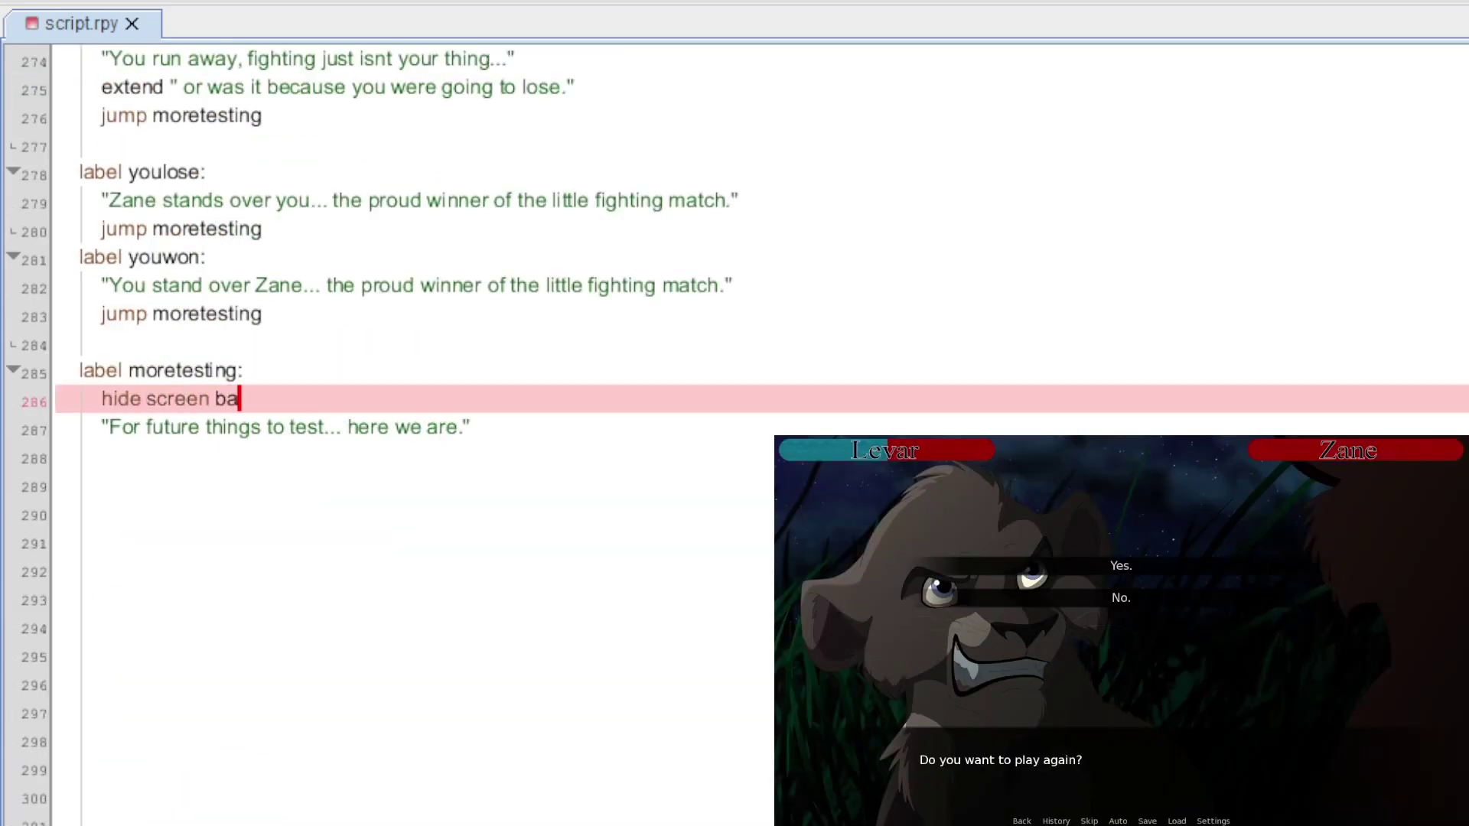
pyautogui.click(80, 24)
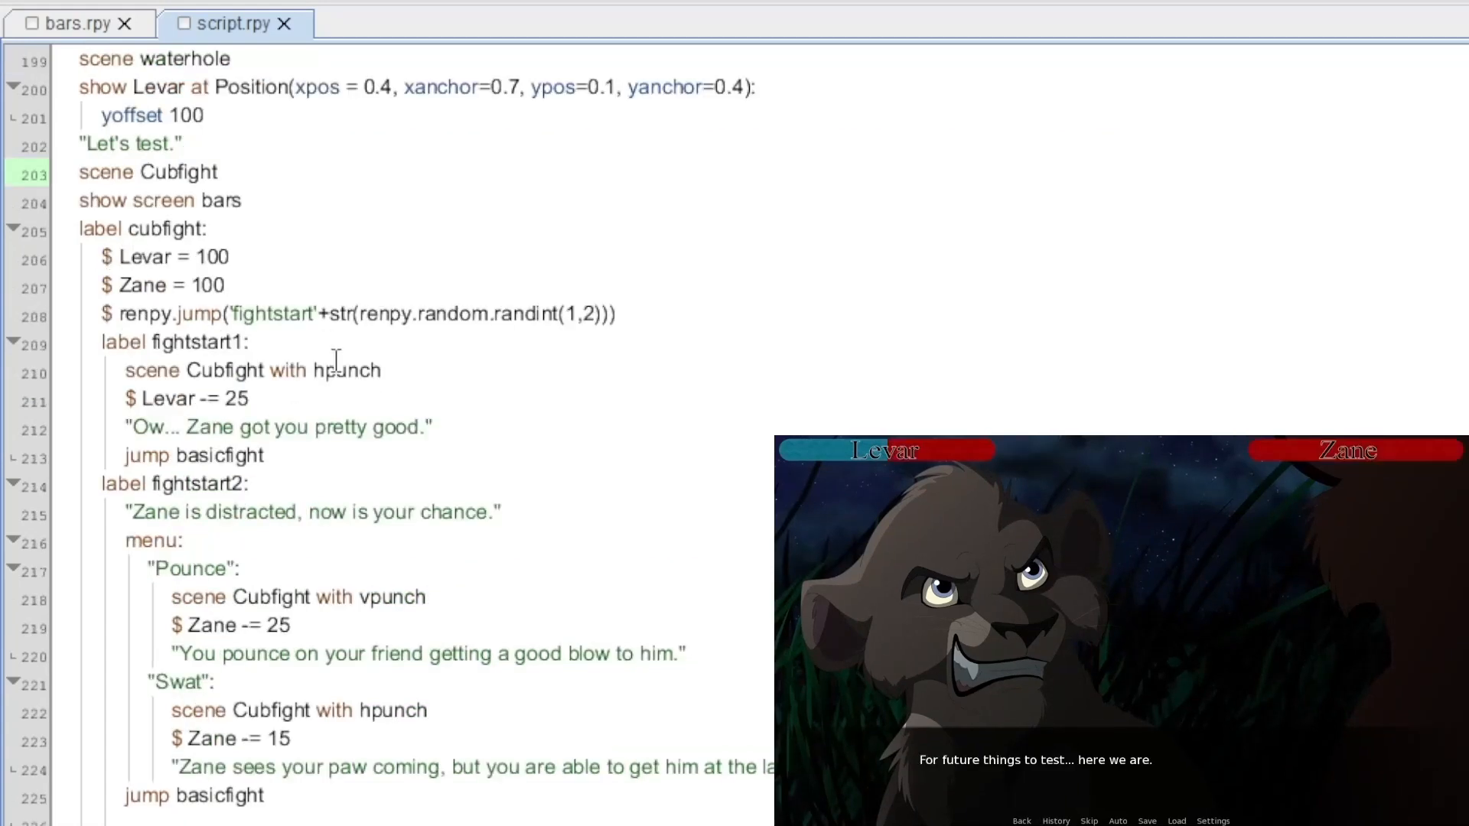
# Step: Review the Levar -= 25 line and random fight jump, then show bars.rpy
pyautogui.click(253, 229)
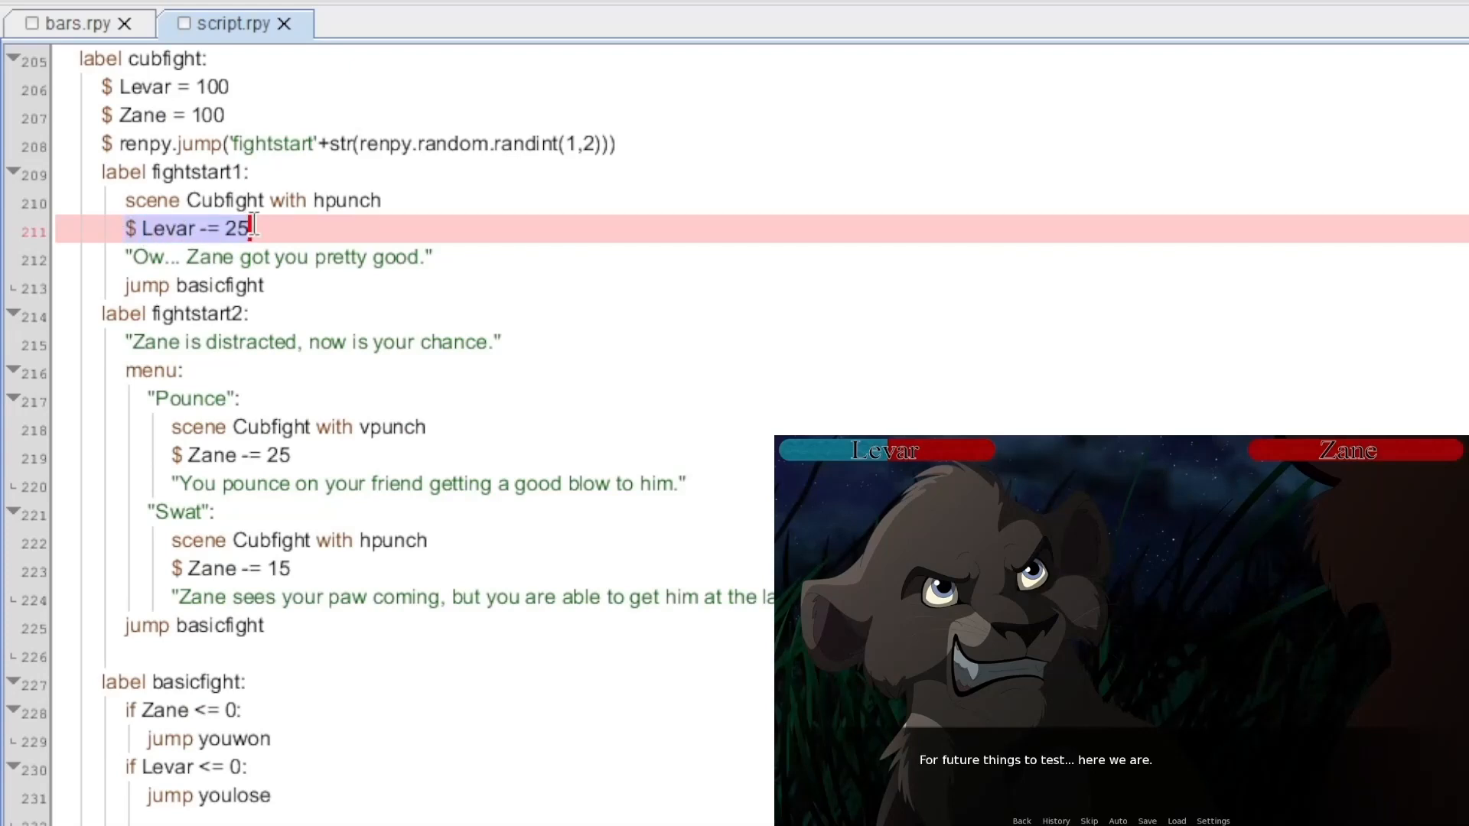
pyautogui.click(192, 87)
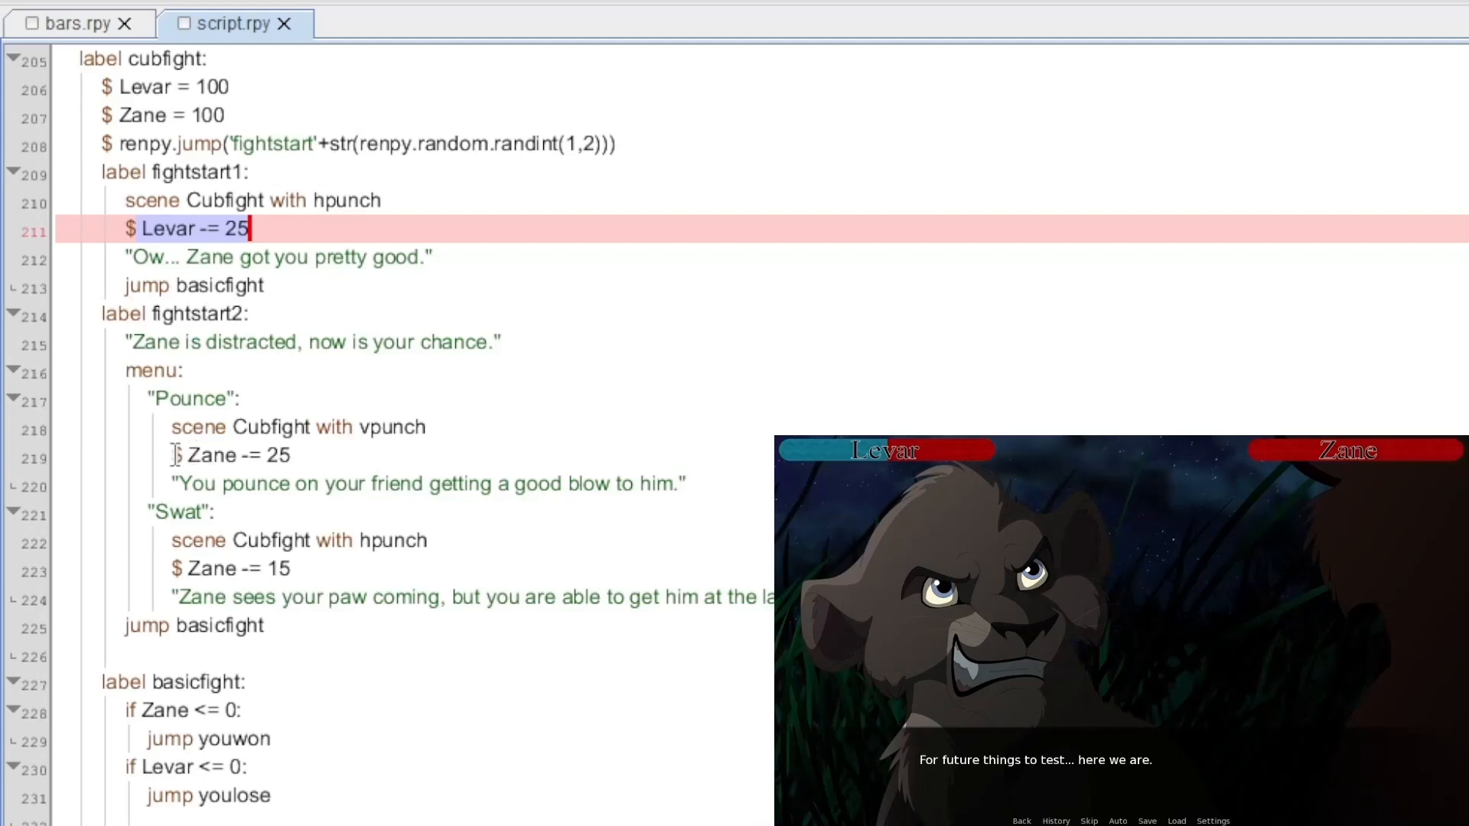
pyautogui.scroll(-3)
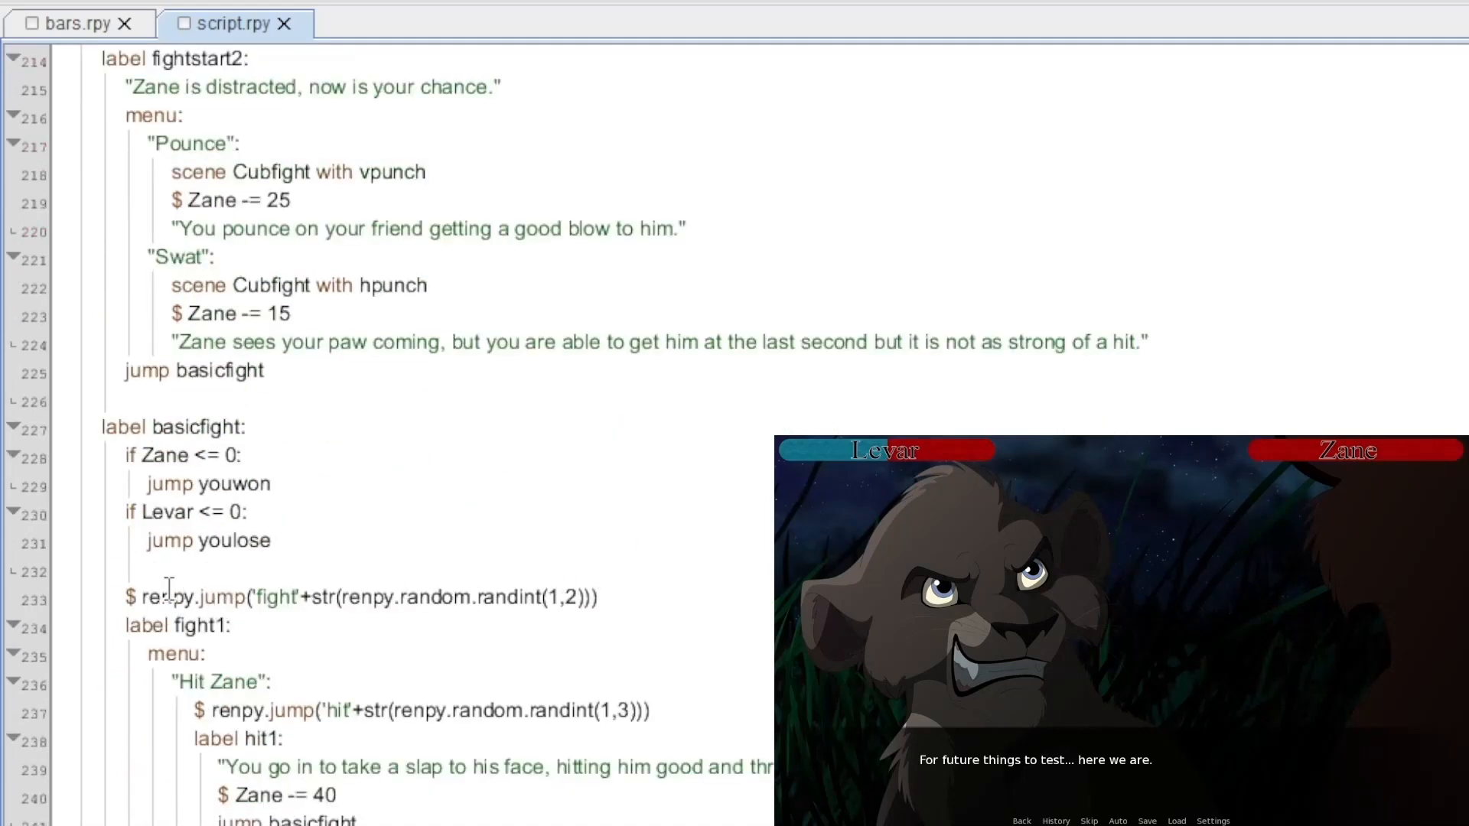
pyautogui.click(375, 598)
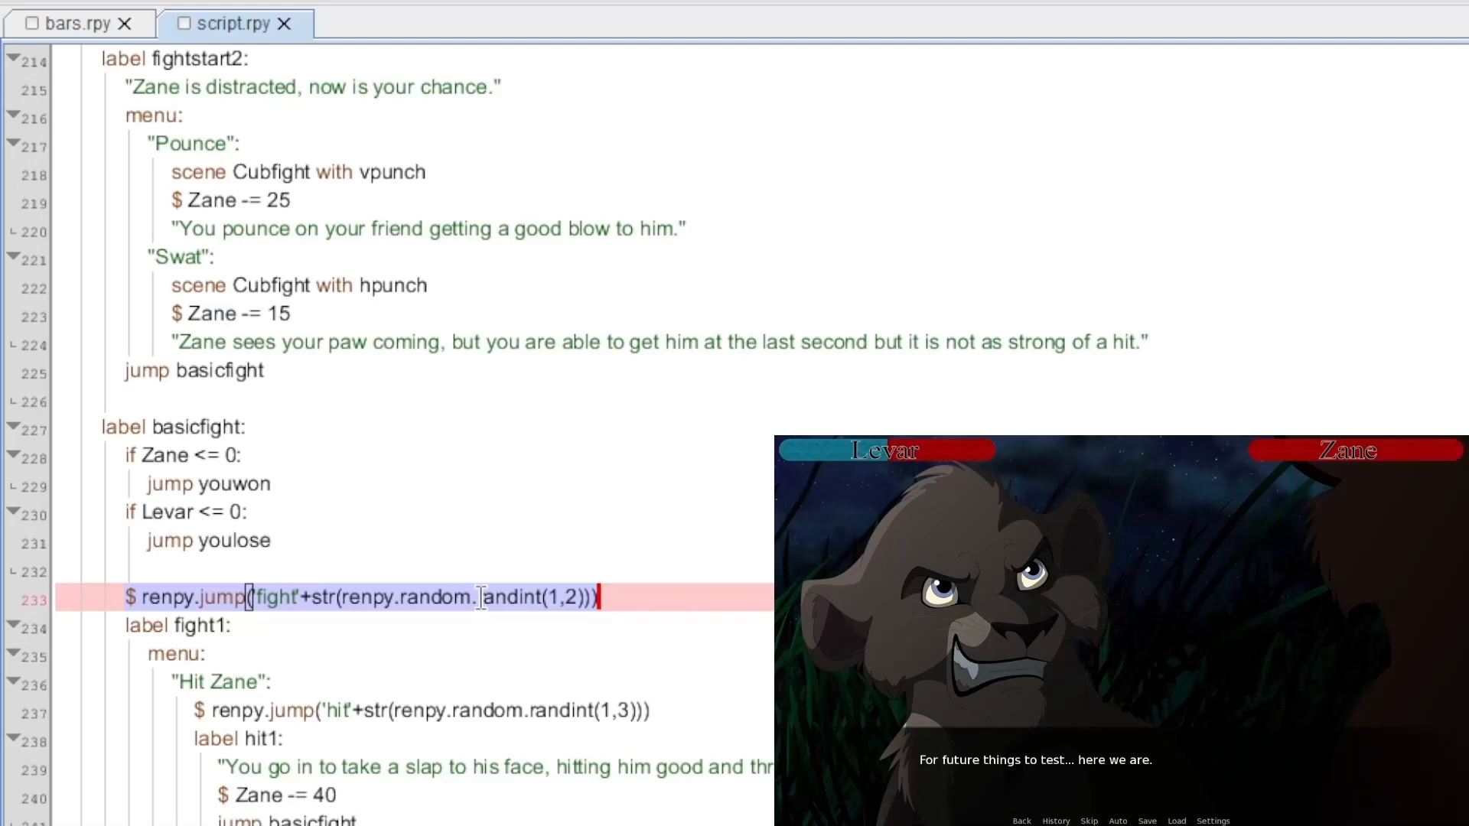
pyautogui.moveTo(487, 556)
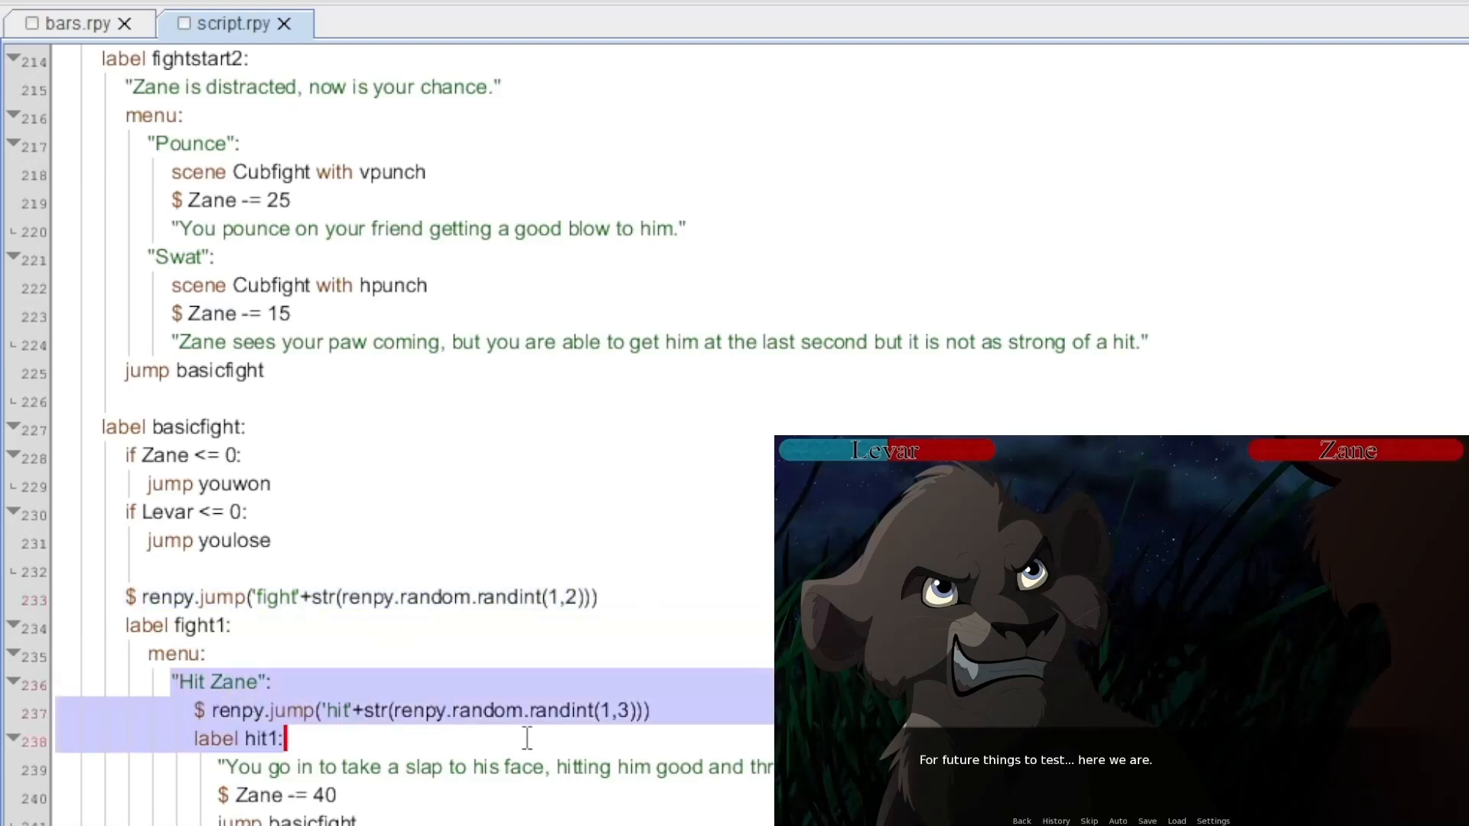
pyautogui.scroll(-3)
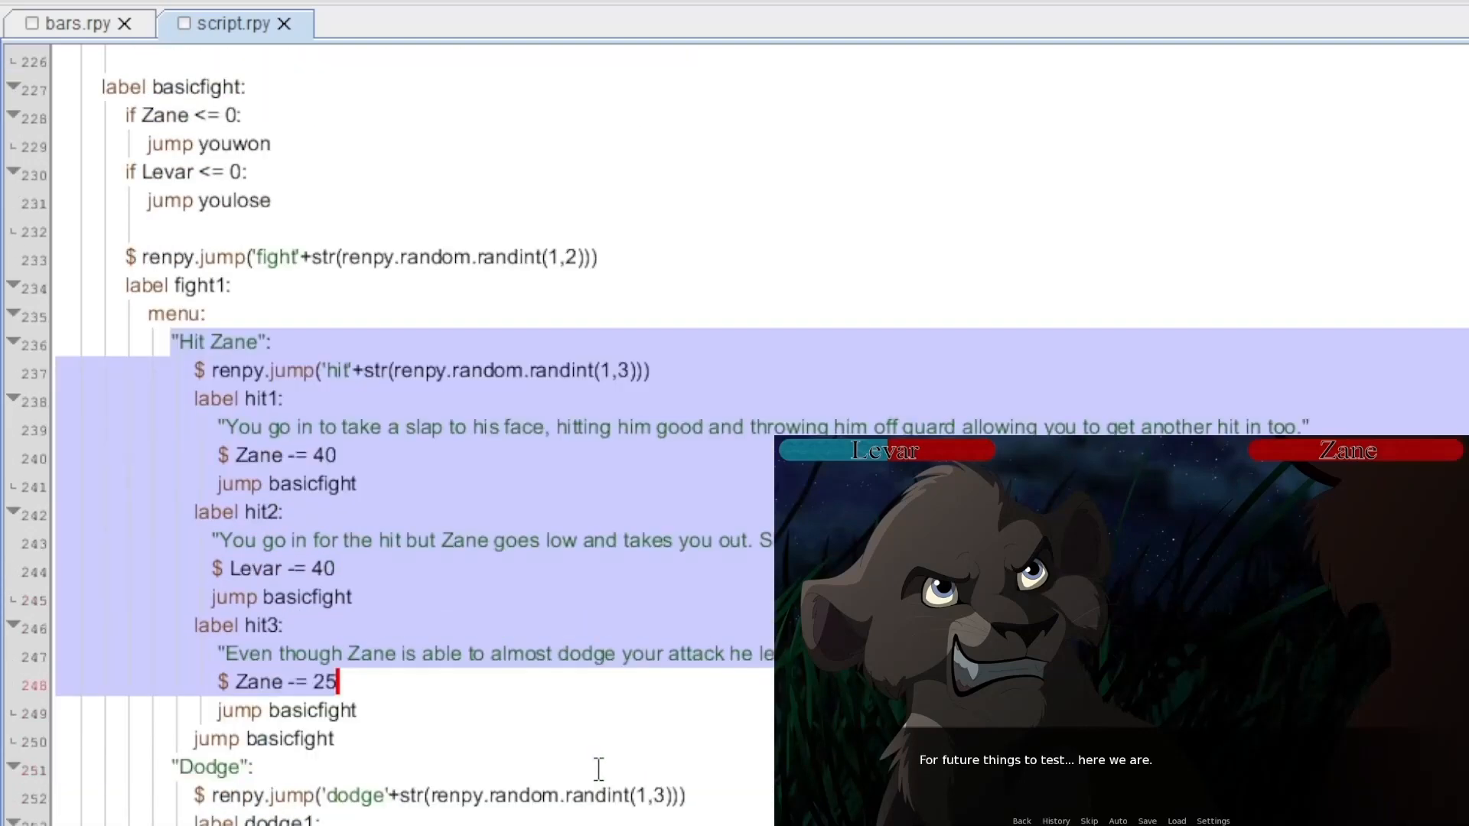
pyautogui.click(79, 22)
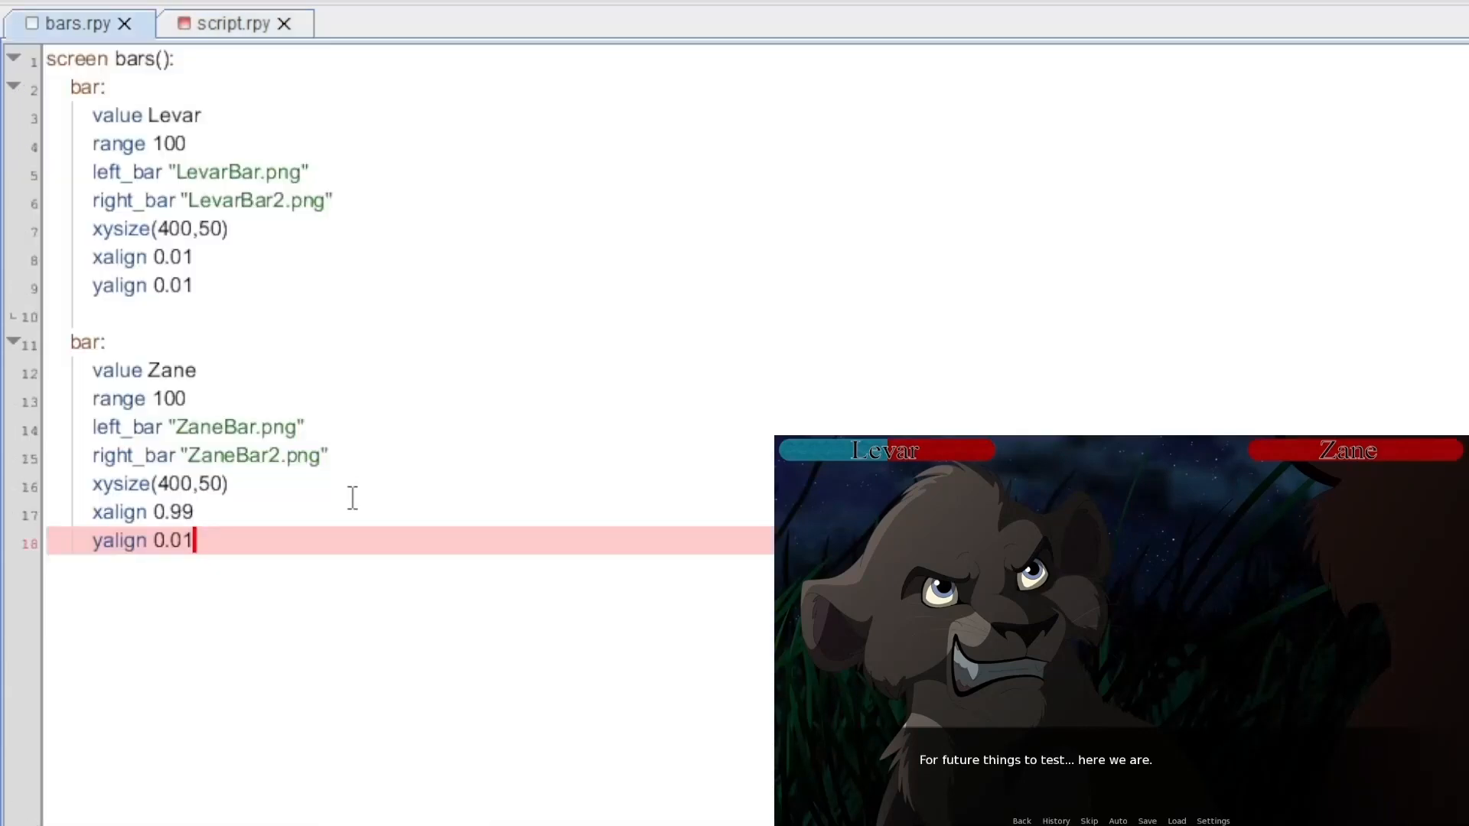